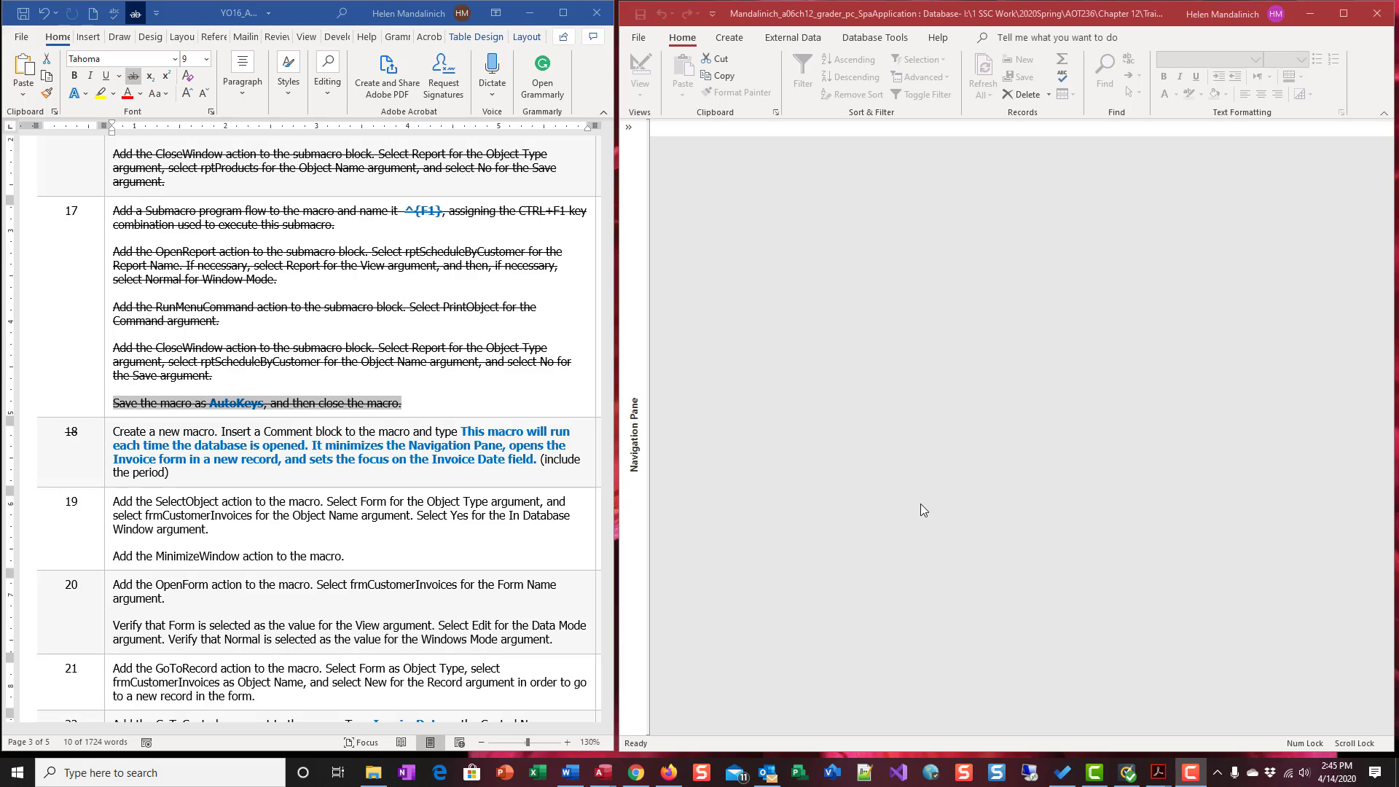
mouse_move(13, 647)
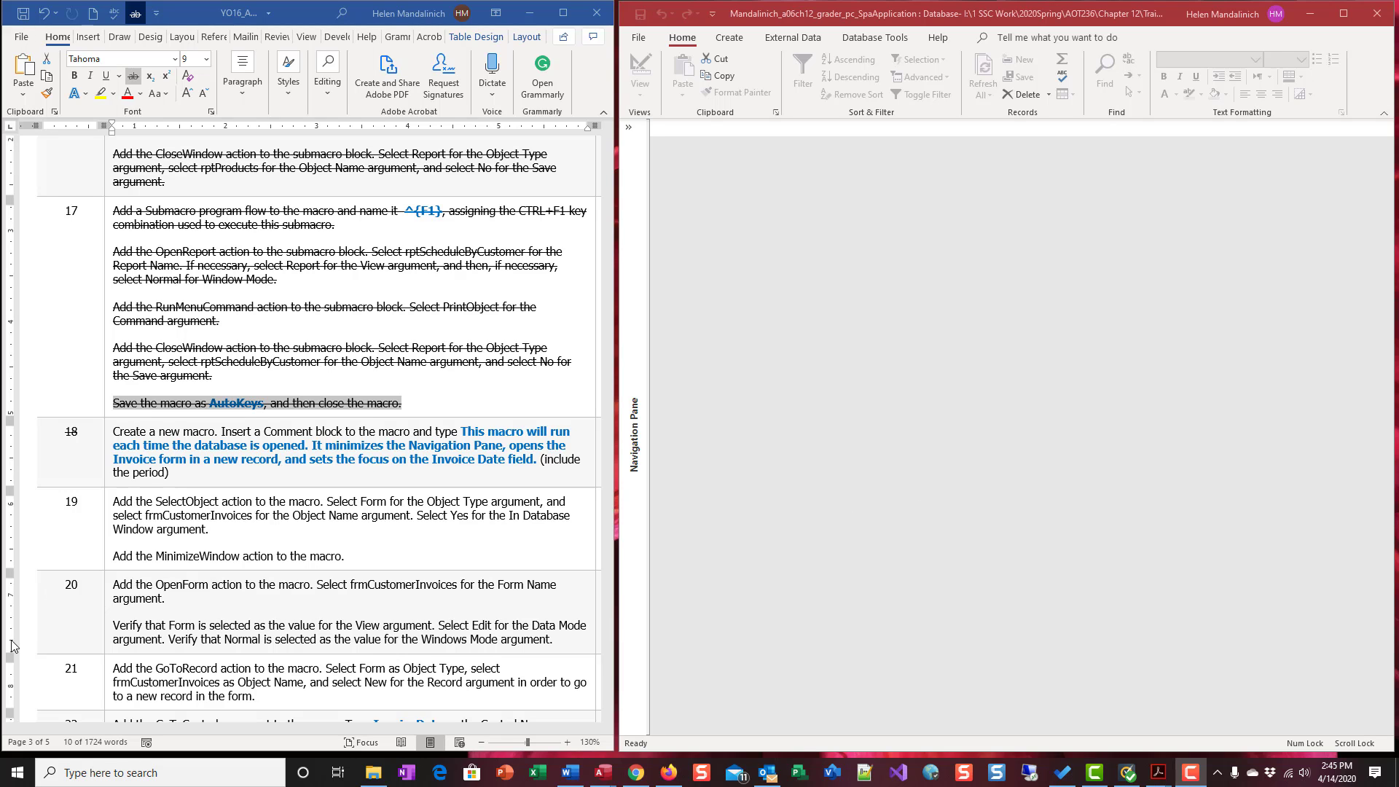
- Expand the Navigation Pane to list All Access Objects, including the AutoKeys macro
scroll("down", 3)
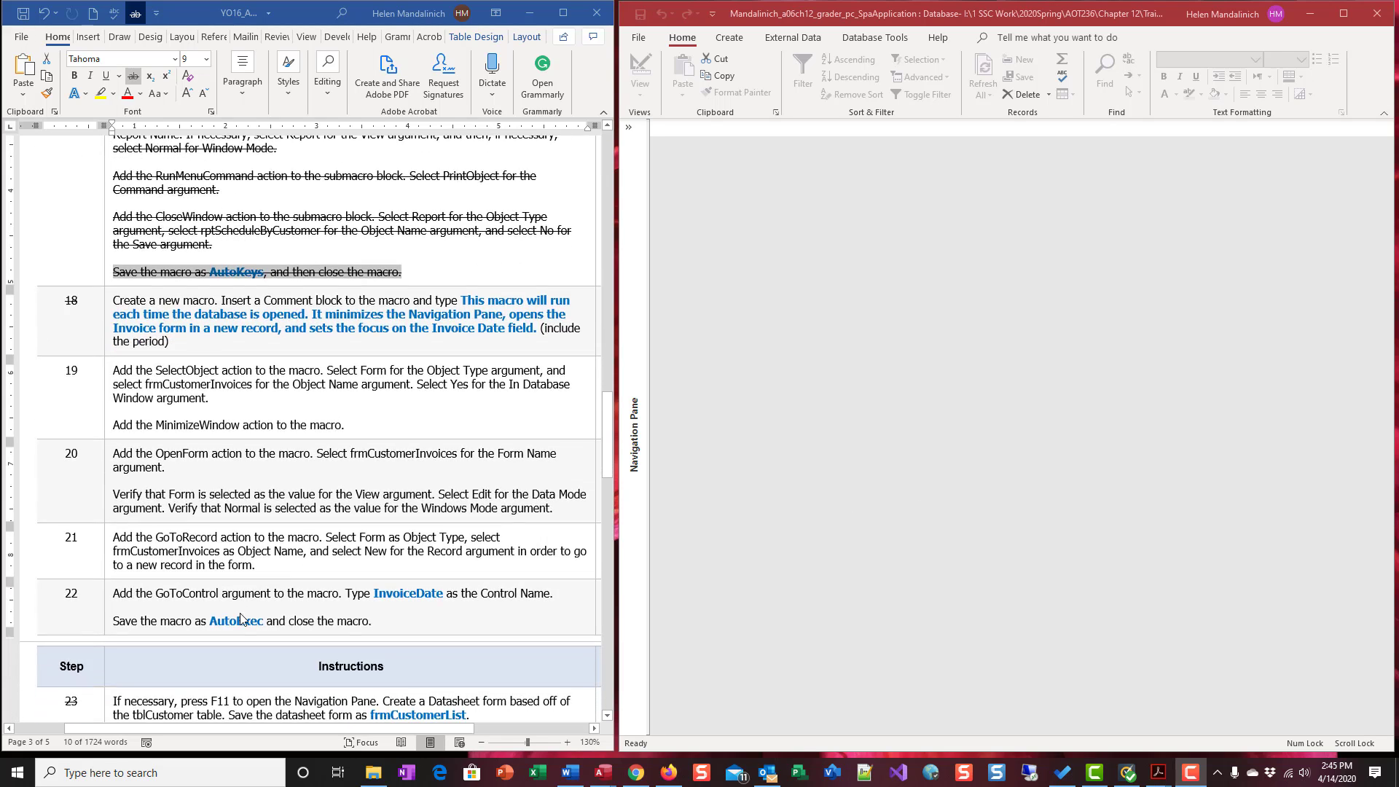
scroll("down", 3)
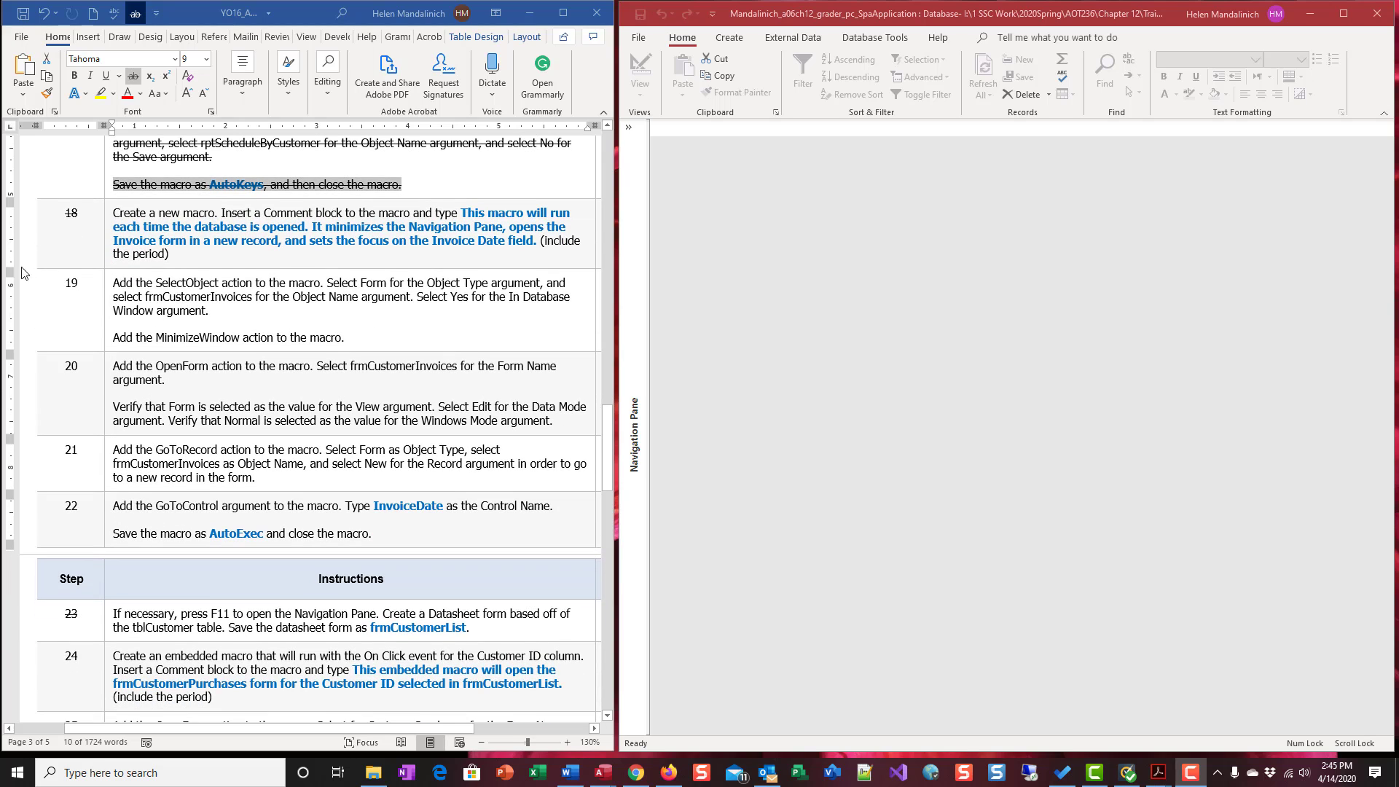
mouse_move(231, 282)
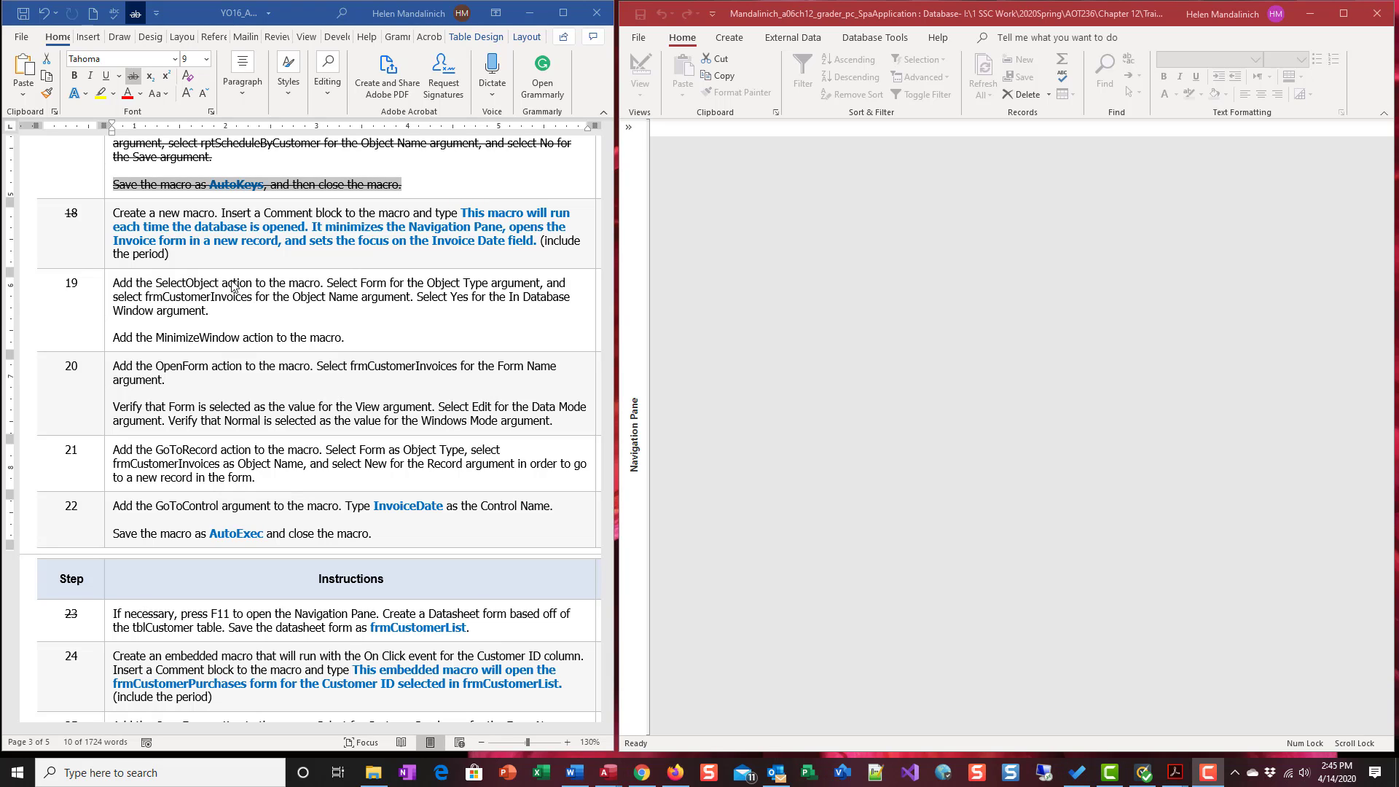
left_click(628, 127)
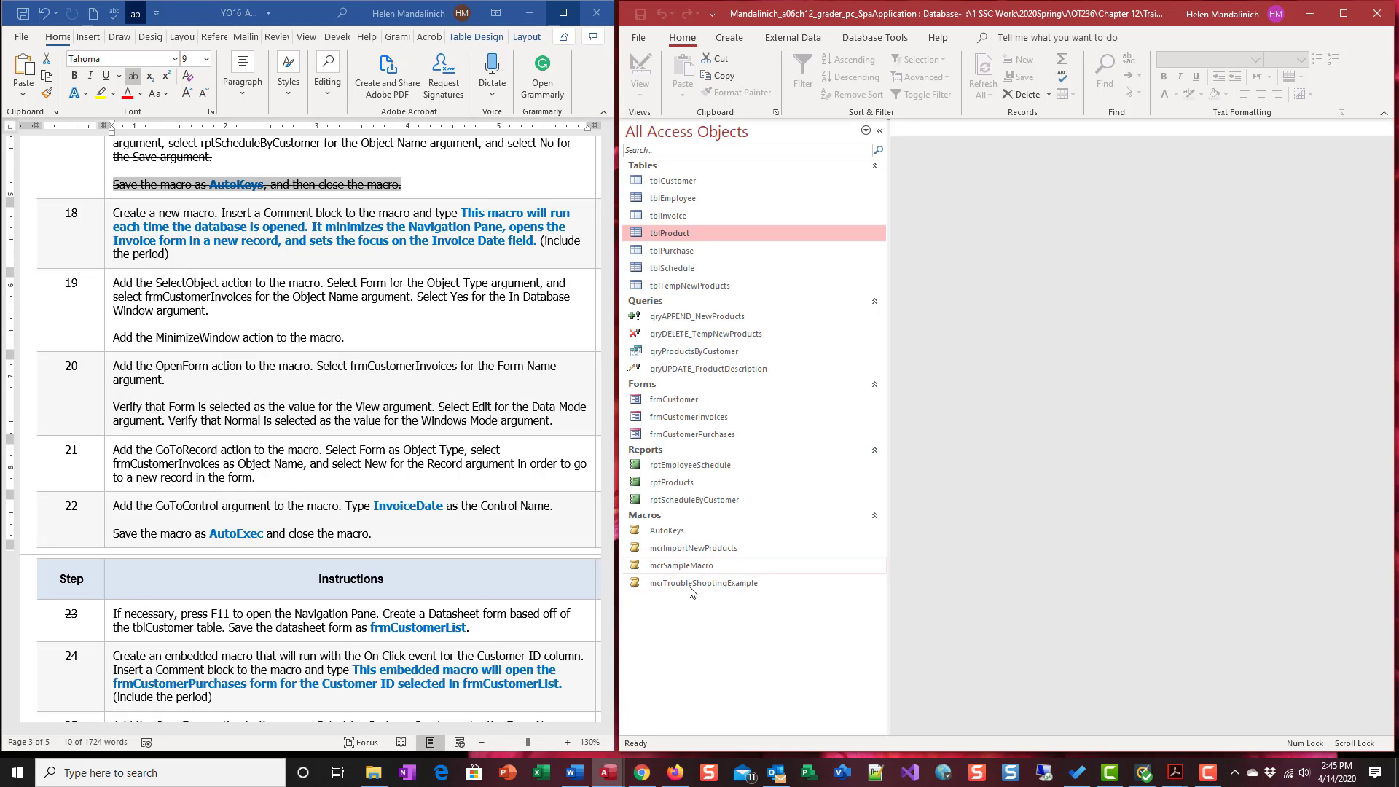
mouse_move(693, 548)
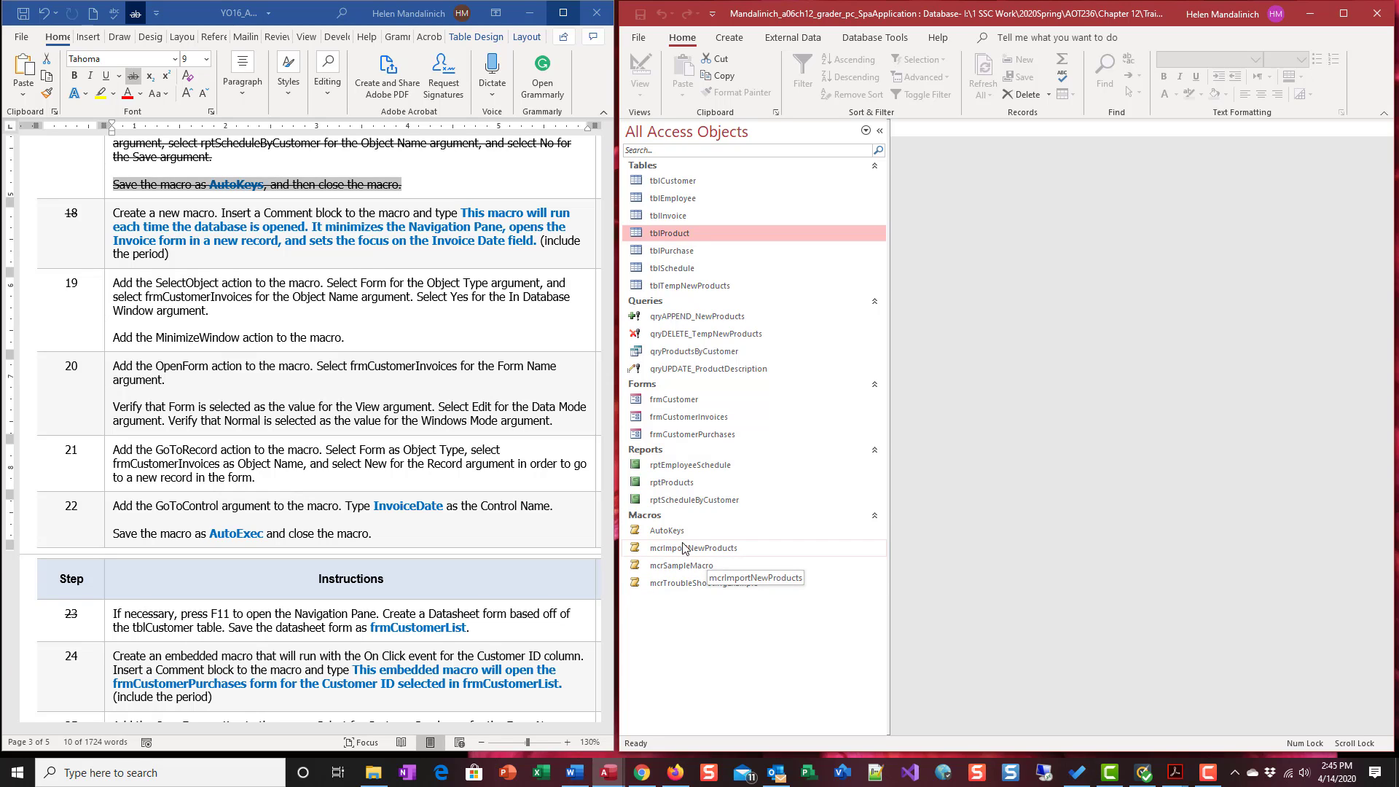
mouse_move(666, 530)
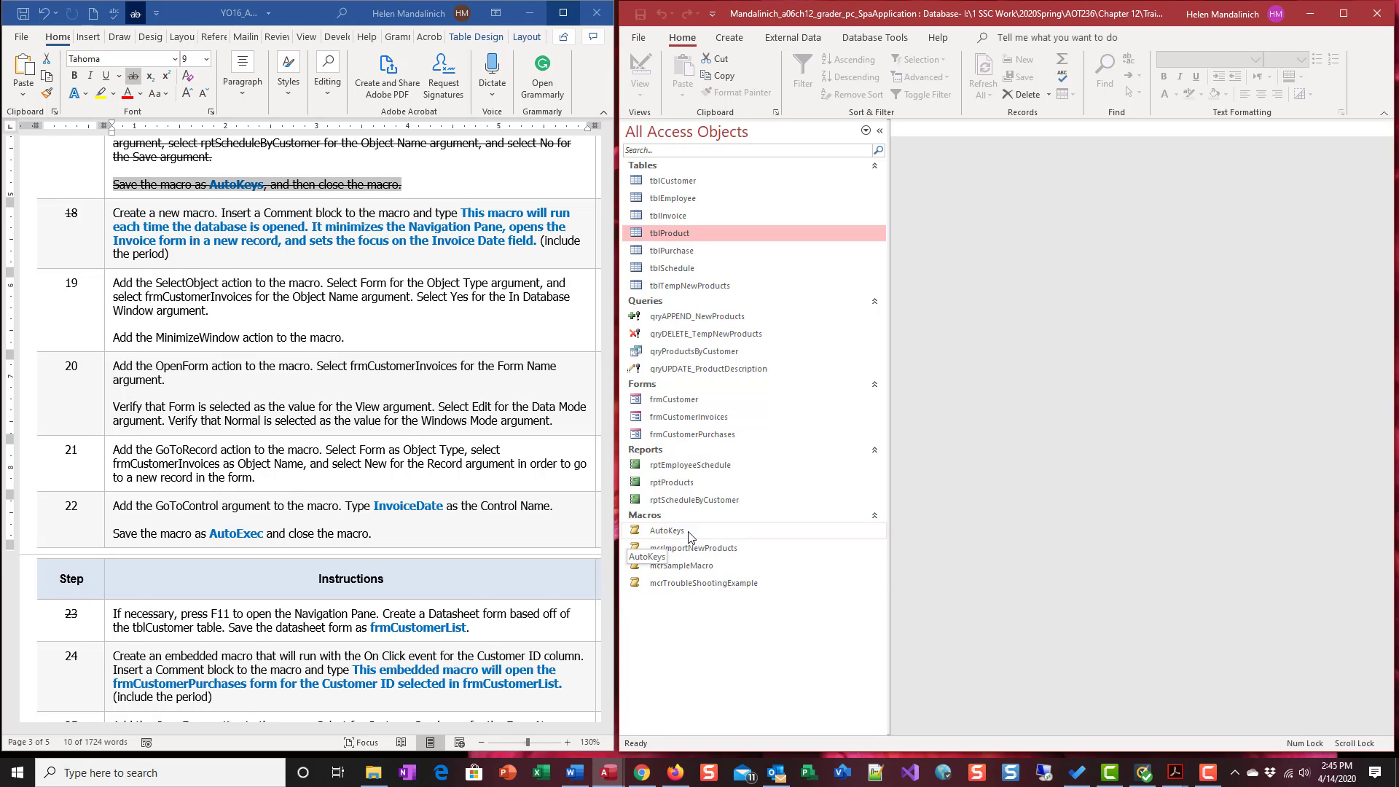
mouse_move(661, 538)
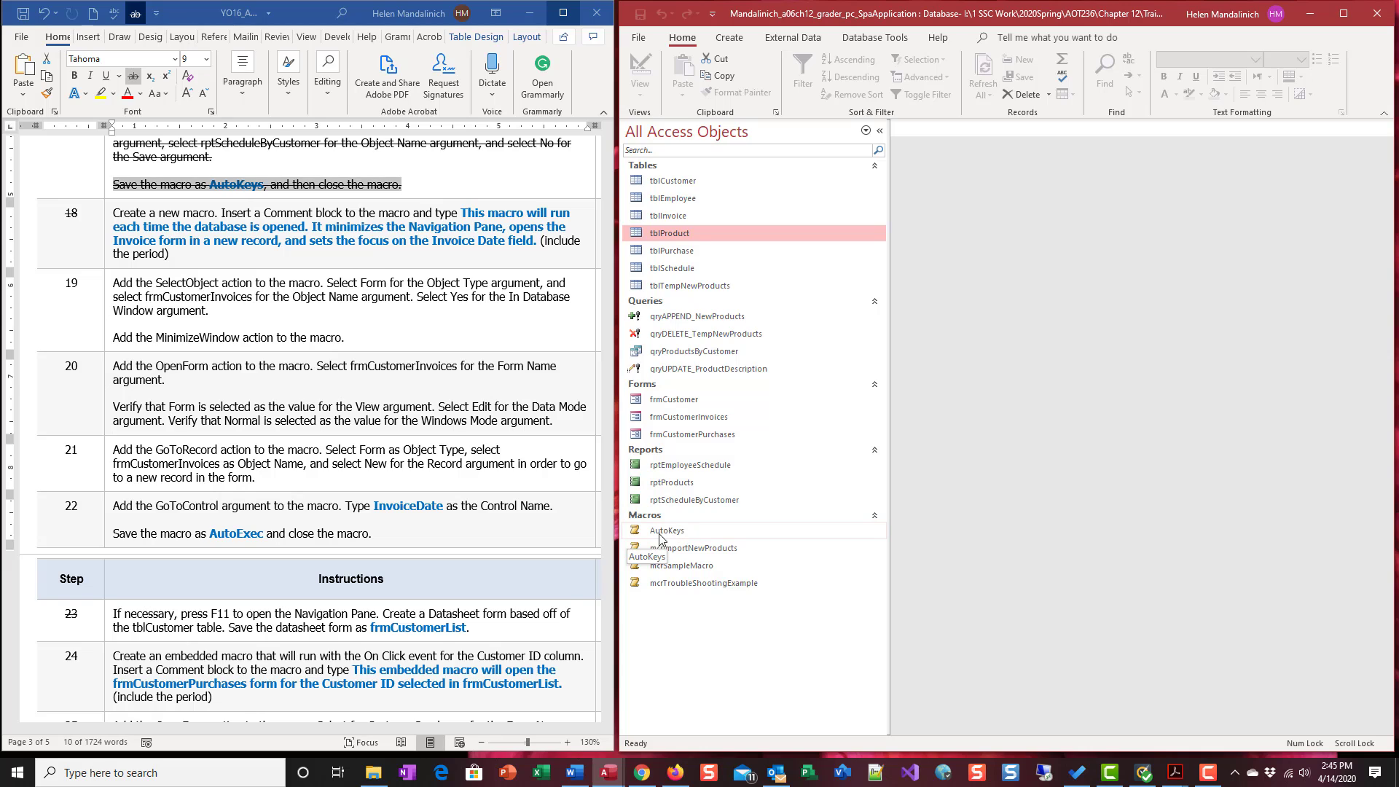
mouse_move(664, 538)
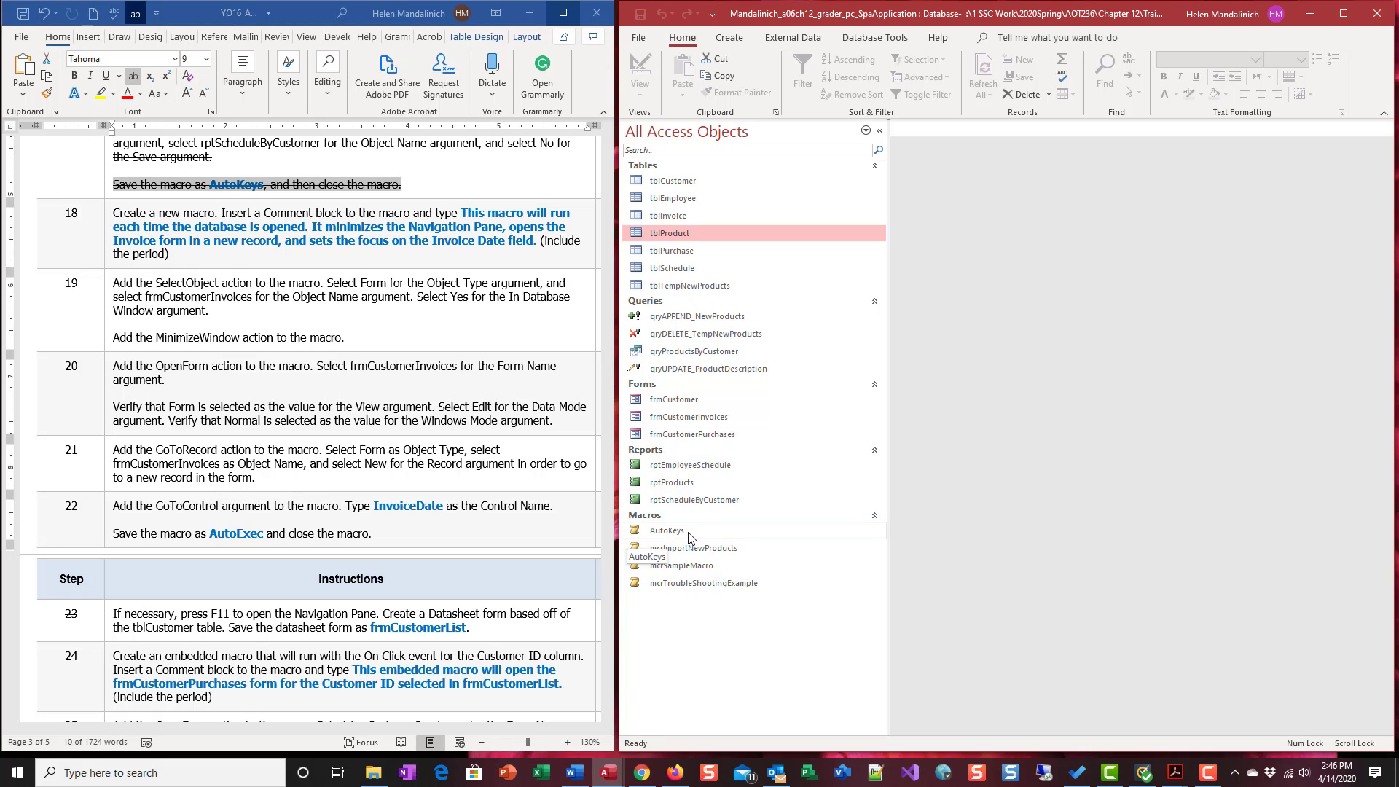
mouse_move(292, 249)
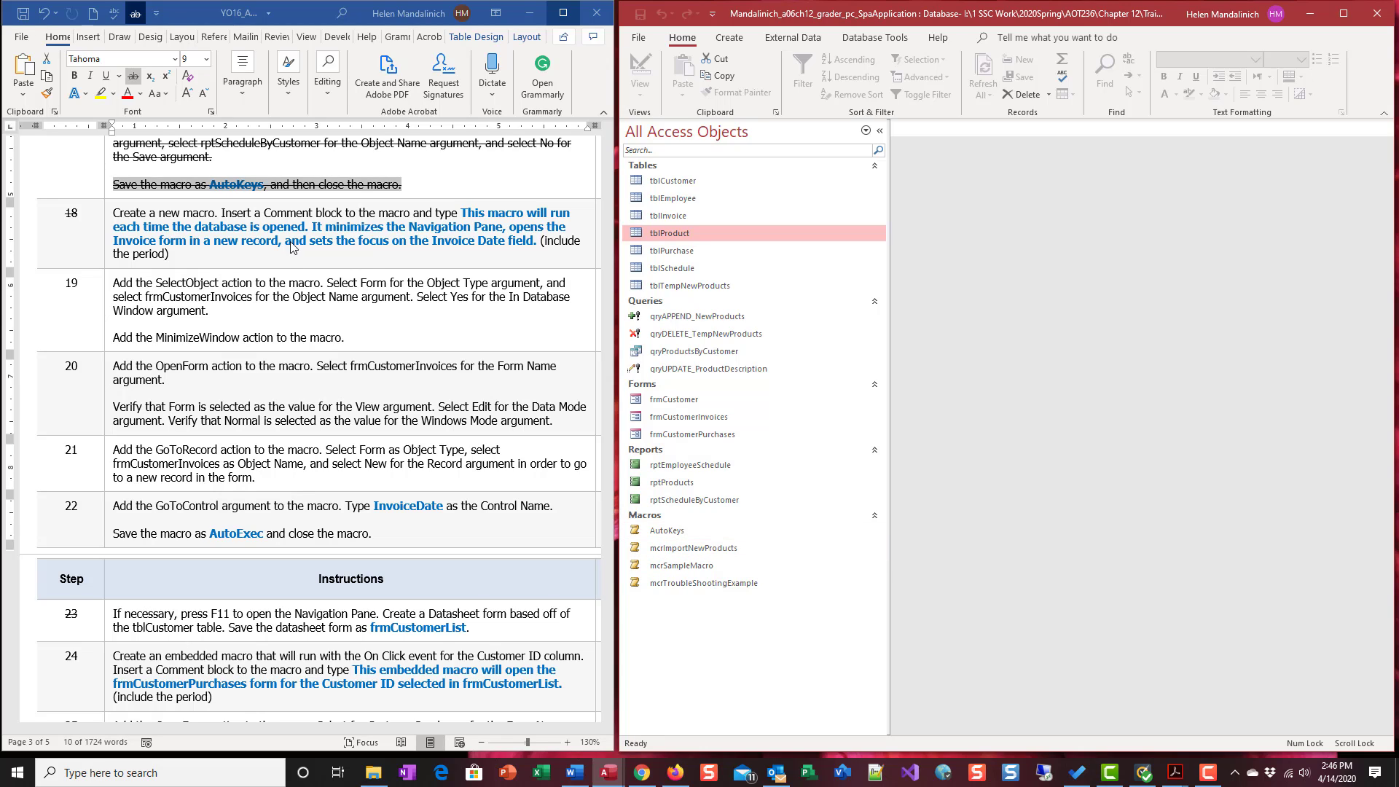
mouse_move(751, 578)
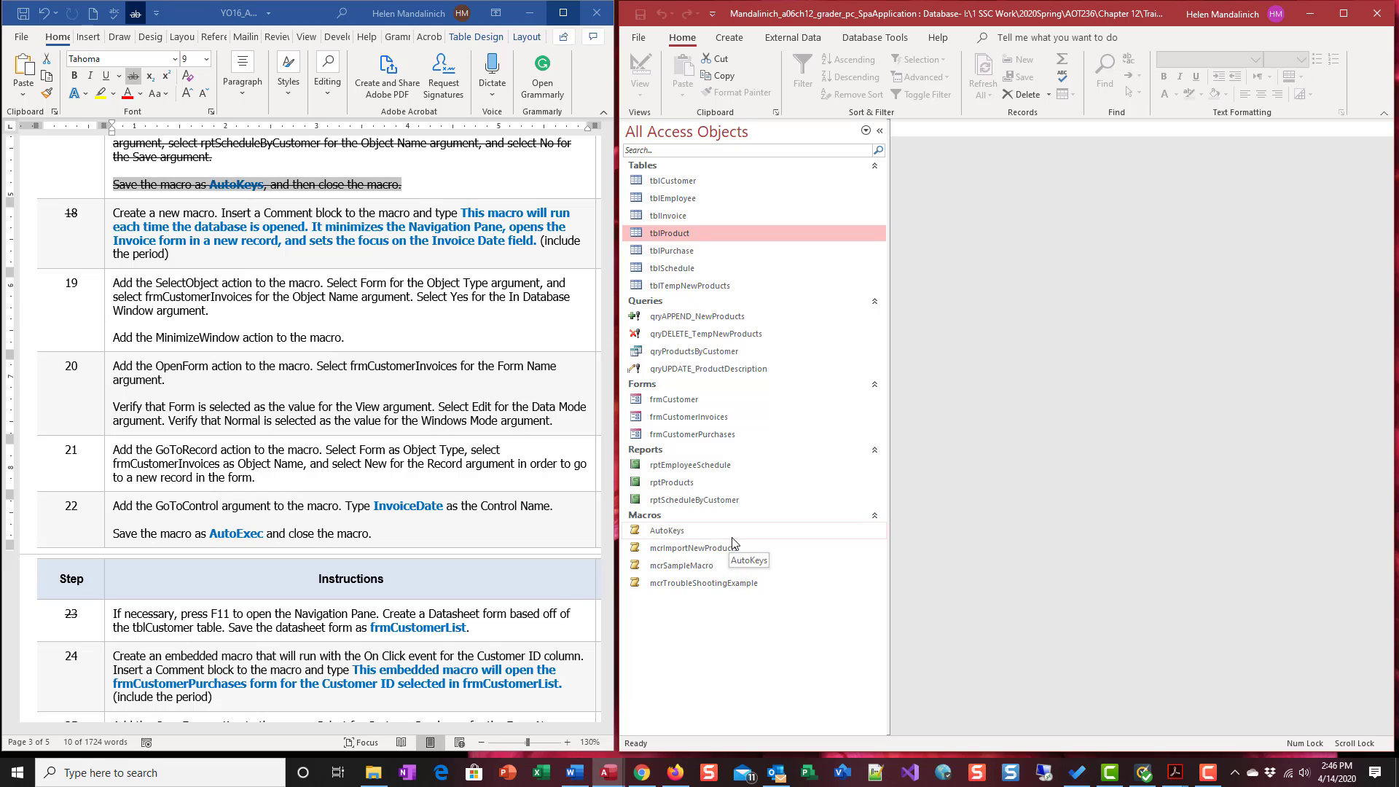
mouse_move(727, 534)
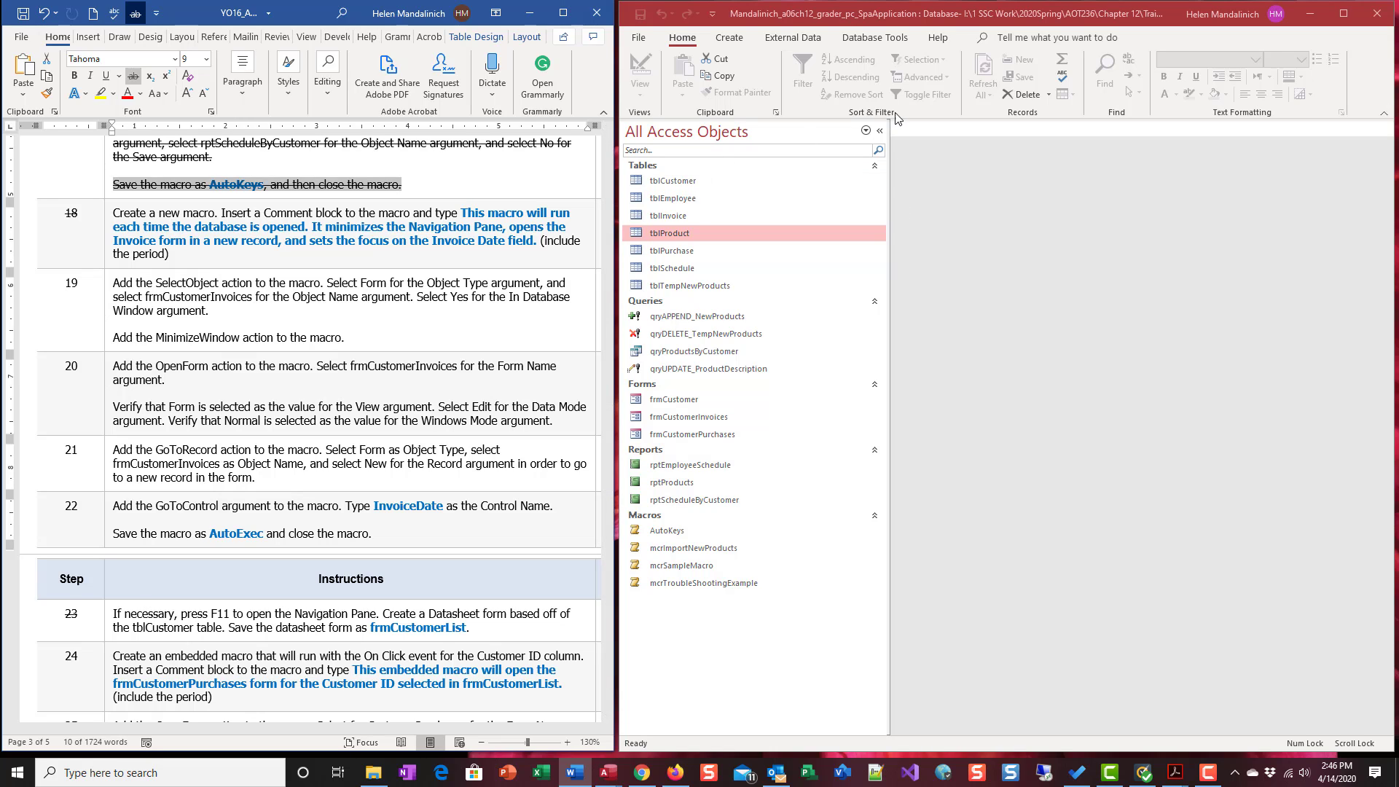
- Collapse the Navigation Pane so the database window is empty
left_click(879, 131)
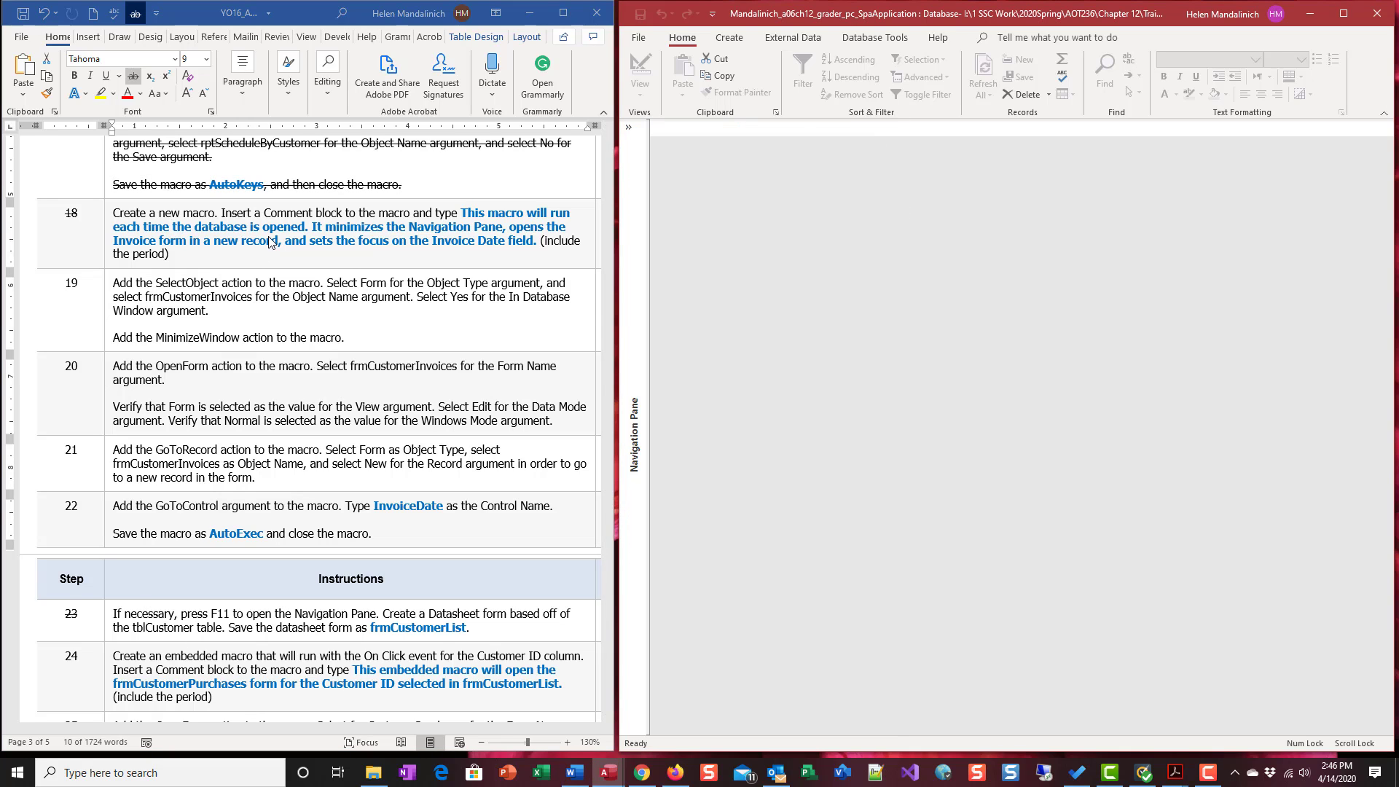
mouse_move(163, 239)
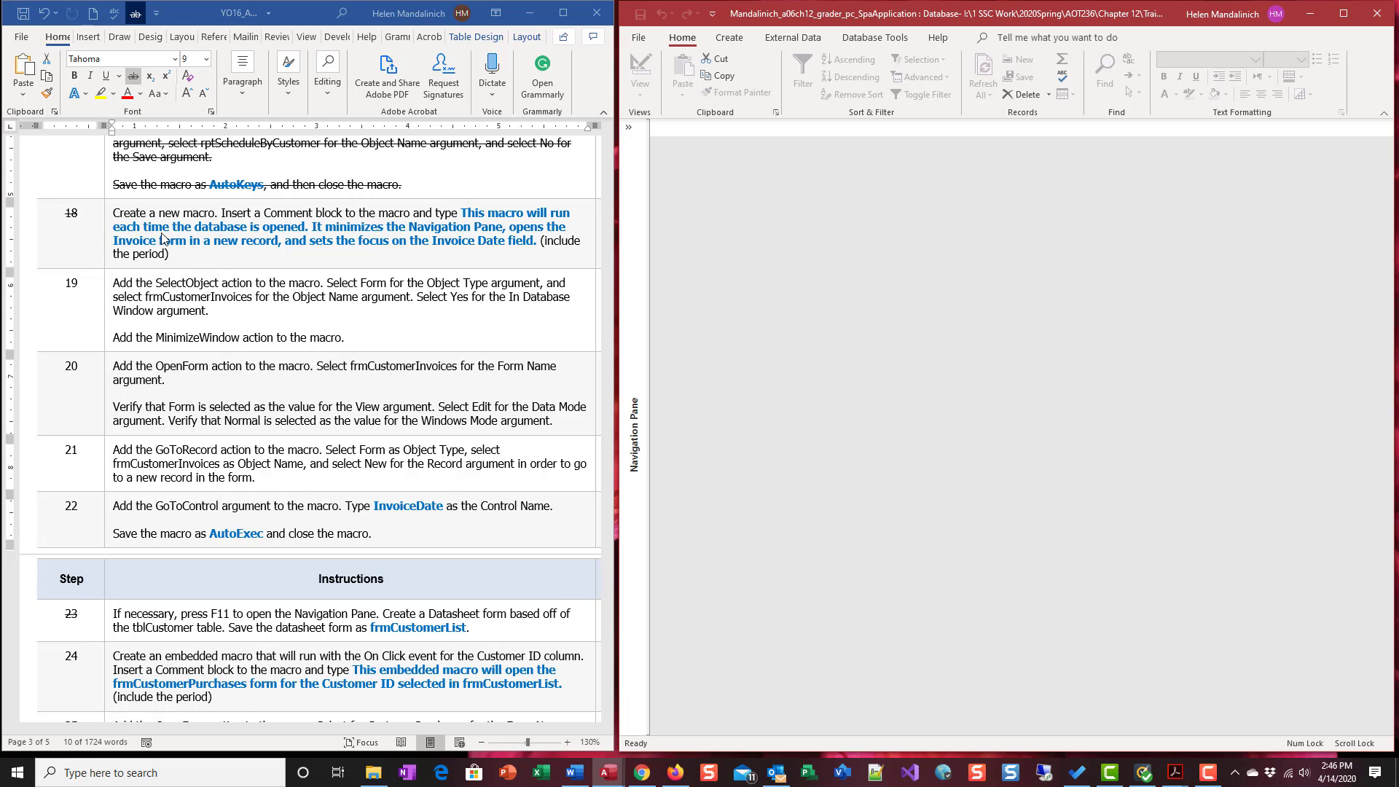
mouse_move(277, 234)
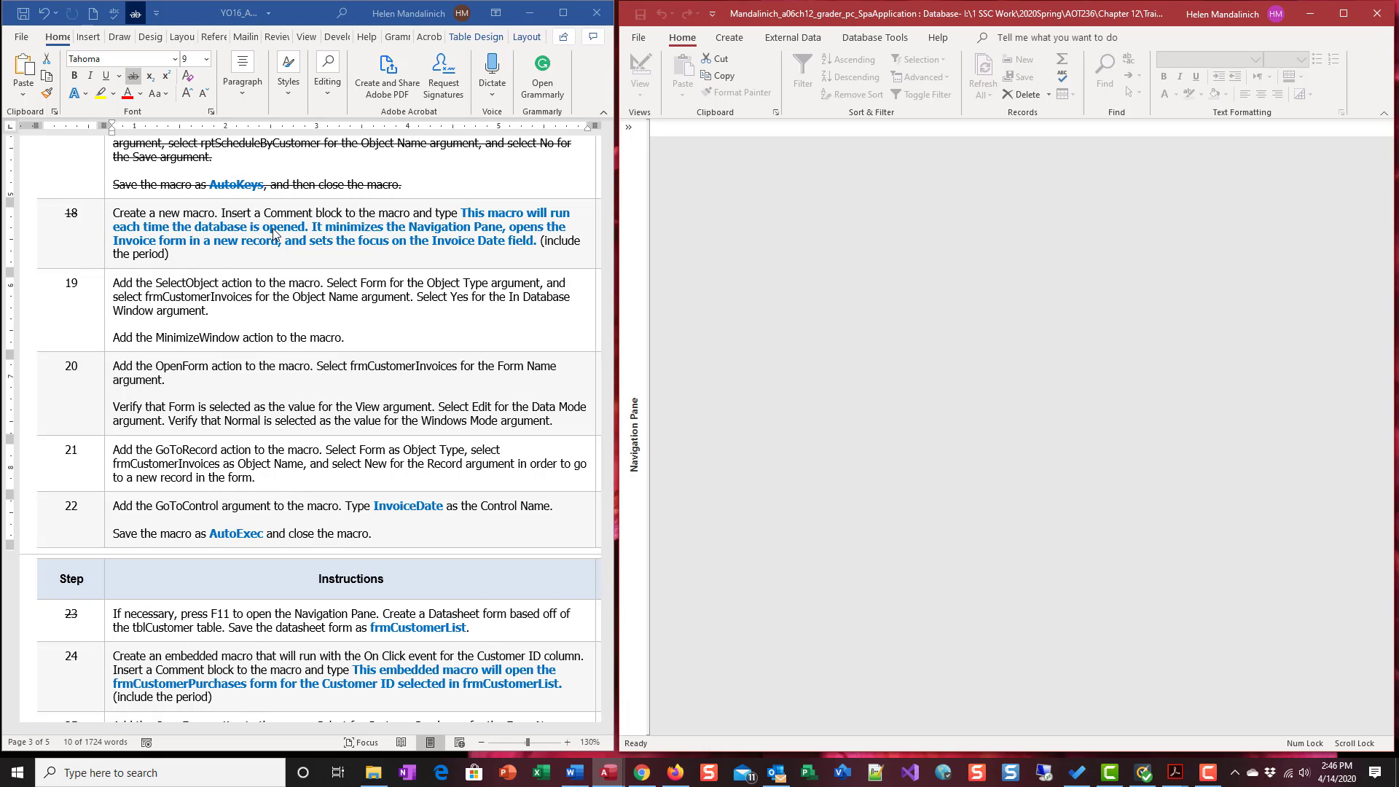
mouse_move(357, 238)
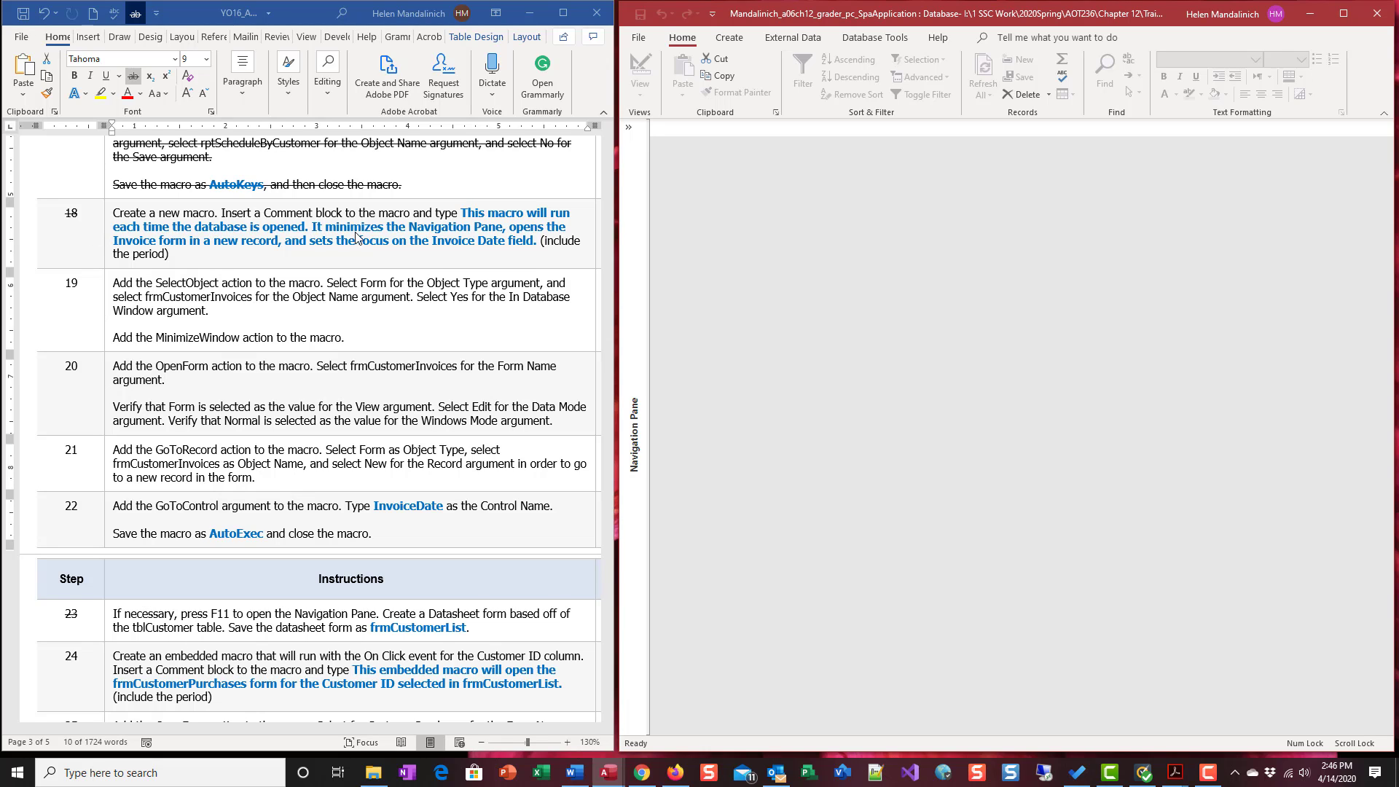
mouse_move(643, 360)
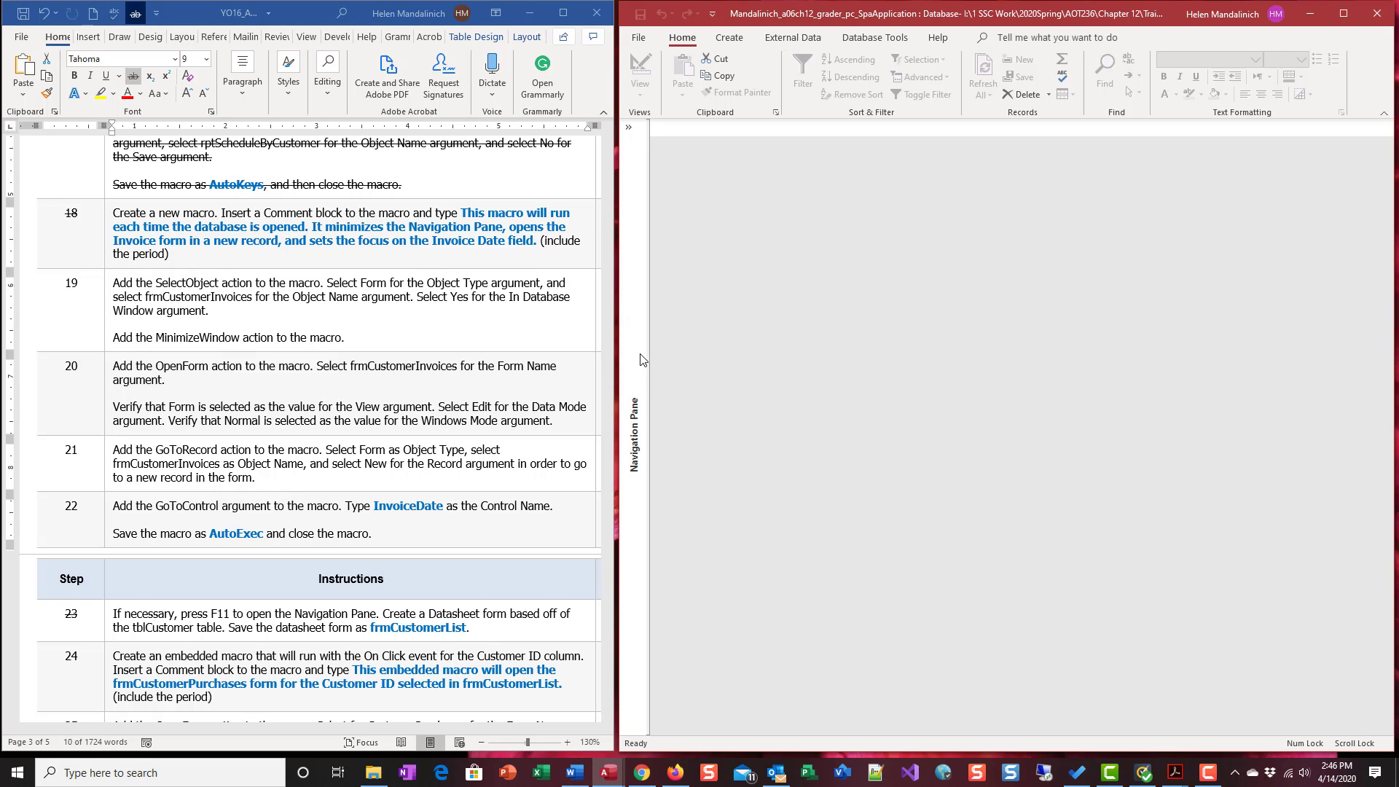
mouse_move(175, 251)
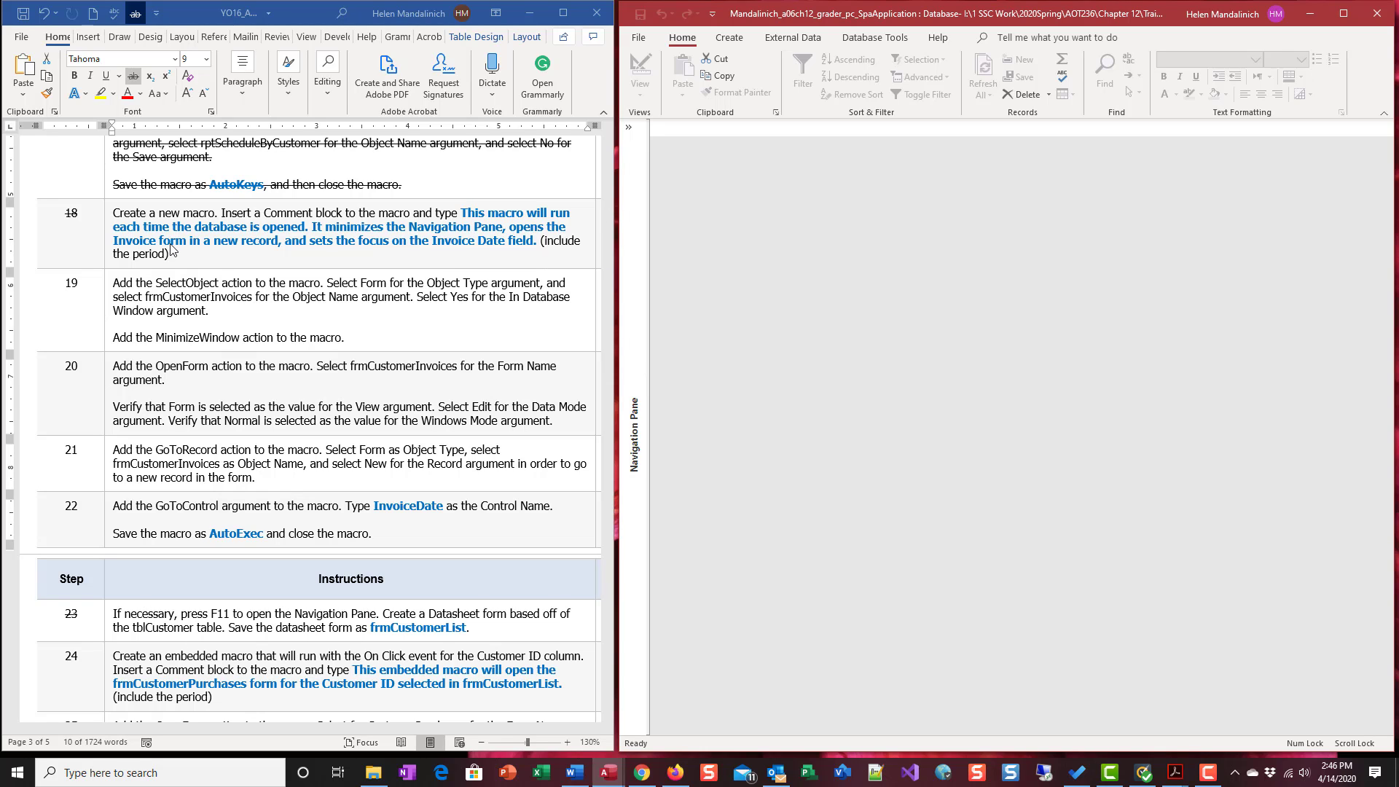
mouse_move(251, 255)
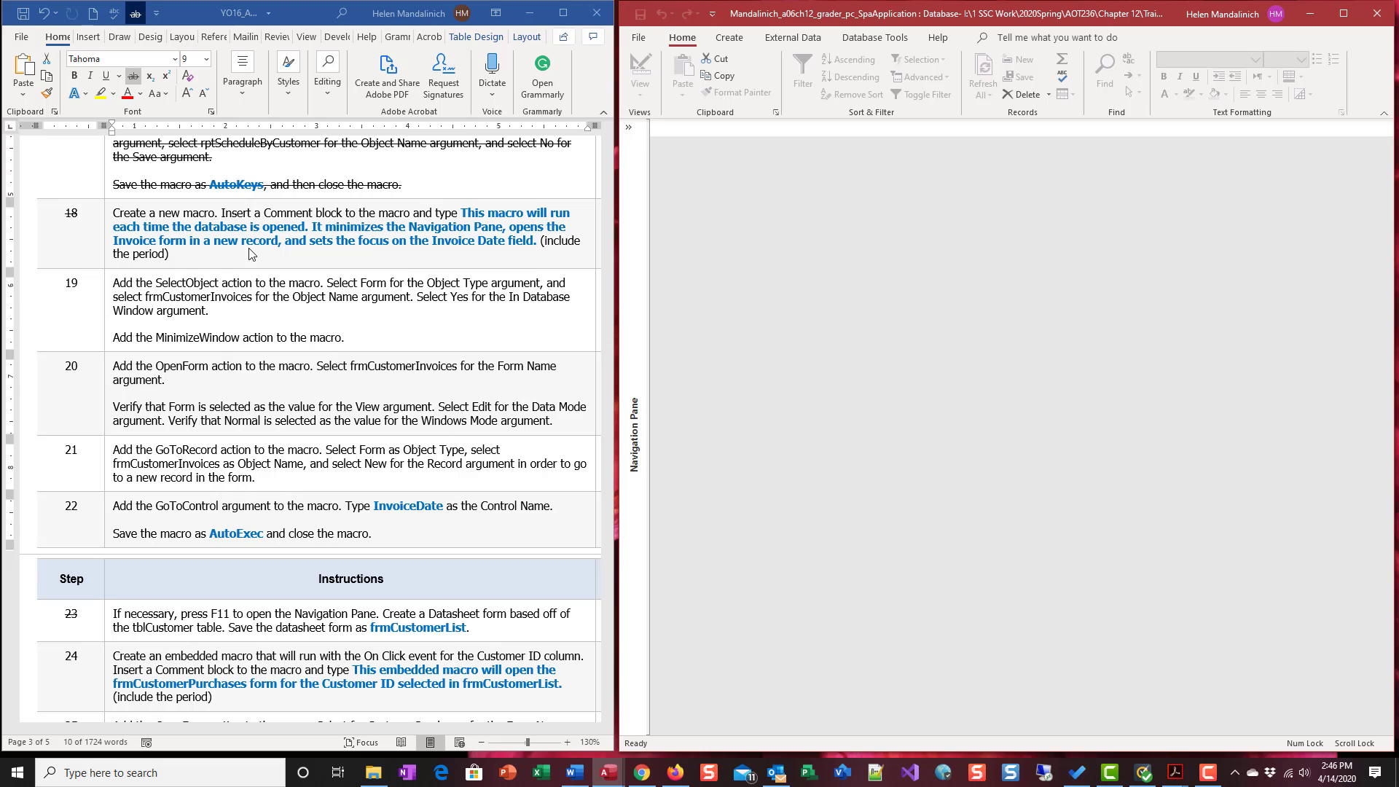
mouse_move(390, 259)
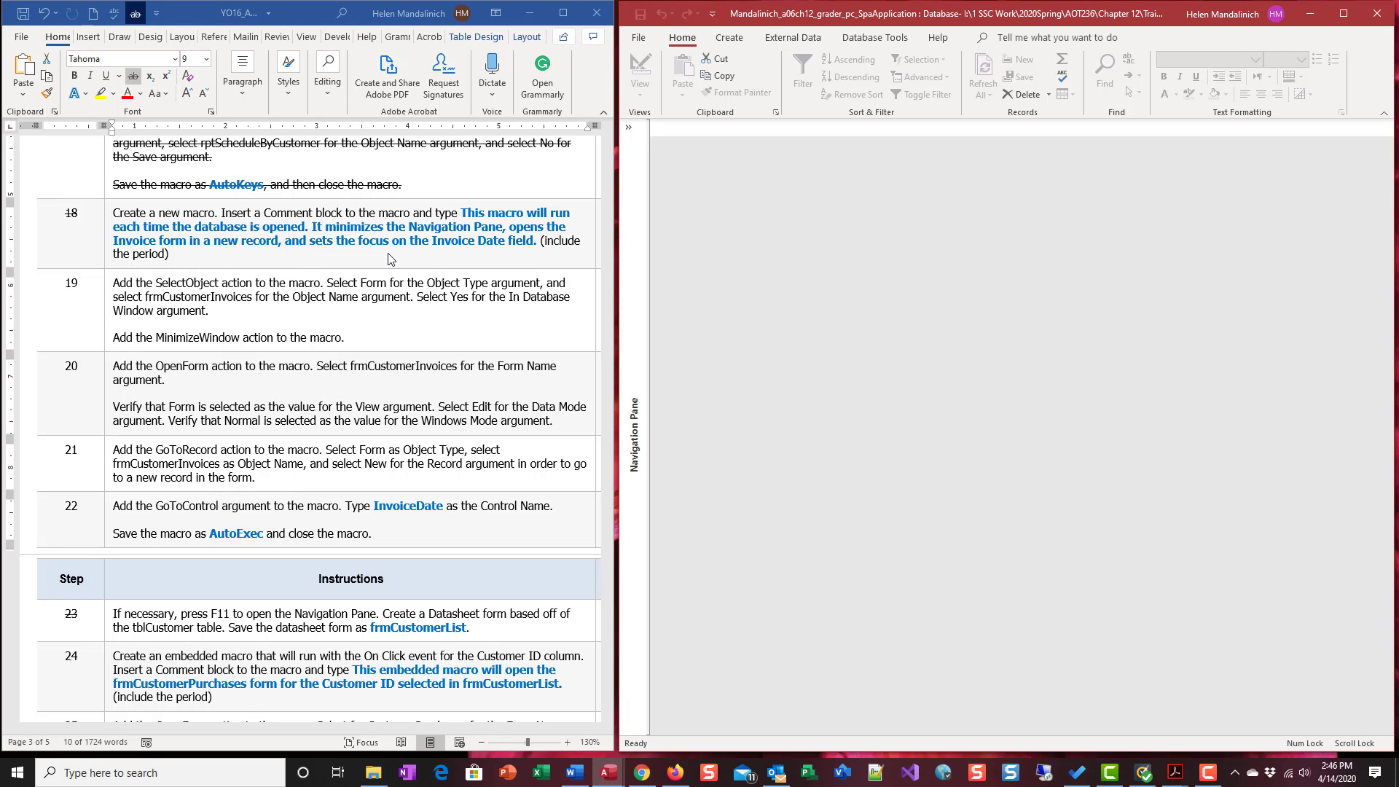
mouse_move(390, 258)
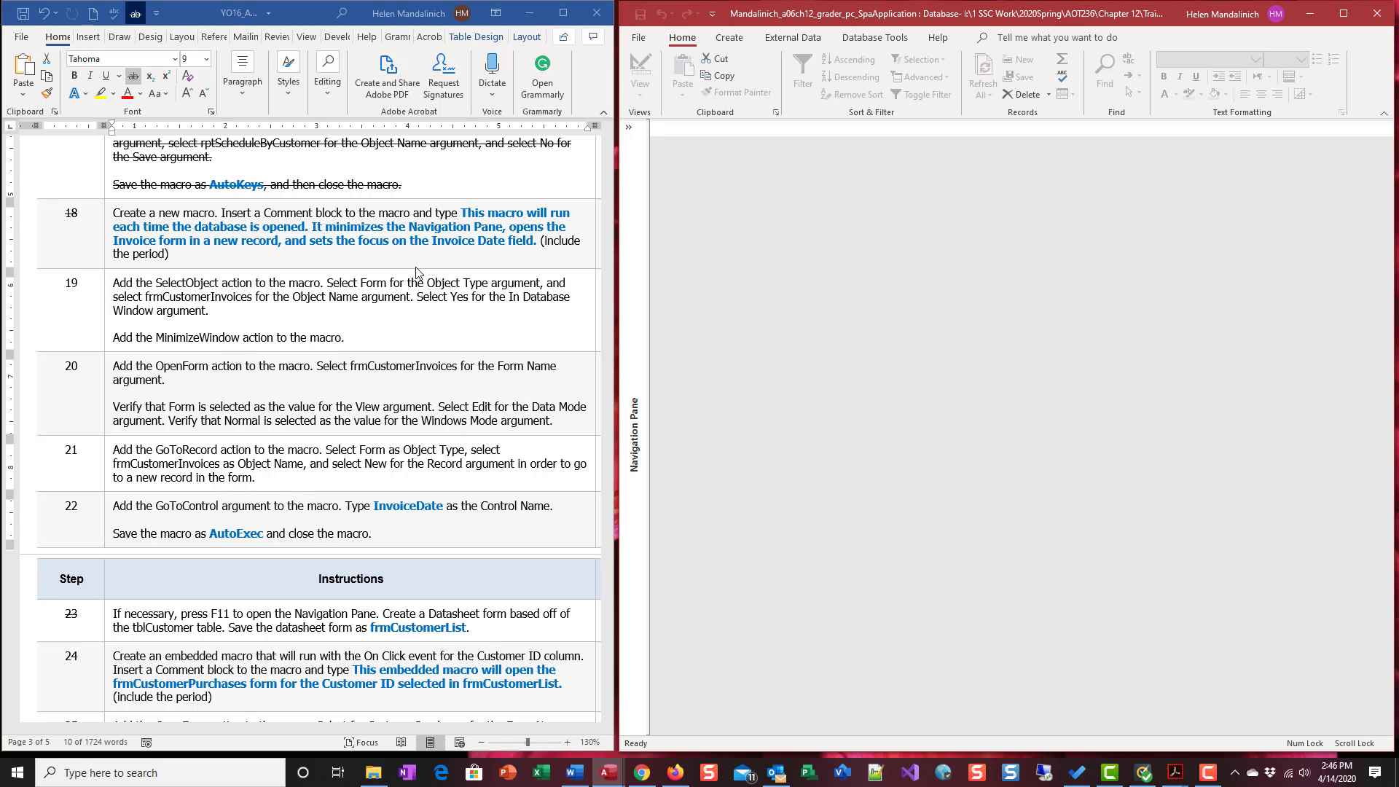
mouse_move(486, 266)
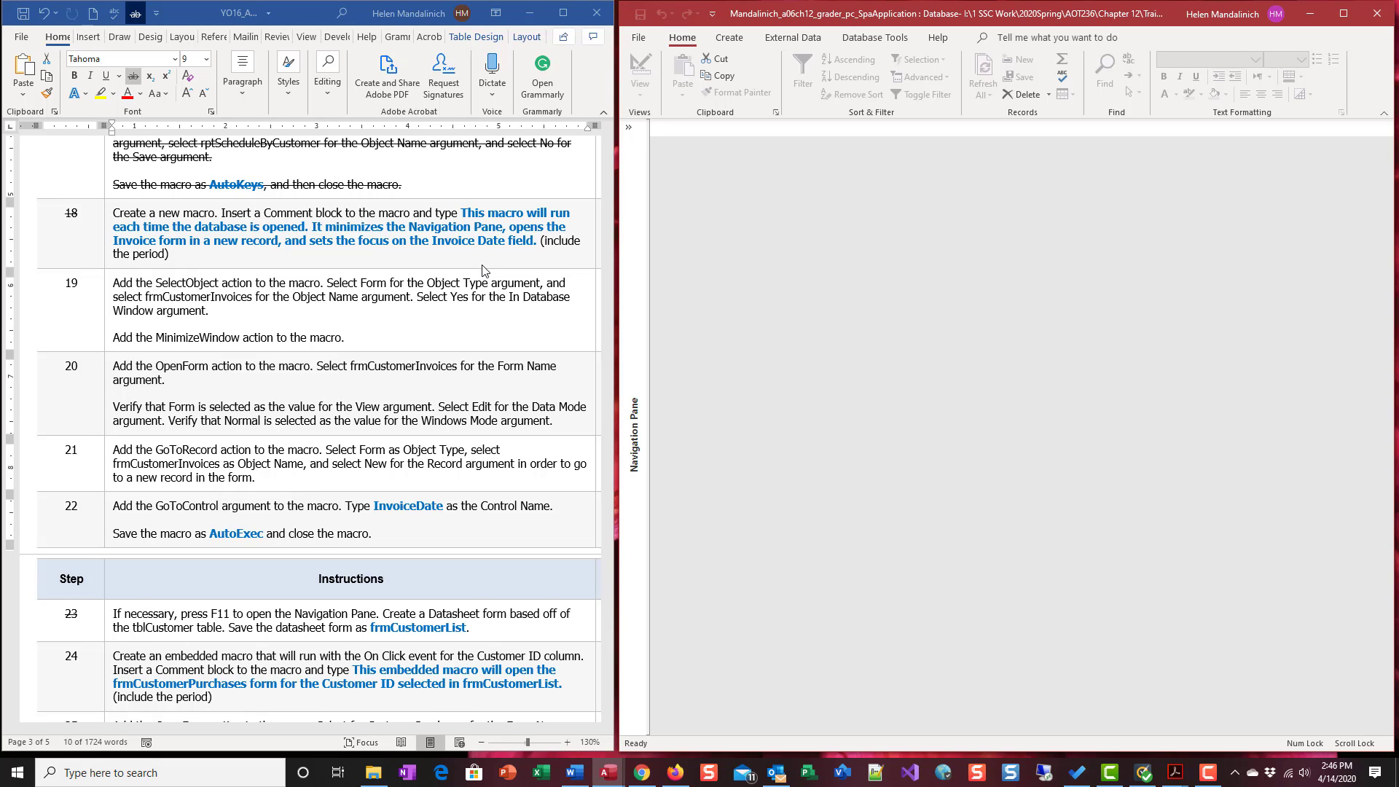
mouse_move(485, 277)
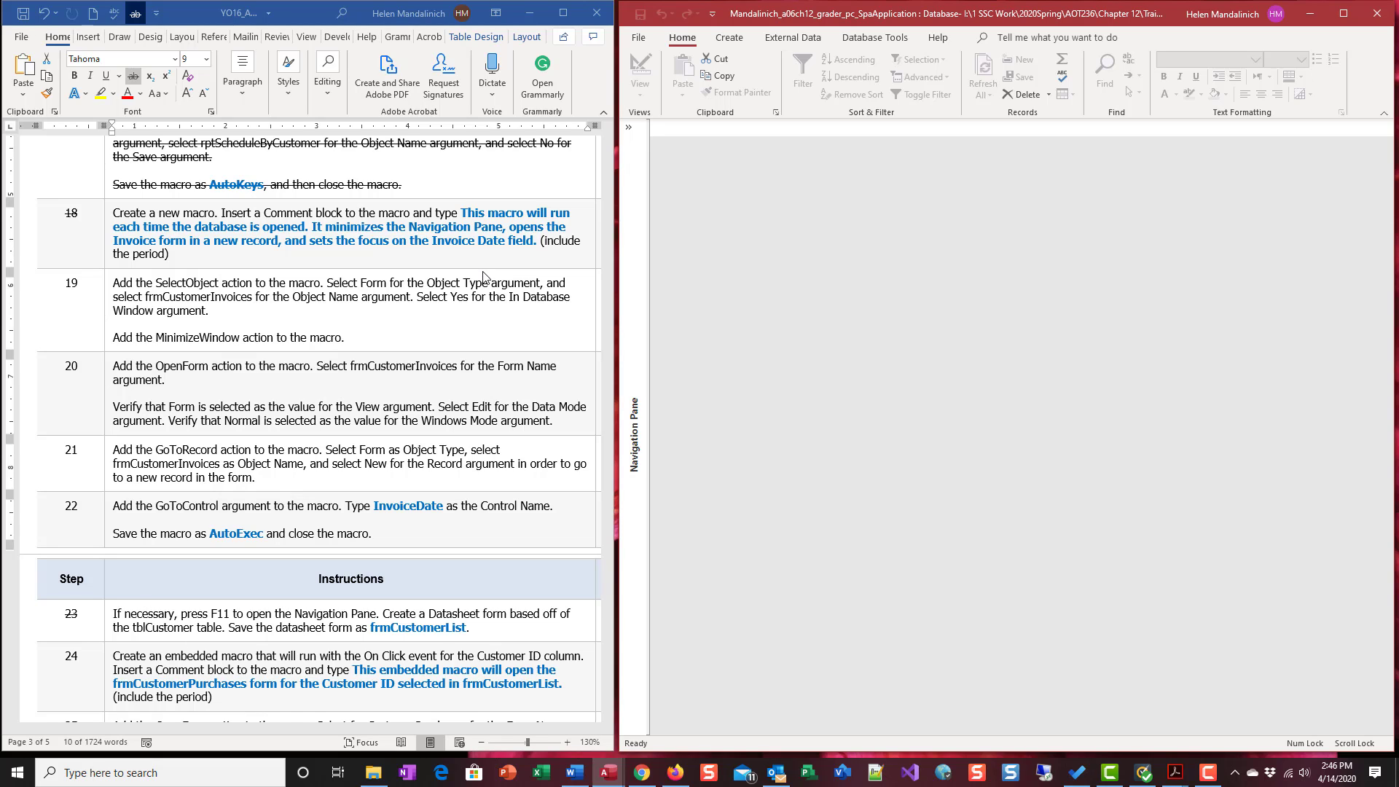
mouse_move(485, 271)
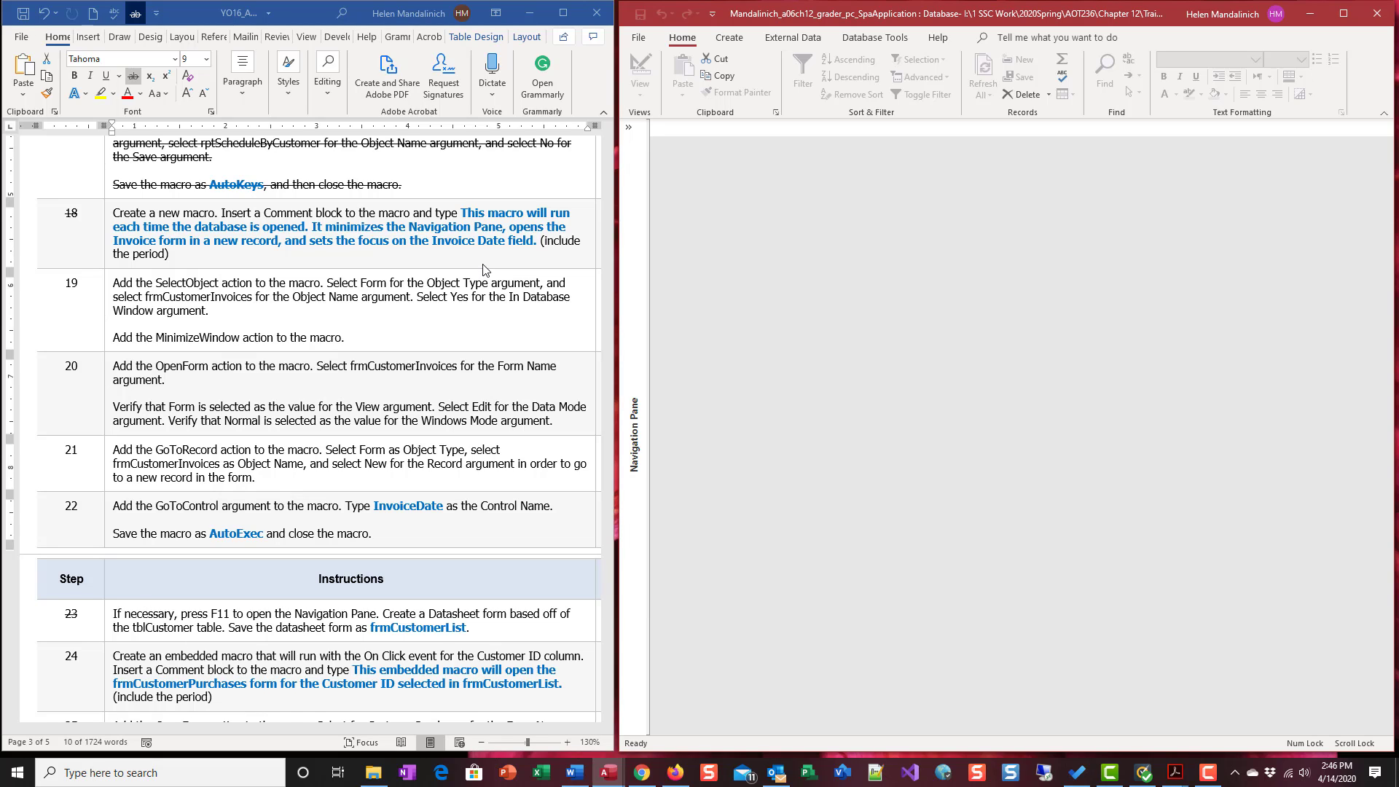
mouse_move(493, 266)
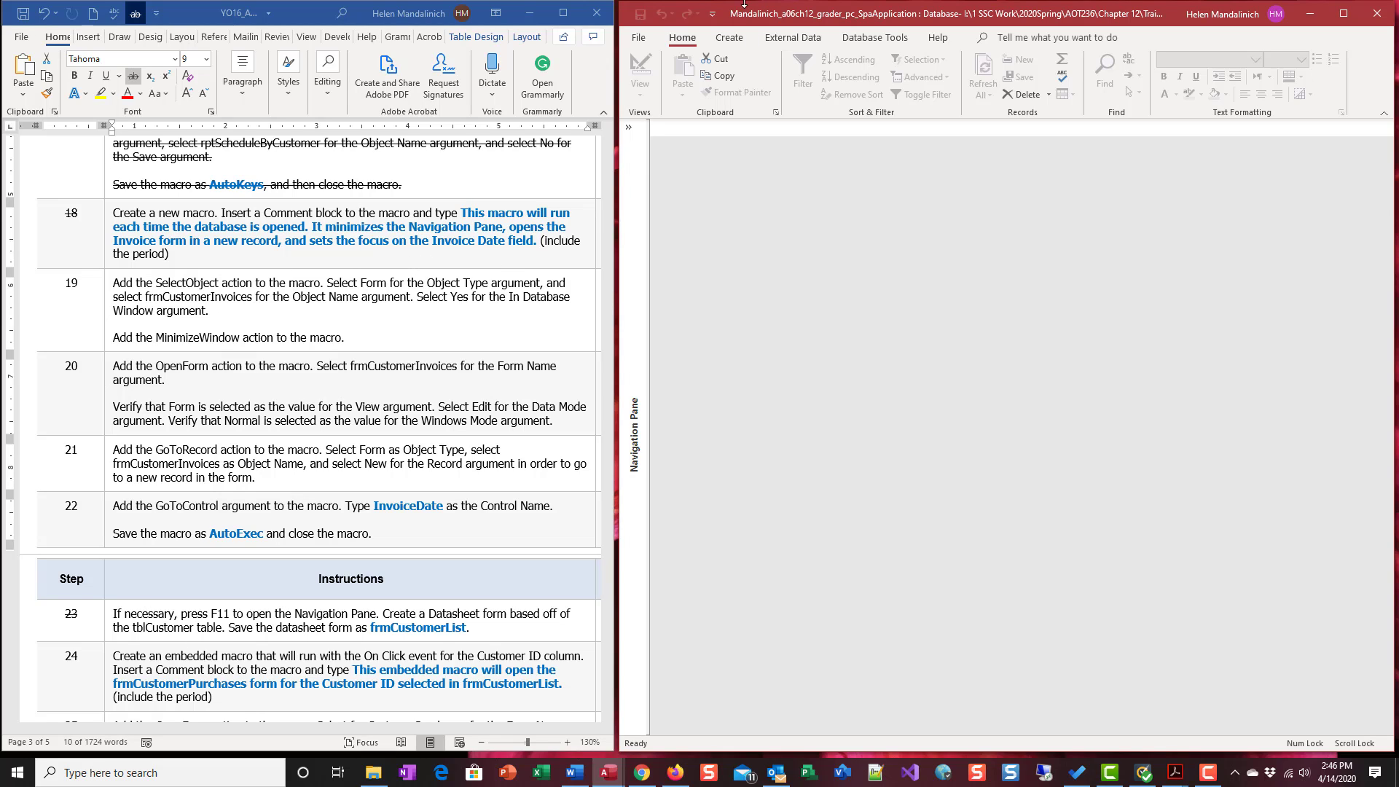
- Create a blank macro, Macro1, from the Create tab's Macro command
left_click(728, 37)
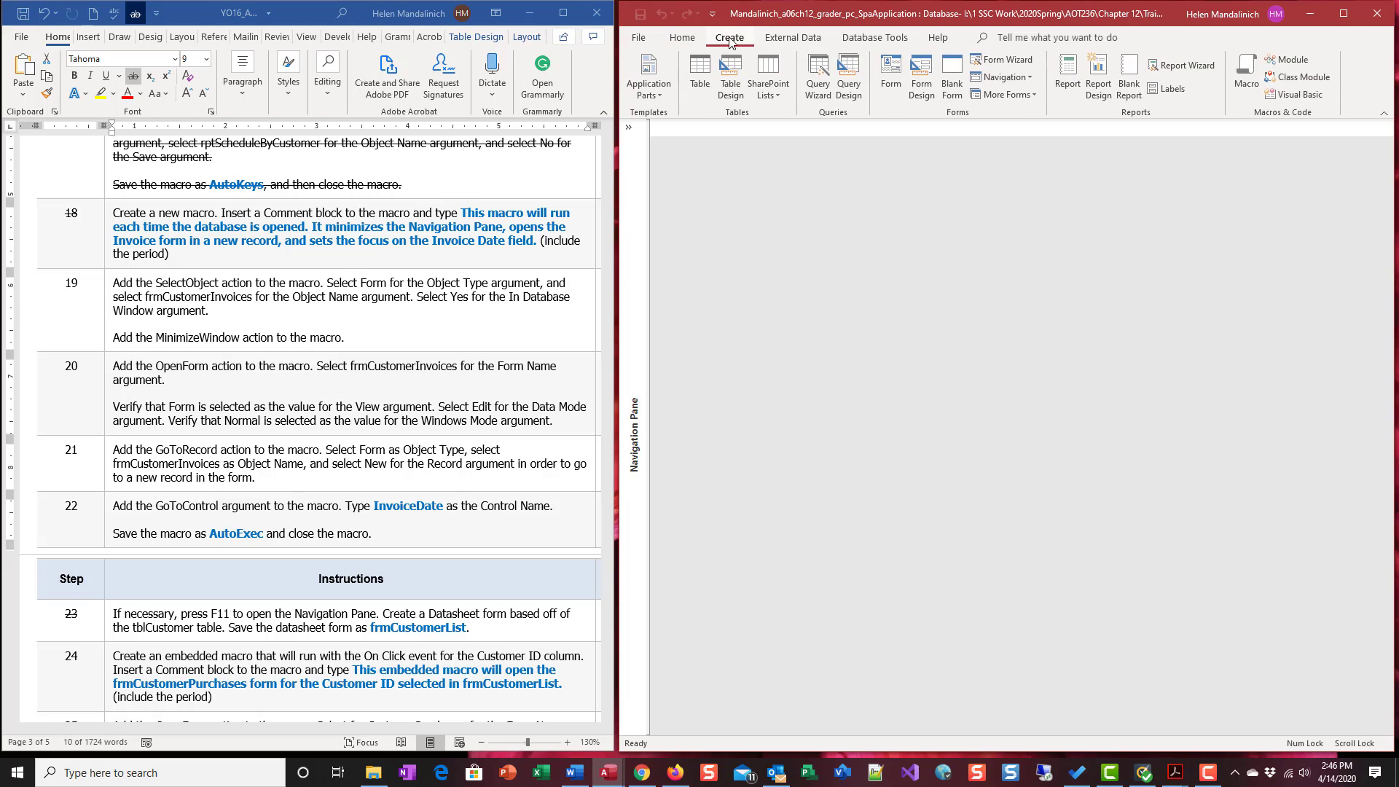
left_click(1246, 76)
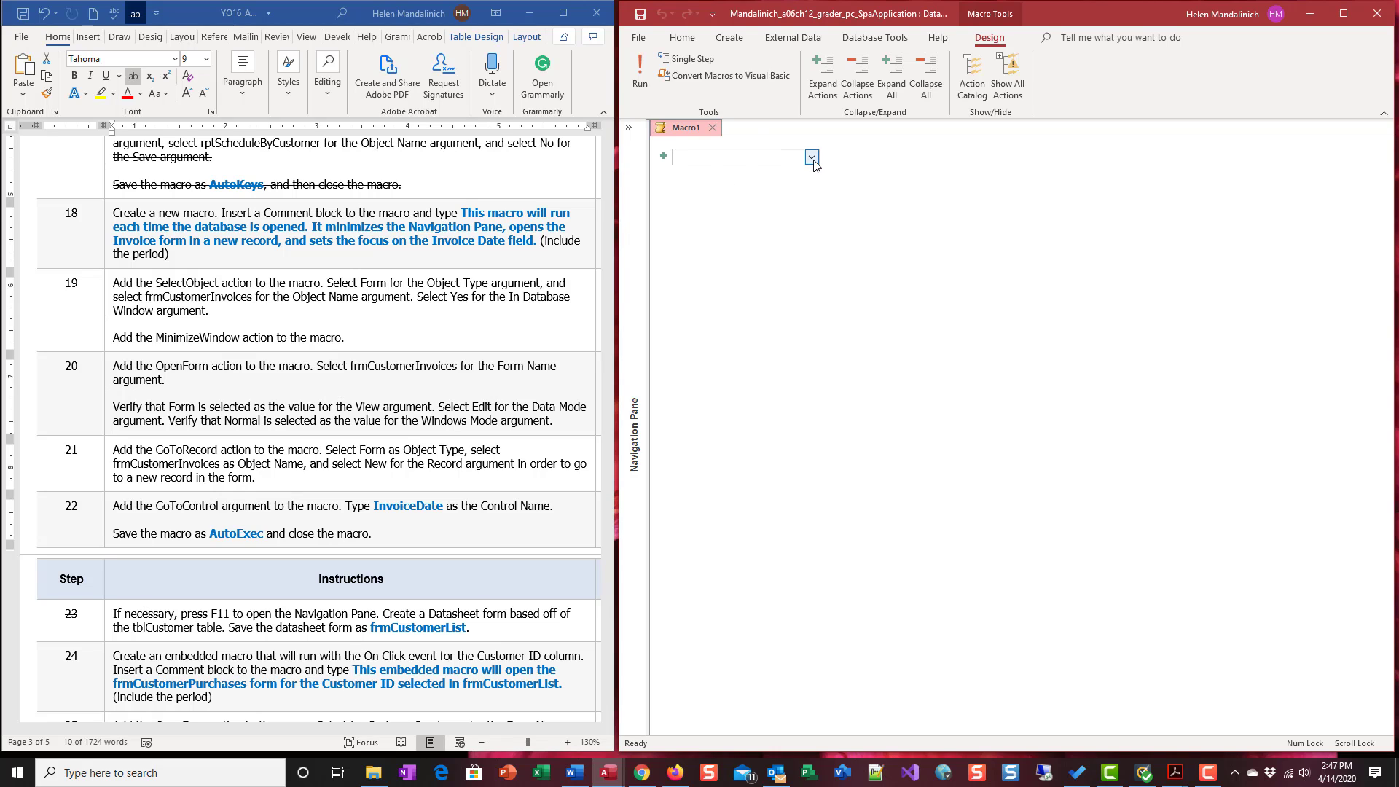
- Begin the macro comment: 'The macro will run each time the database is opened.'
left_click(810, 157)
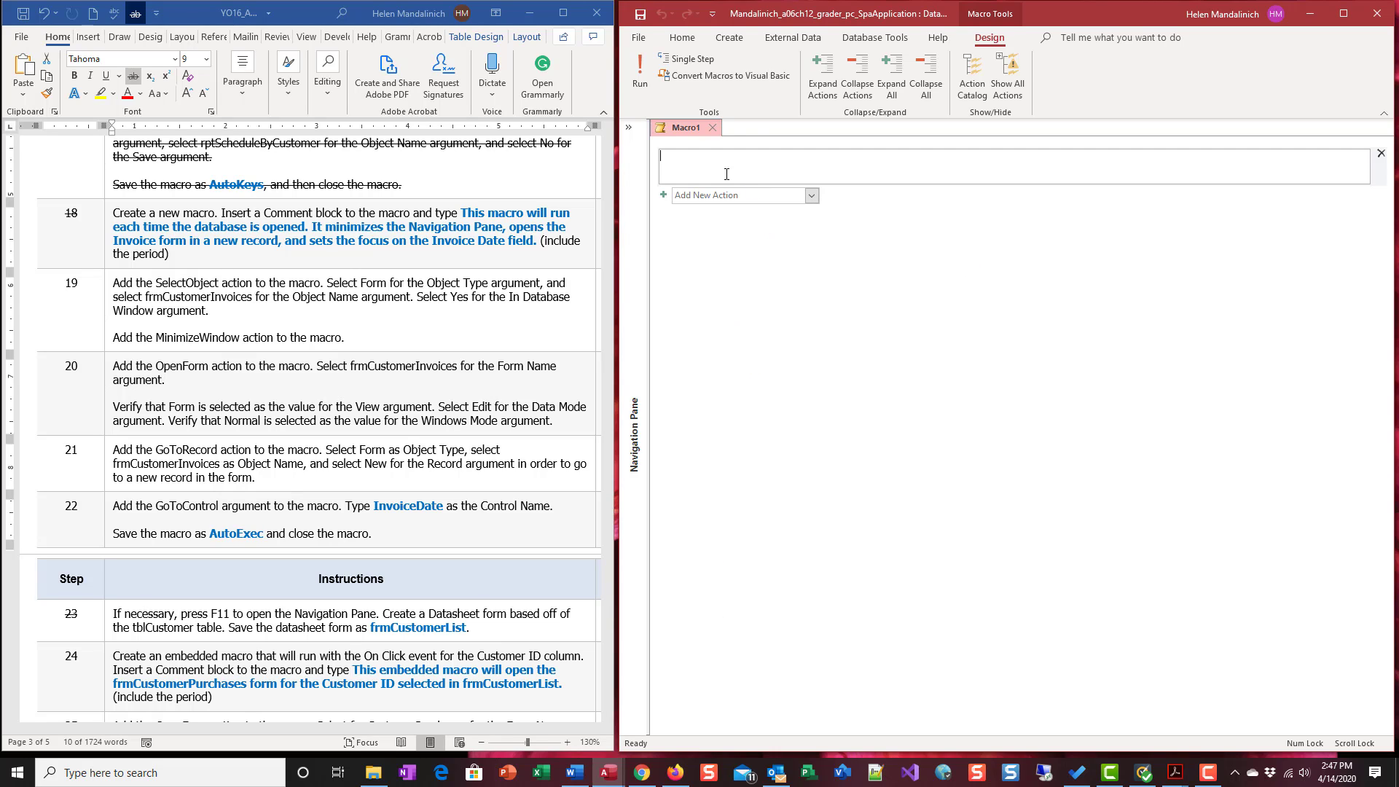
type("The")
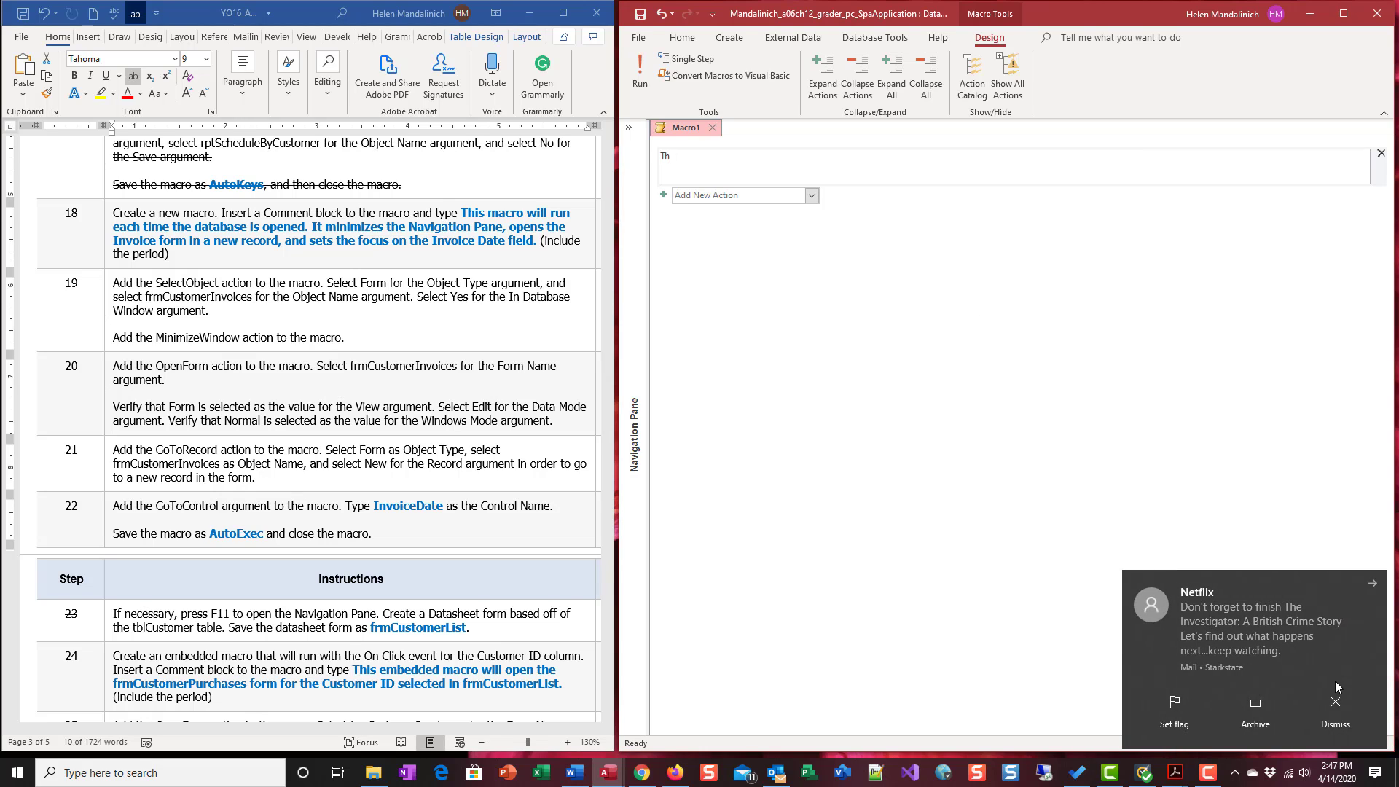
left_click(1335, 724)
type("is ma")
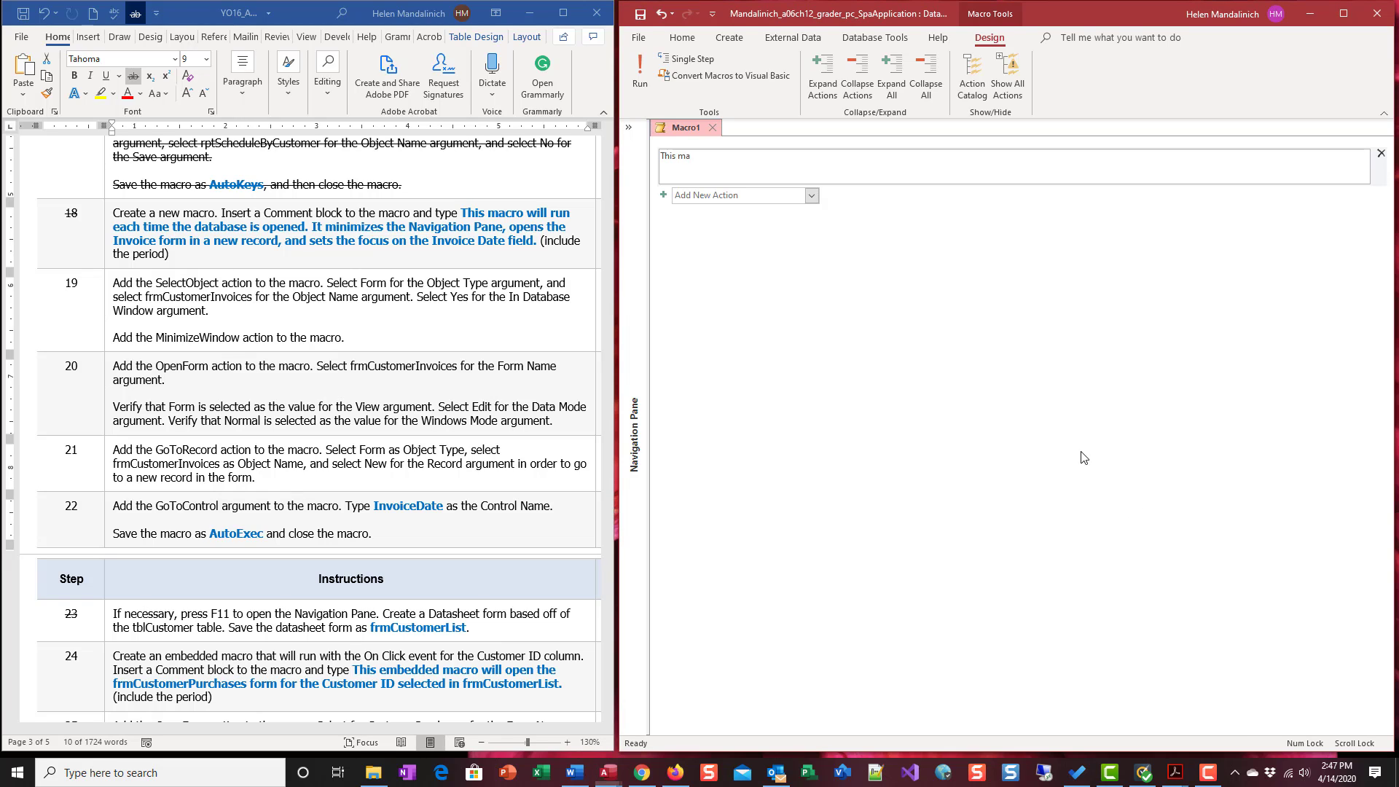
type("cro")
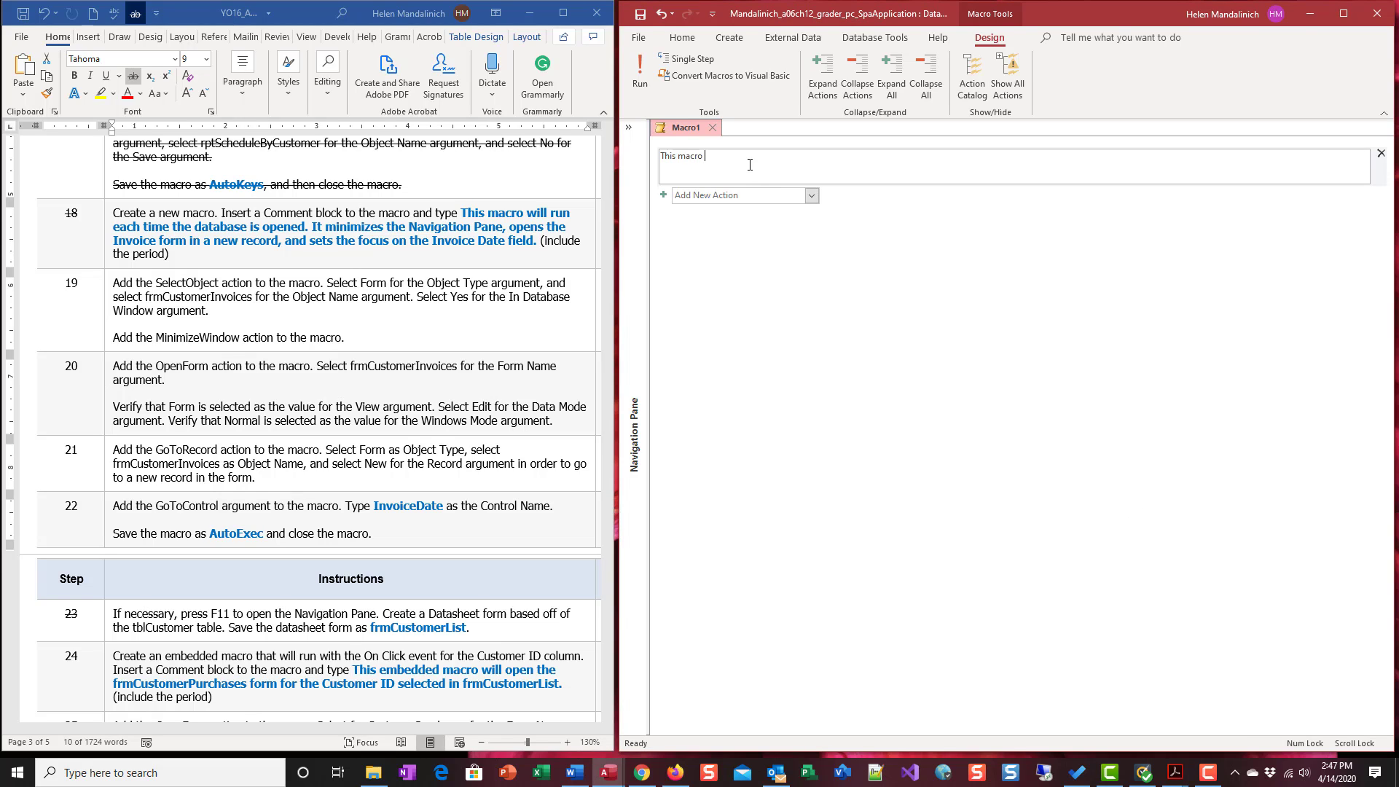
type("will run")
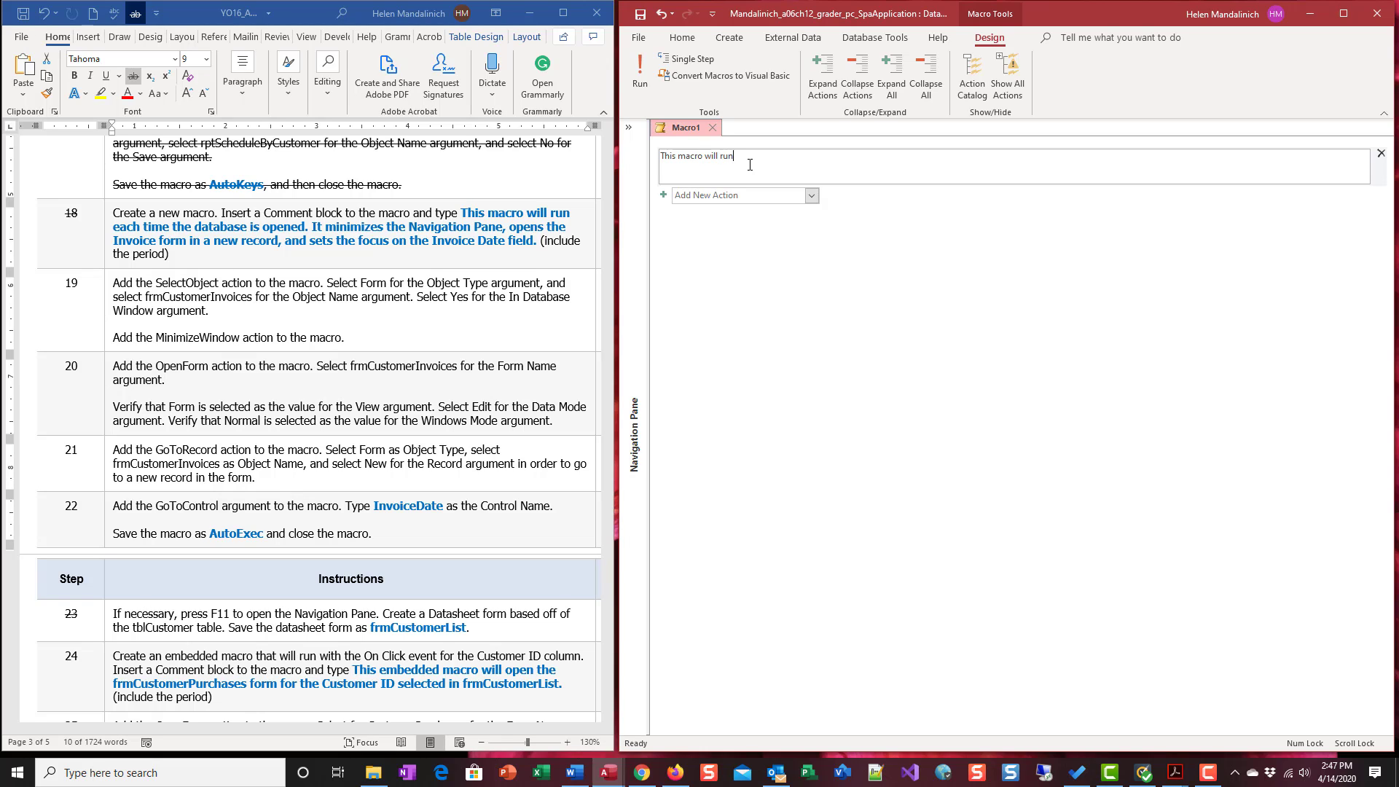
type("each time")
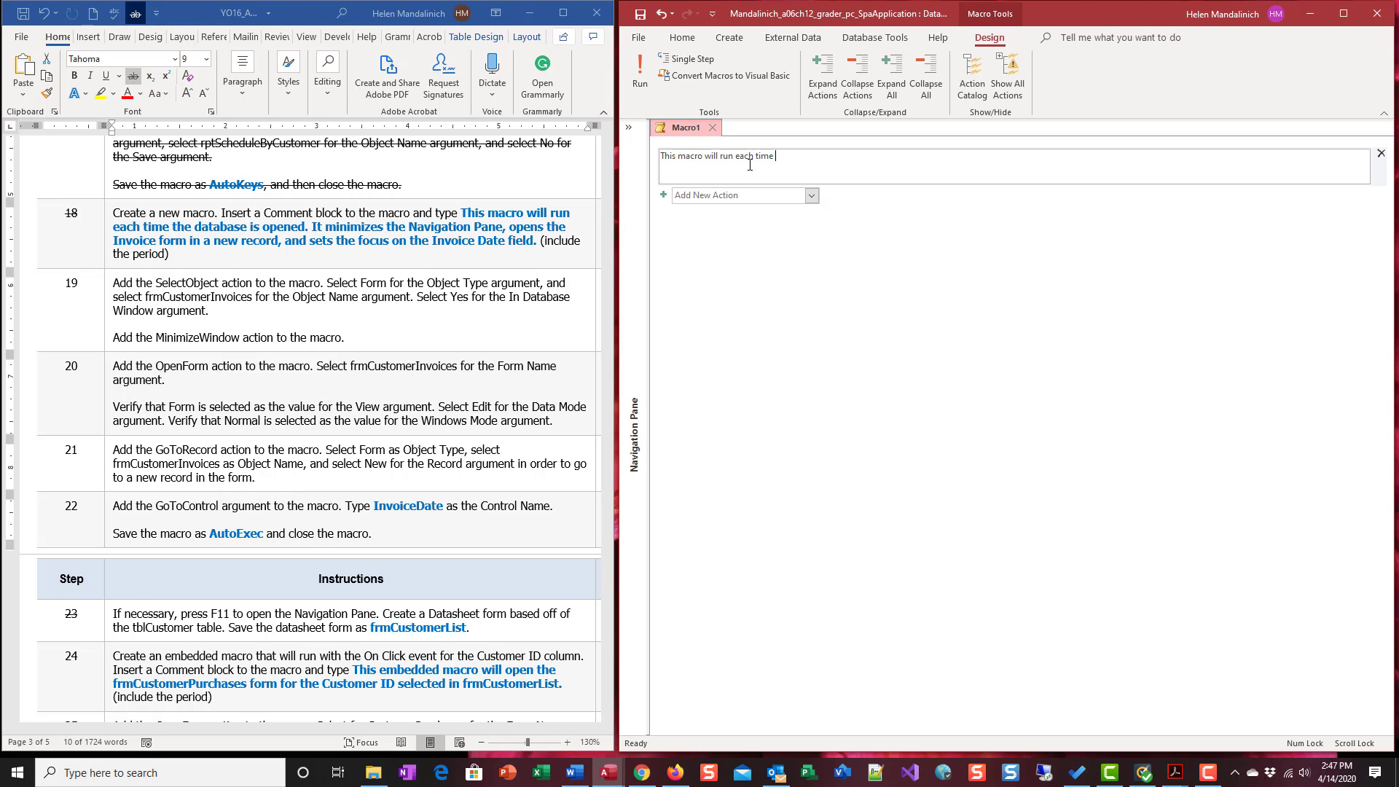
type("the database is")
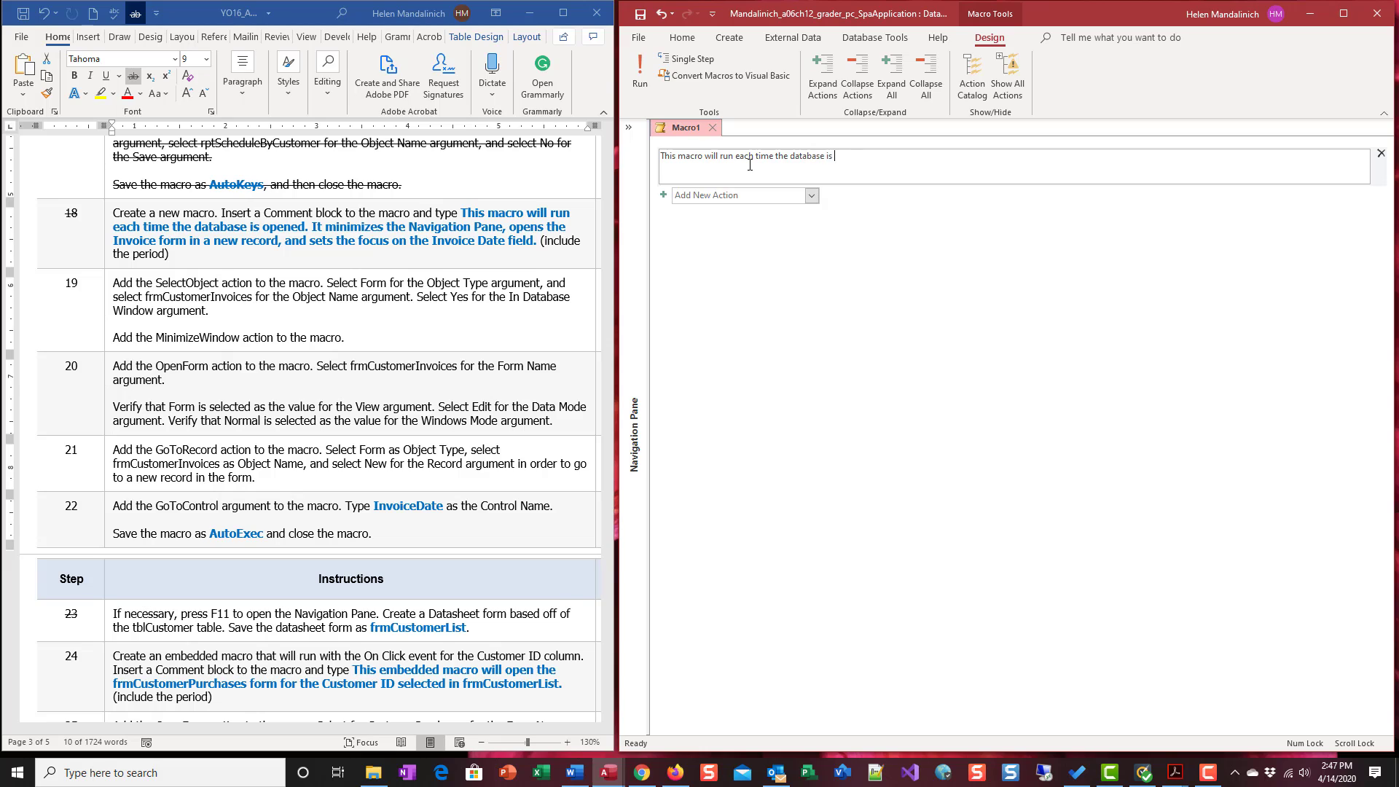
type("opened. It min")
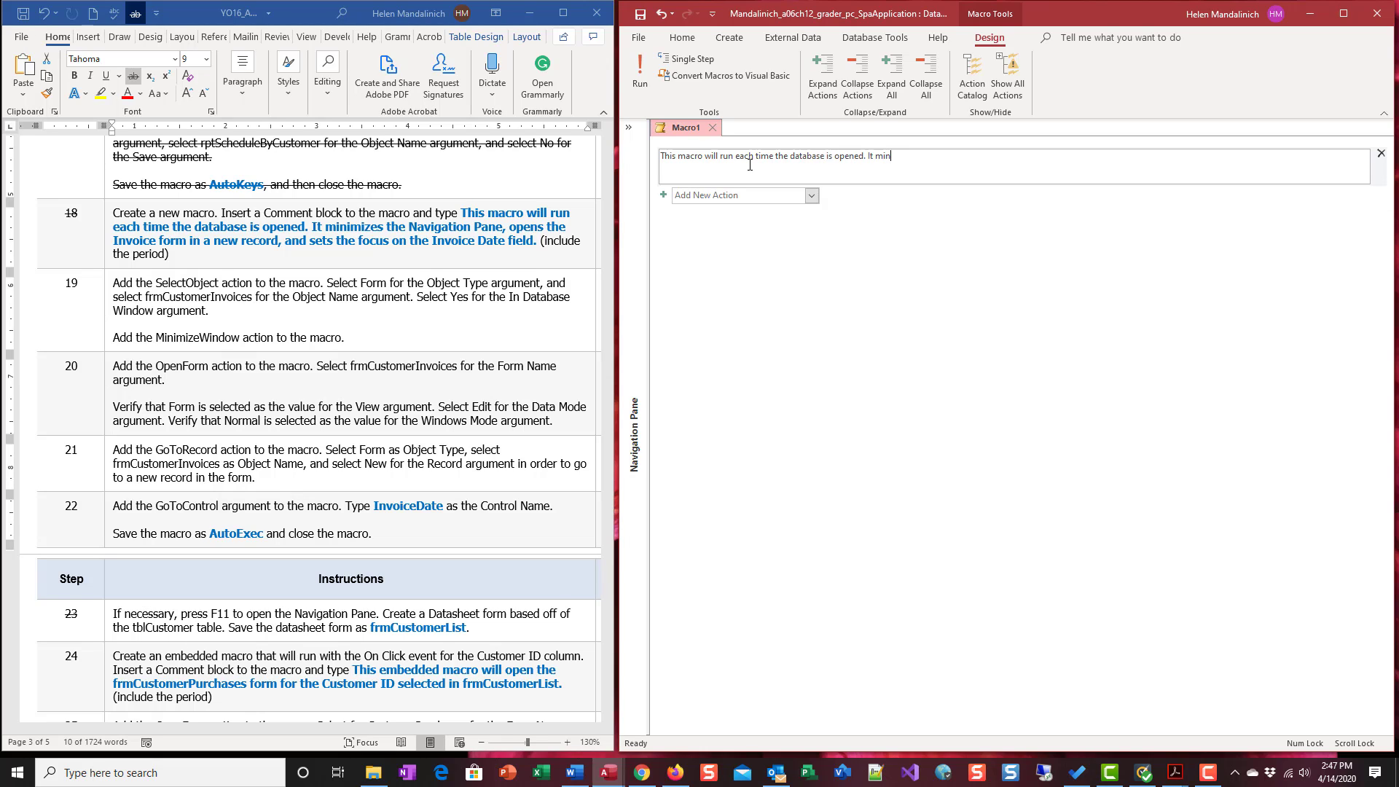
type("imized the Navigatio")
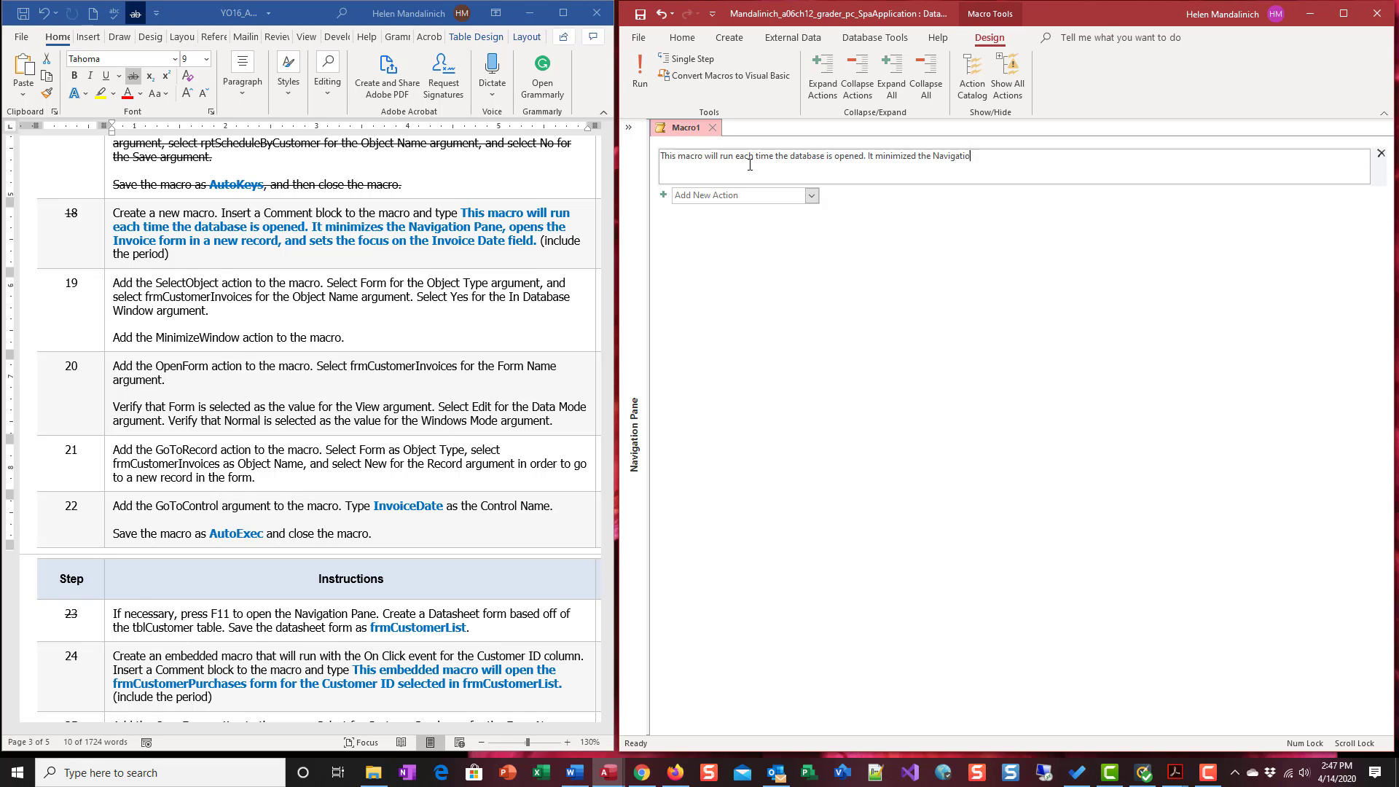
- Finish the comment: minimizes Navigation Pane, opens Invoice form in a new record, focuses Invoice Date
type("n Pane, o")
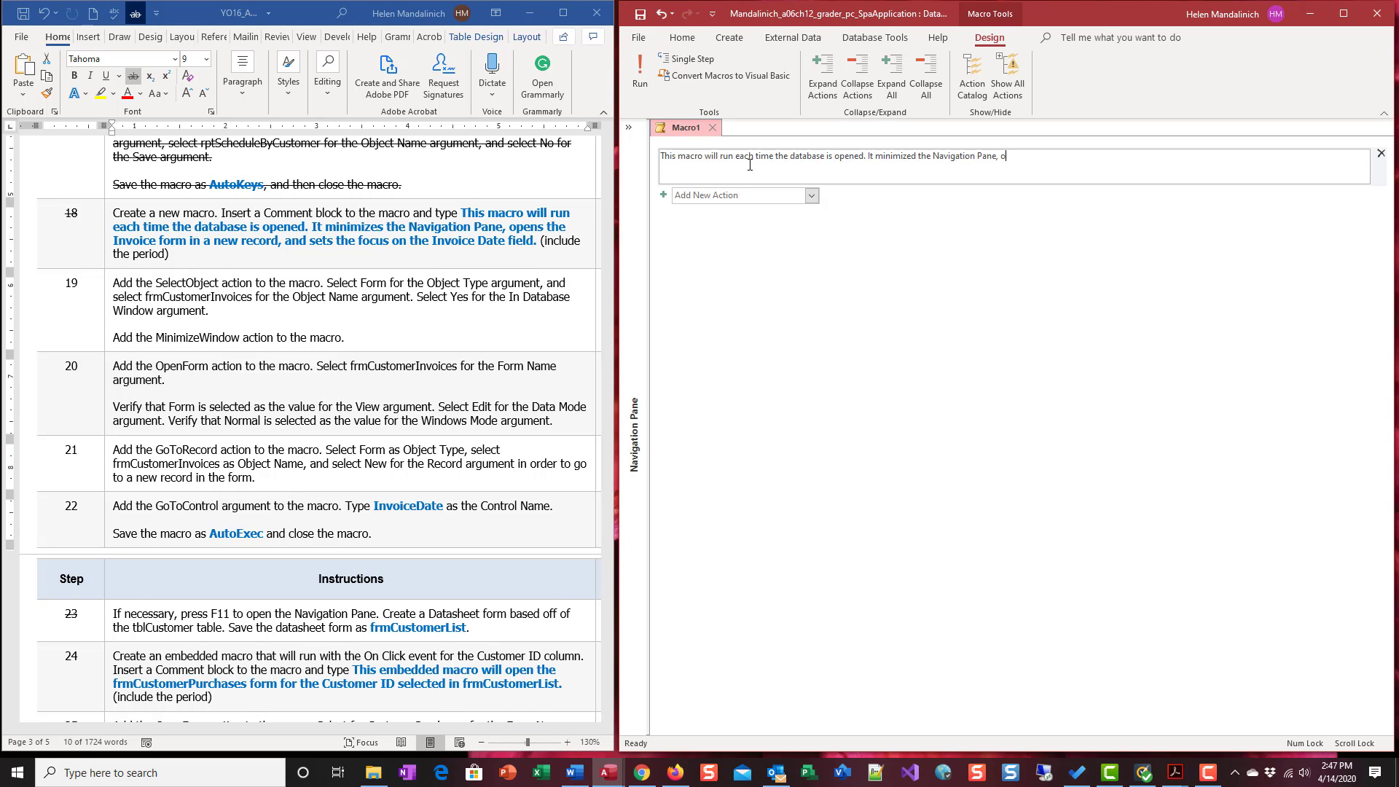
type("opens hte Invo")
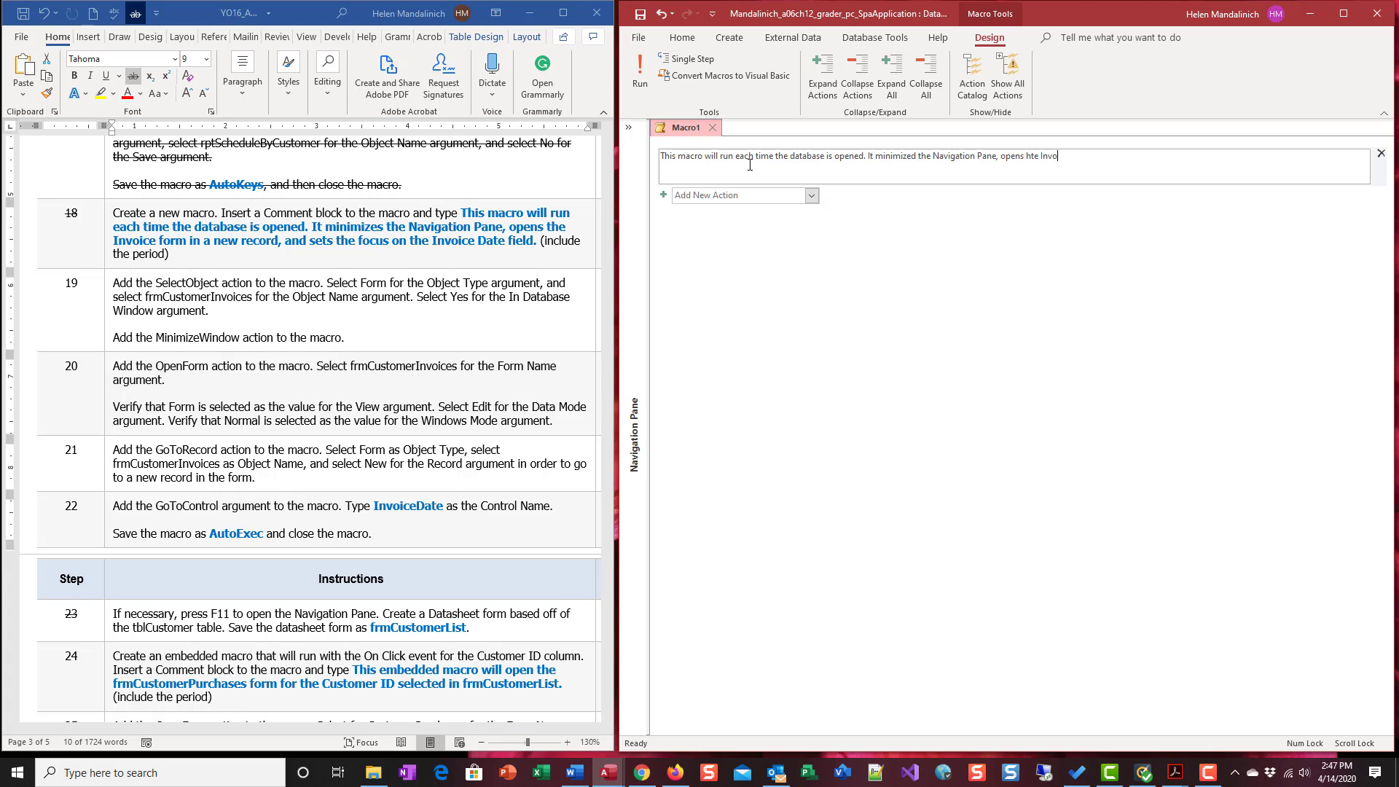
key("BackSpace")
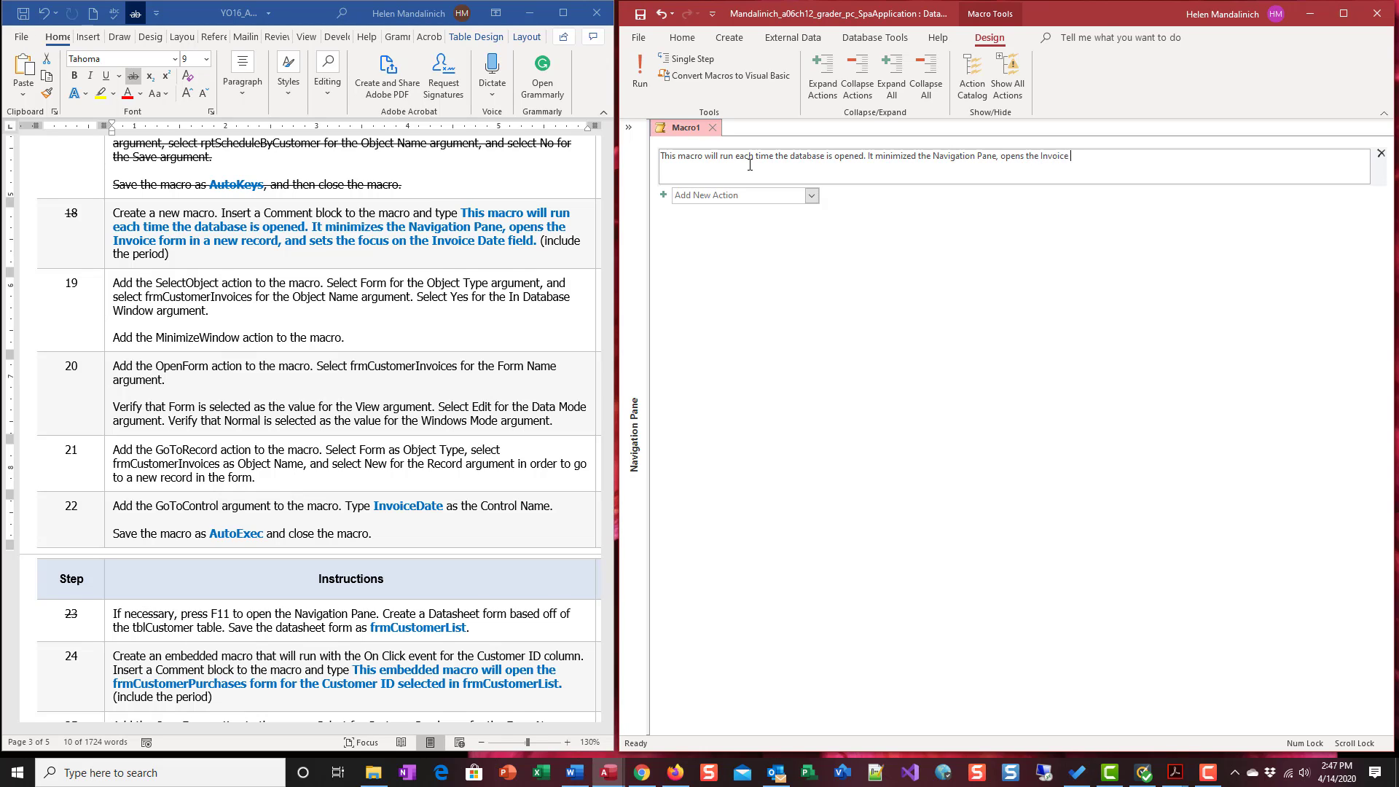
type("form in a n")
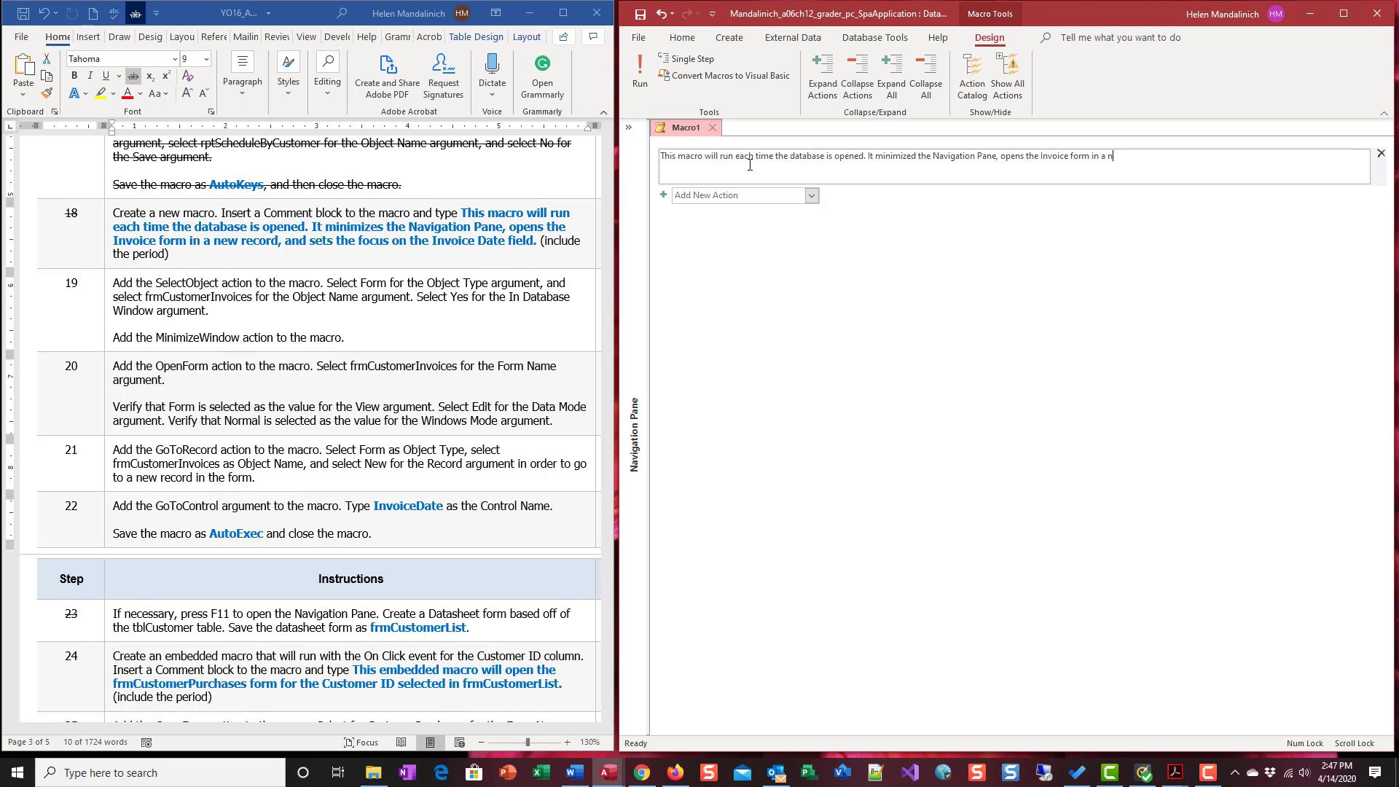
type("ew record")
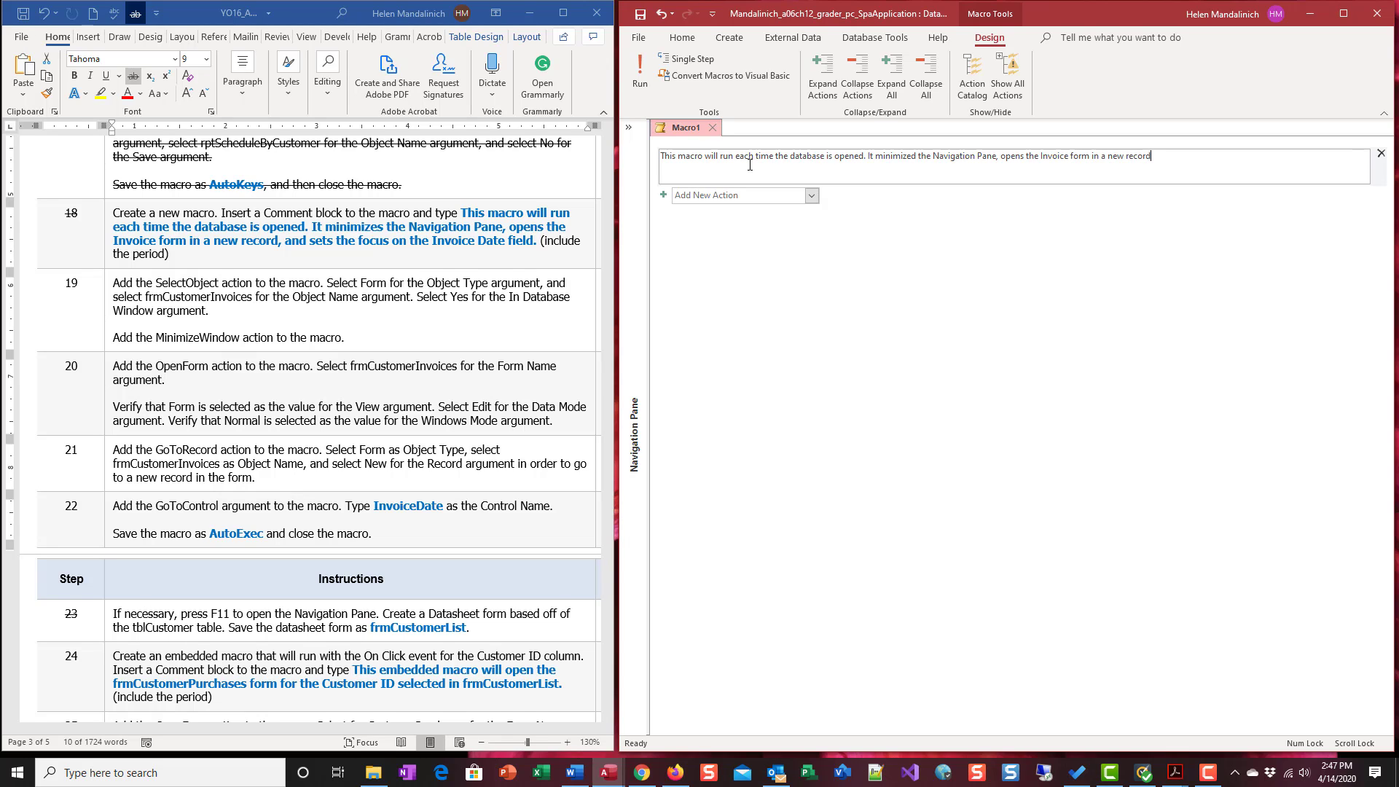
type(", and sets the focus on the")
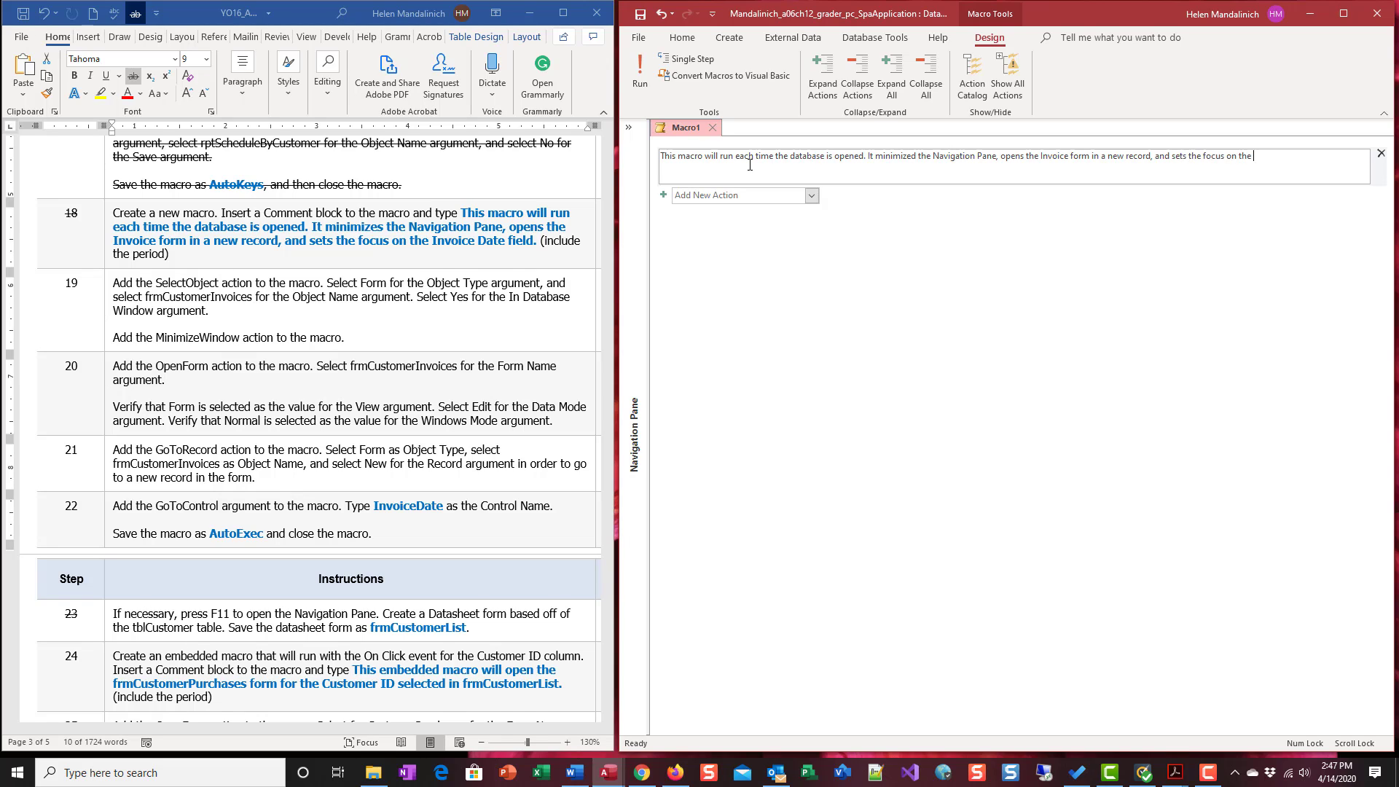
type("Invoice Date")
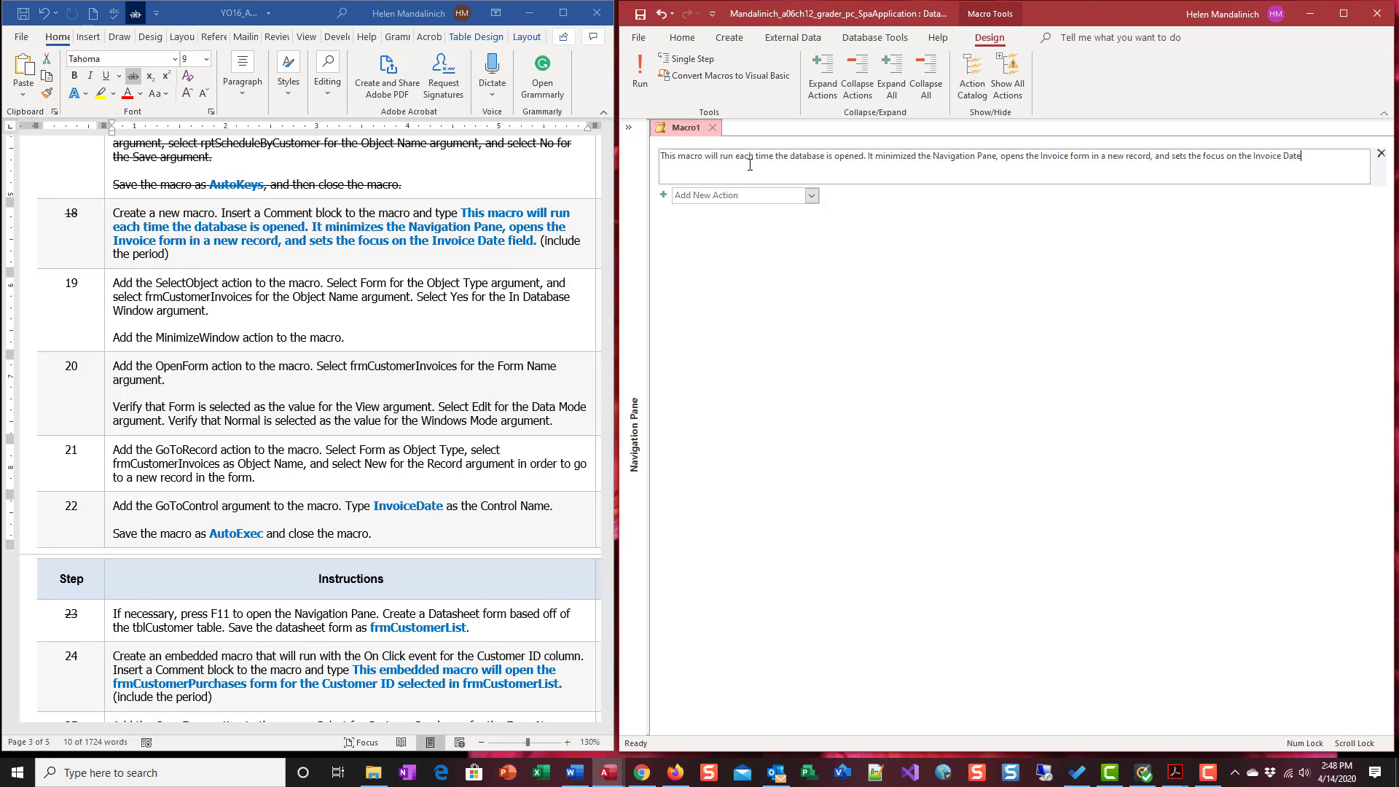
type("field.")
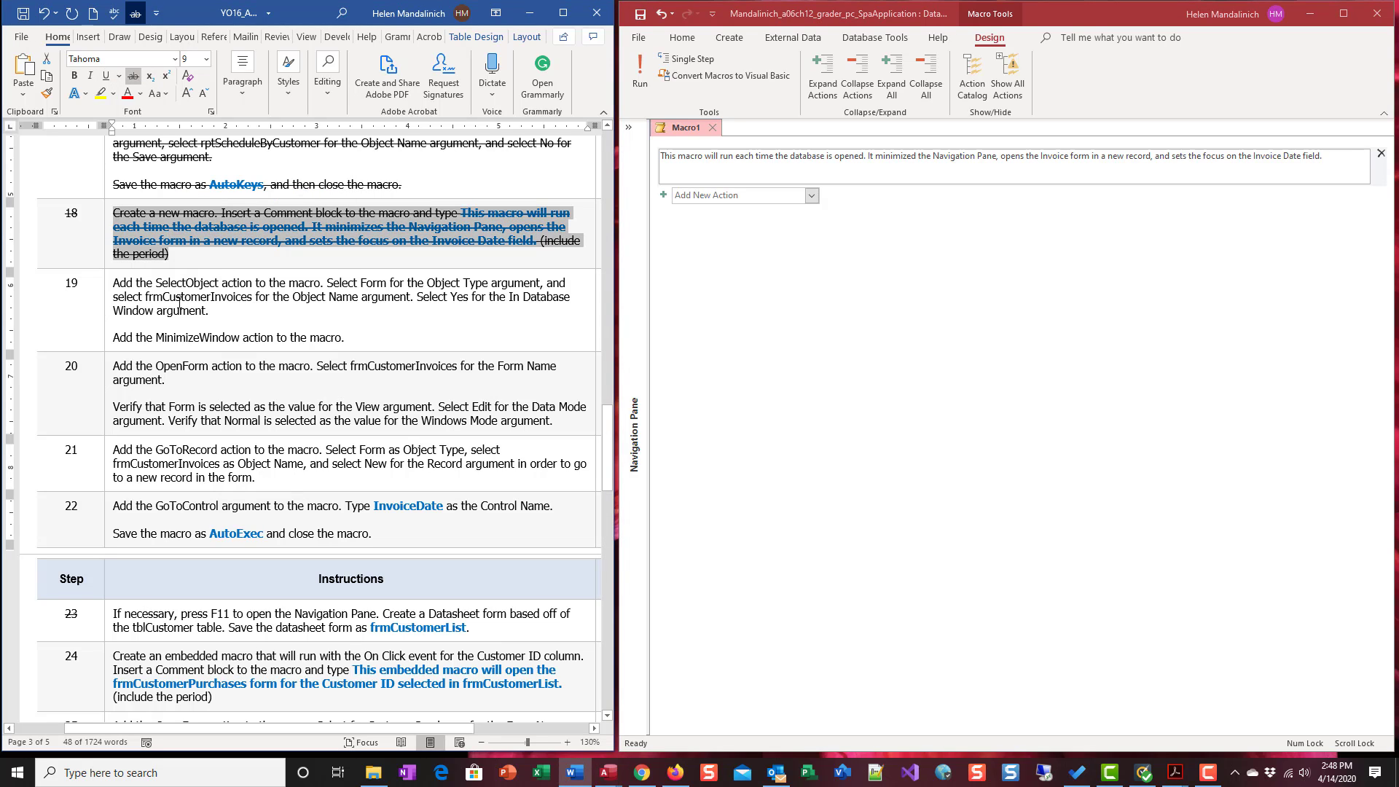
mouse_move(234, 282)
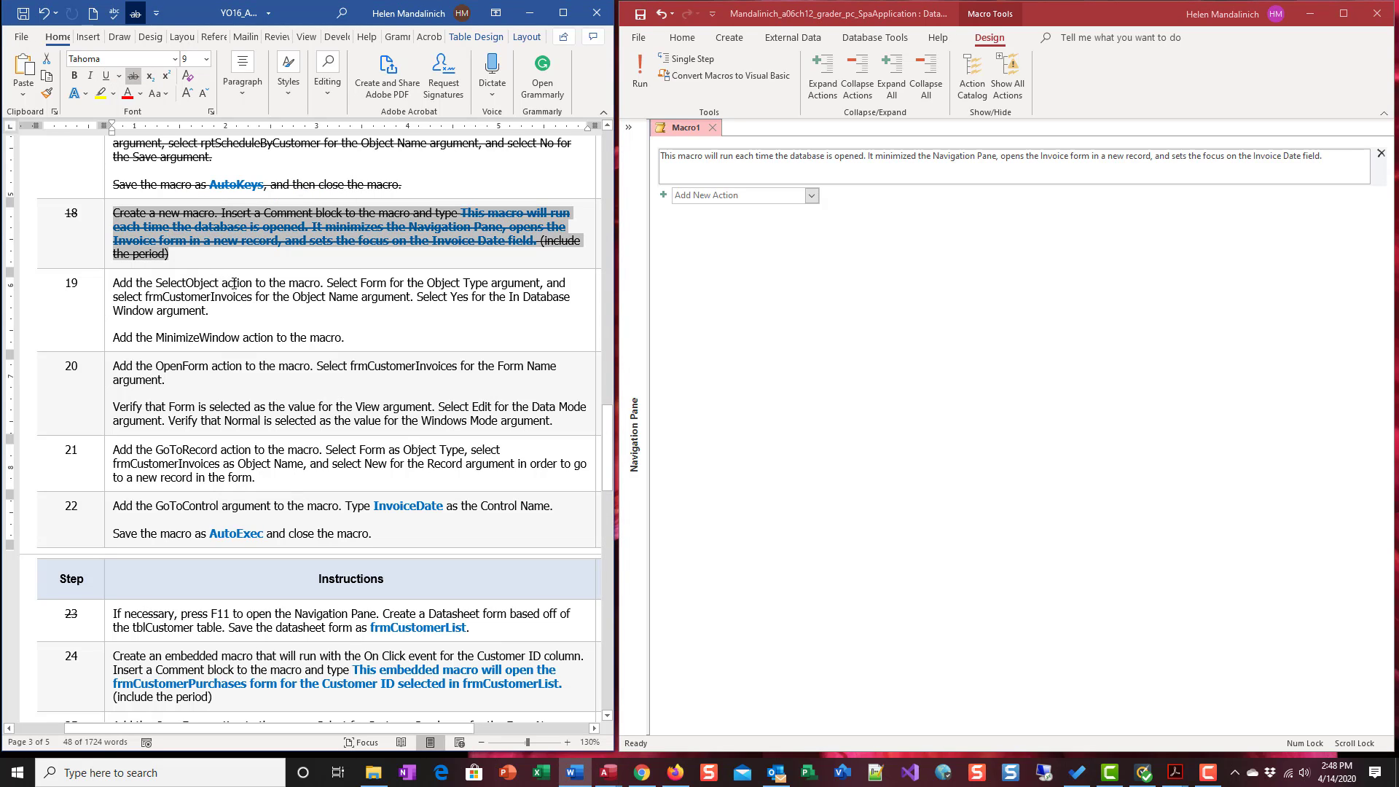
double_click(236, 283)
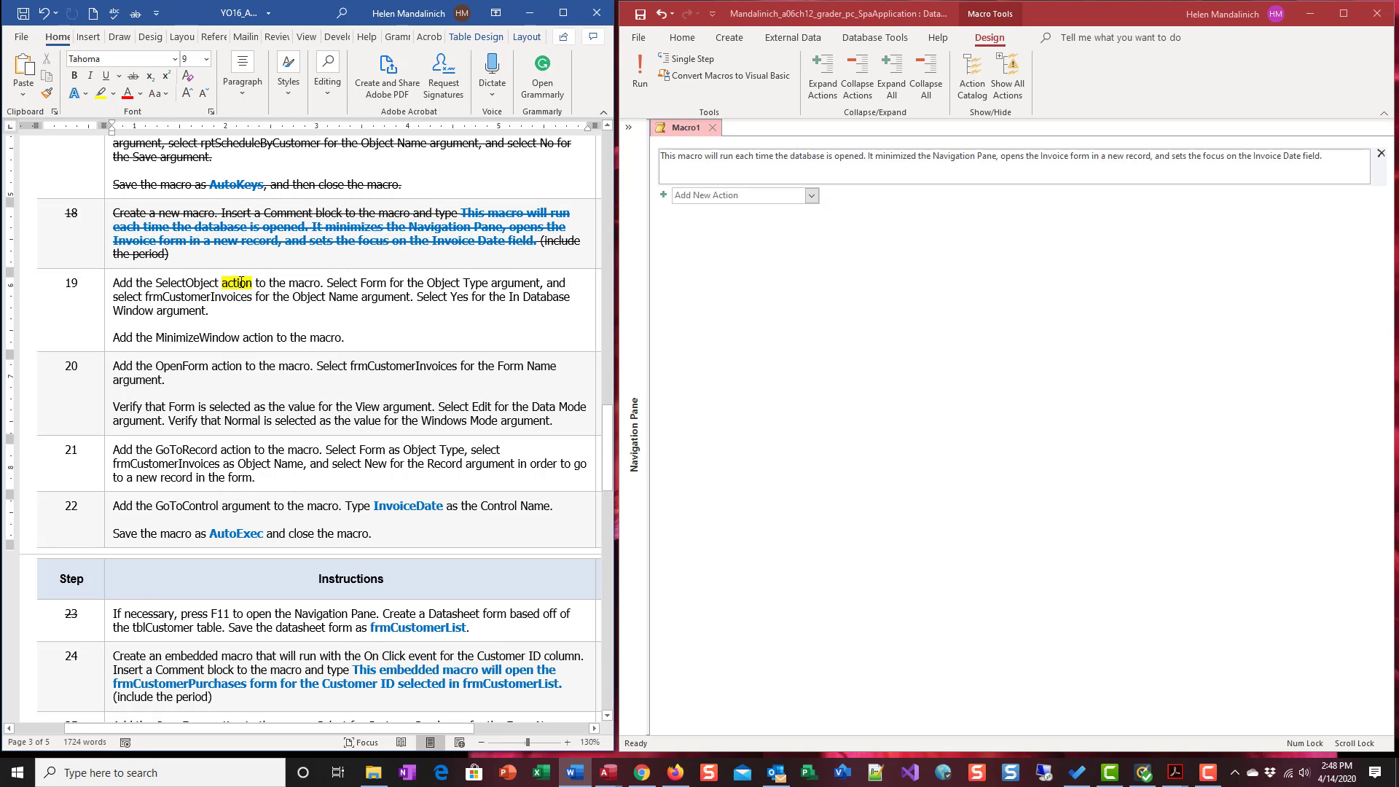
- Add a SelectObject action for form frmCustomerInvoices with In Database Window set to Yes
left_click(810, 194)
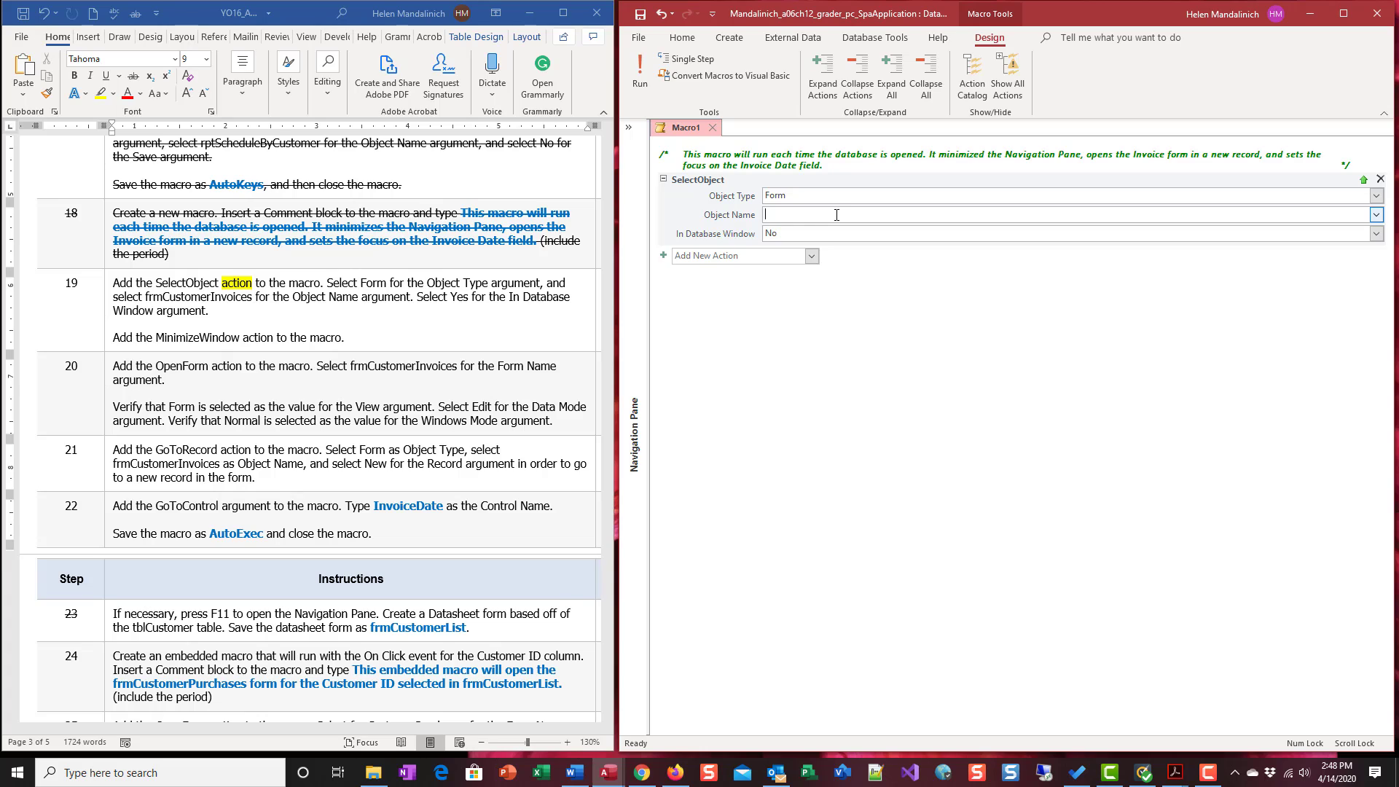
type("frms")
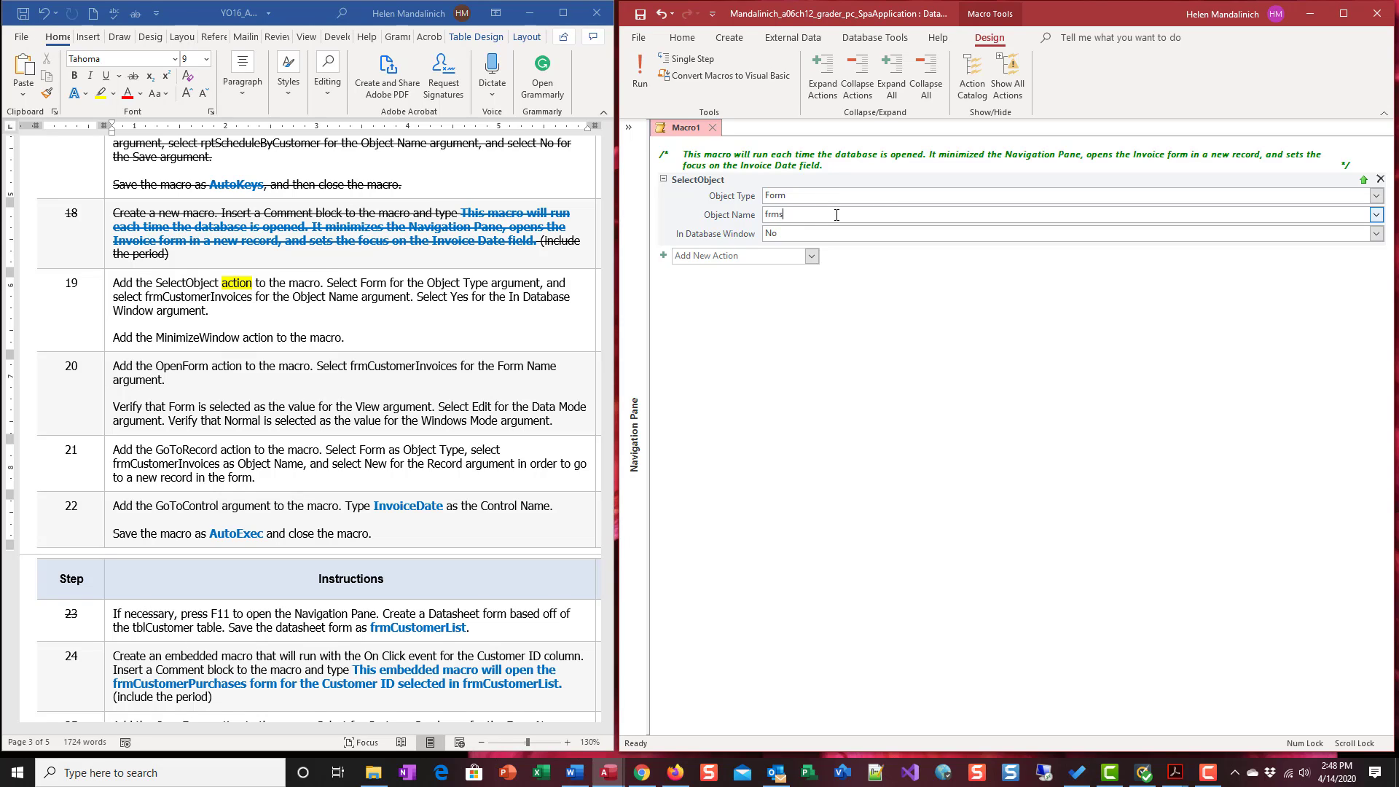
type("cus")
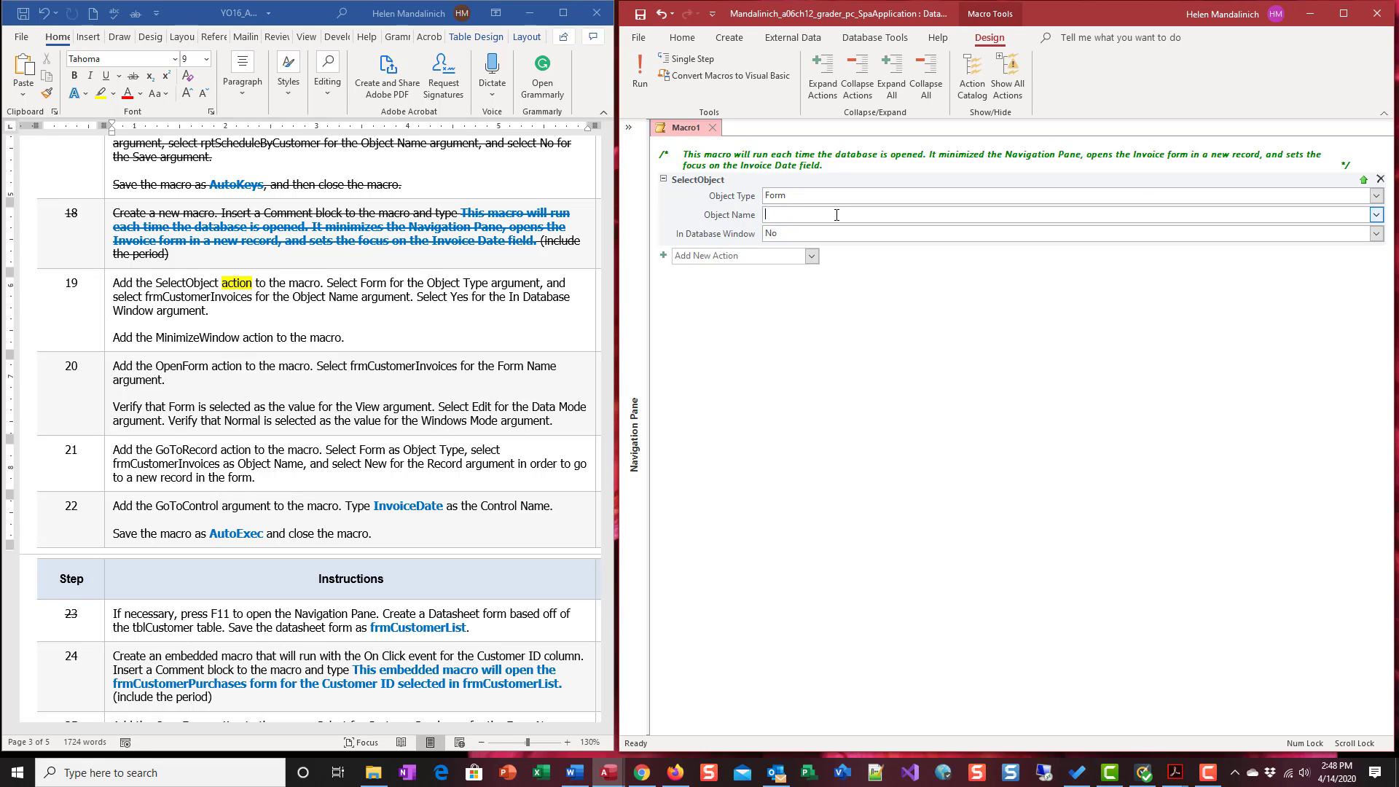
left_click(1377, 215)
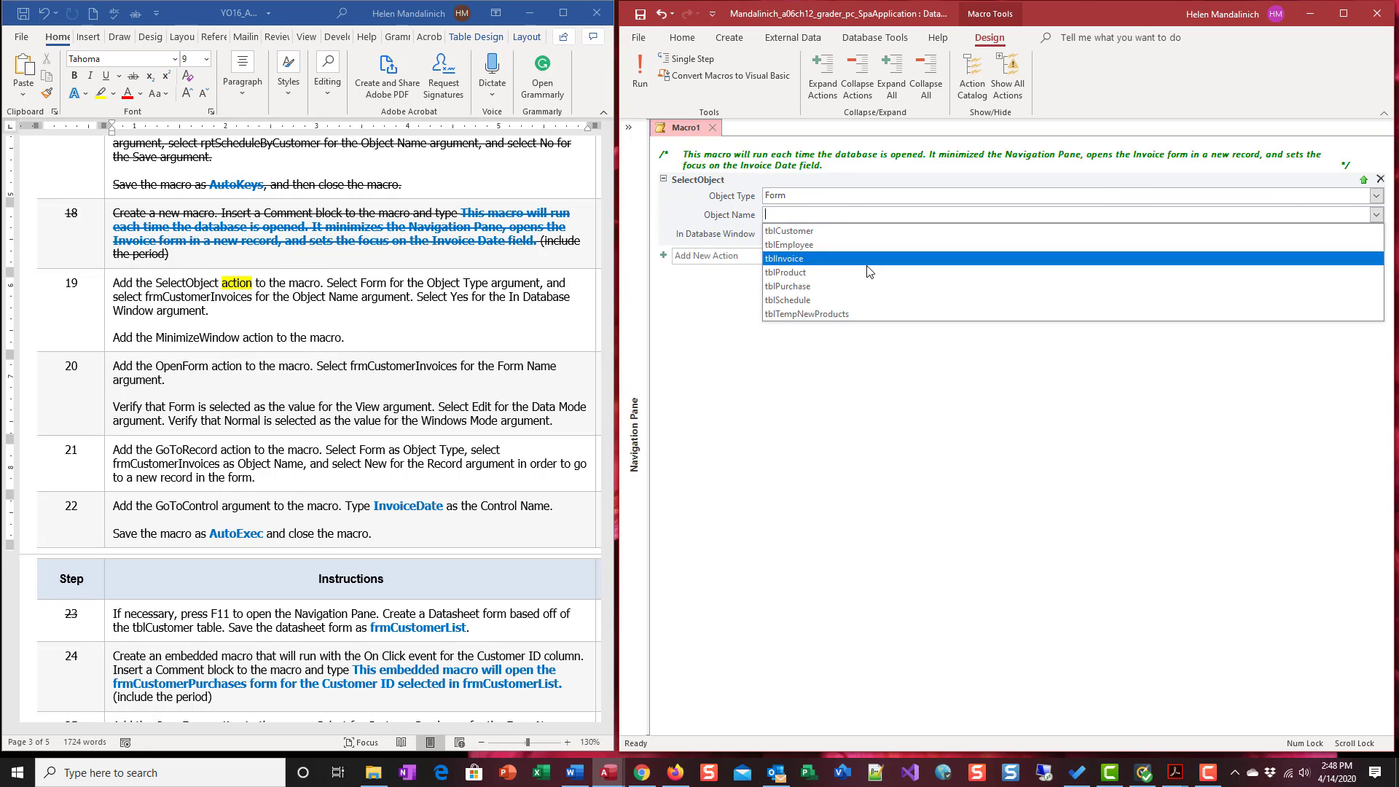
mouse_move(789, 231)
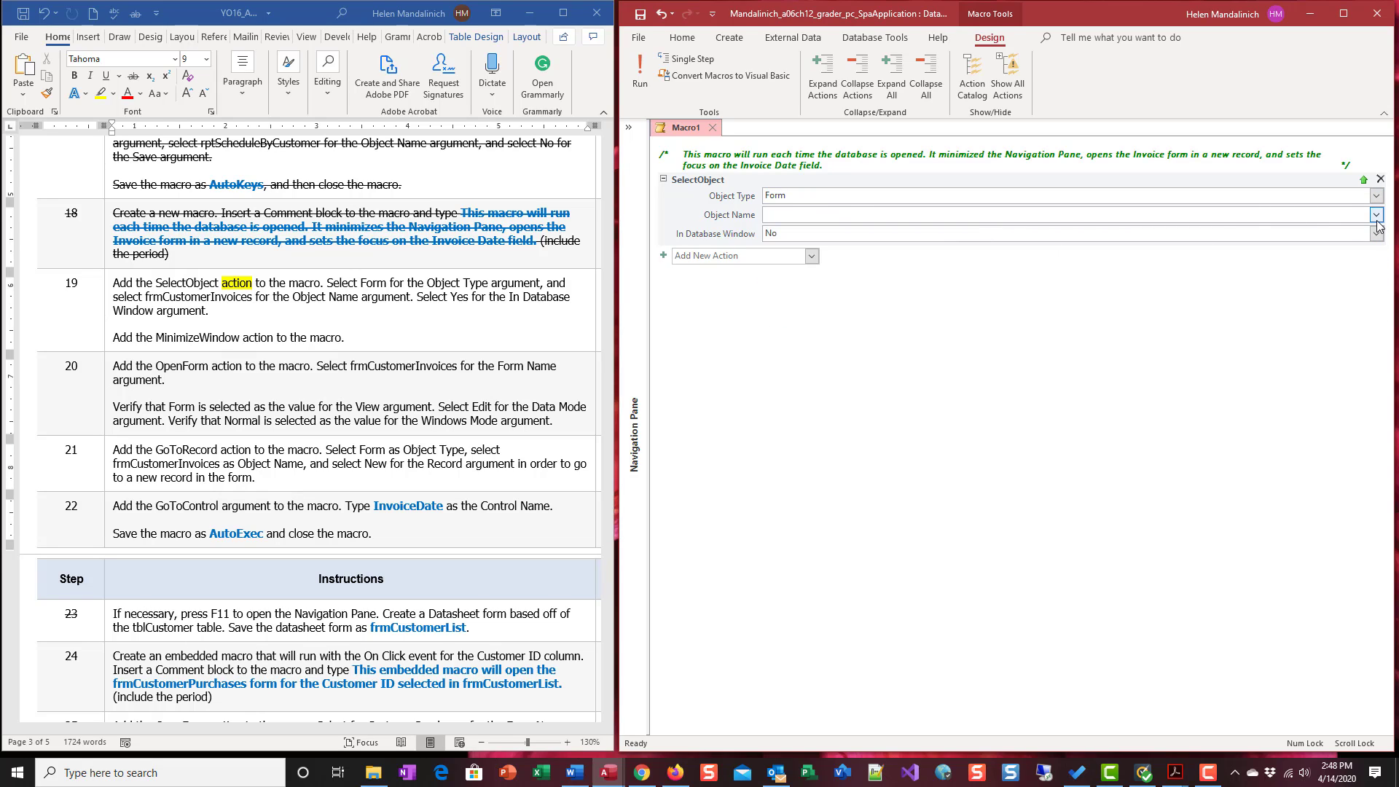
left_click(1377, 214)
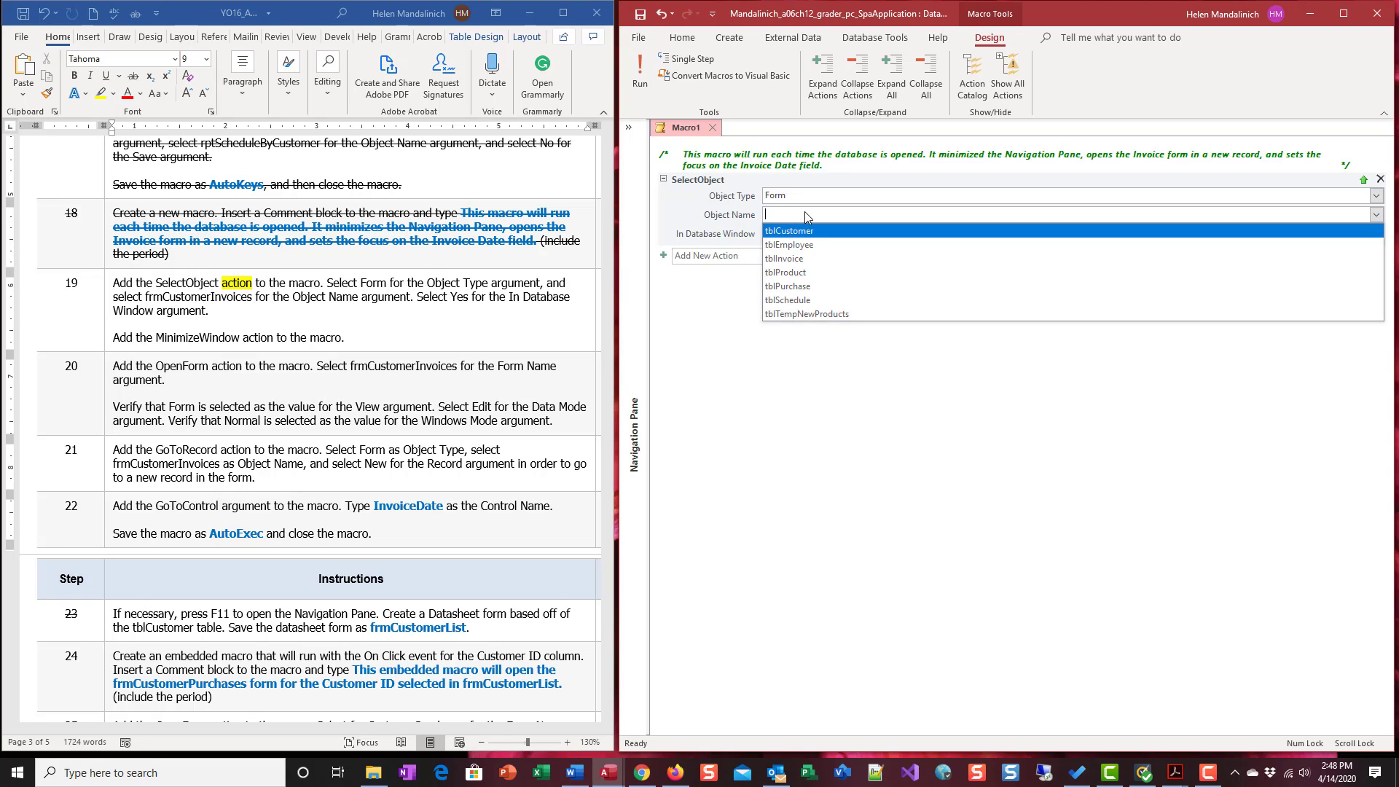
type("frmCustomerInvoices")
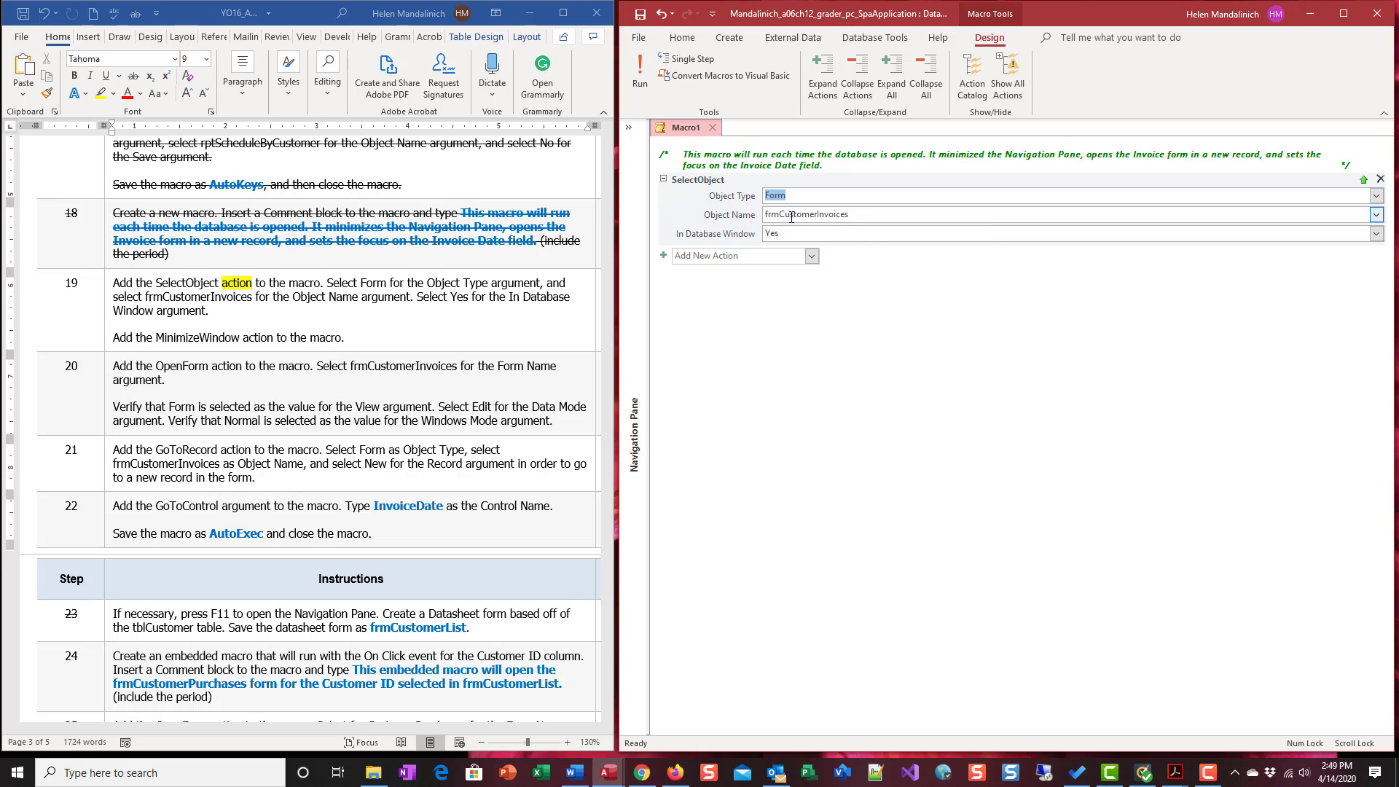
mouse_move(705, 234)
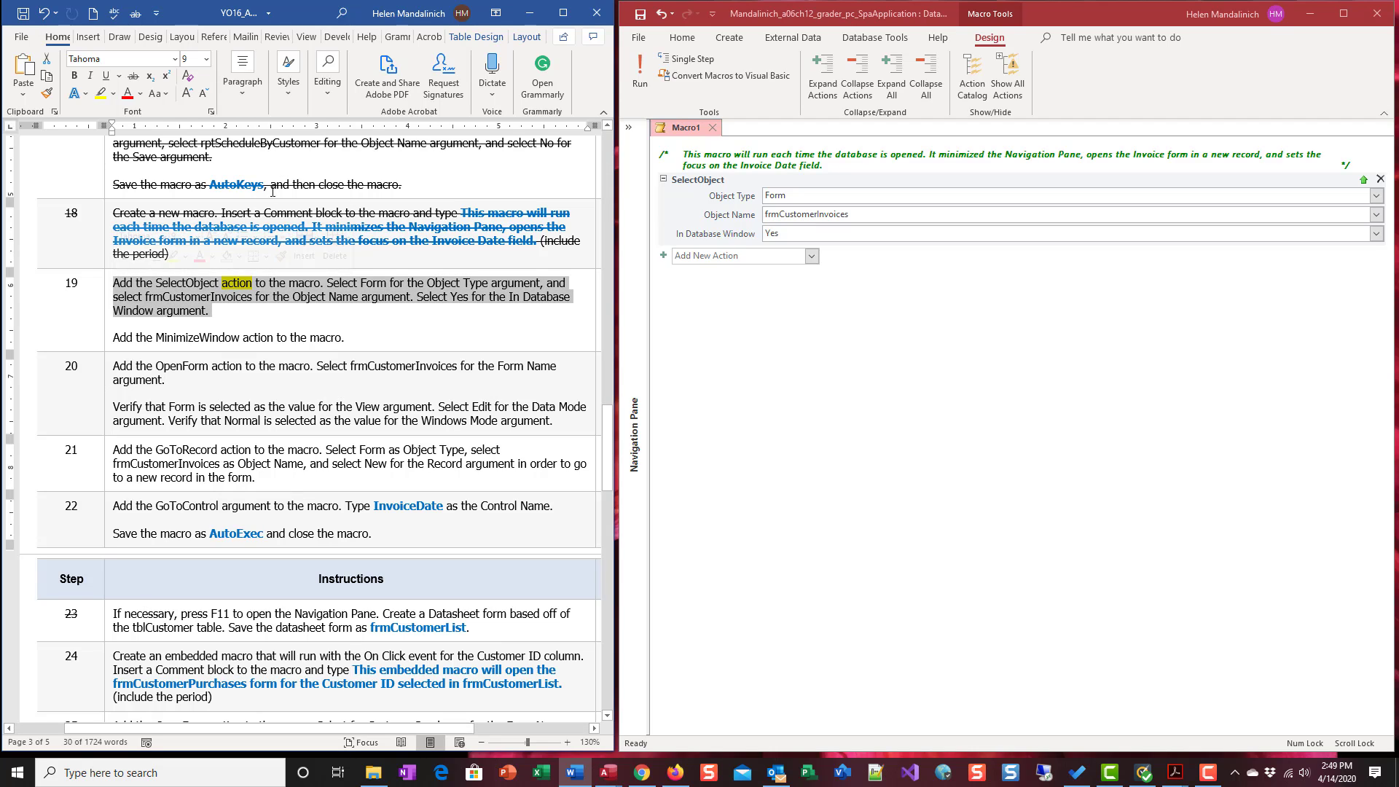
mouse_move(562, 132)
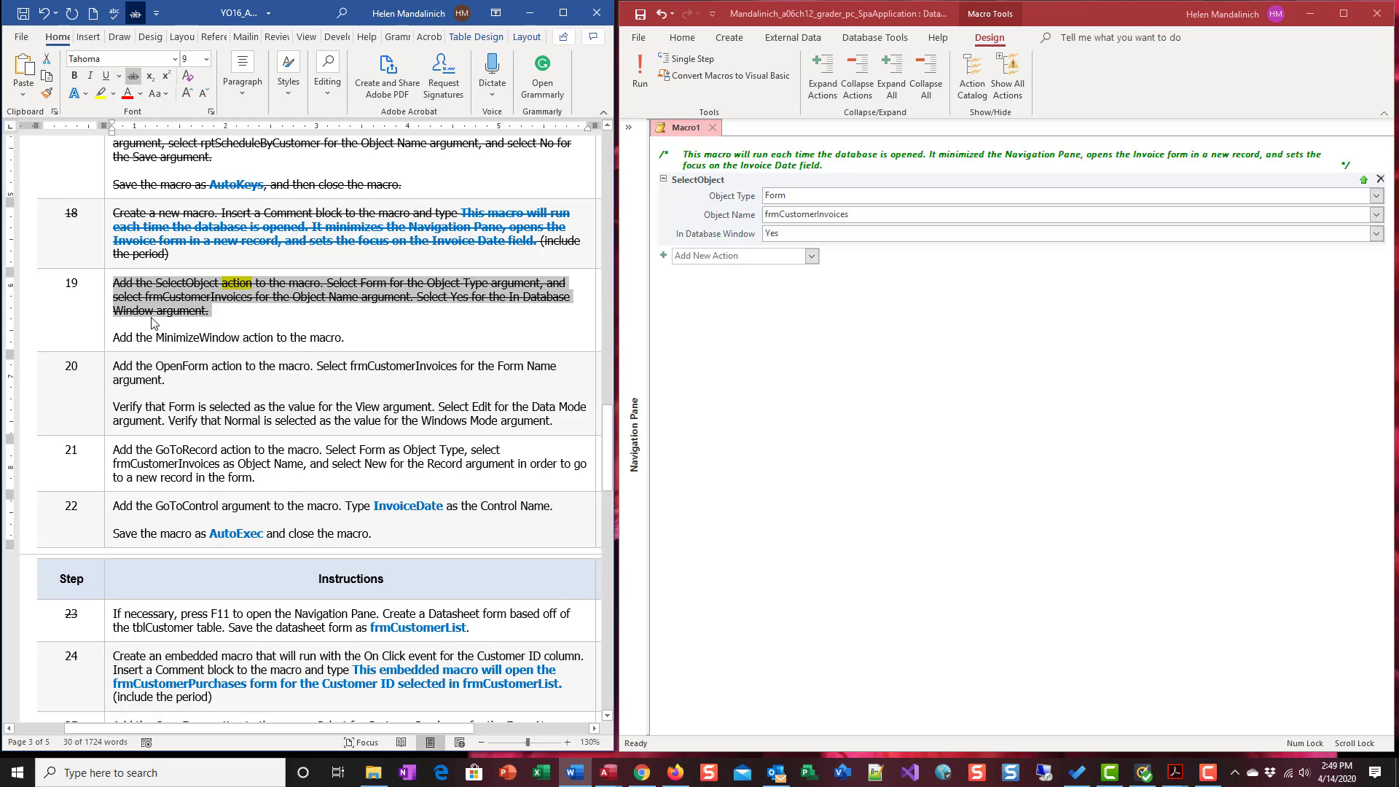
mouse_move(319, 335)
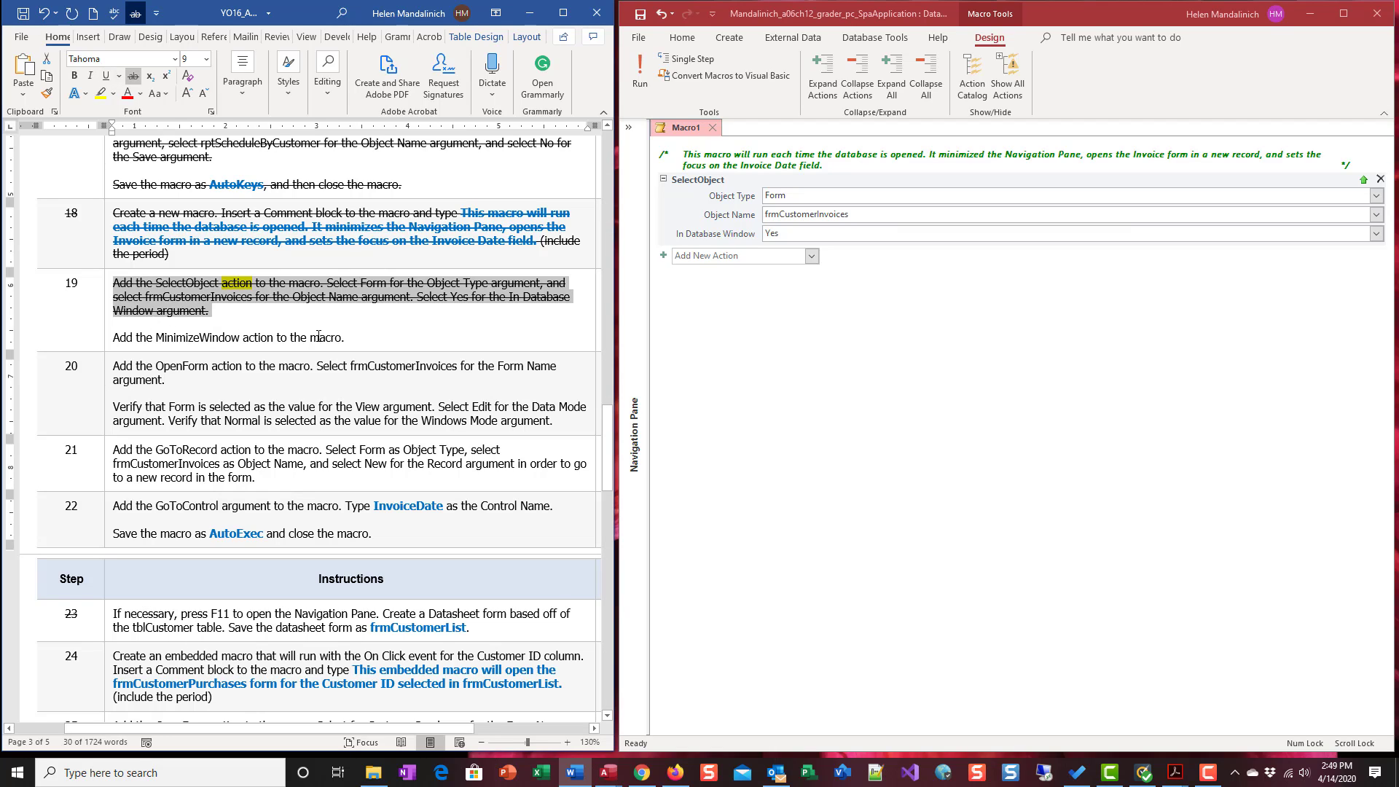
mouse_move(347, 337)
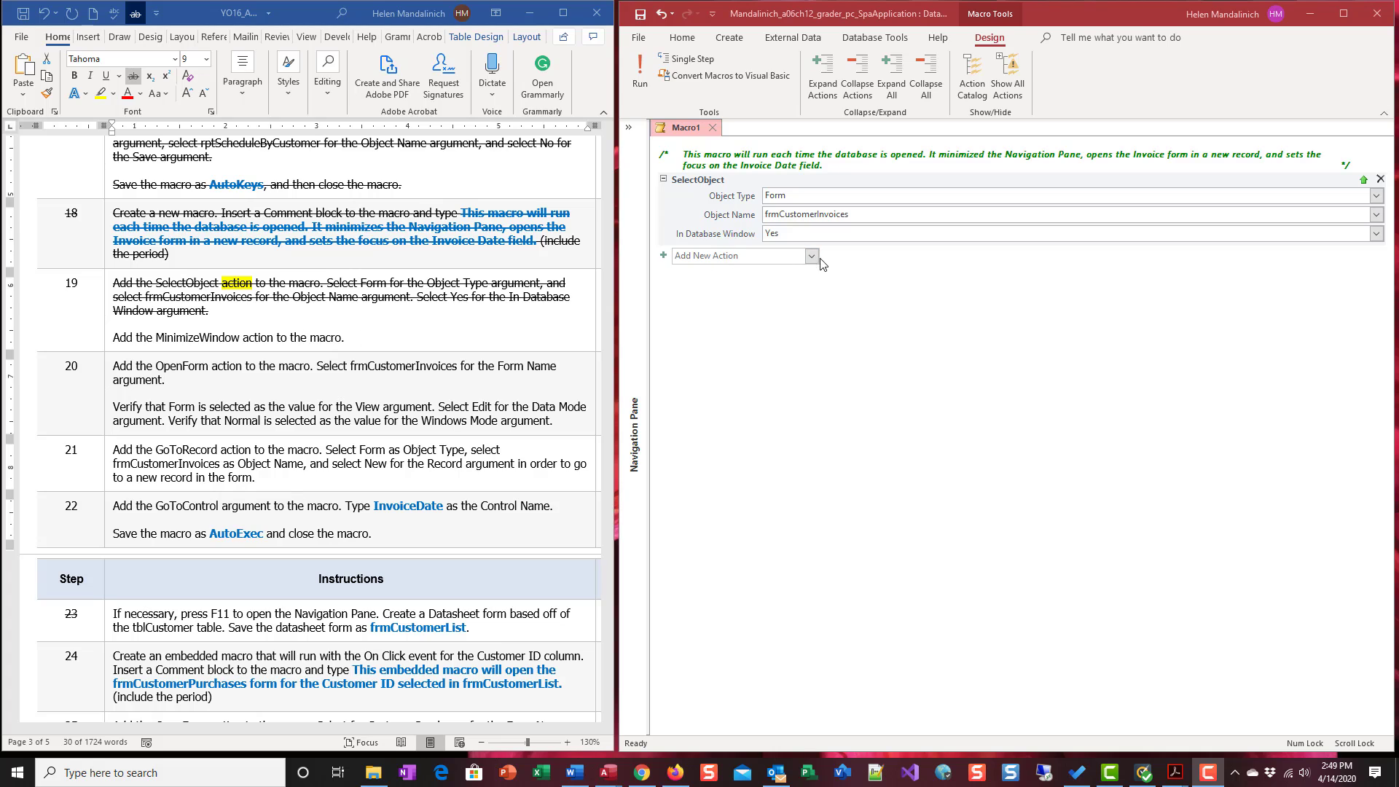
- Append a MinimizeWindow action and save Macro1 under the name AutoExec
left_click(811, 255)
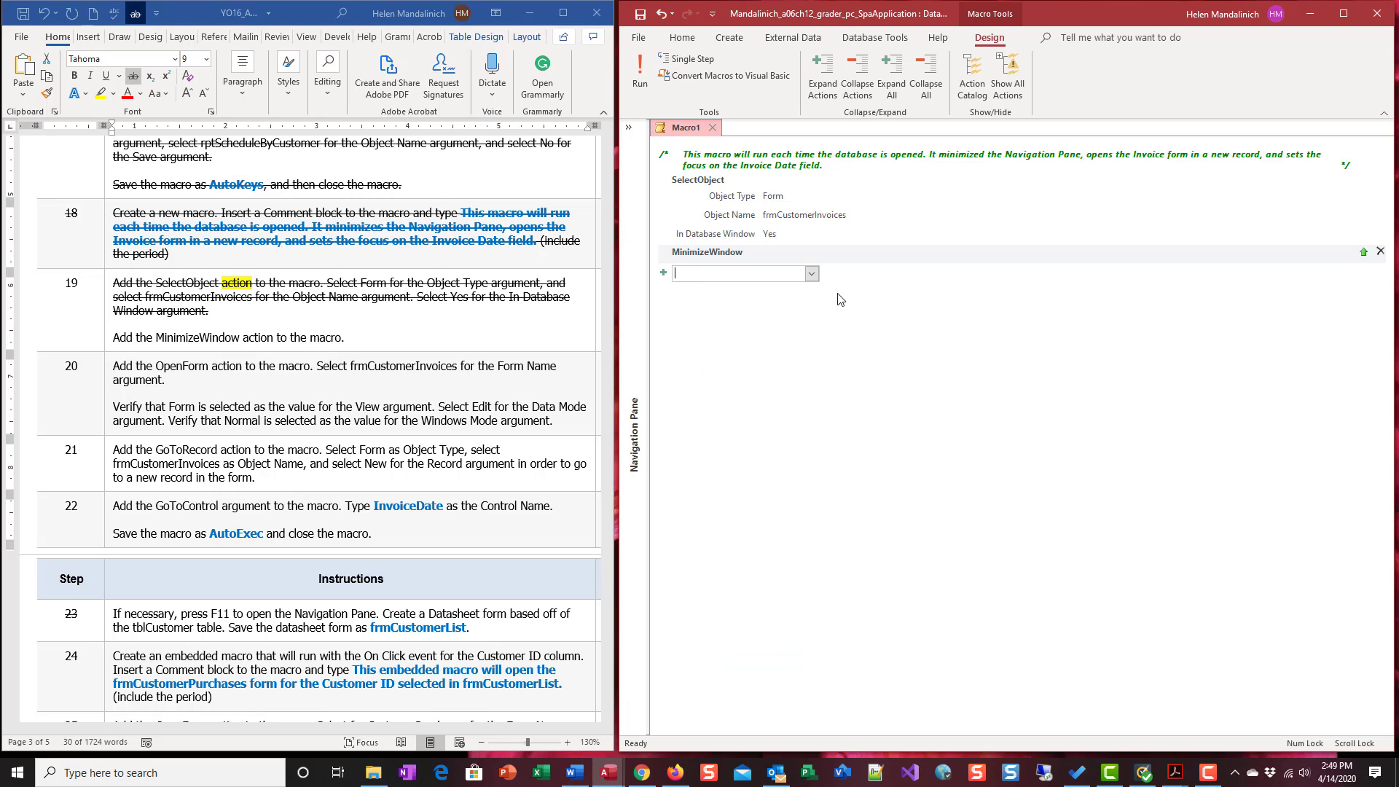
mouse_move(608, 40)
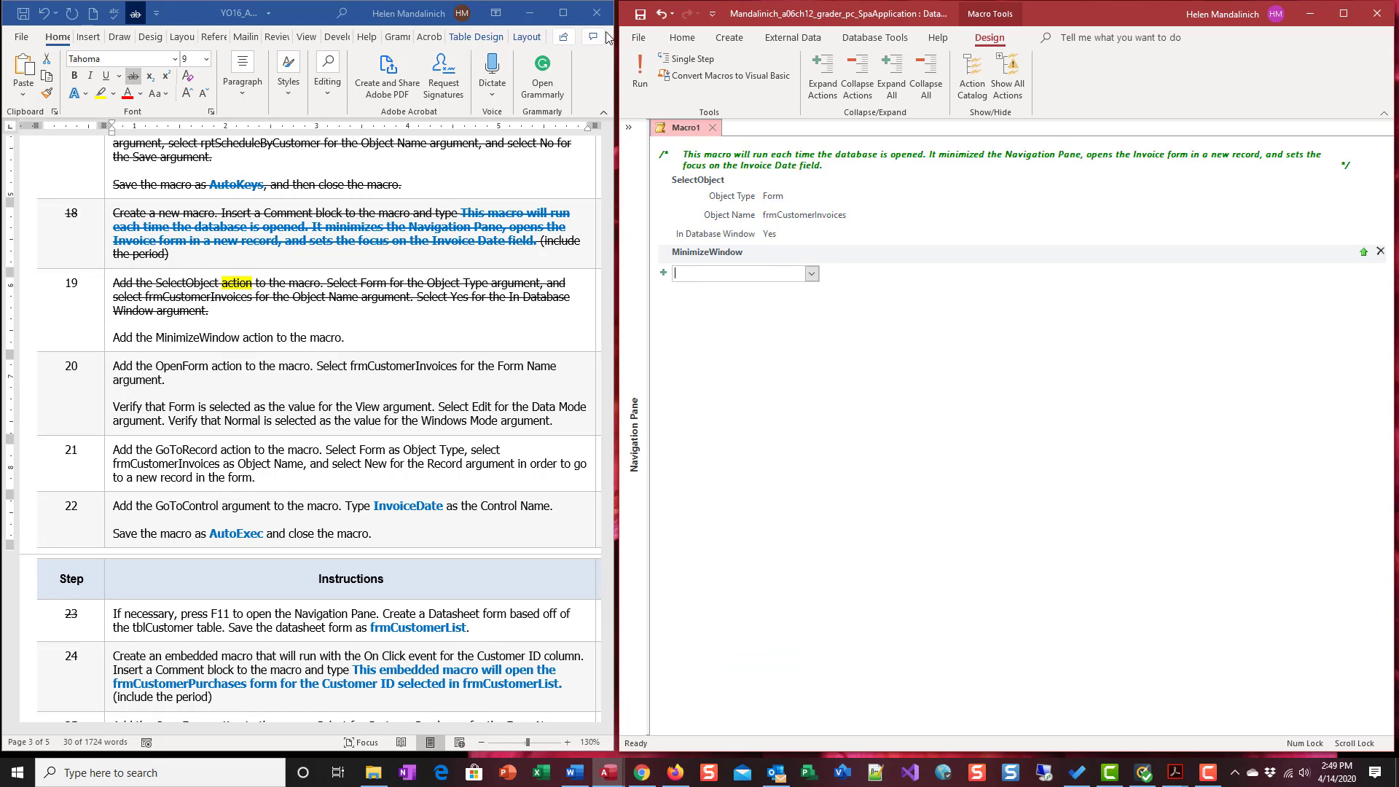
mouse_move(216, 485)
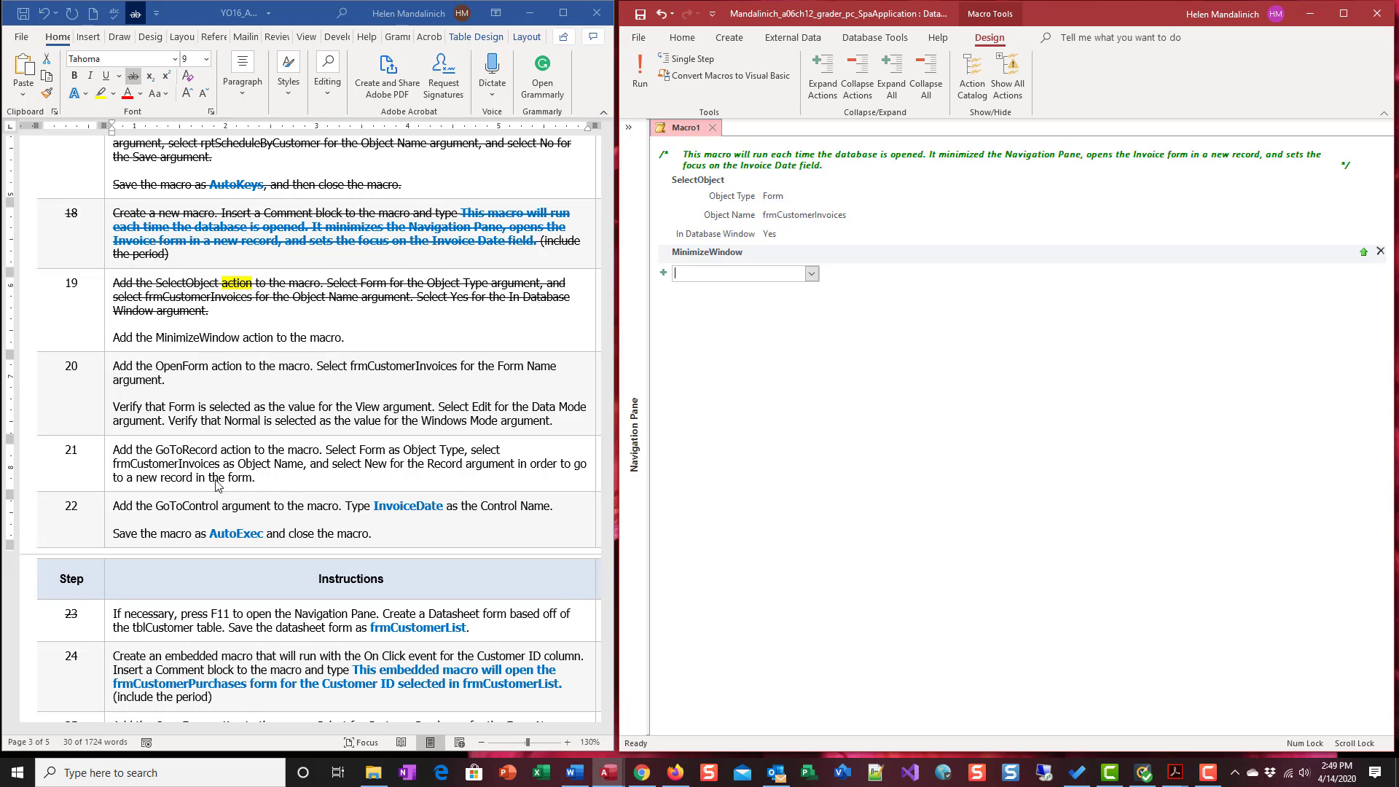
mouse_move(206, 541)
type("AutoExec")
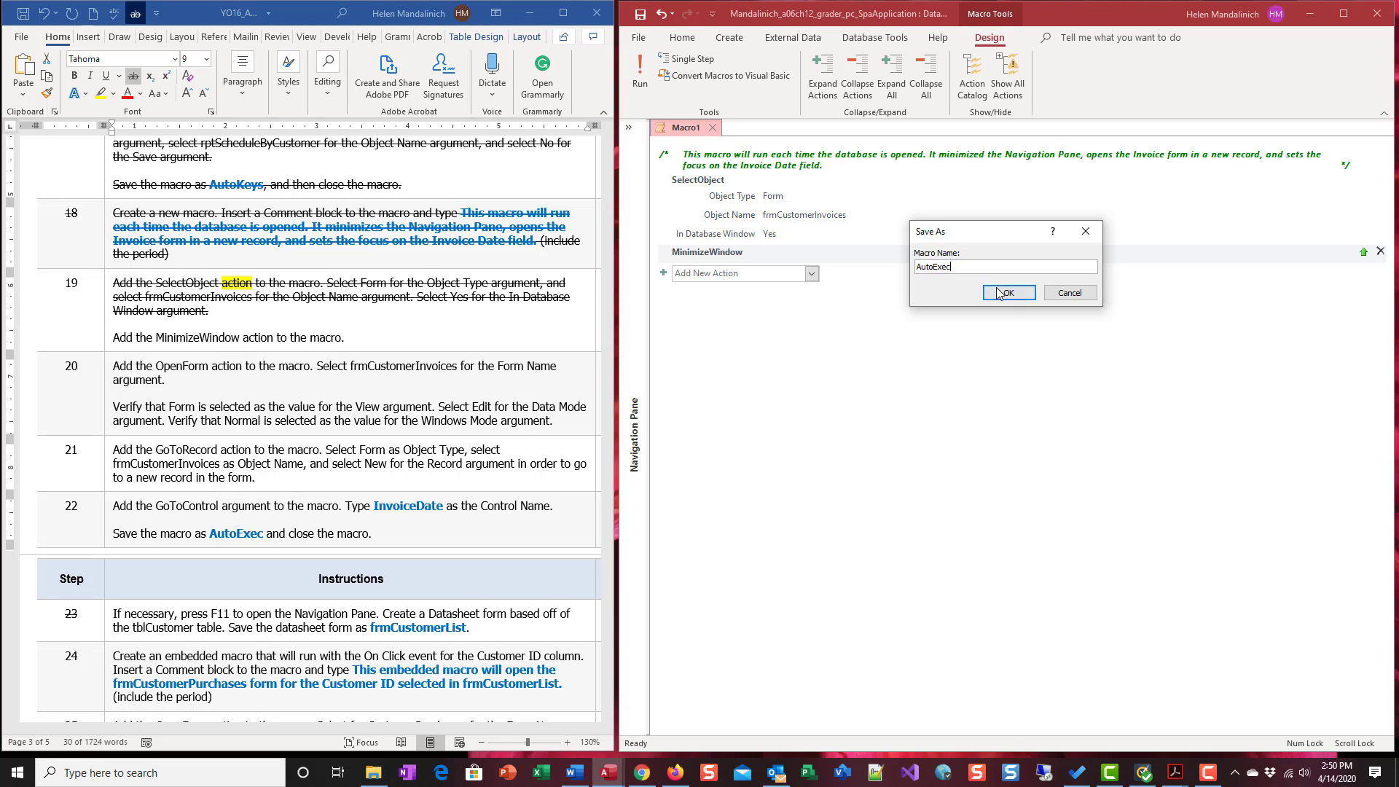
left_click(1008, 293)
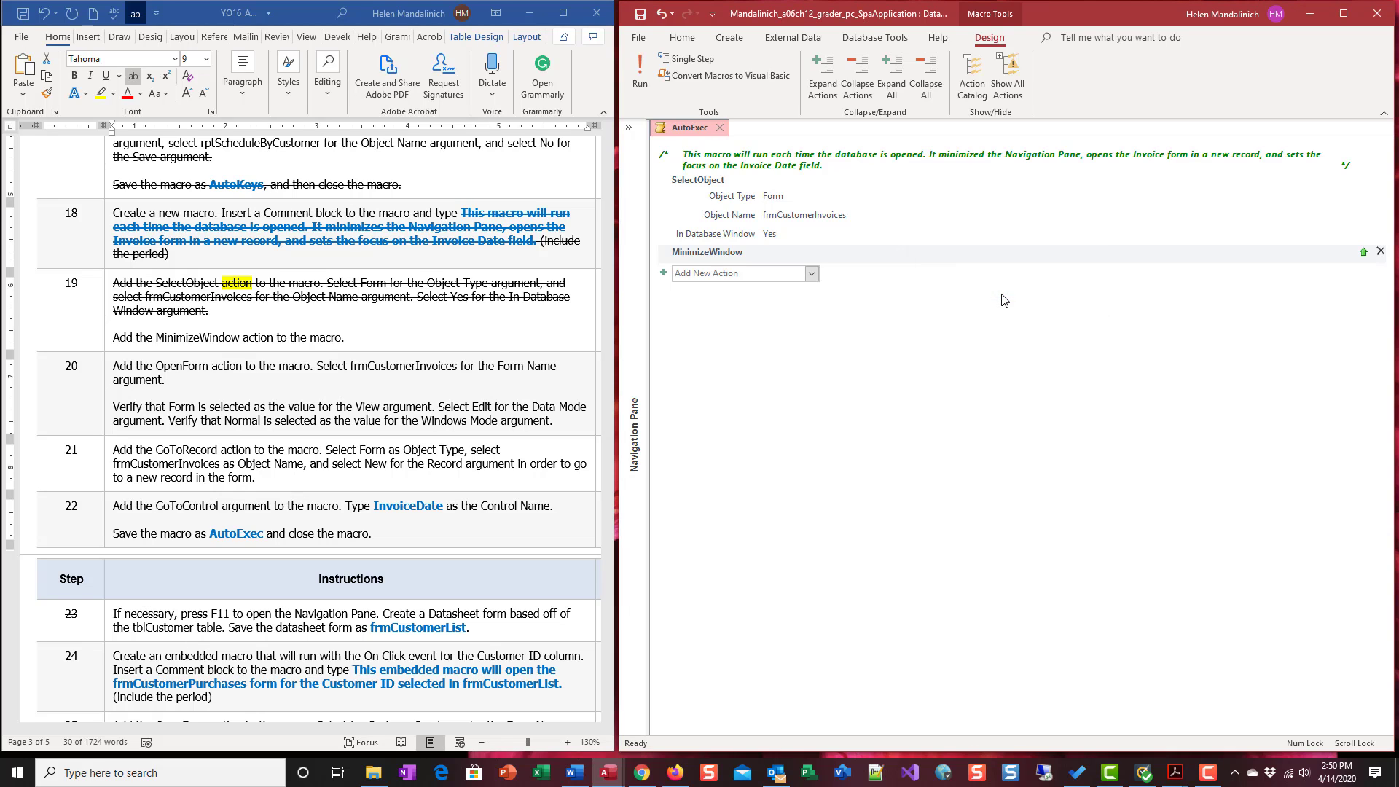
mouse_move(758, 143)
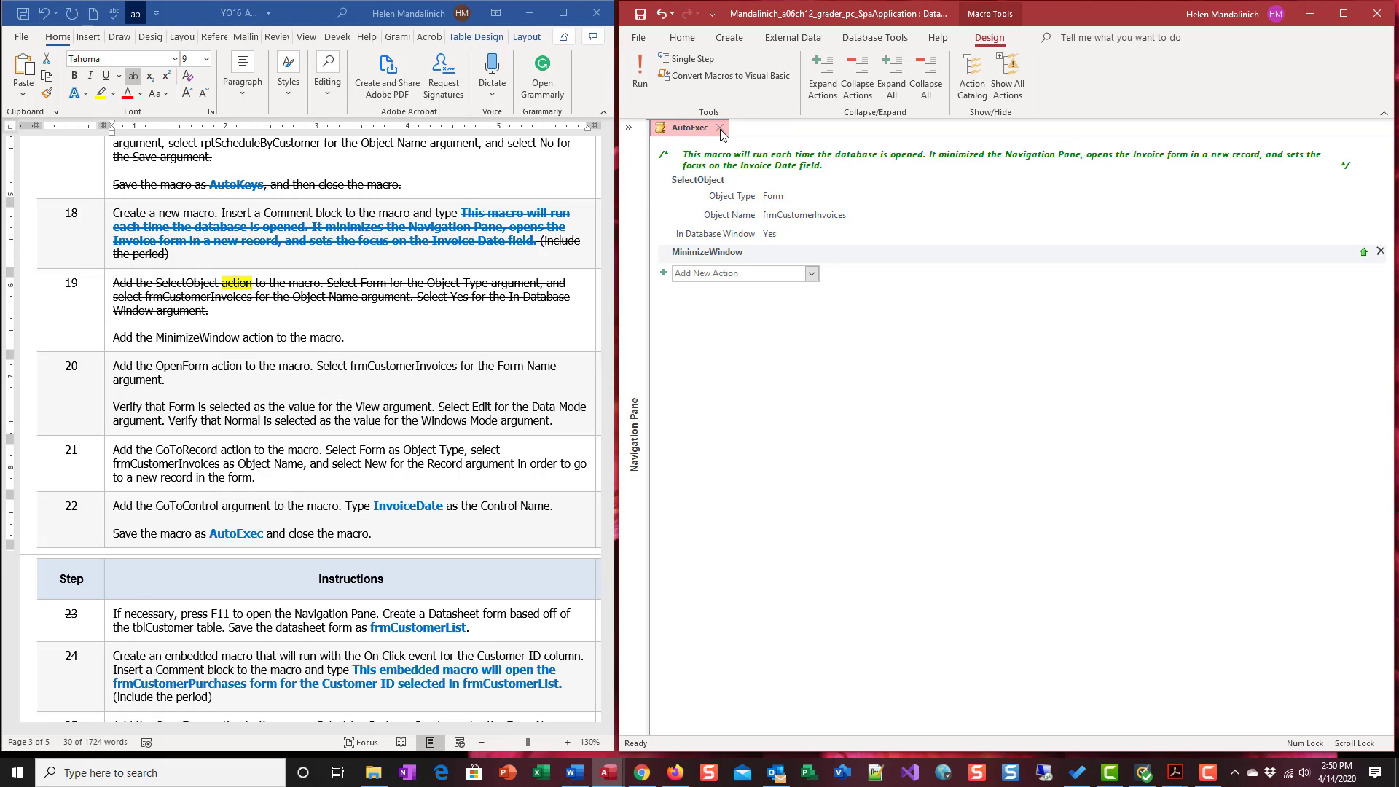
- Close Access, reopen the spa database to test AutoExec, then re-expand the pane and select AutoExec
left_click(721, 127)
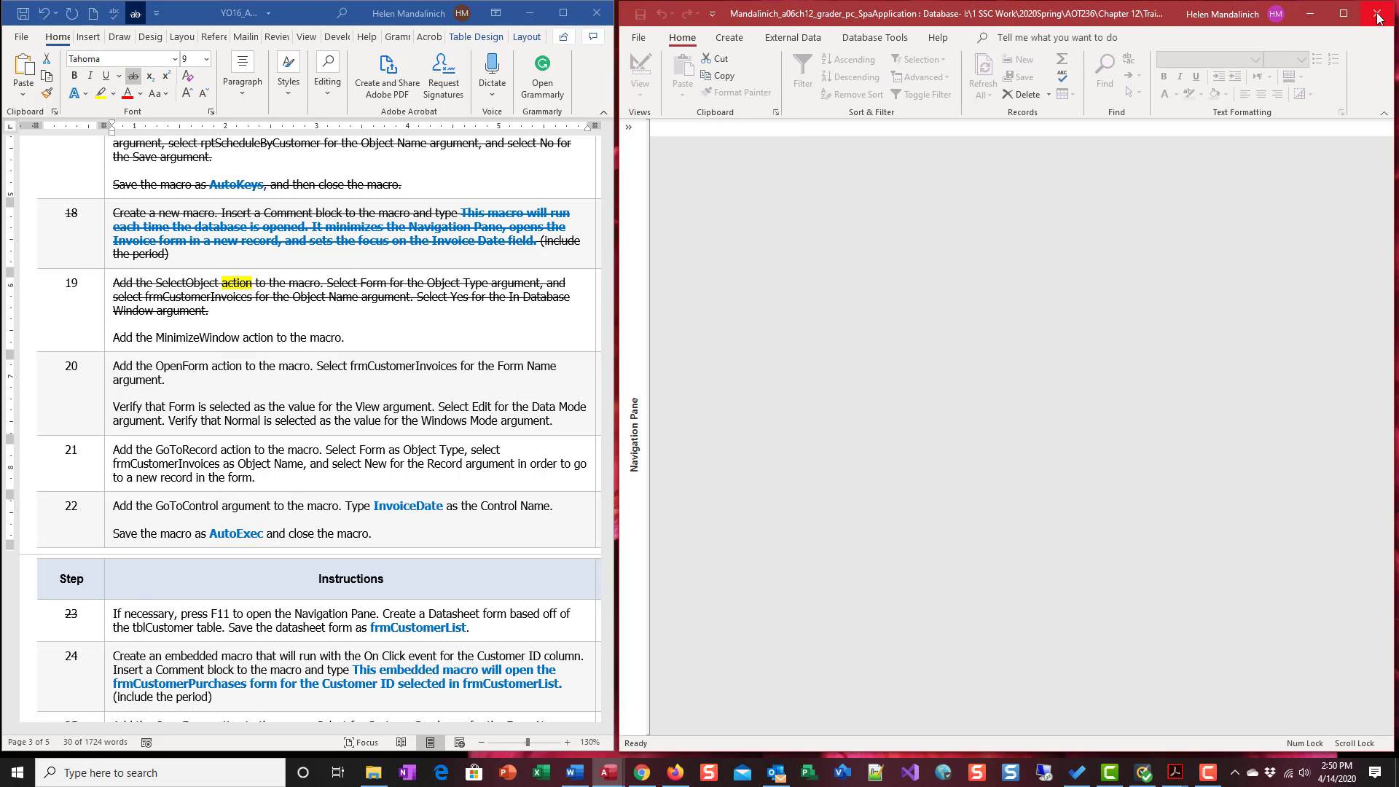
left_click(1382, 16)
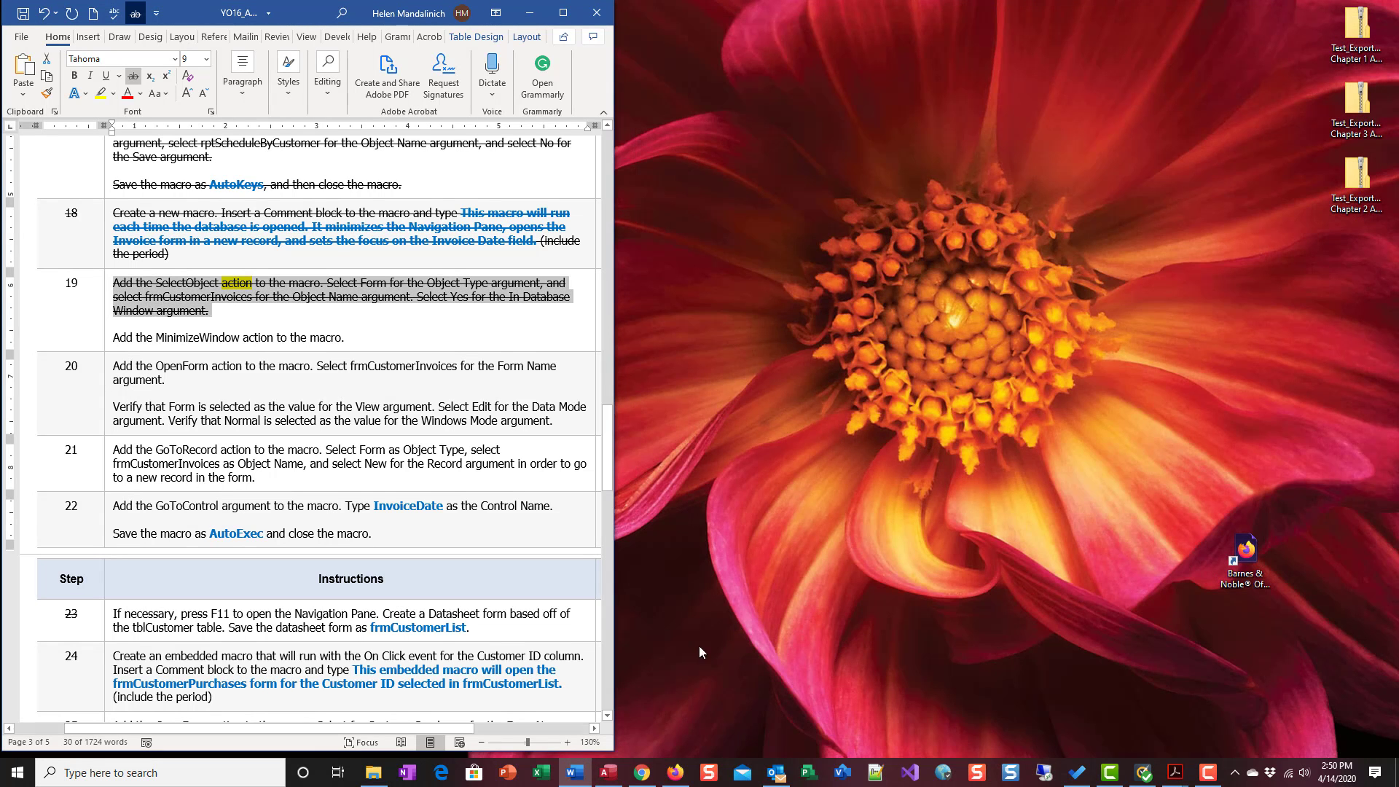
left_click(373, 773)
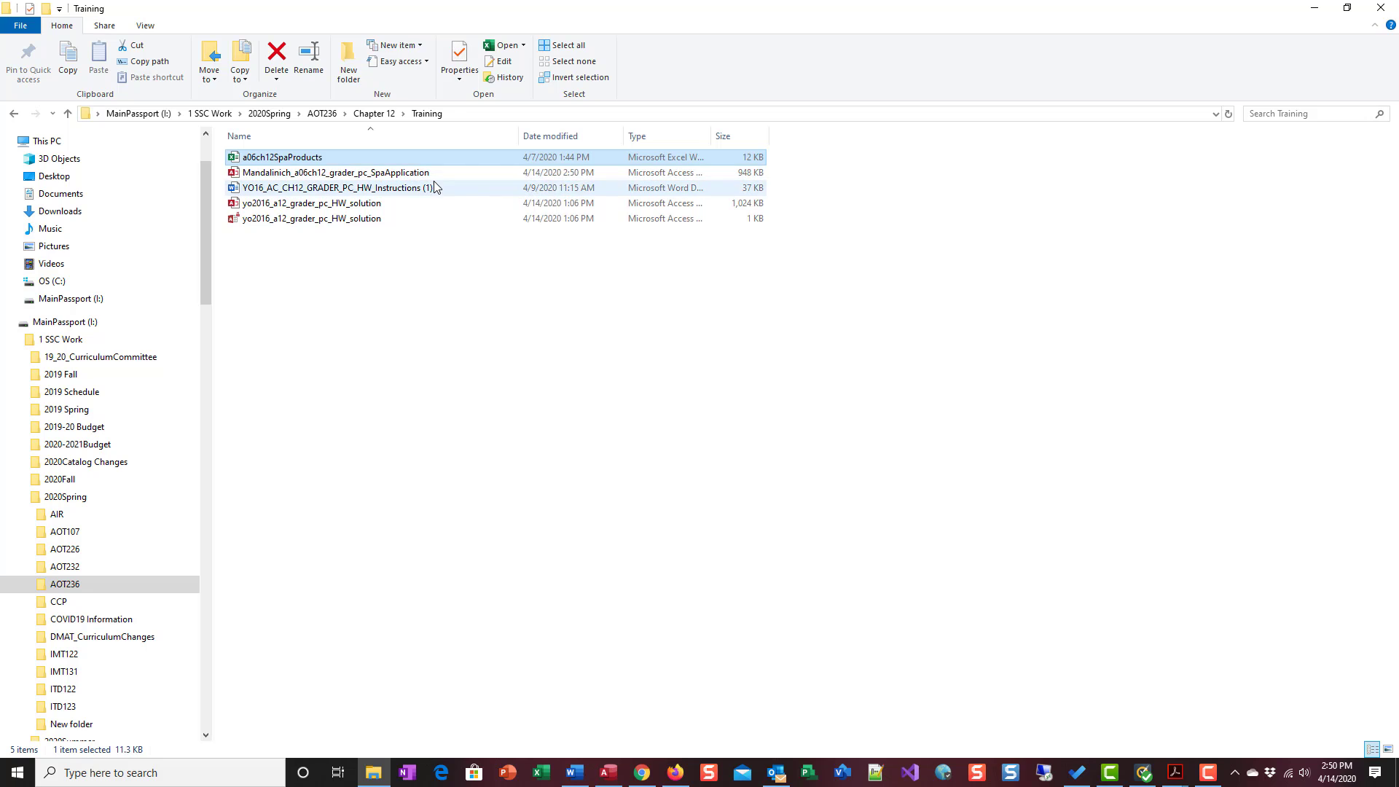
double_click(337, 172)
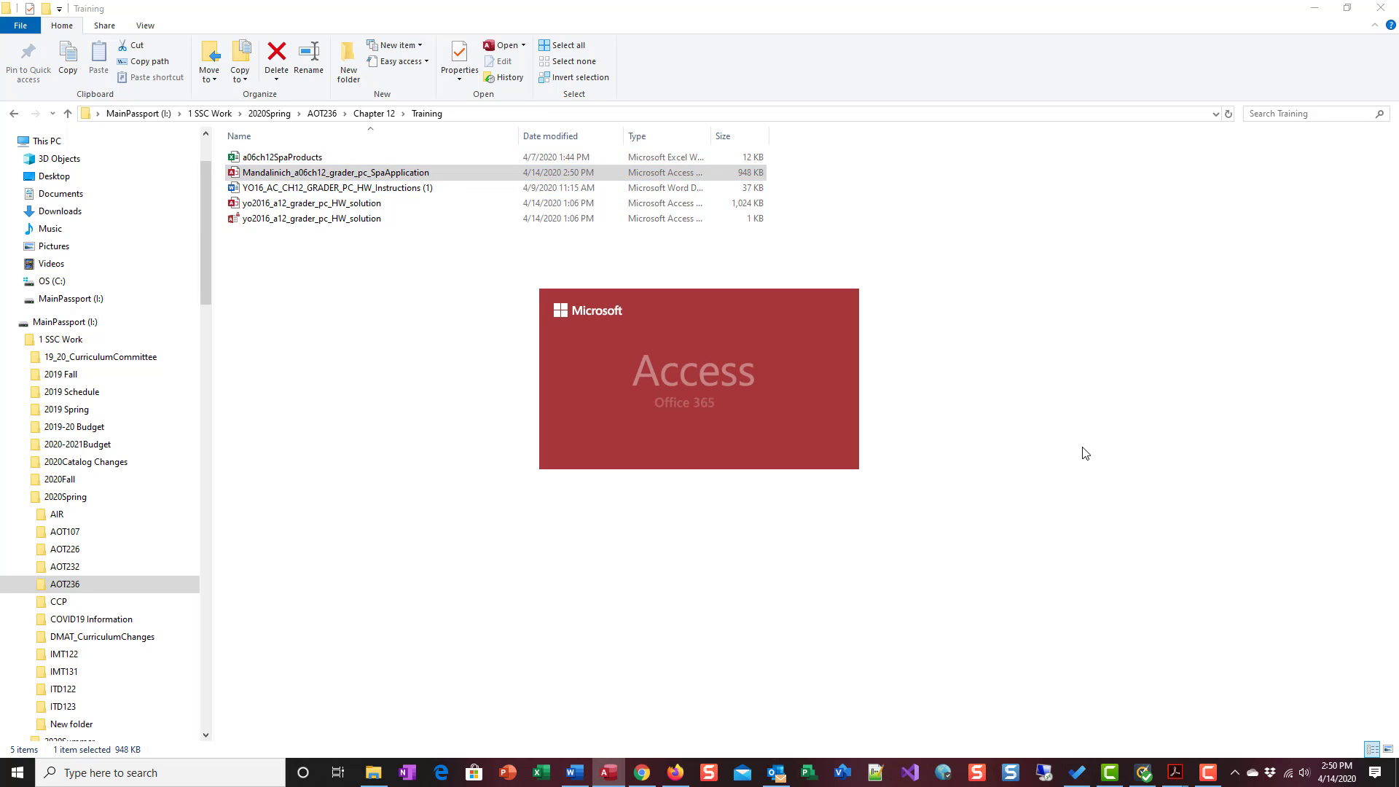
double_click(337, 172)
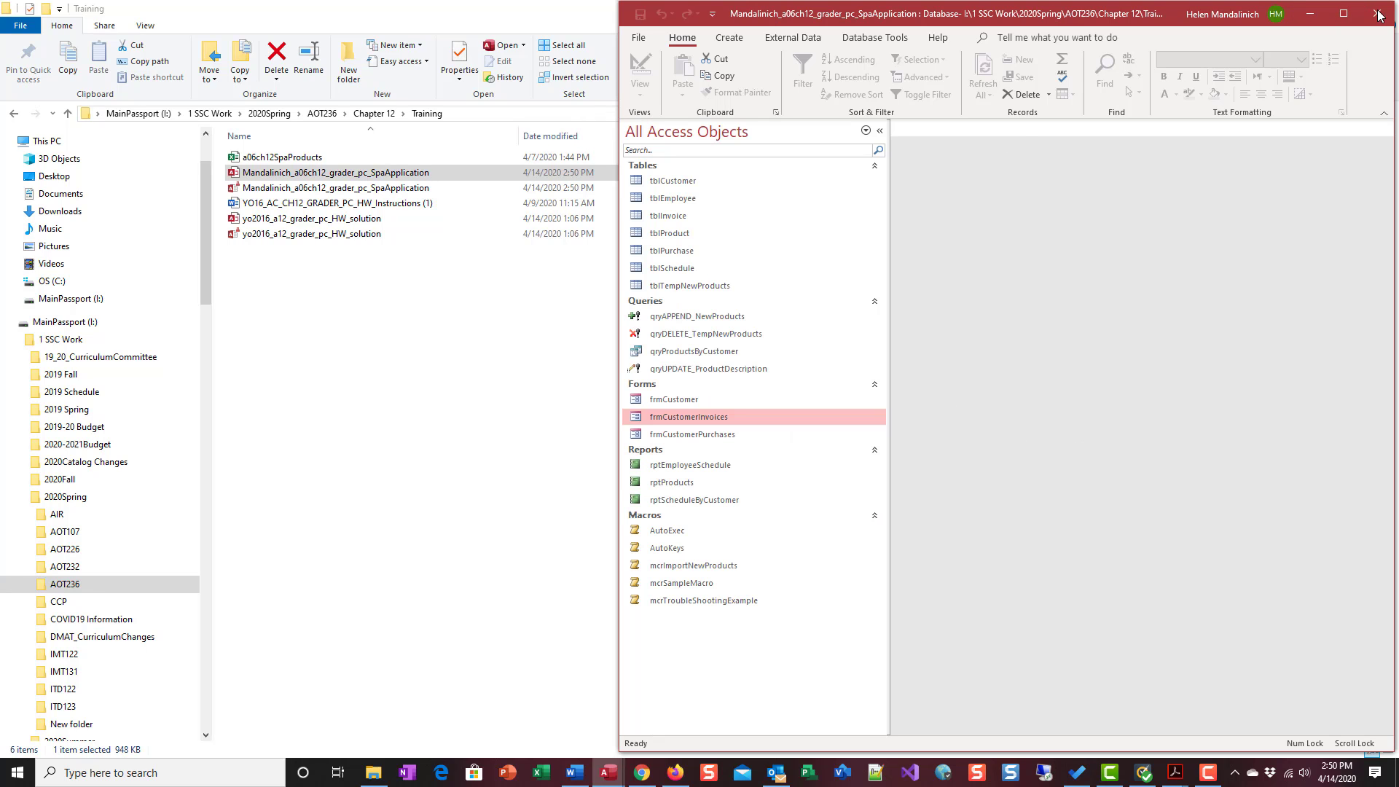
mouse_move(1380, 16)
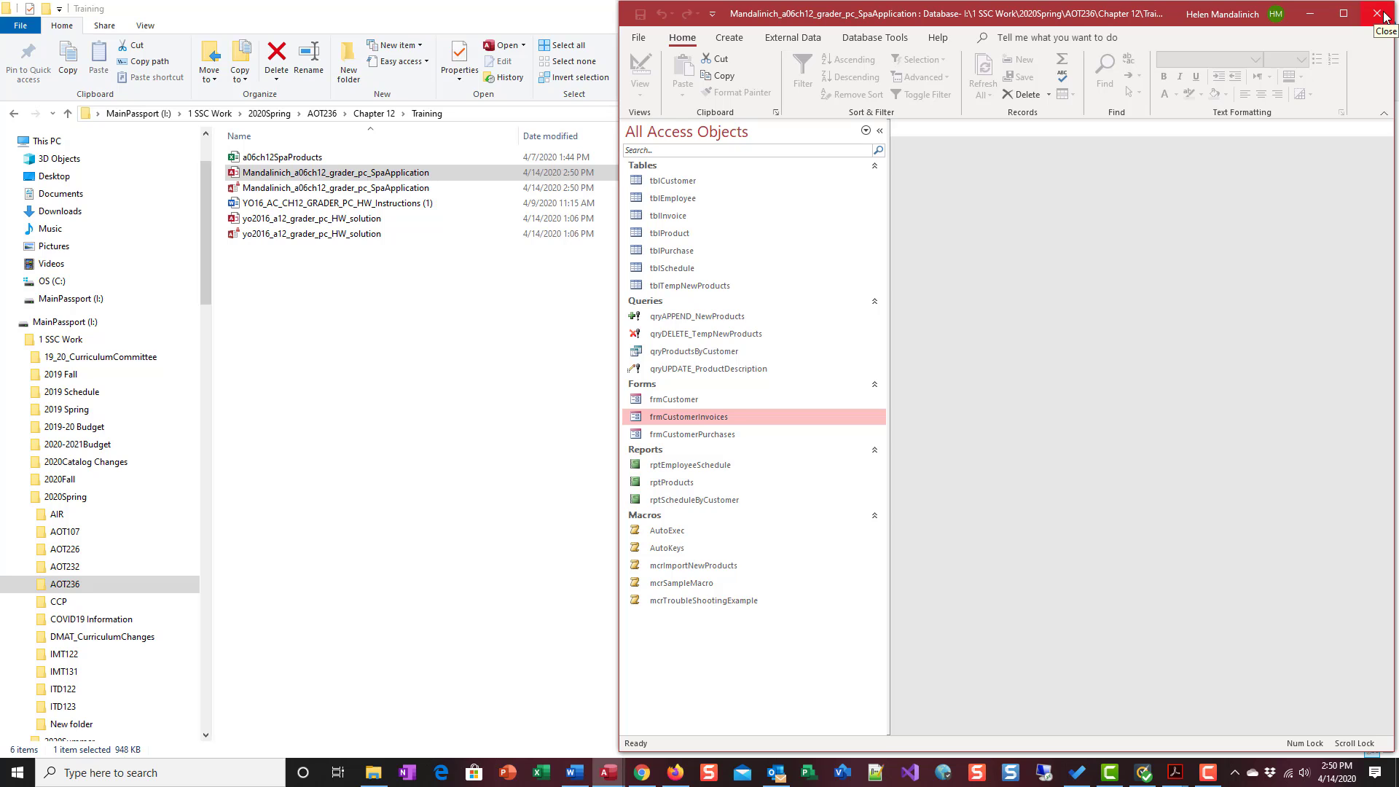
mouse_move(1166, 23)
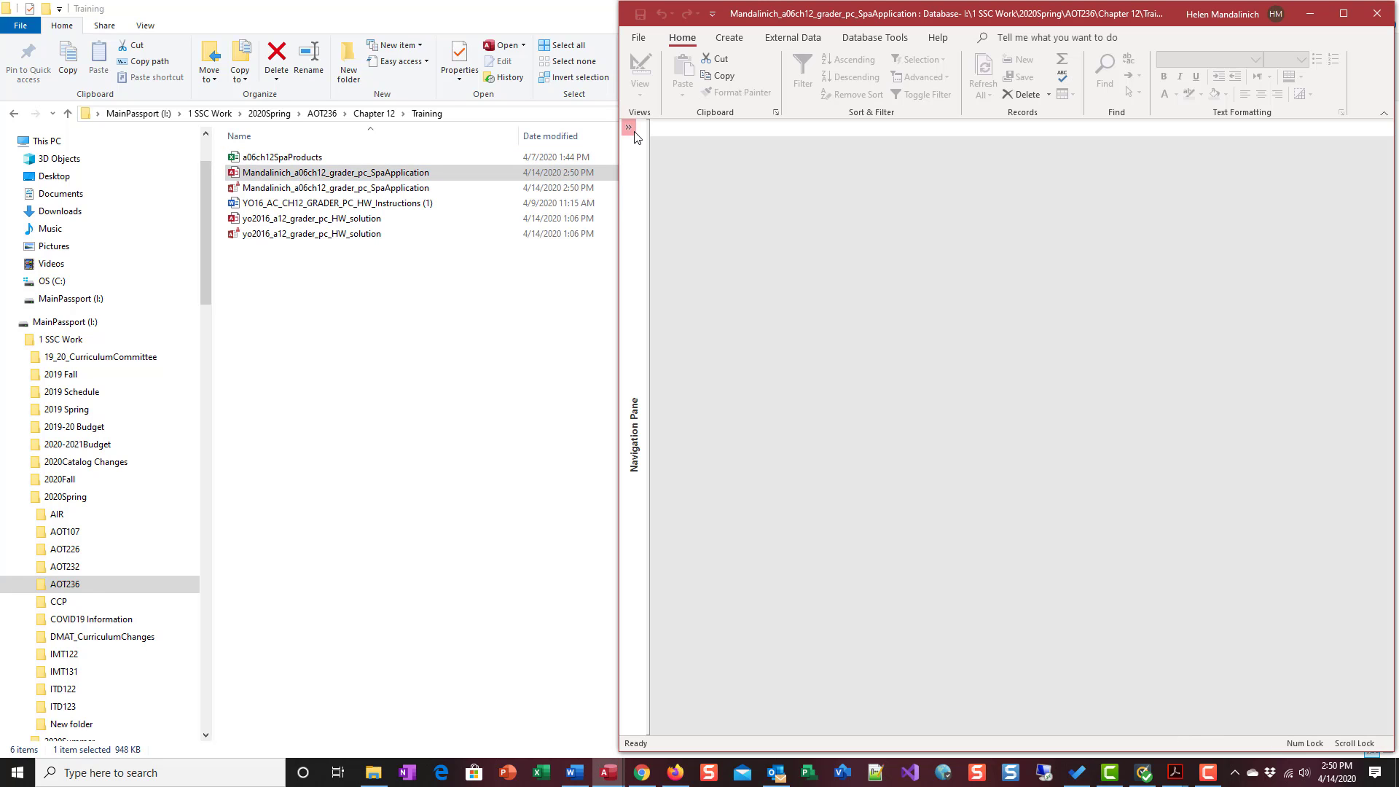
mouse_move(614, 277)
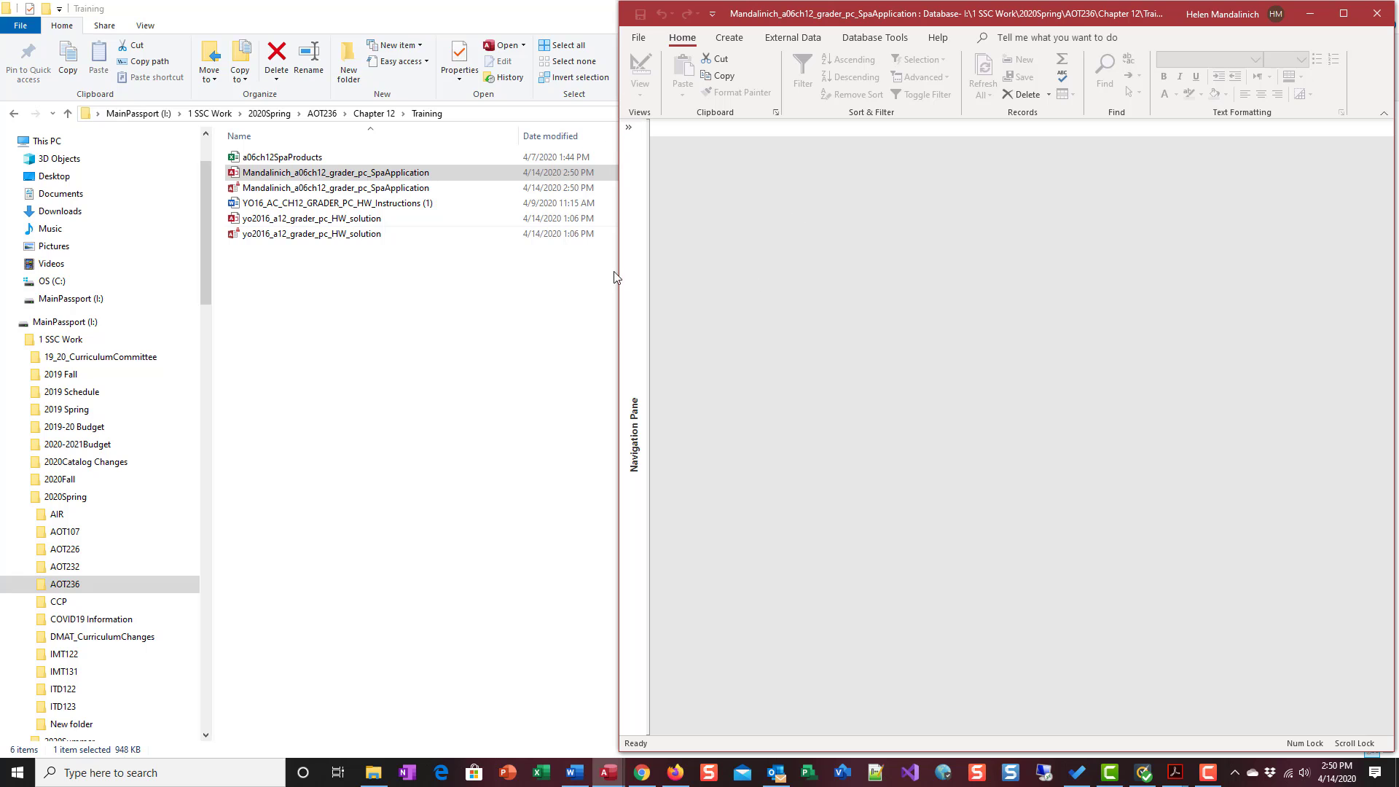
mouse_move(723, 76)
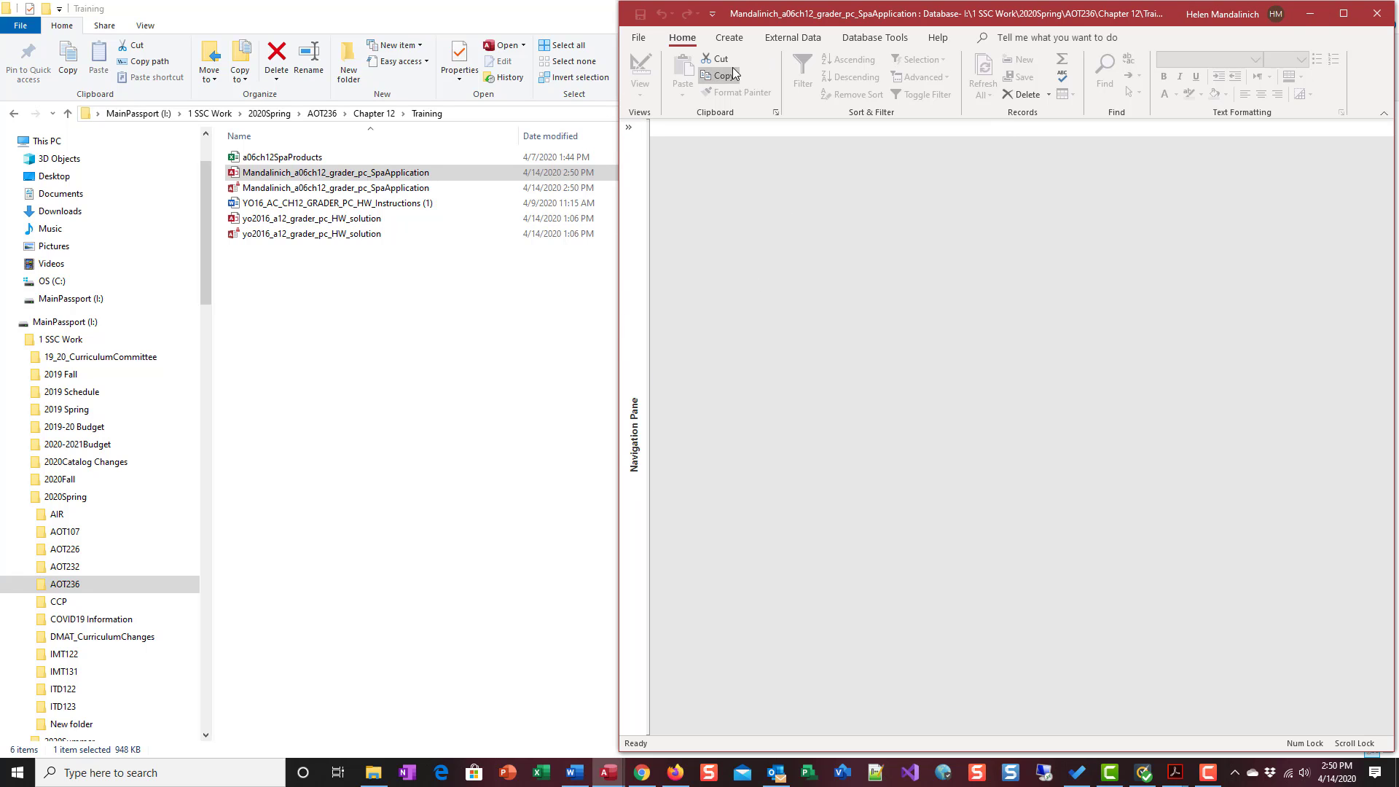
left_click(728, 37)
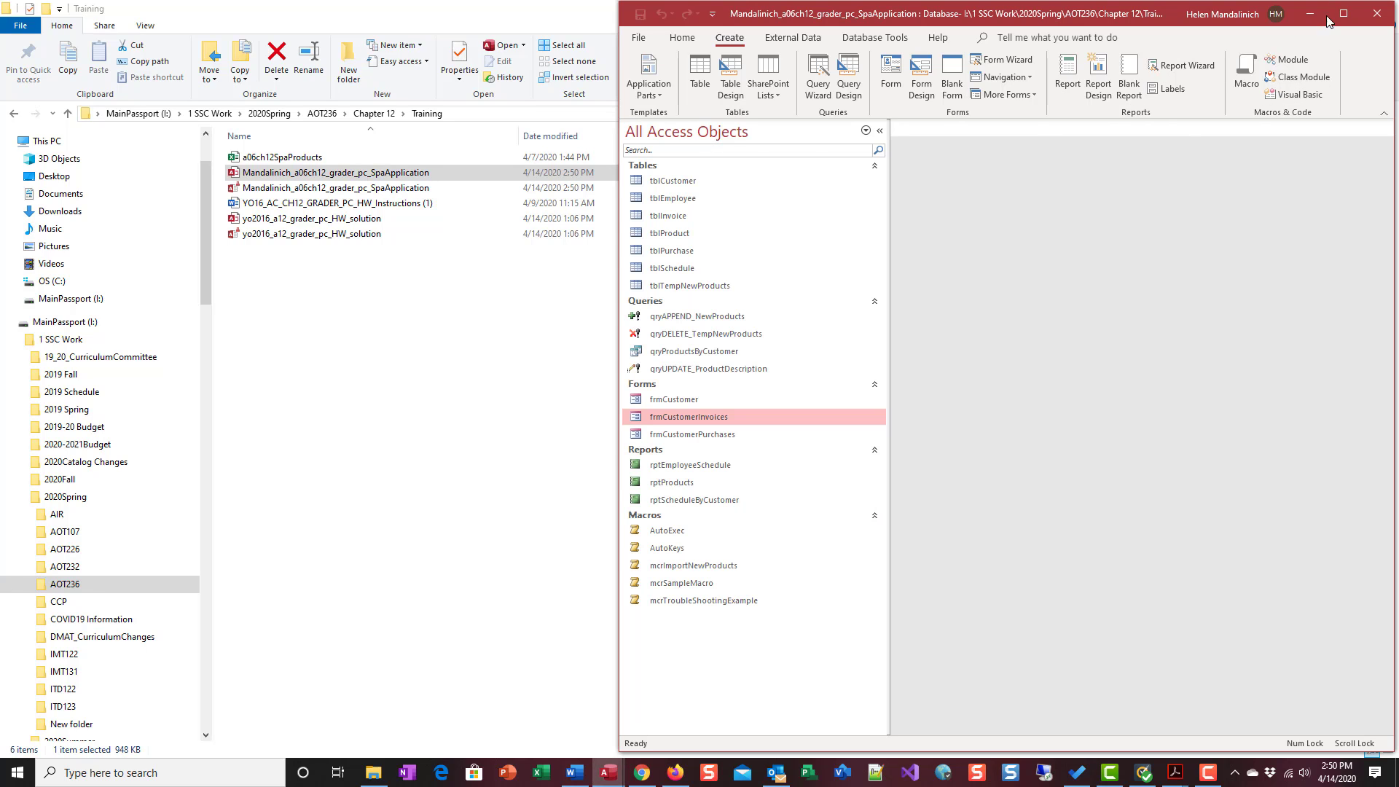
left_click(665, 530)
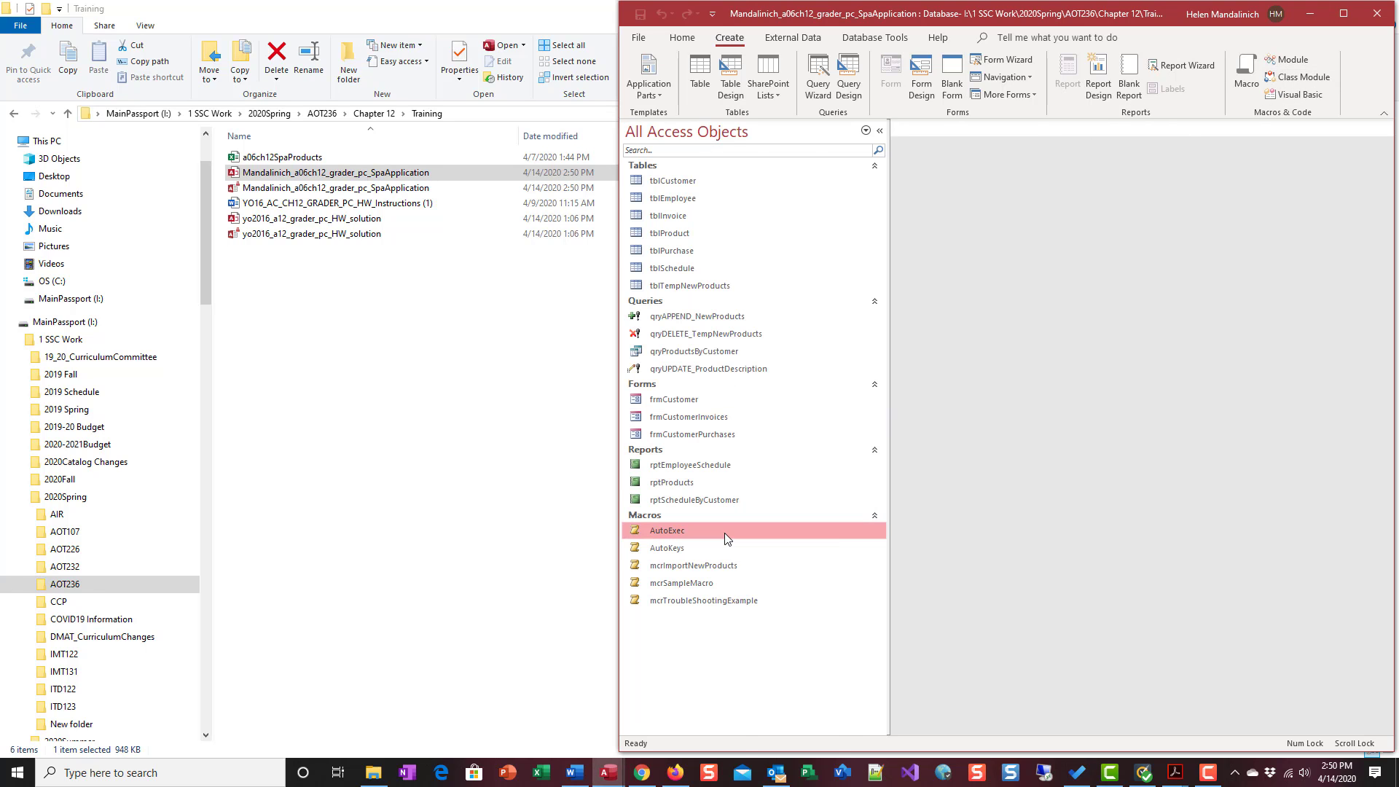
- Open AutoExec for editing, collapse the Navigation Pane, and mark progress in the Word instructions
double_click(666, 530)
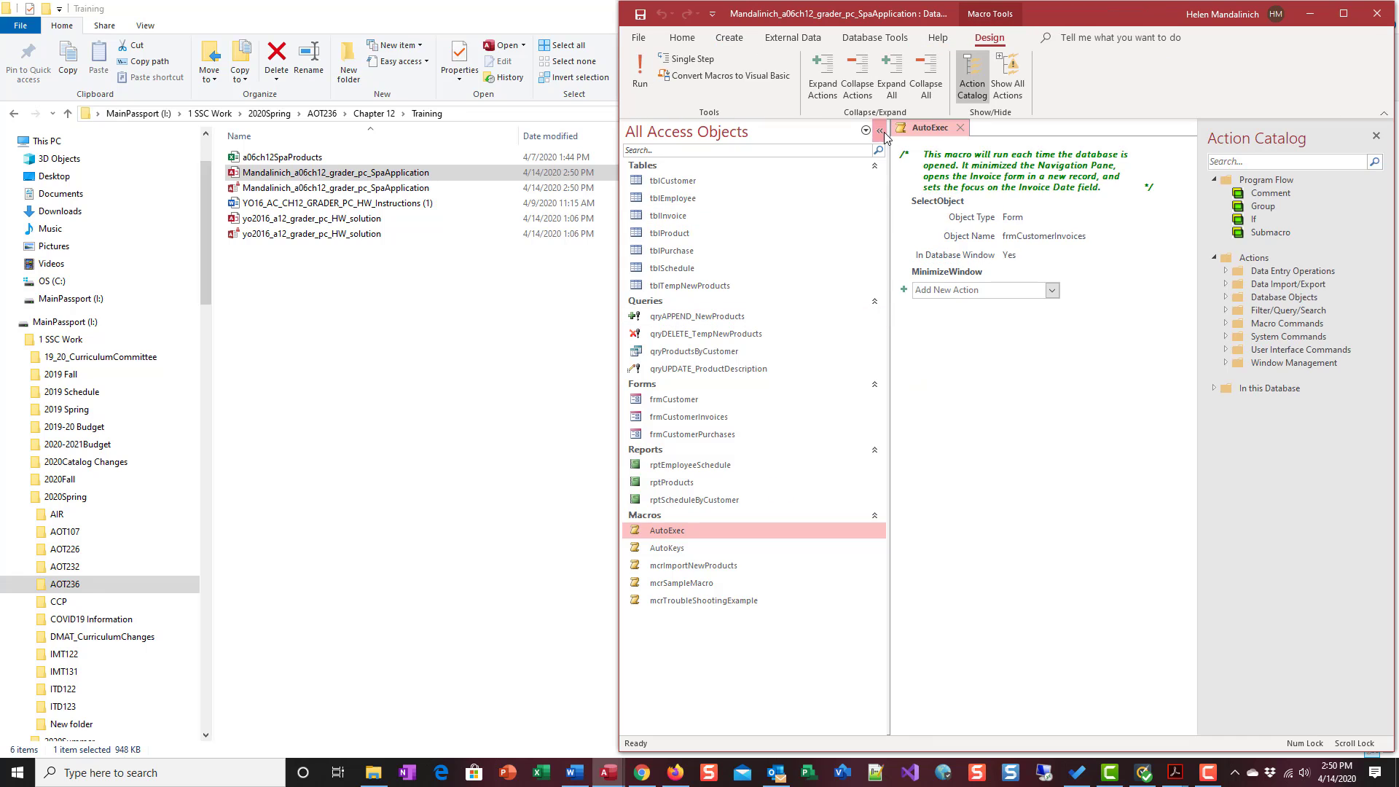
left_click(879, 131)
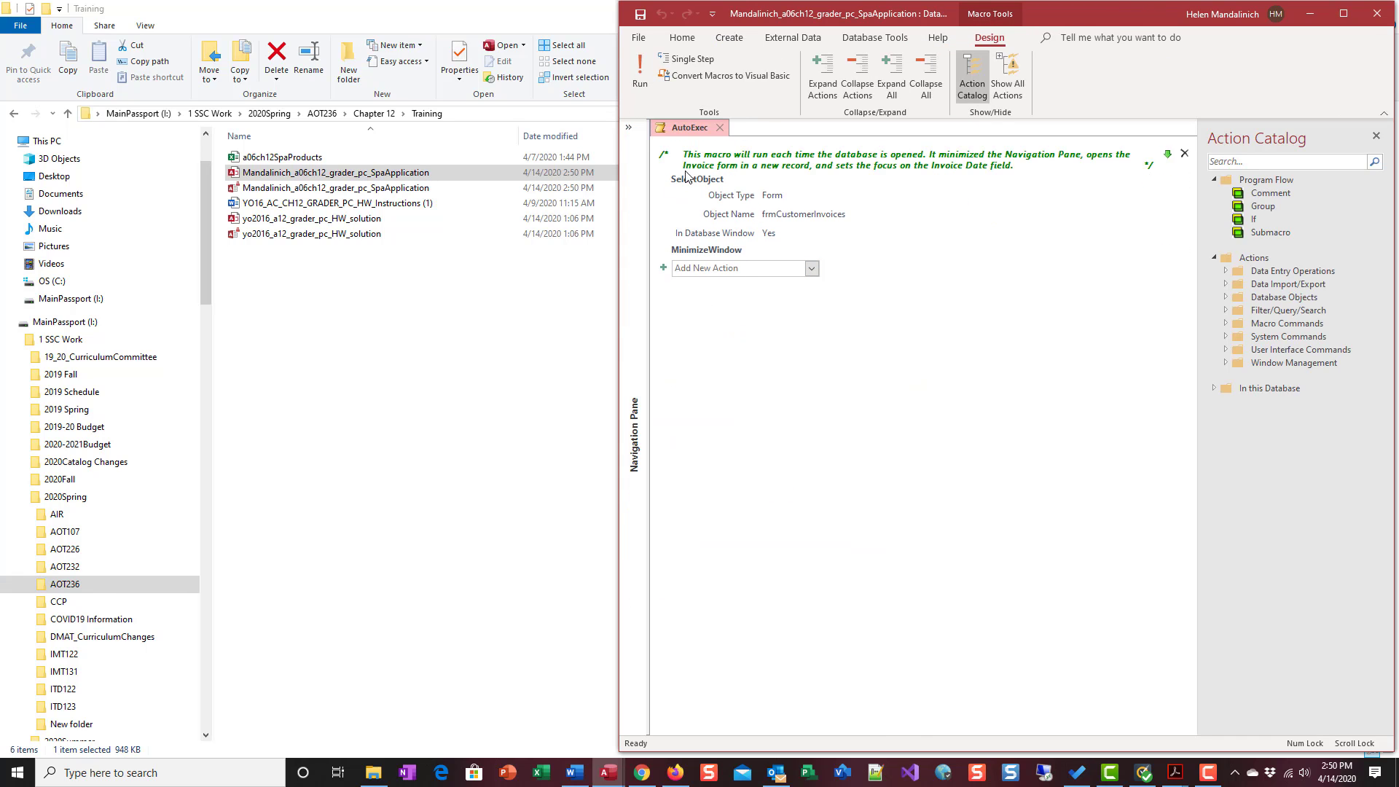
mouse_move(843, 208)
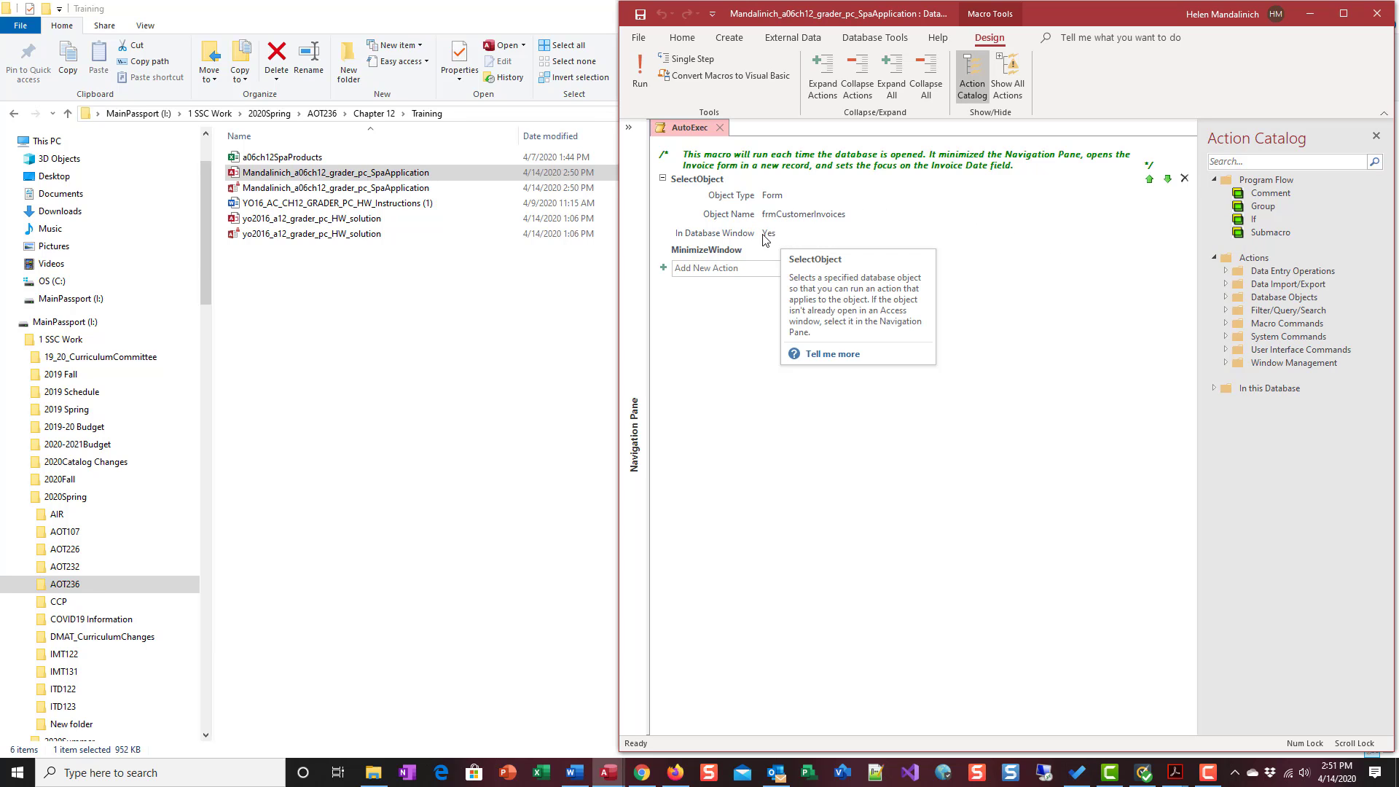
mouse_move(792, 235)
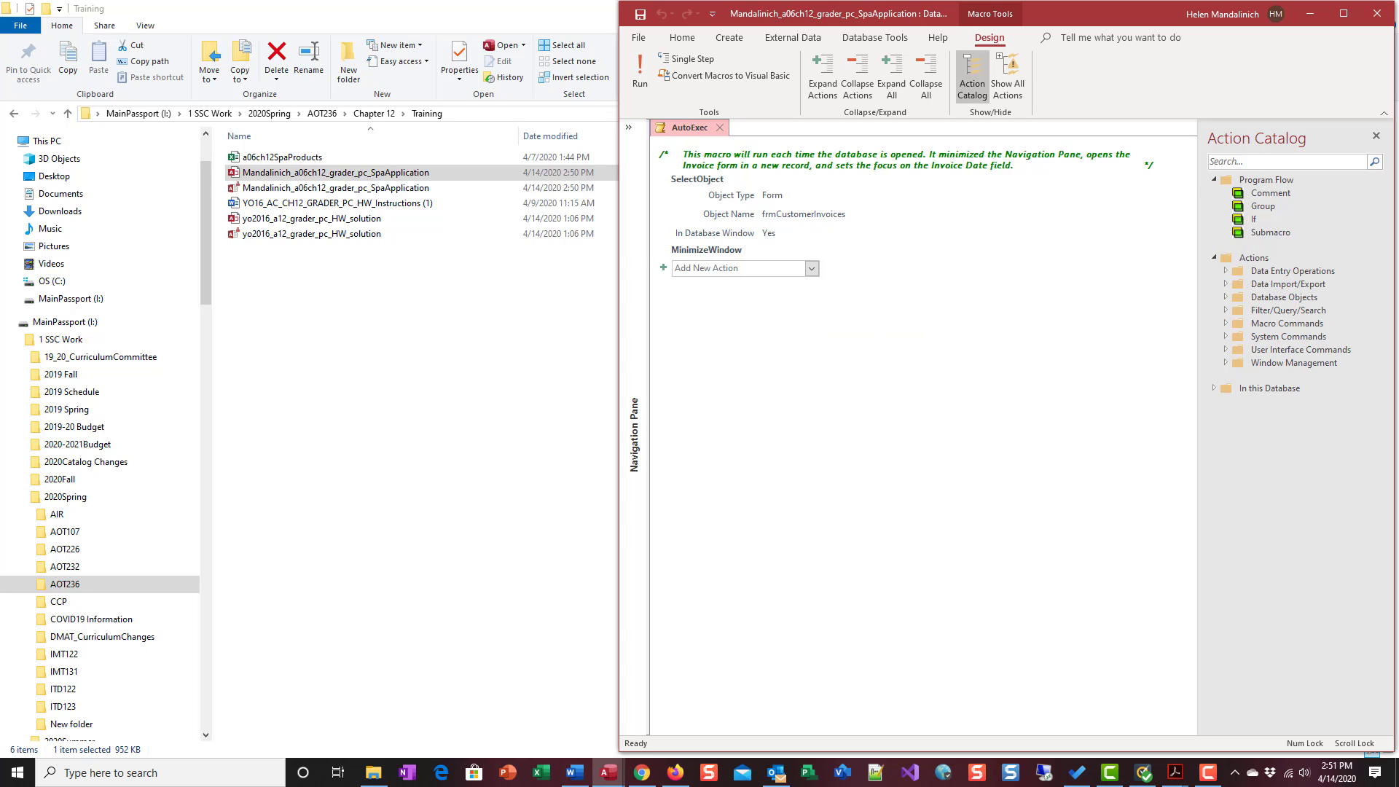
mouse_move(1062, 397)
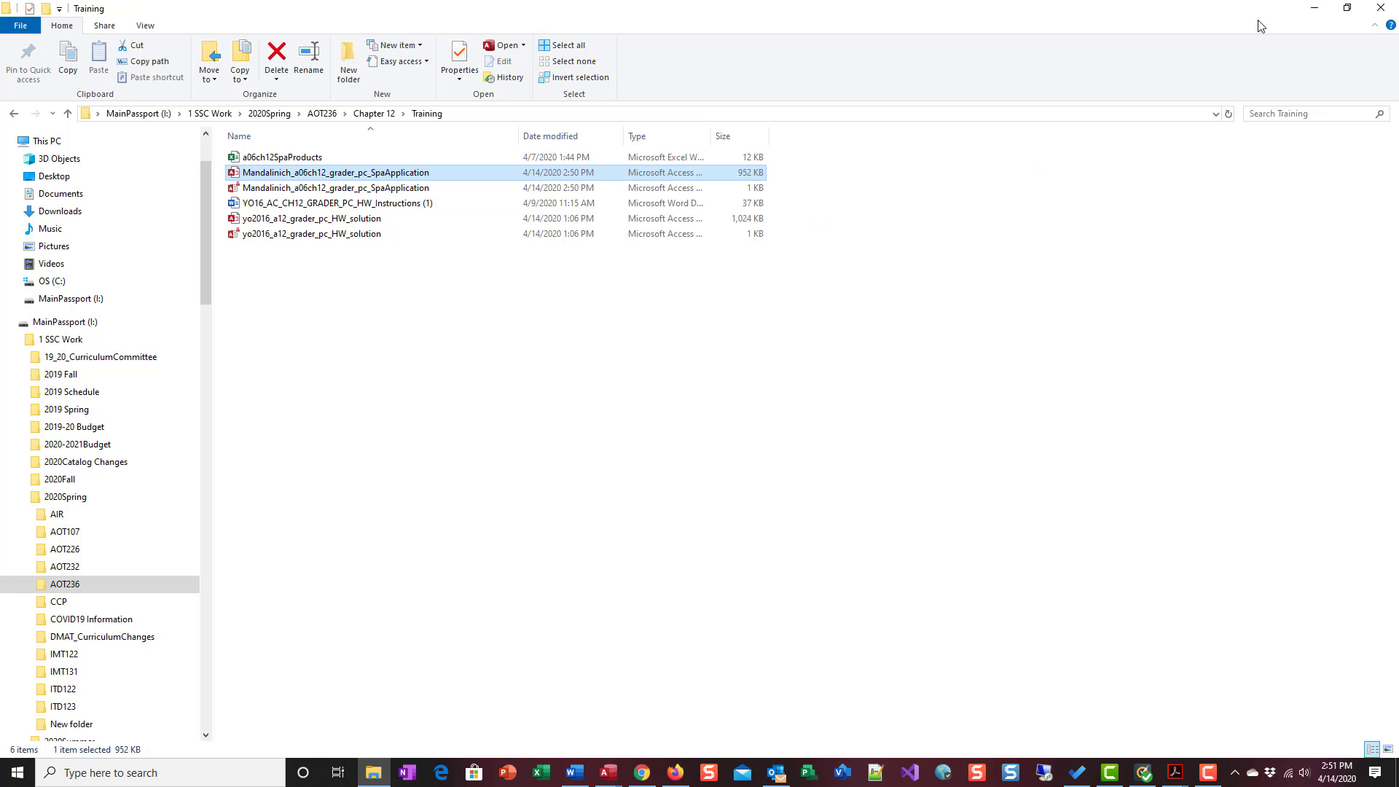
double_click(337, 172)
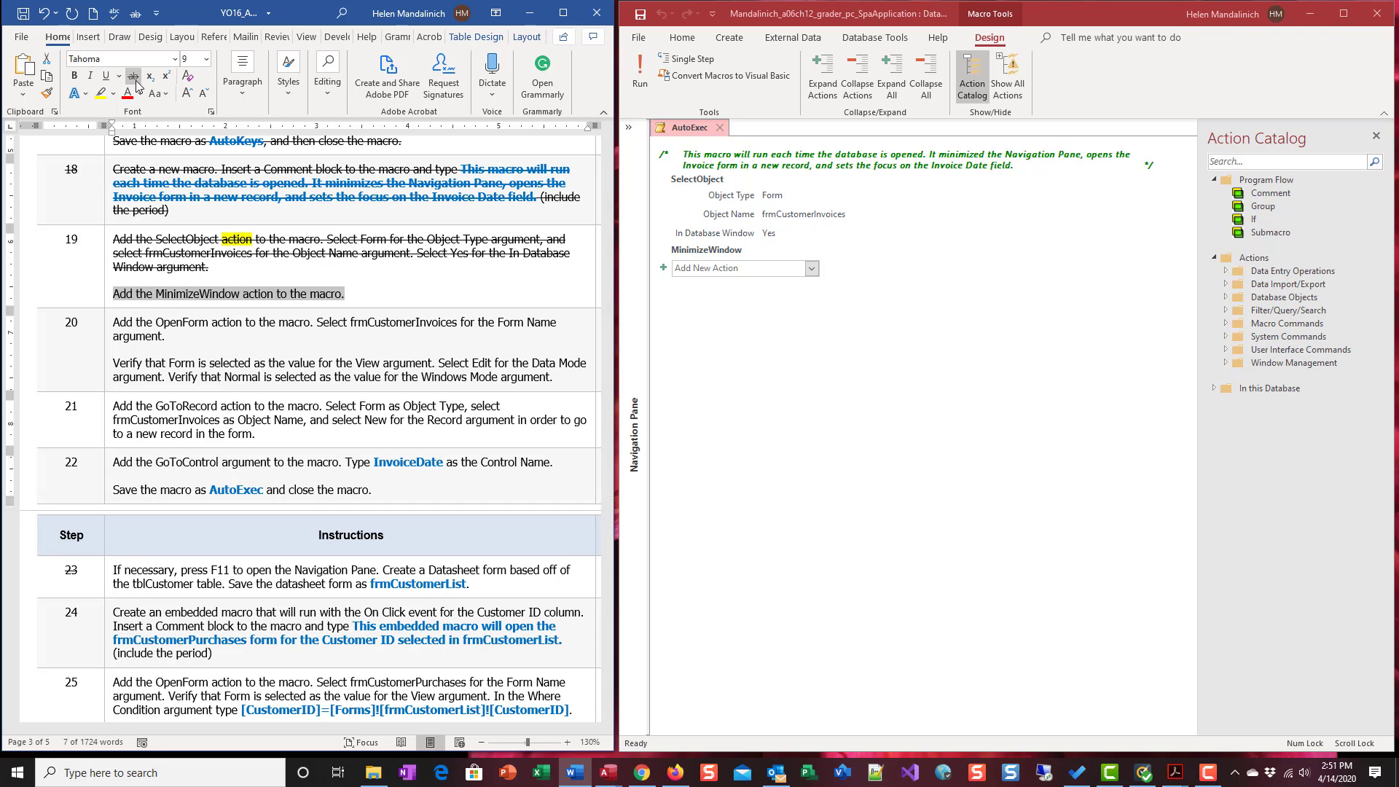
scroll("down", 3)
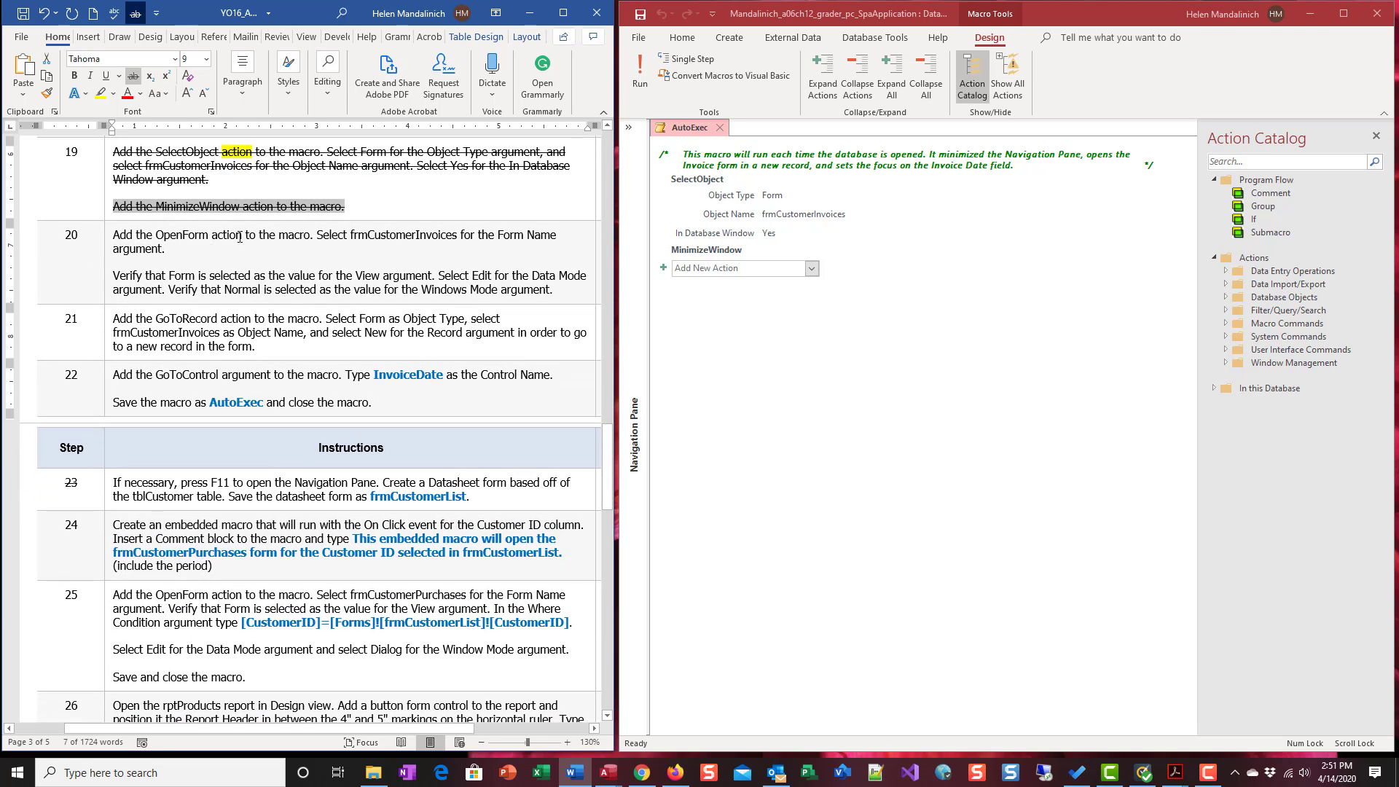
double_click(232, 235)
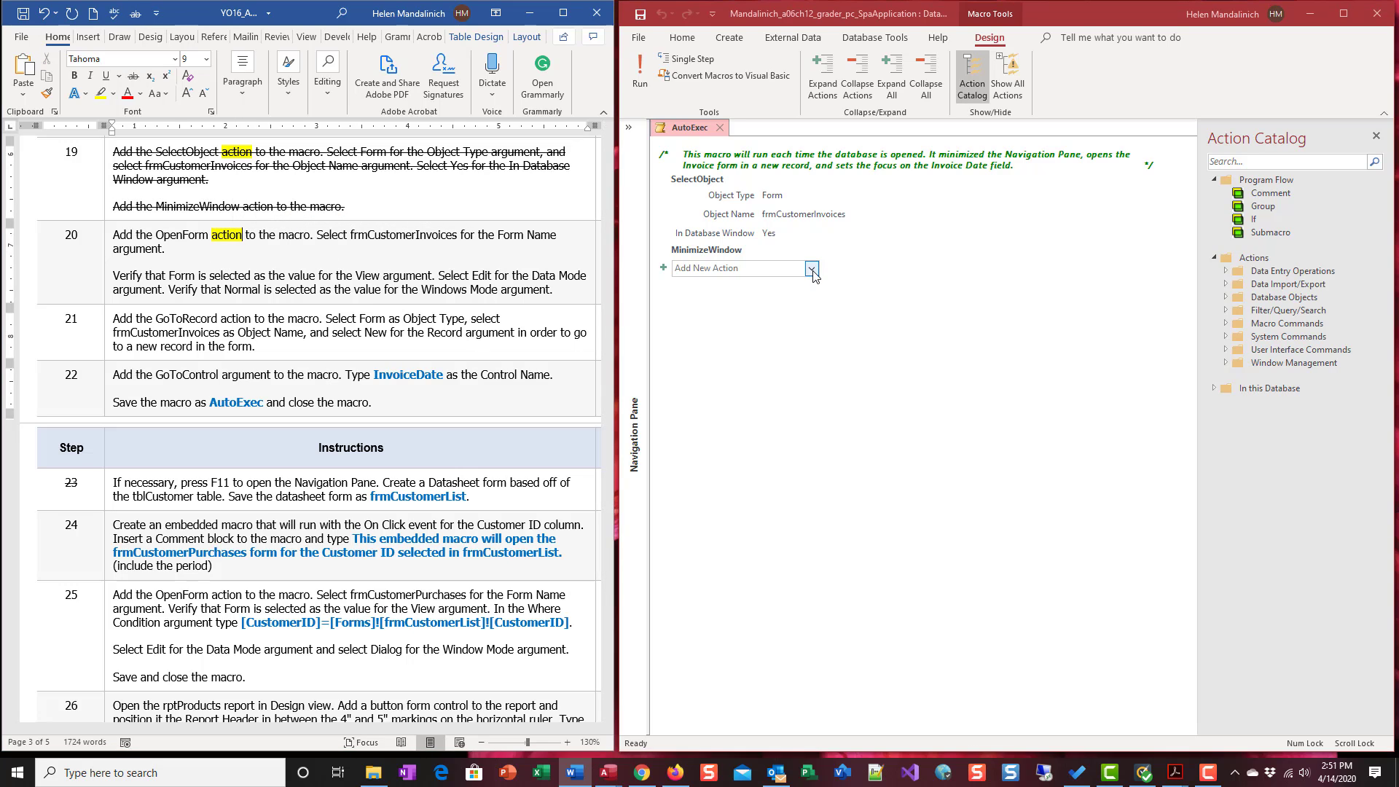
- Add an OpenForm action for frmCustomerInvoices with Data Mode set to Edit
left_click(810, 268)
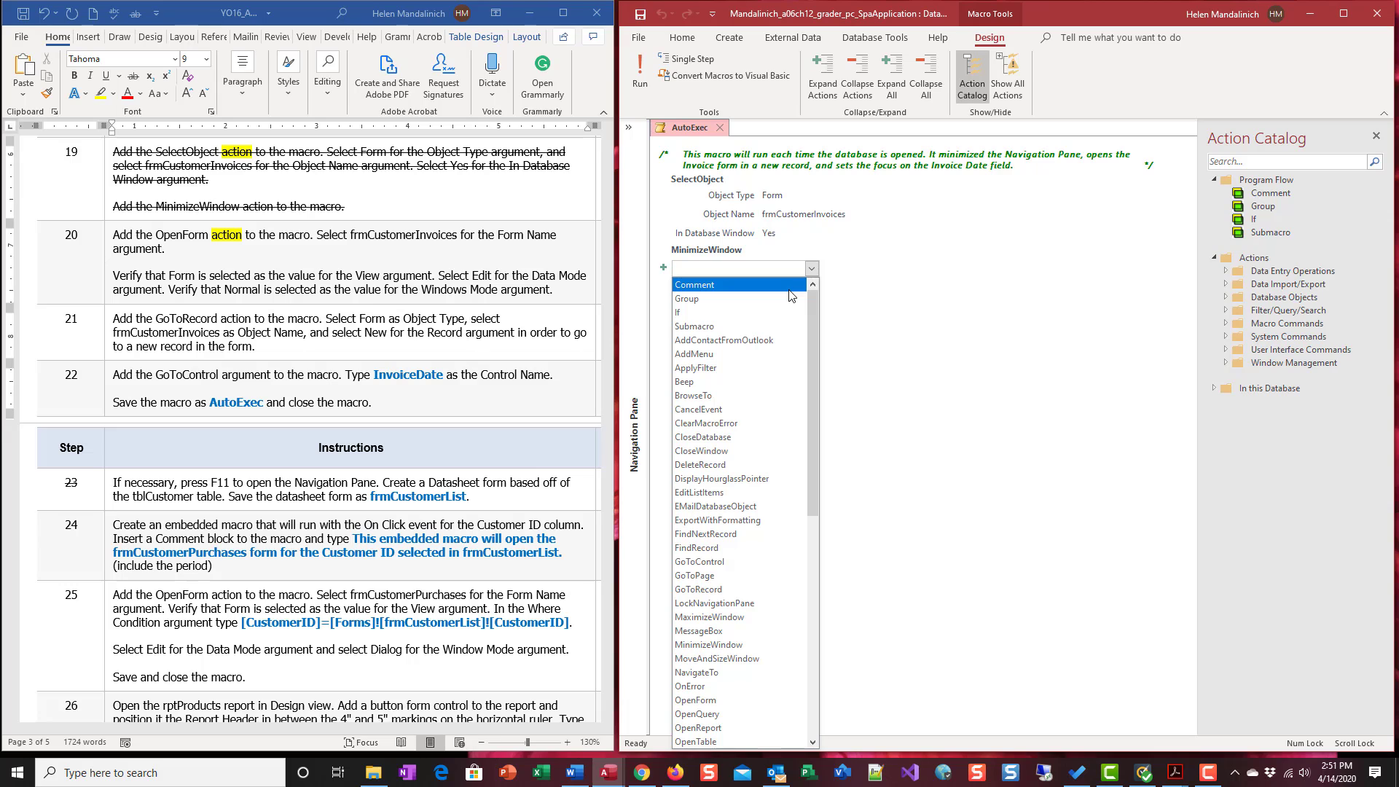
left_click(695, 700)
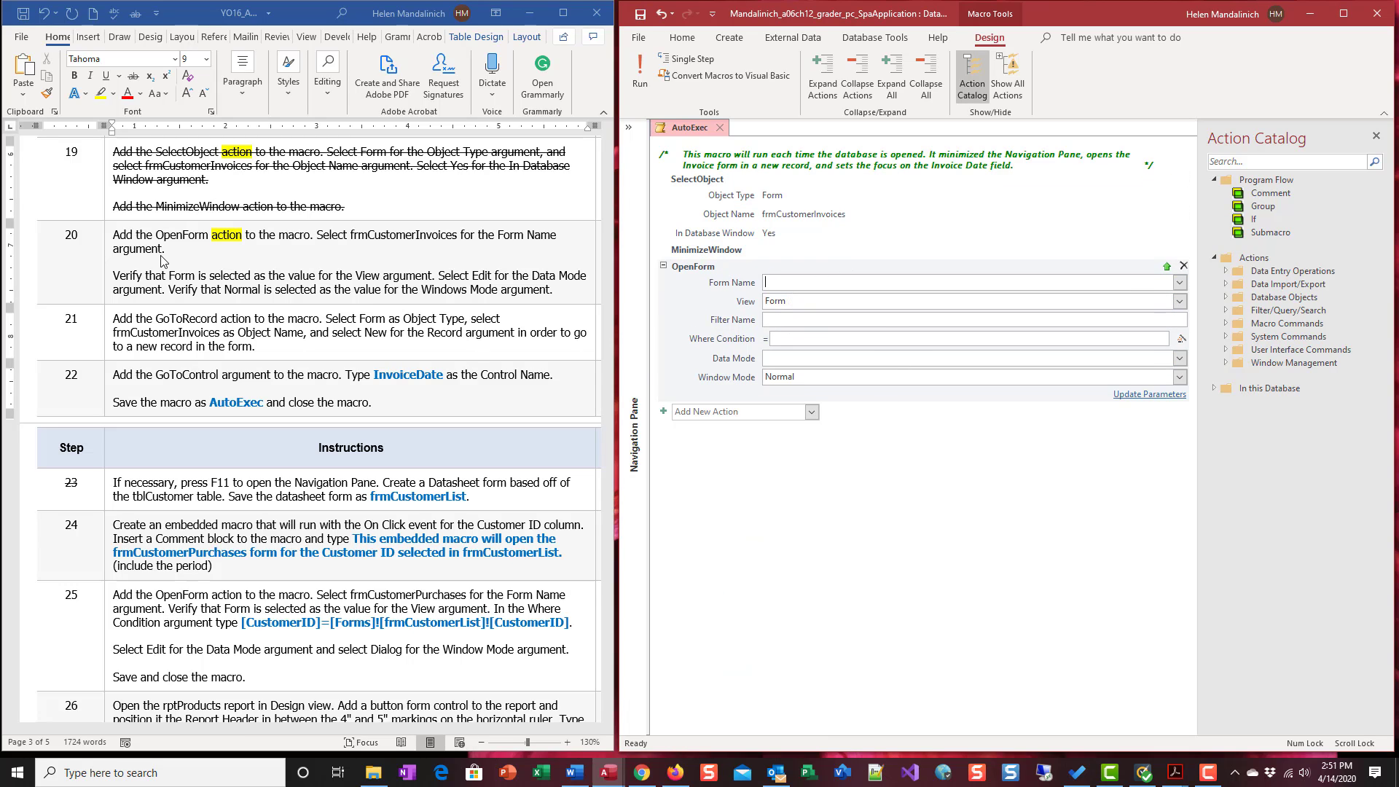
mouse_move(388, 245)
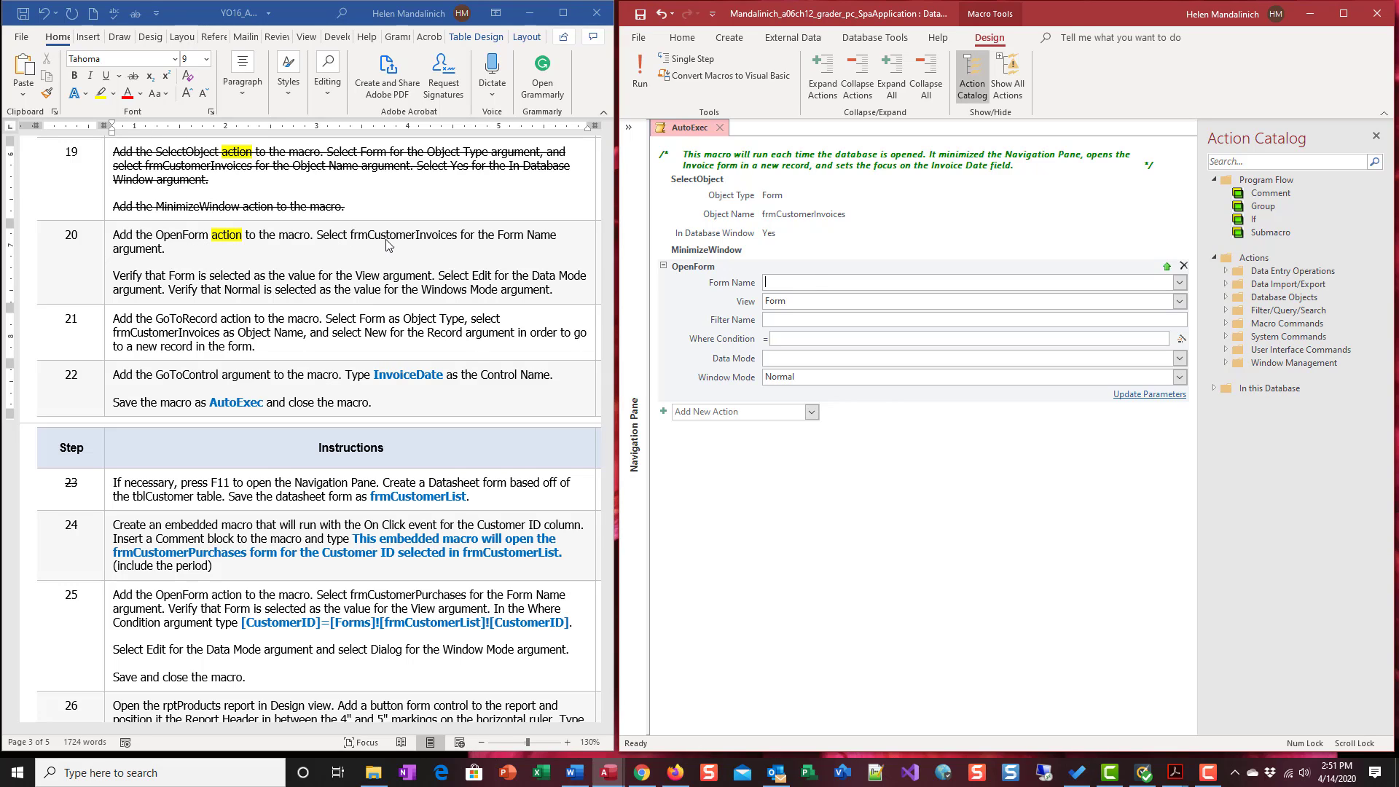
type("frmCustomer")
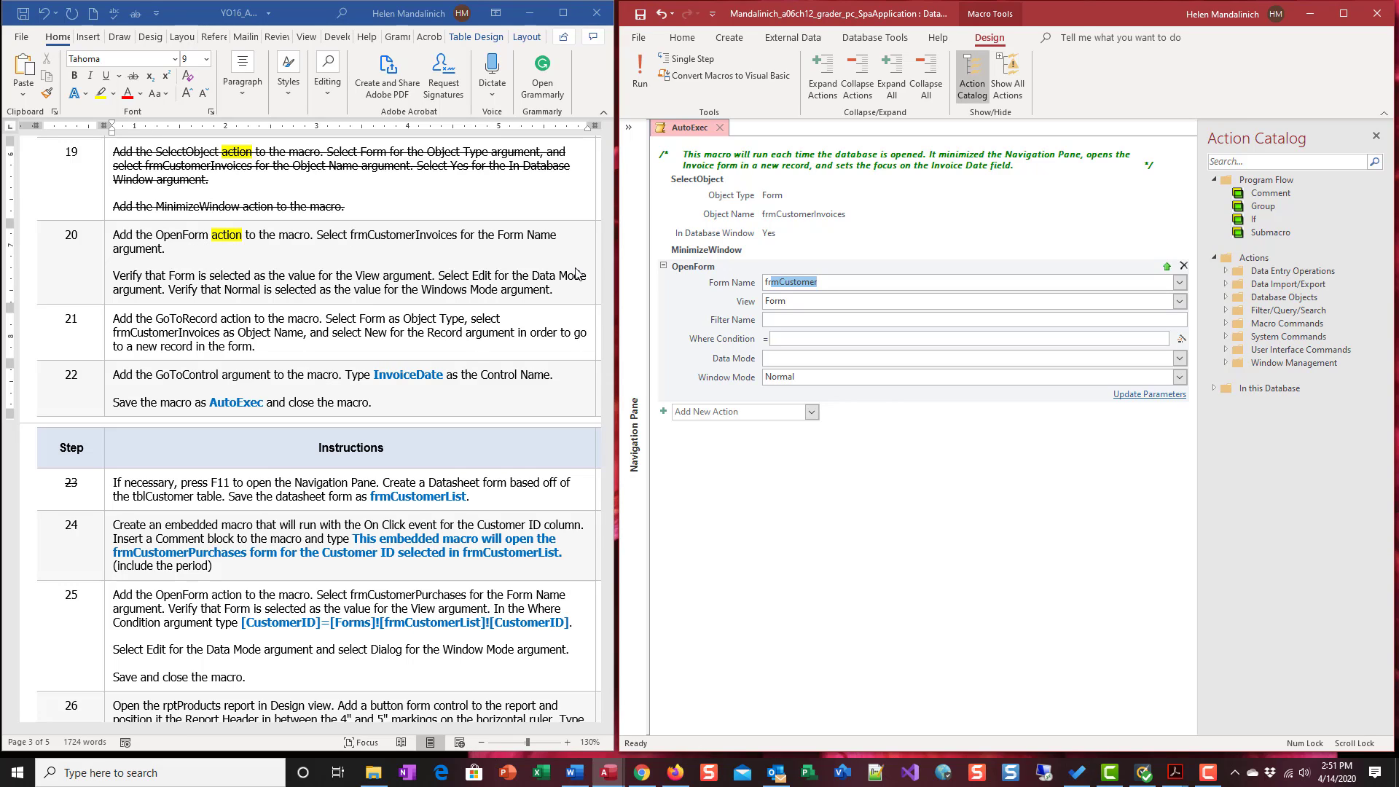
mouse_move(871, 420)
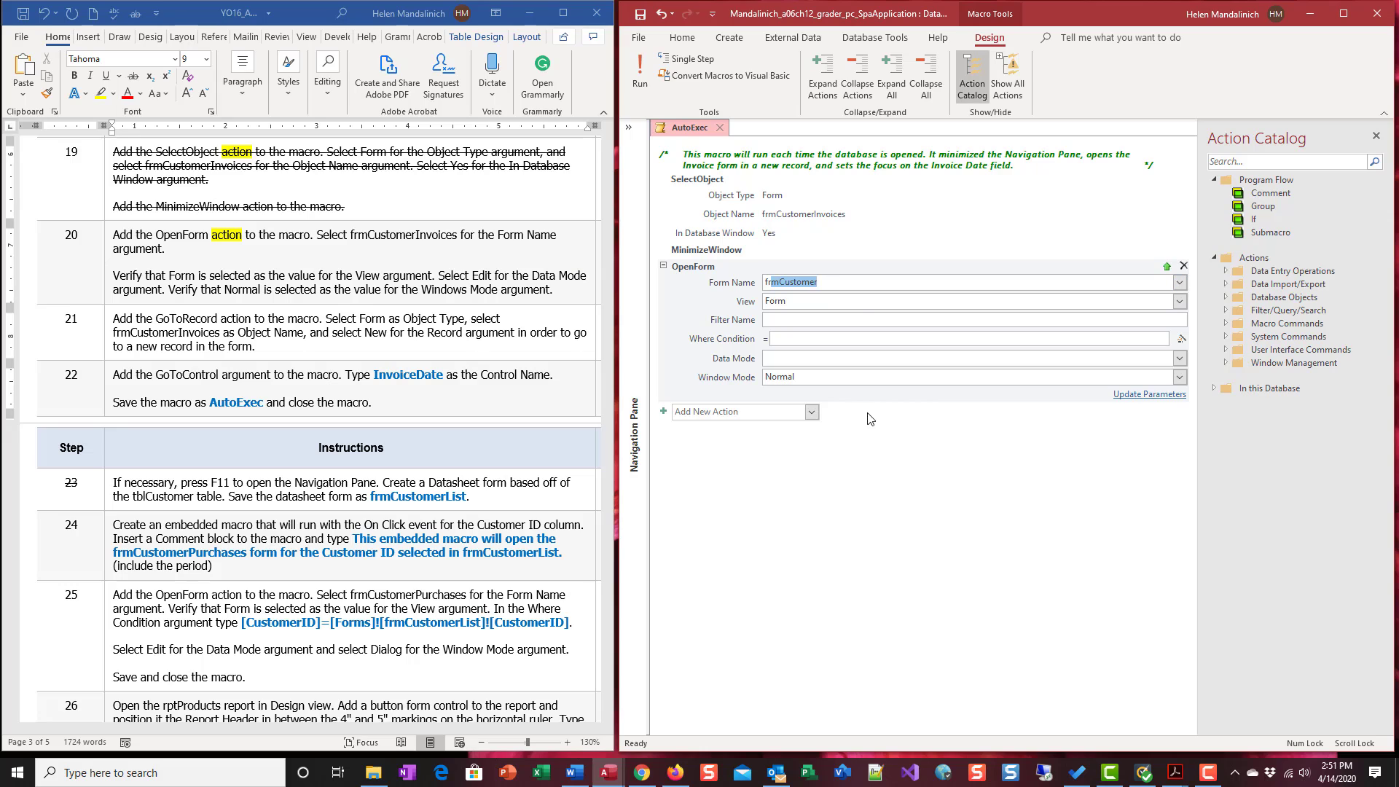
left_click(1178, 282)
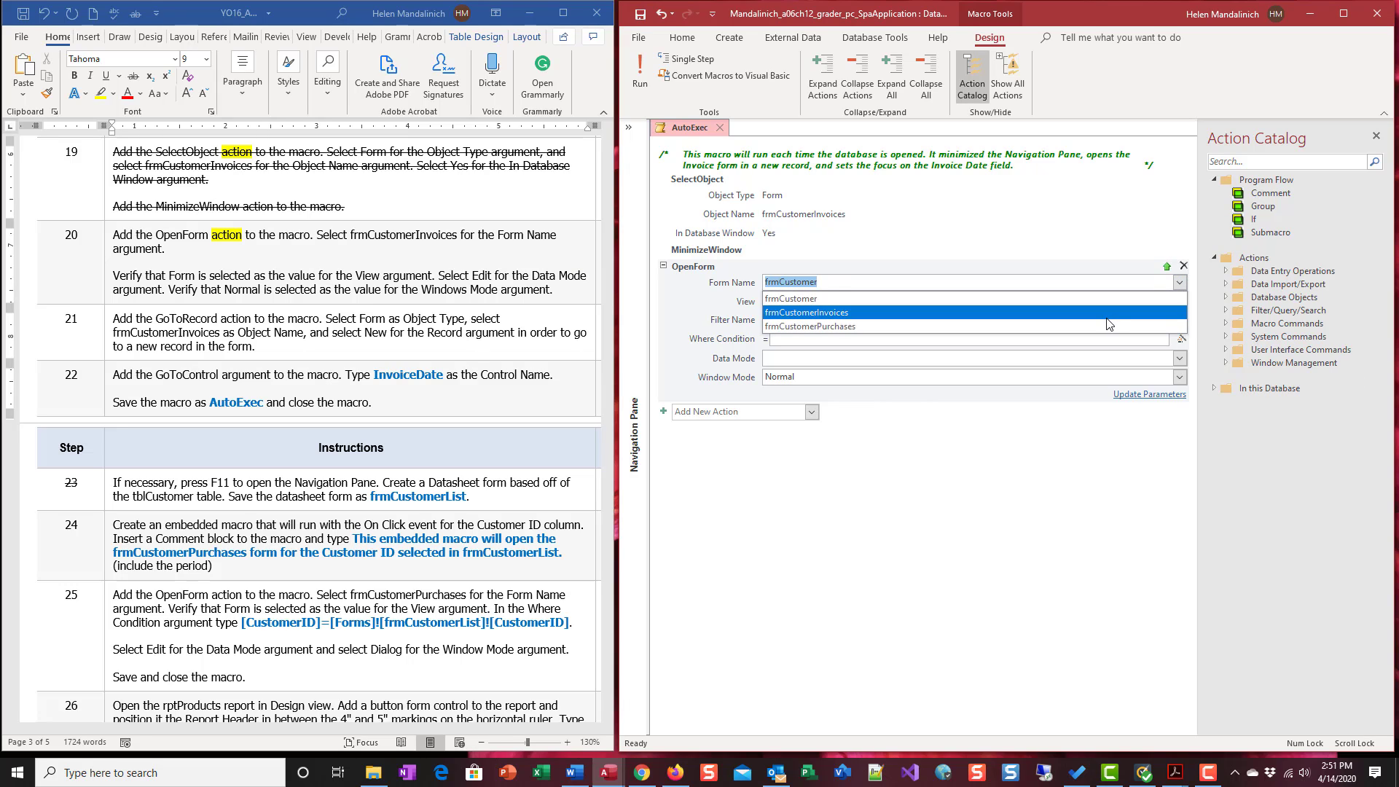
left_click(806, 313)
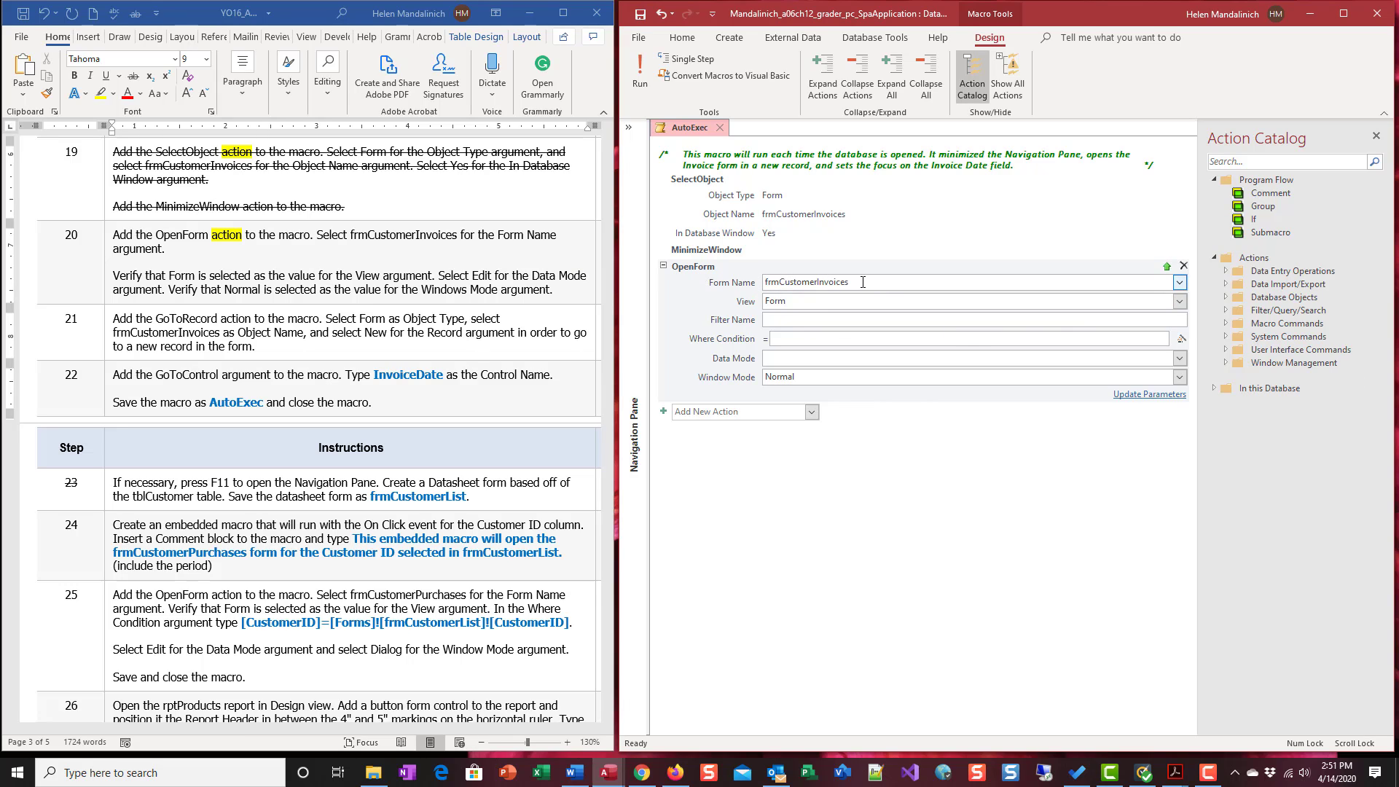
mouse_move(806, 297)
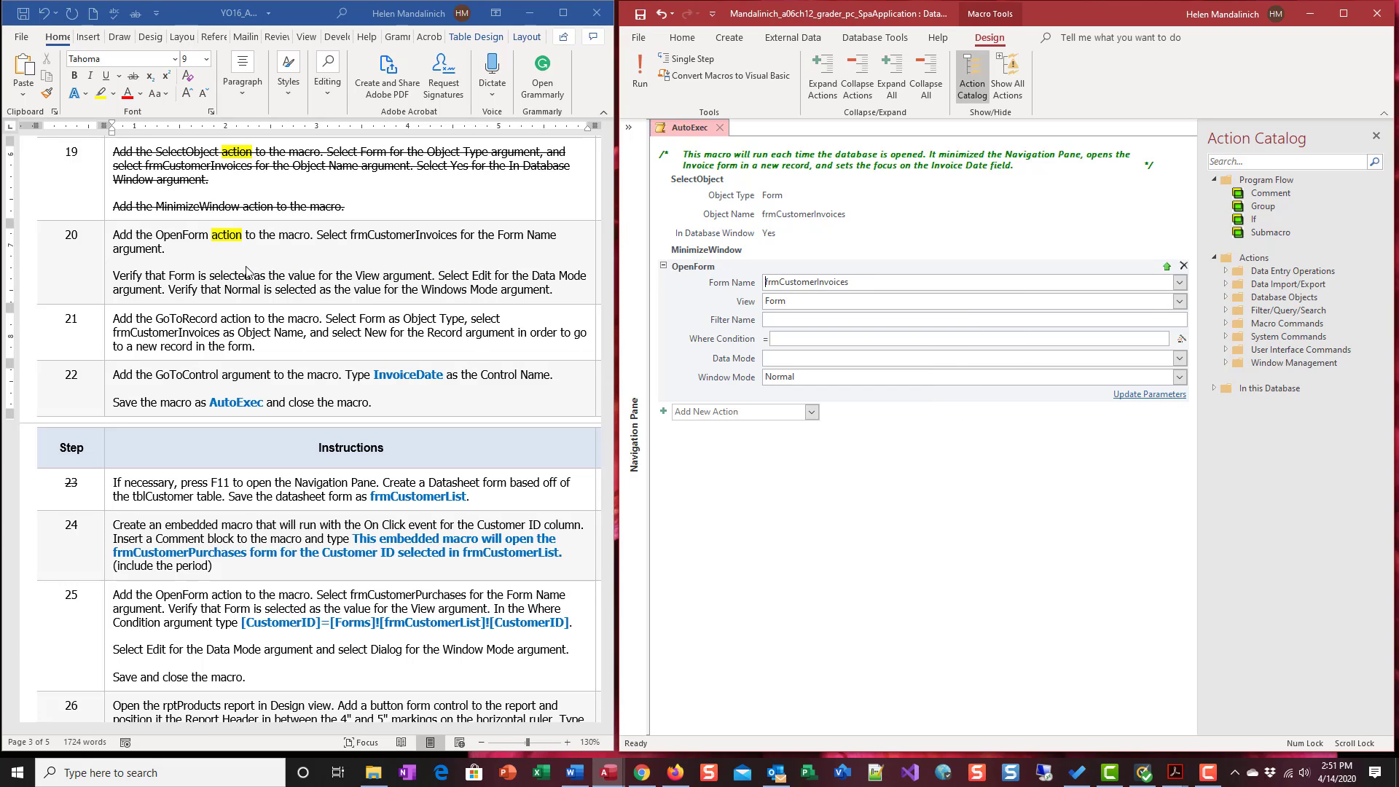
mouse_move(701, 318)
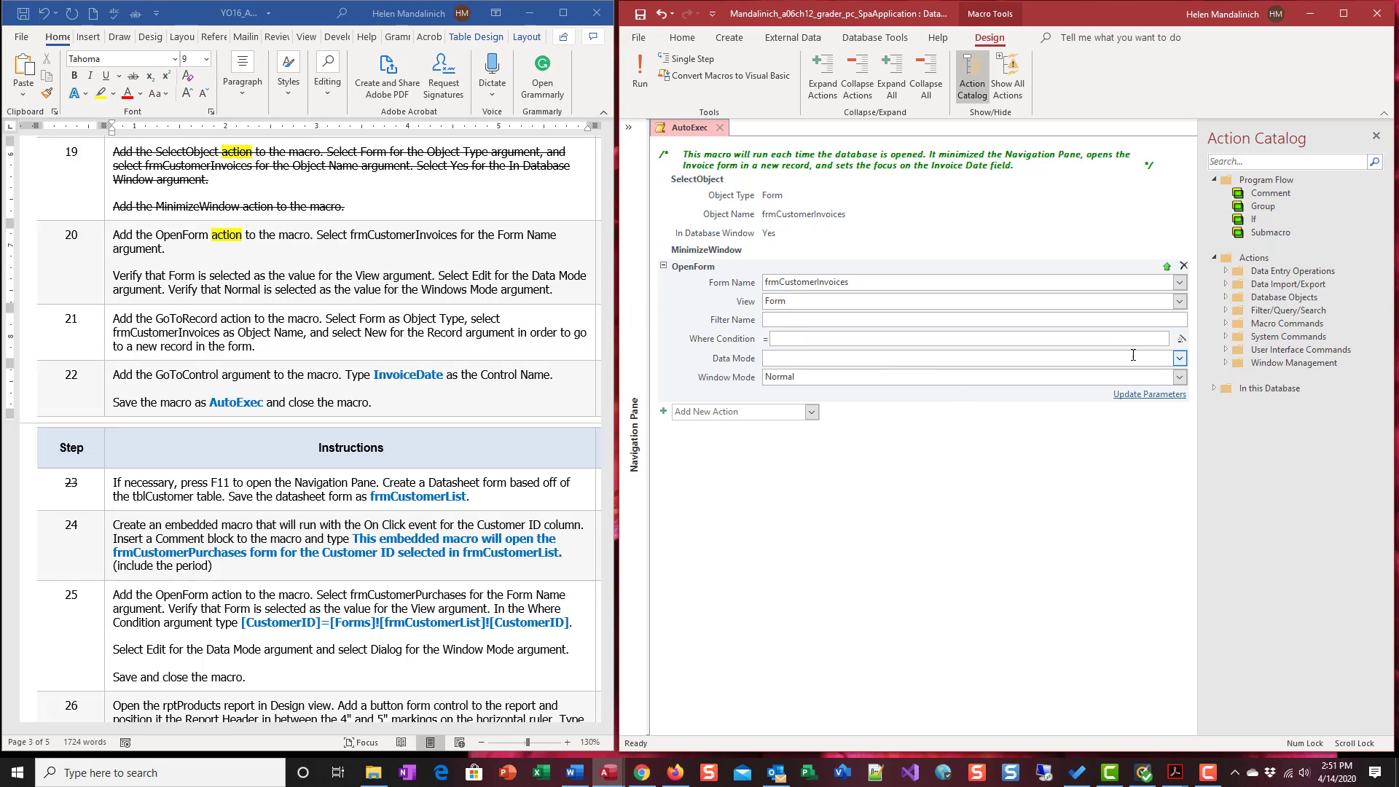
left_click(1179, 358)
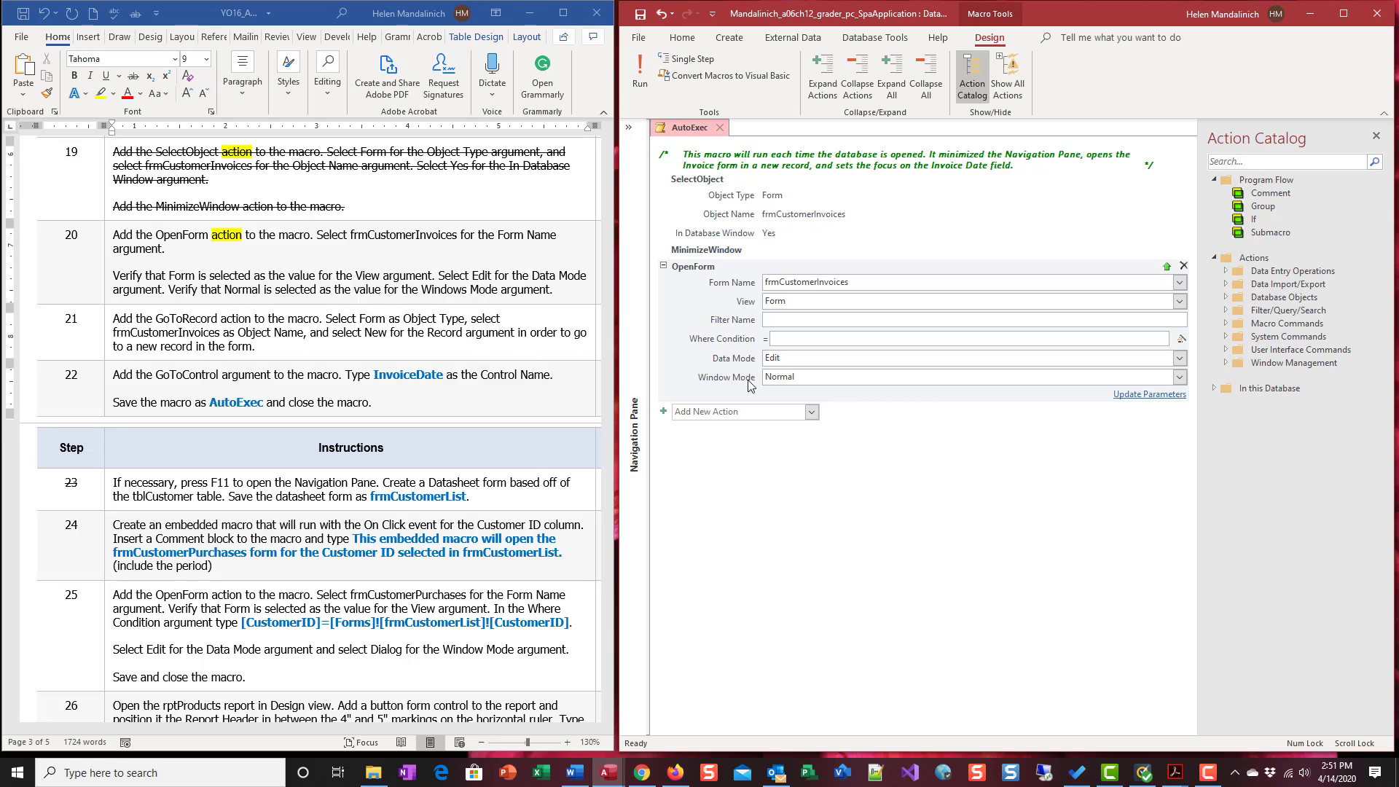
mouse_move(139, 301)
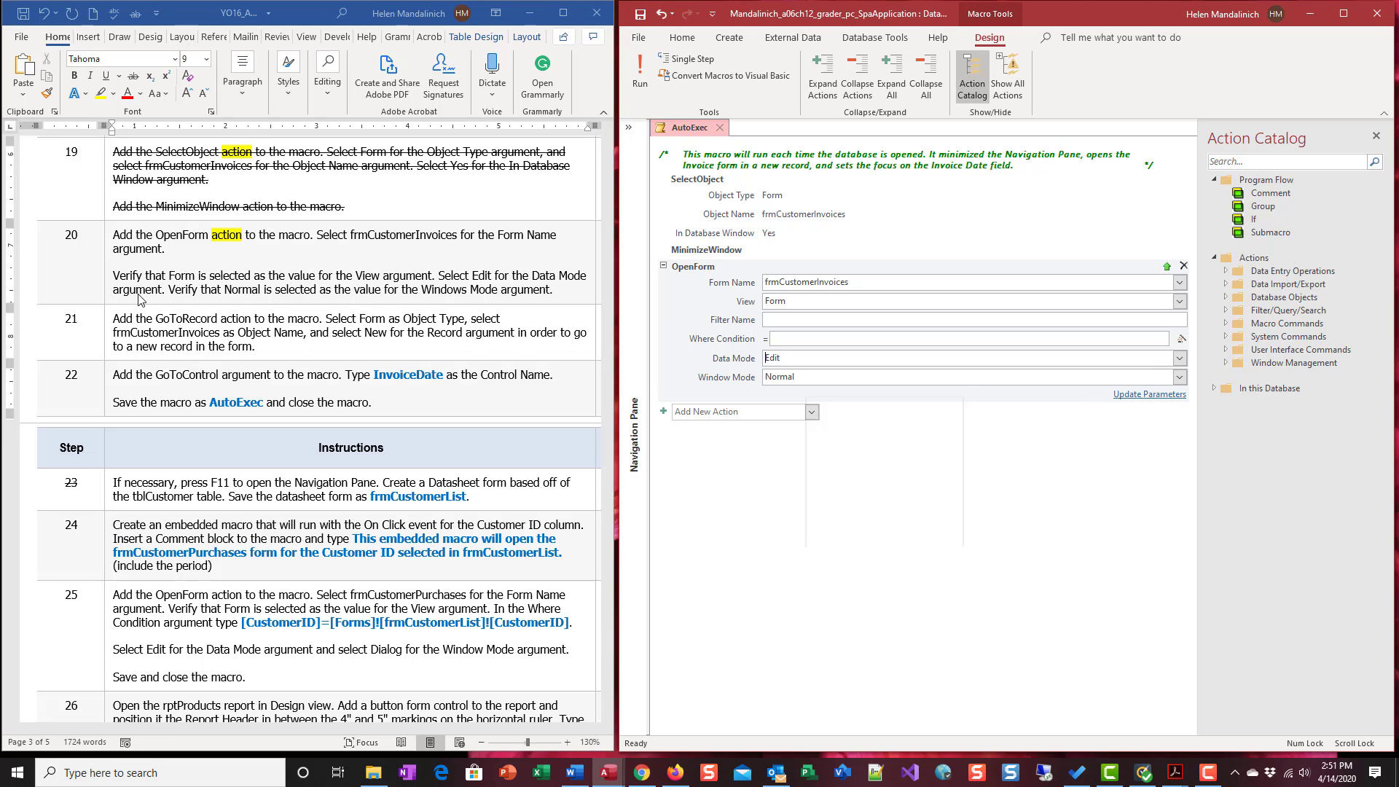
mouse_move(491, 277)
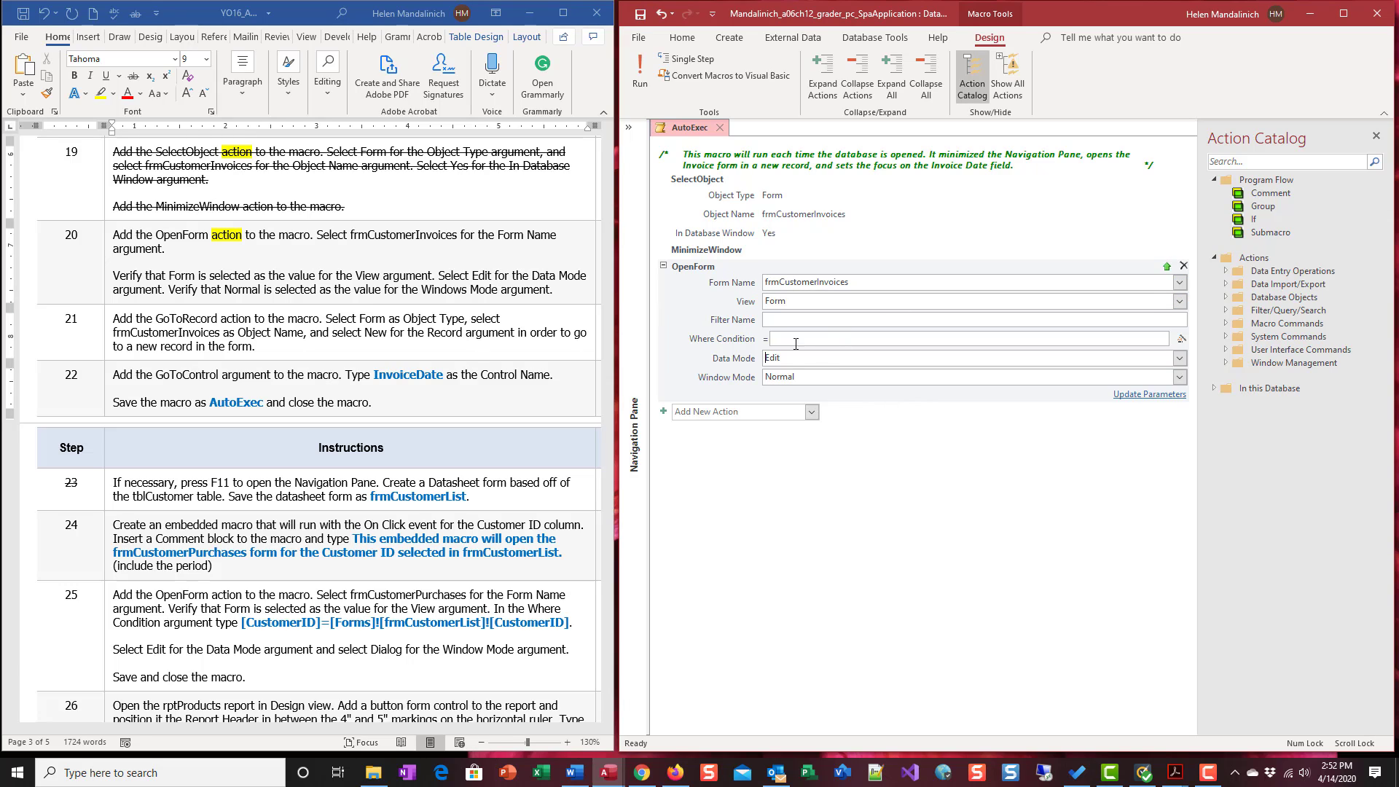
mouse_move(814, 403)
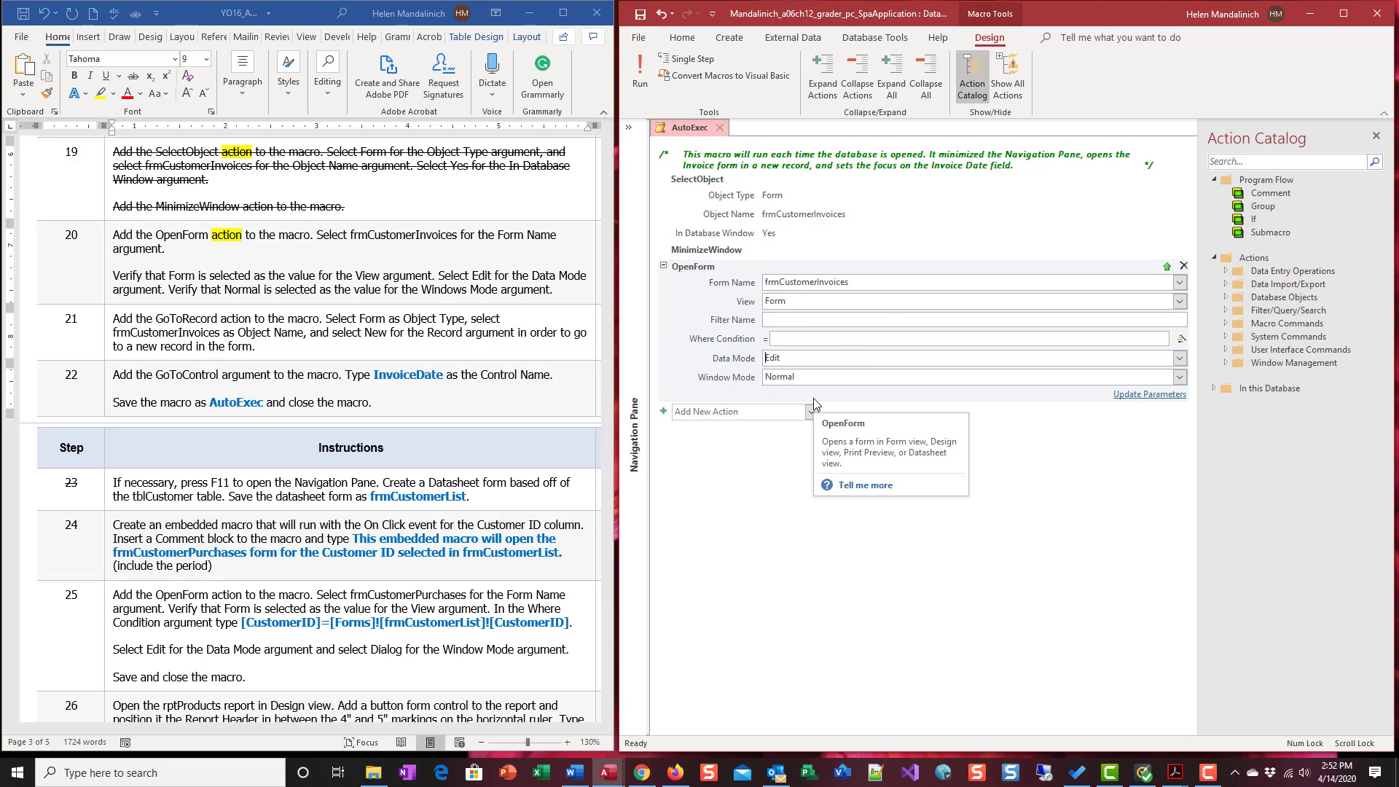
mouse_move(846, 400)
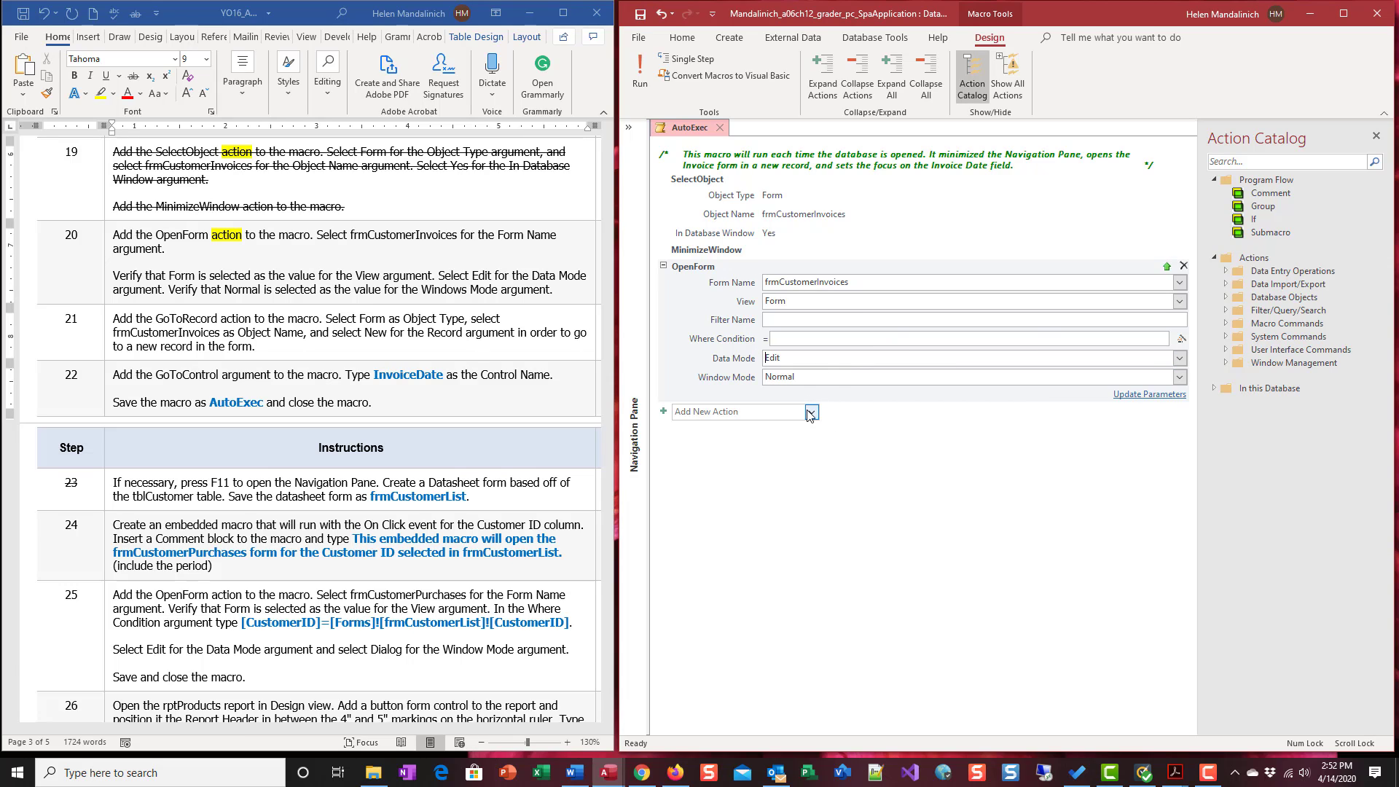
mouse_move(823, 403)
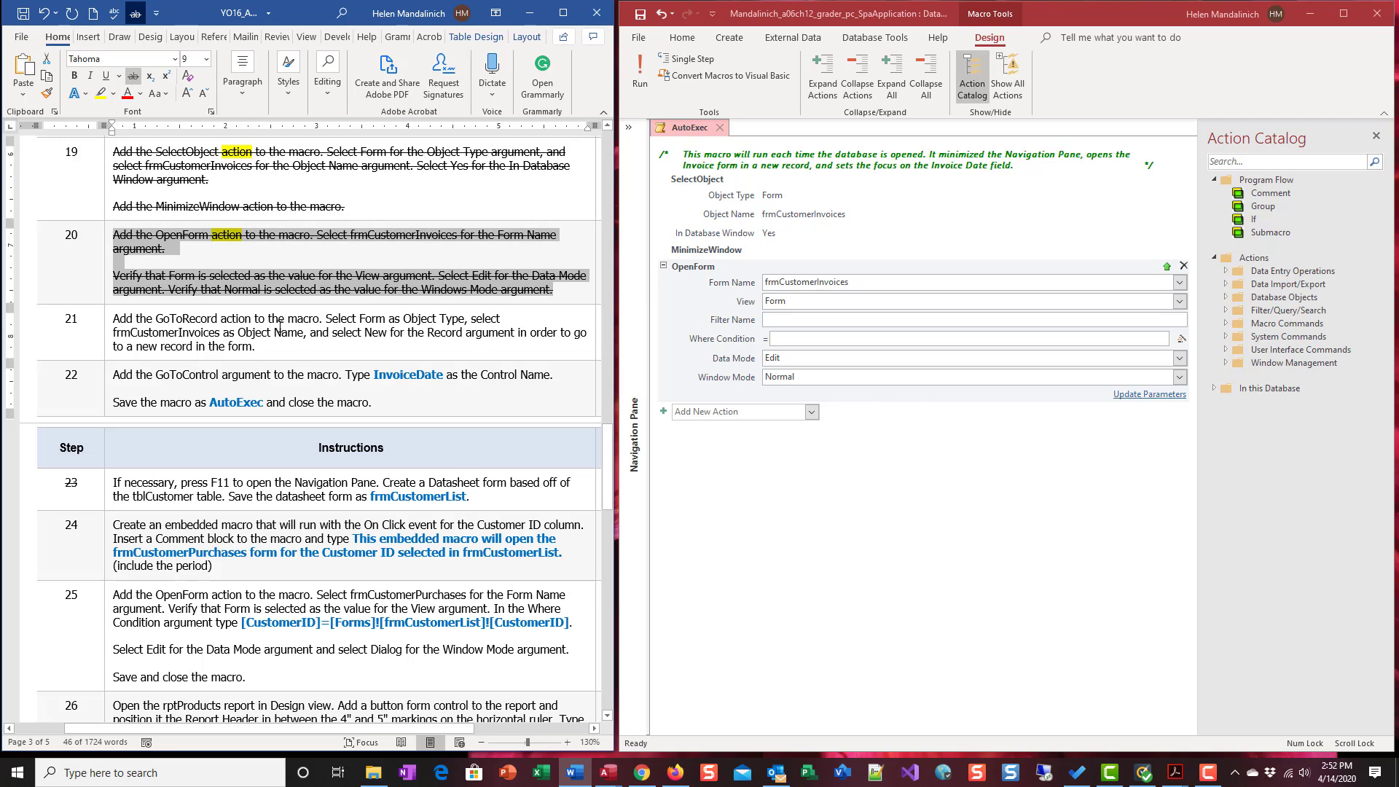
mouse_move(379, 350)
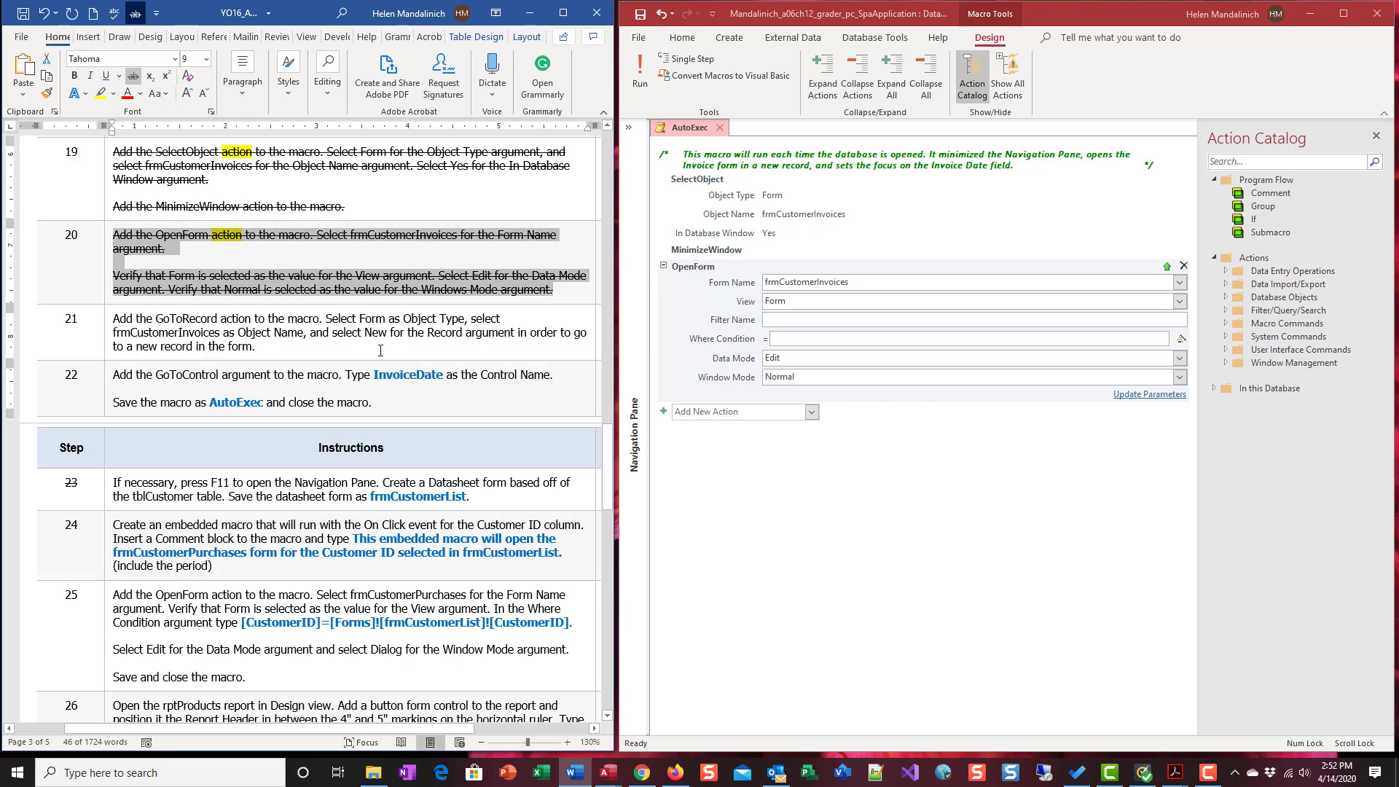
mouse_move(365, 335)
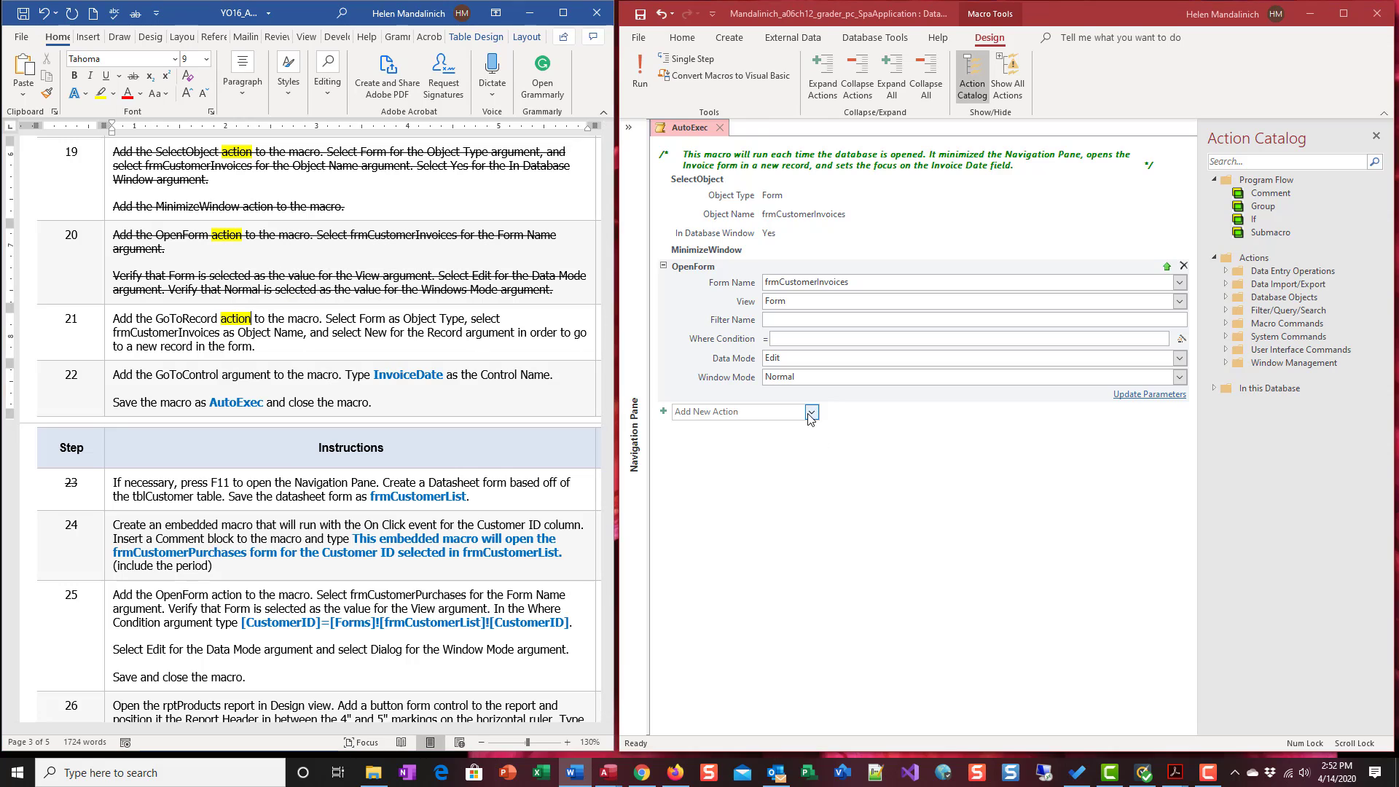
- Add a GoToRecord action on form frmCustomerInvoices and open its Record value list
left_click(811, 411)
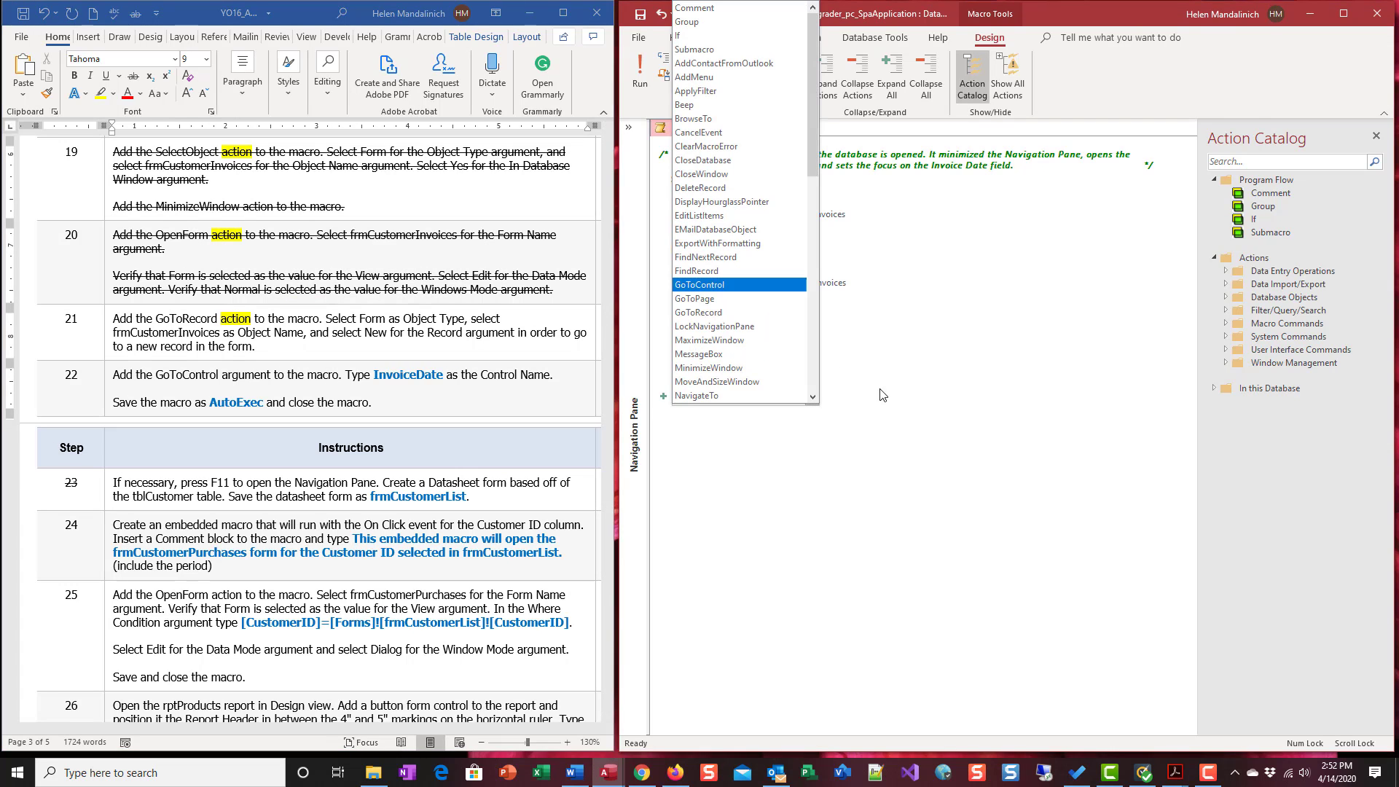
left_click(699, 313)
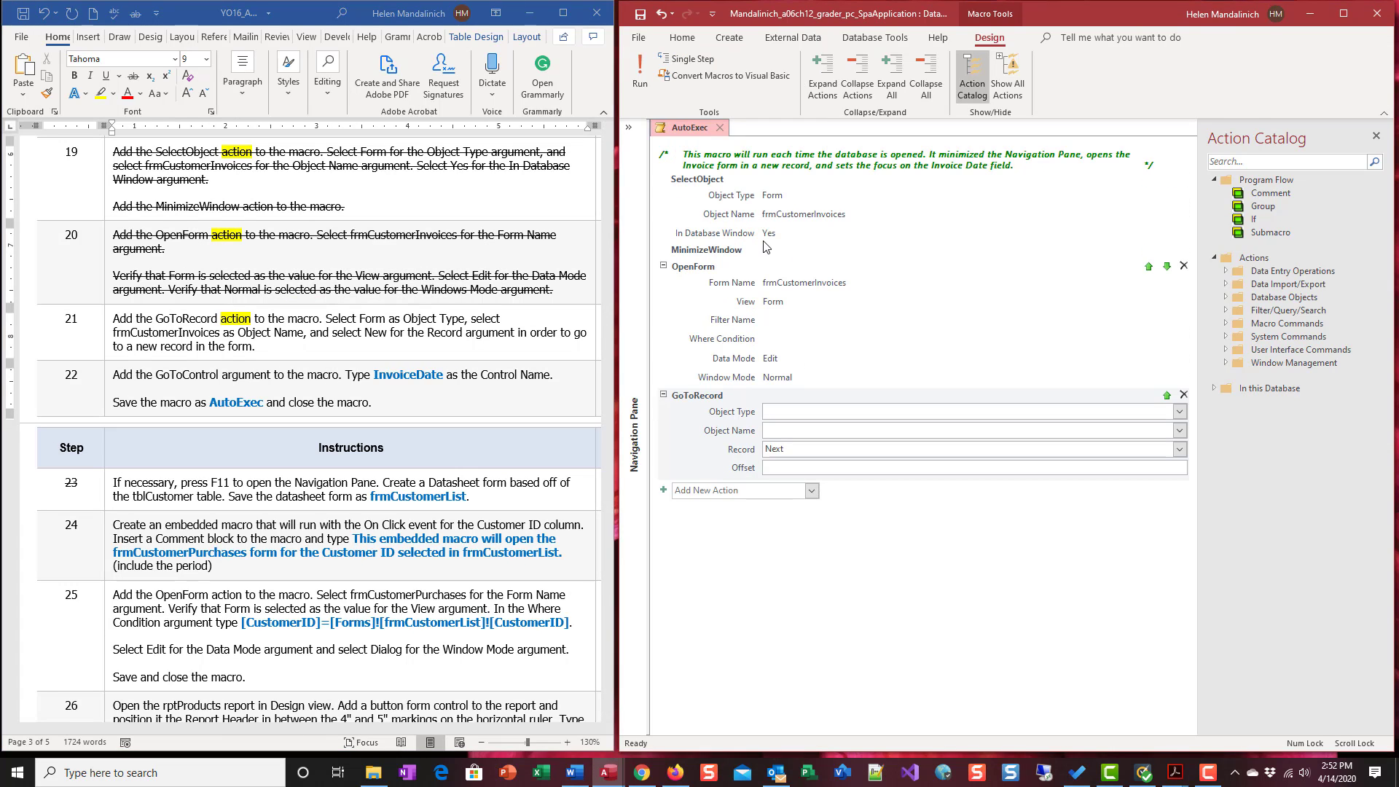
left_click(968, 411)
type("Form")
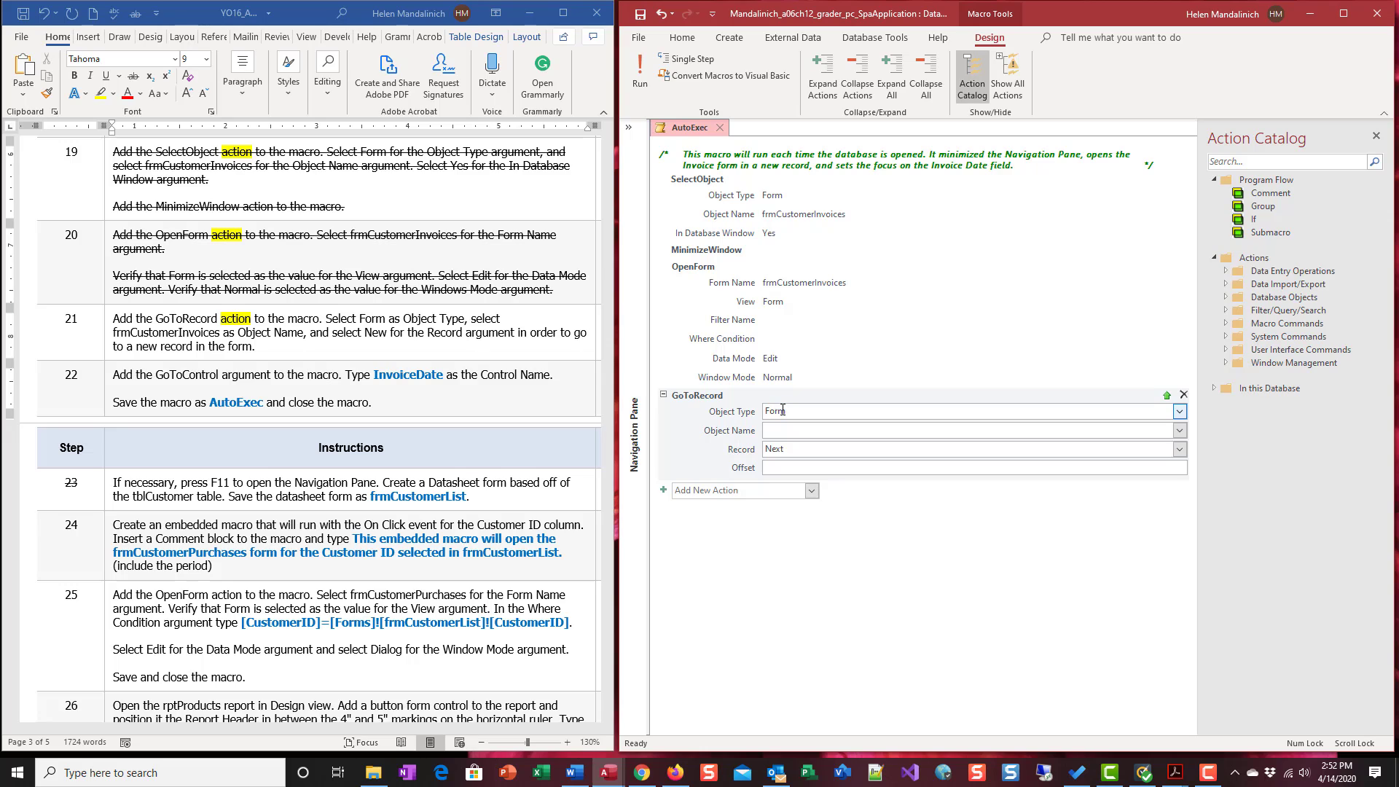
type("fm")
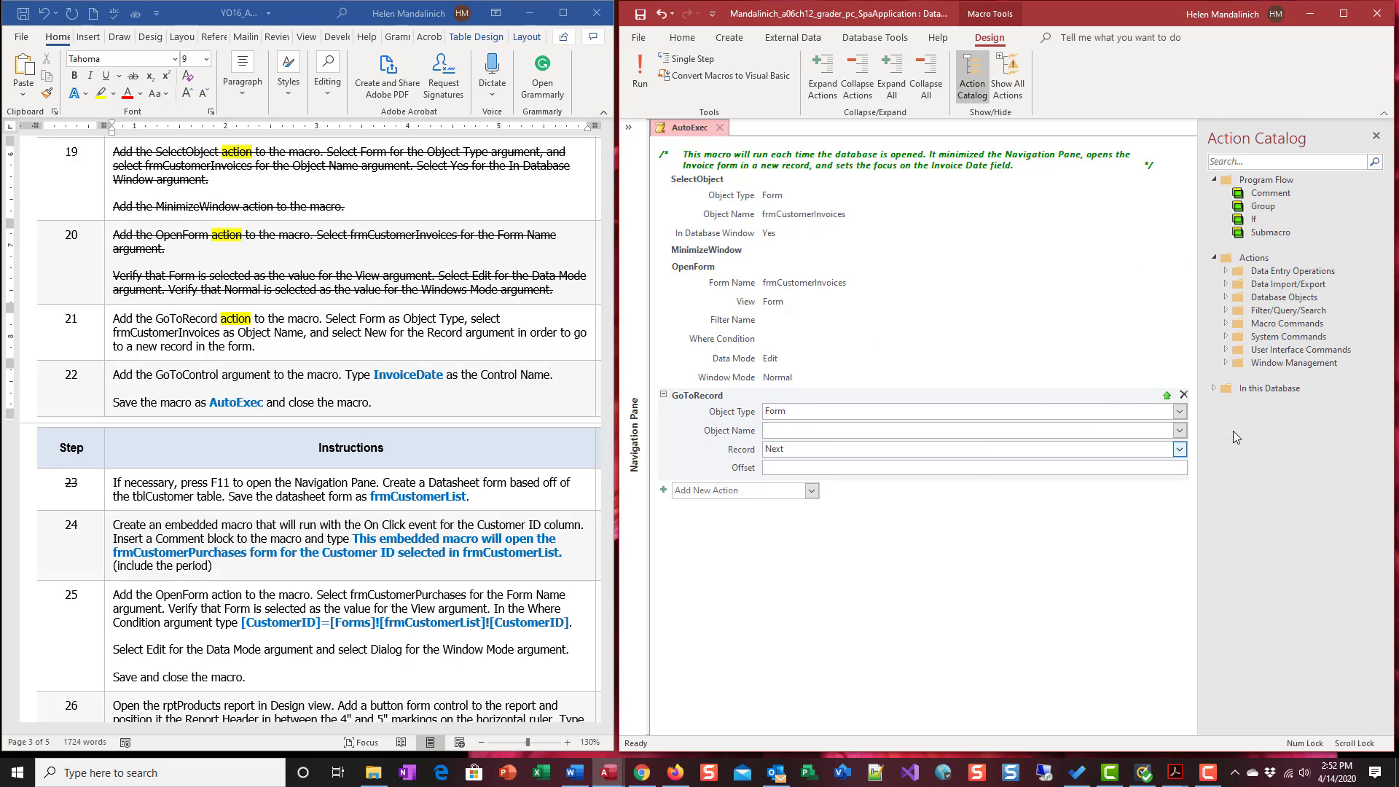
left_click(1178, 430)
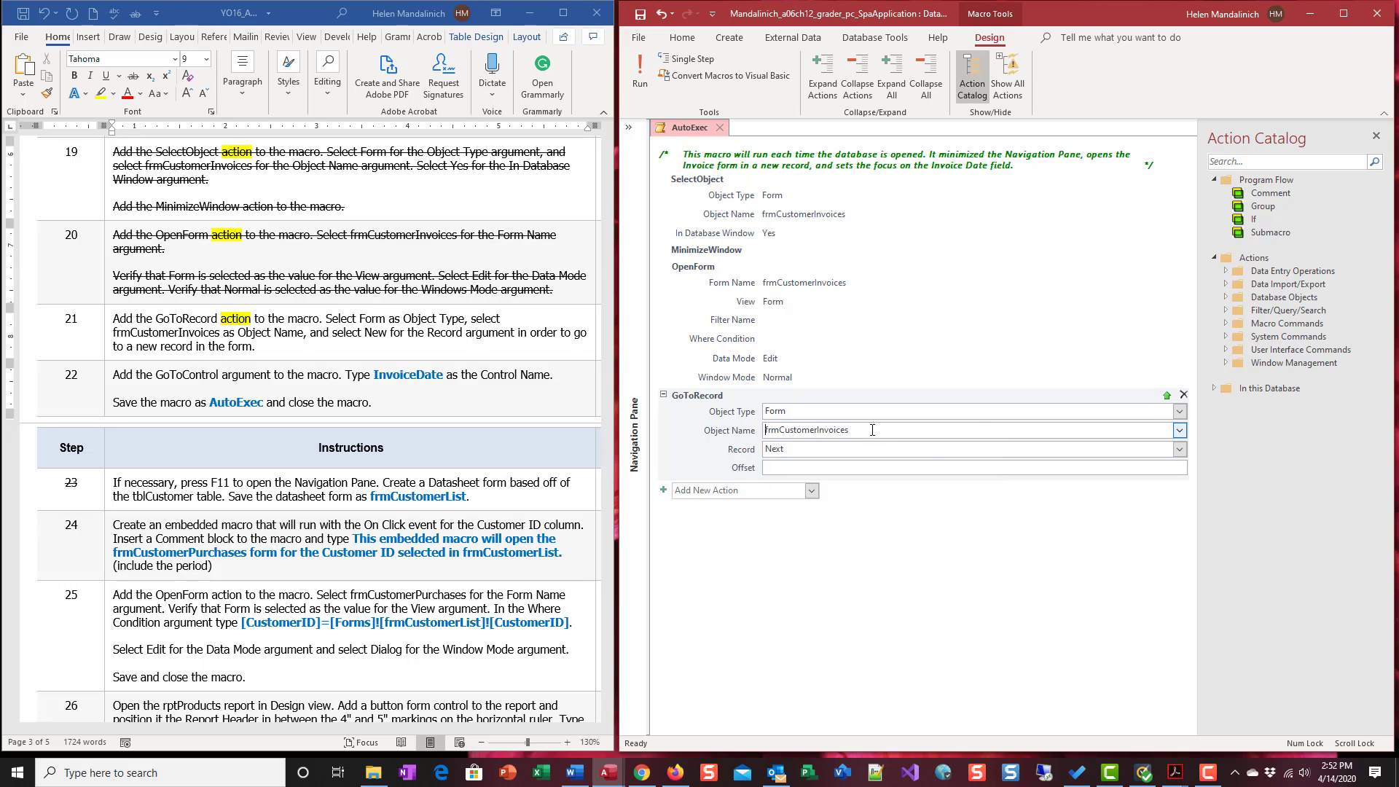
mouse_move(812, 430)
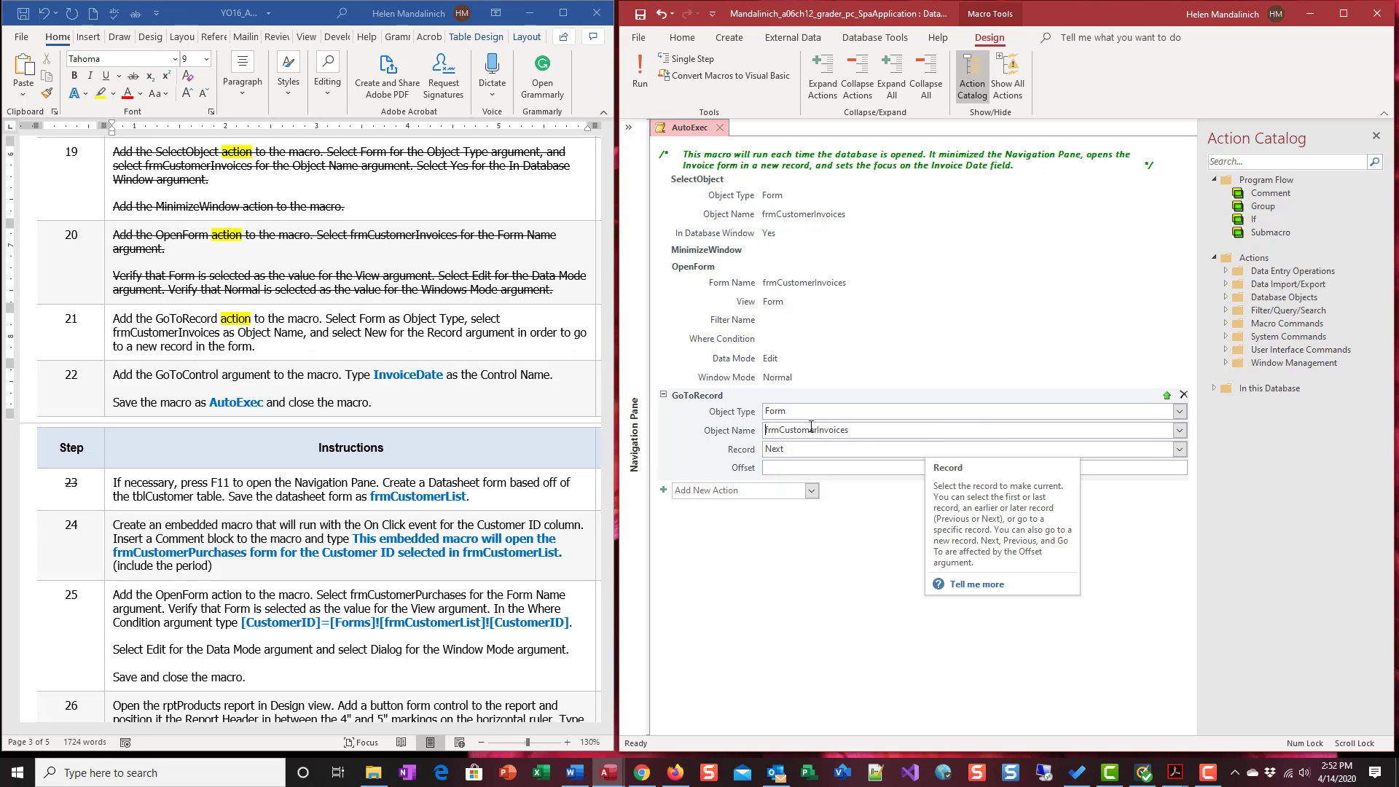
mouse_move(807, 429)
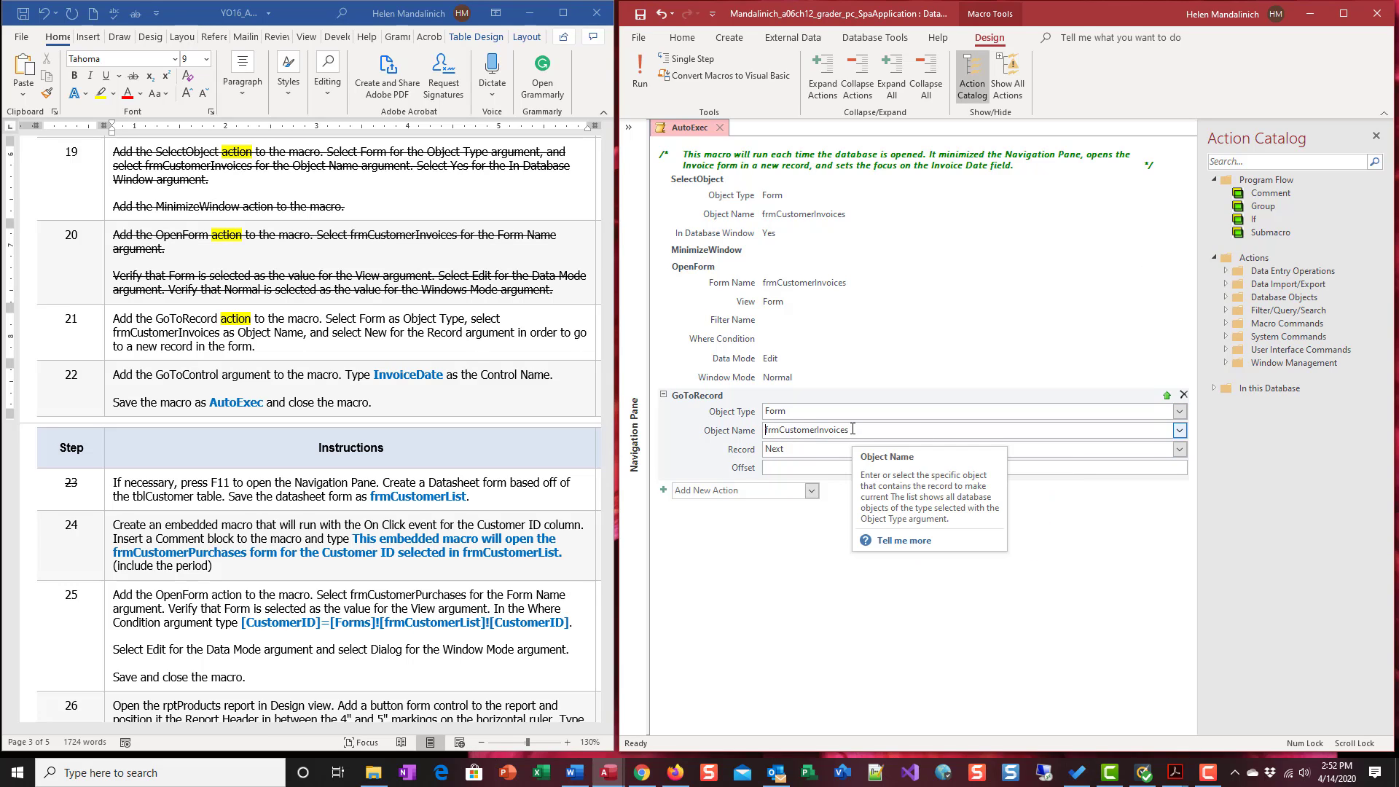
mouse_move(857, 449)
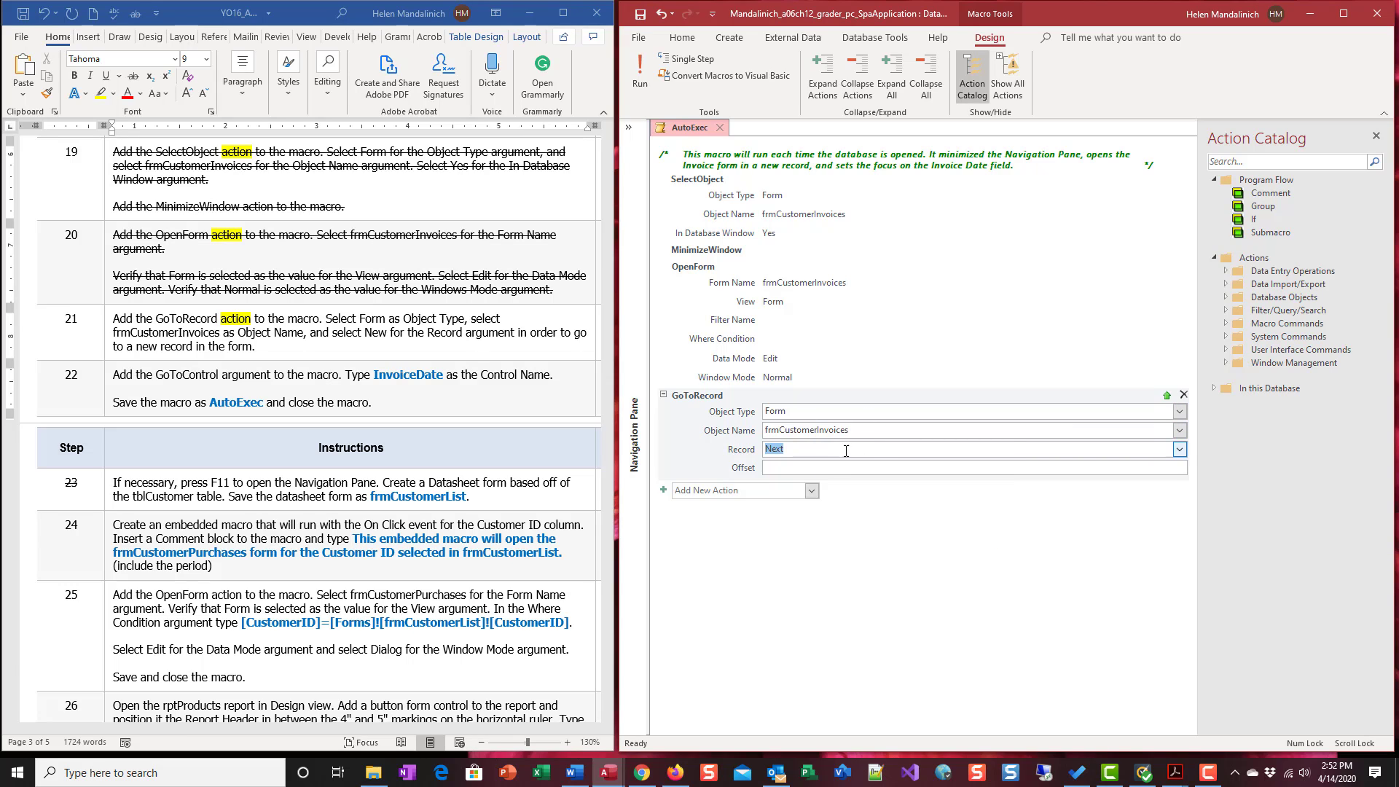
mouse_move(1192, 452)
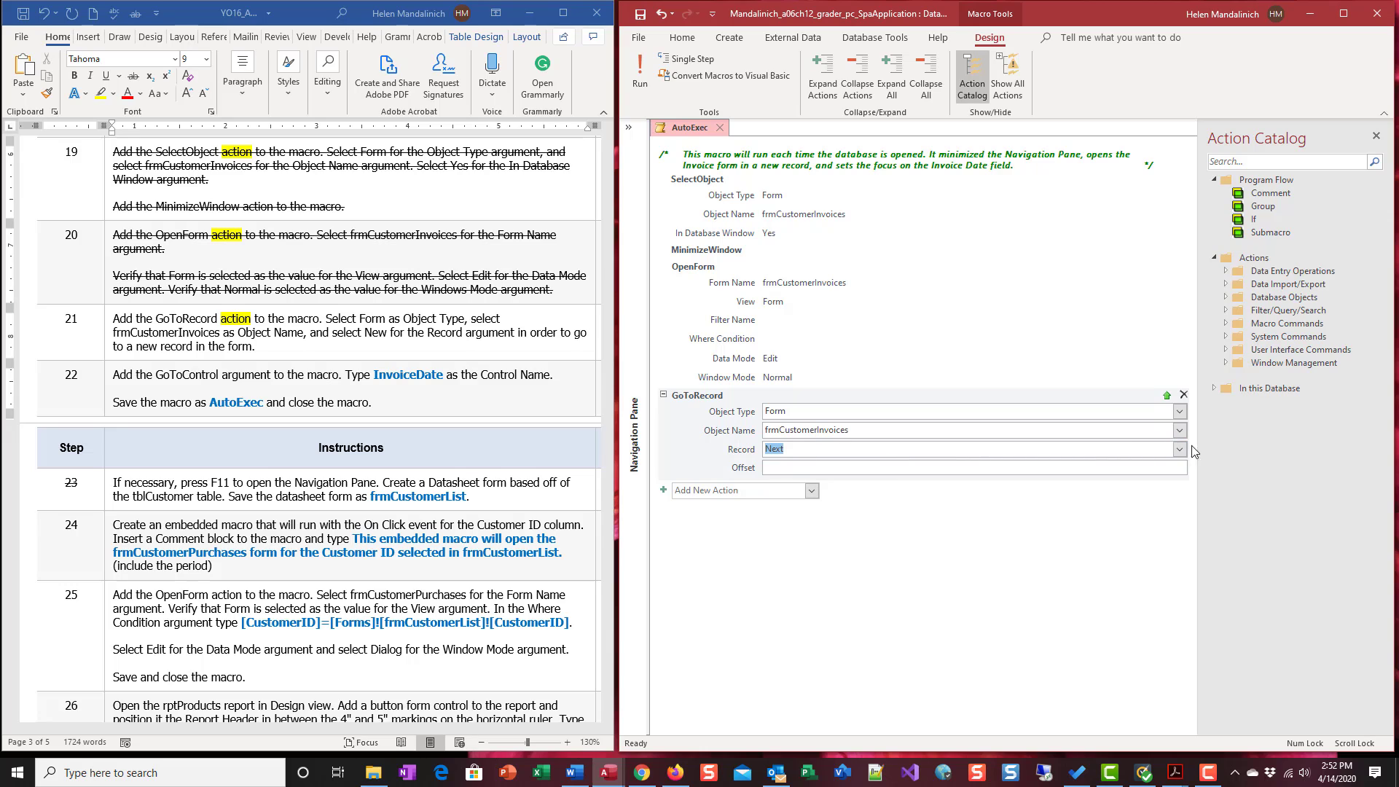
left_click(1178, 449)
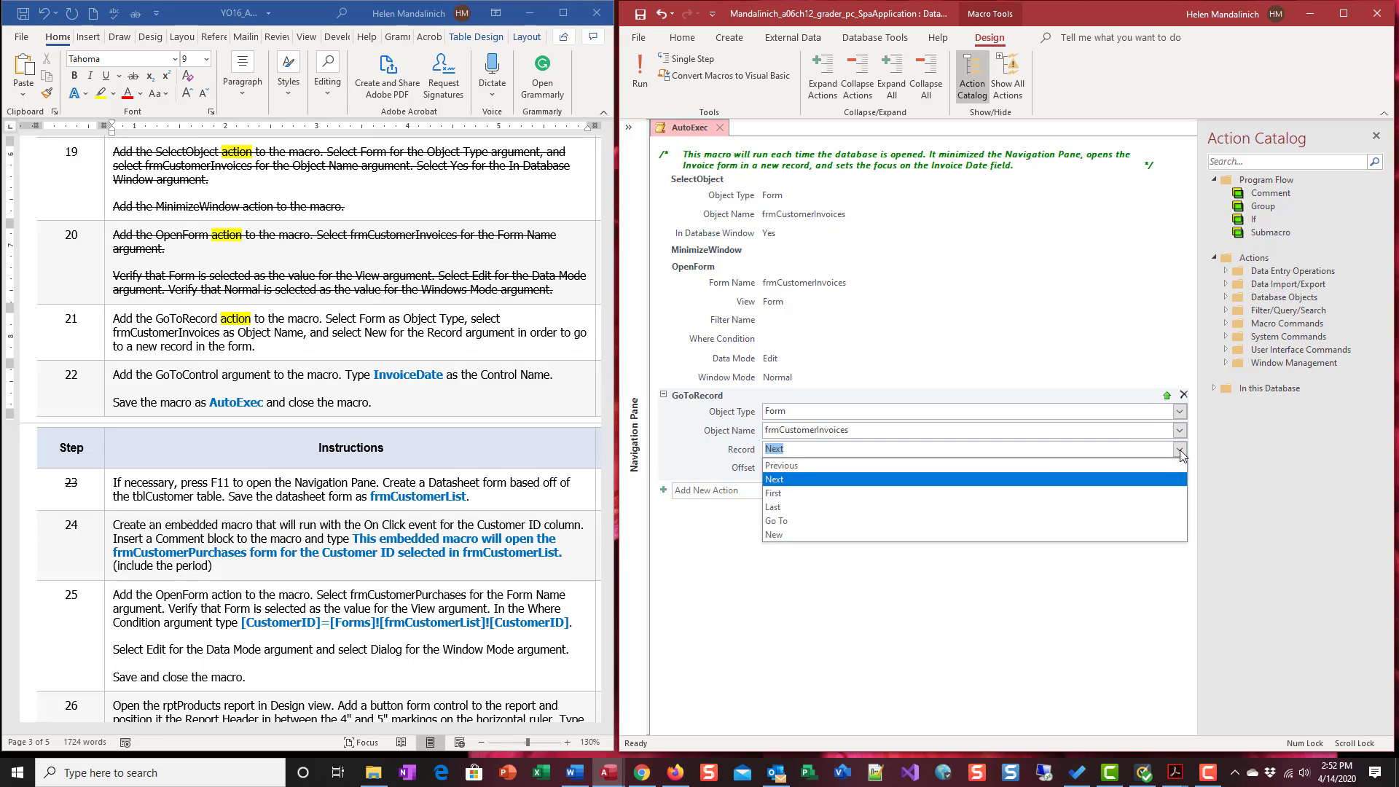
mouse_move(830, 535)
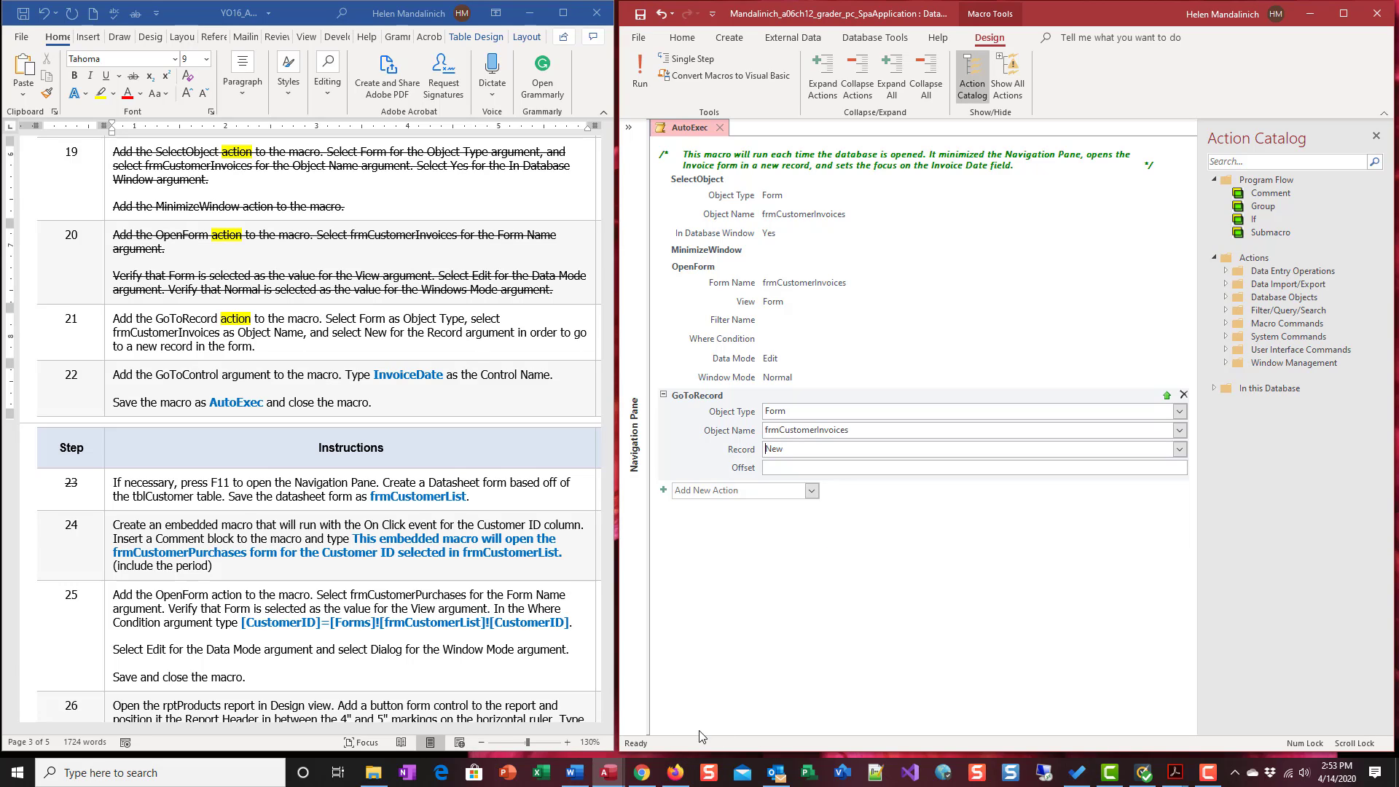
mouse_move(631, 739)
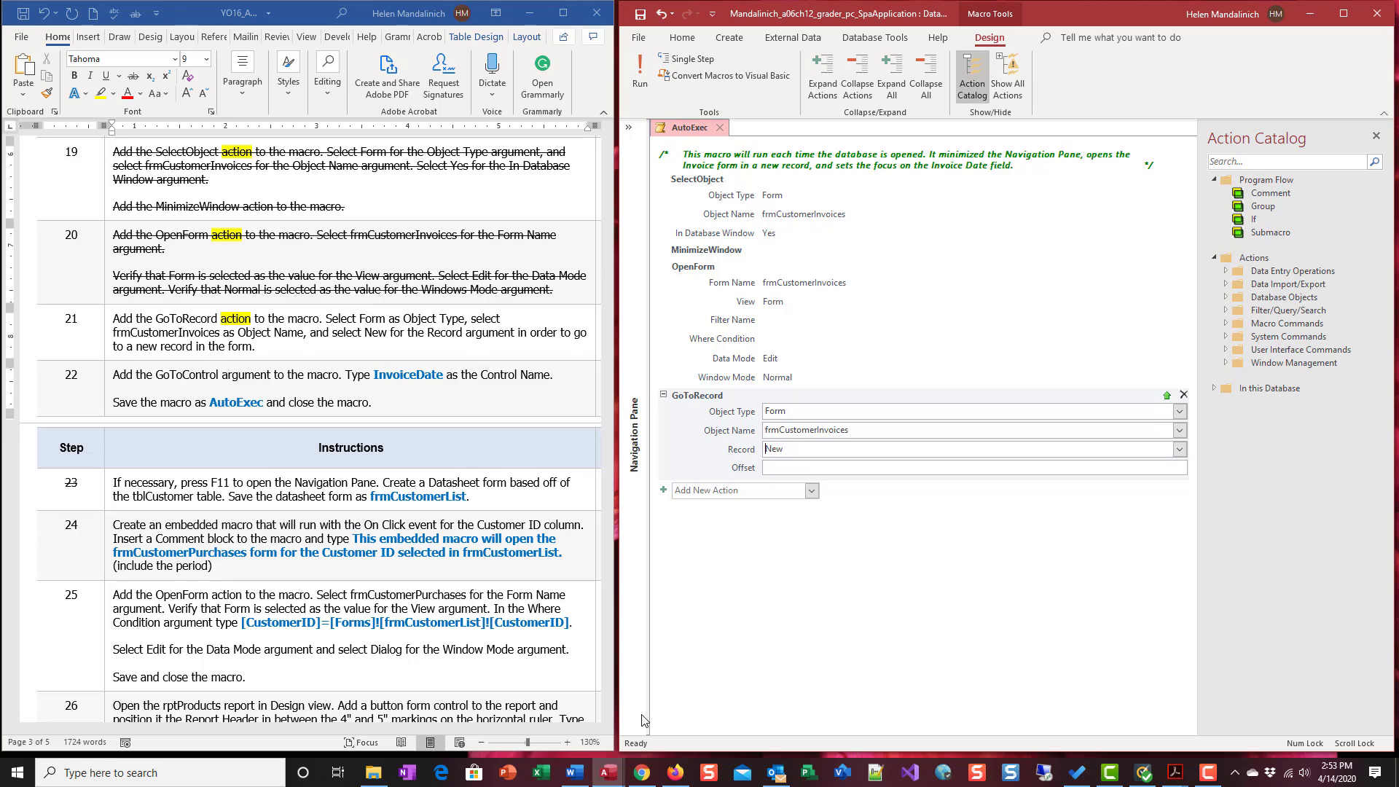
mouse_move(942, 651)
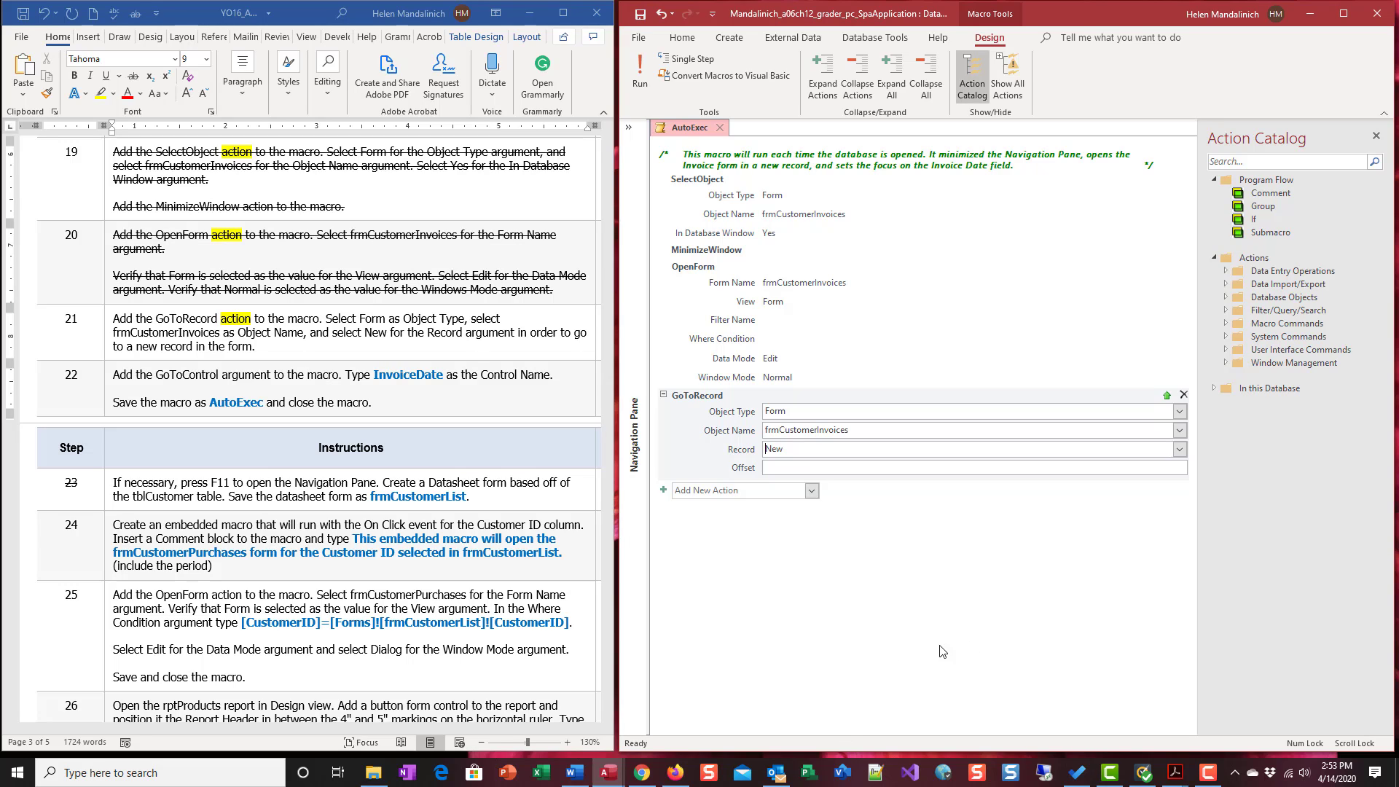
mouse_move(1037, 741)
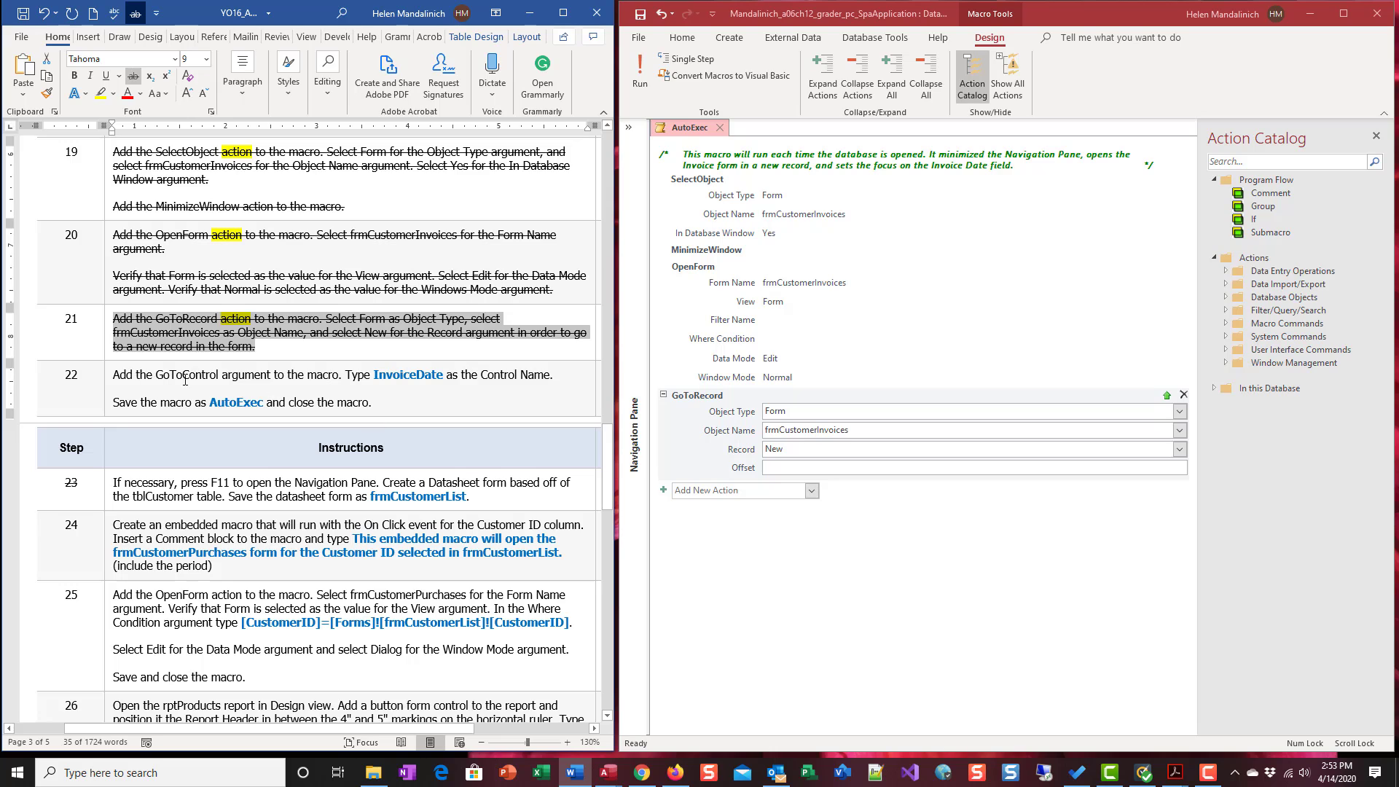
mouse_move(184, 378)
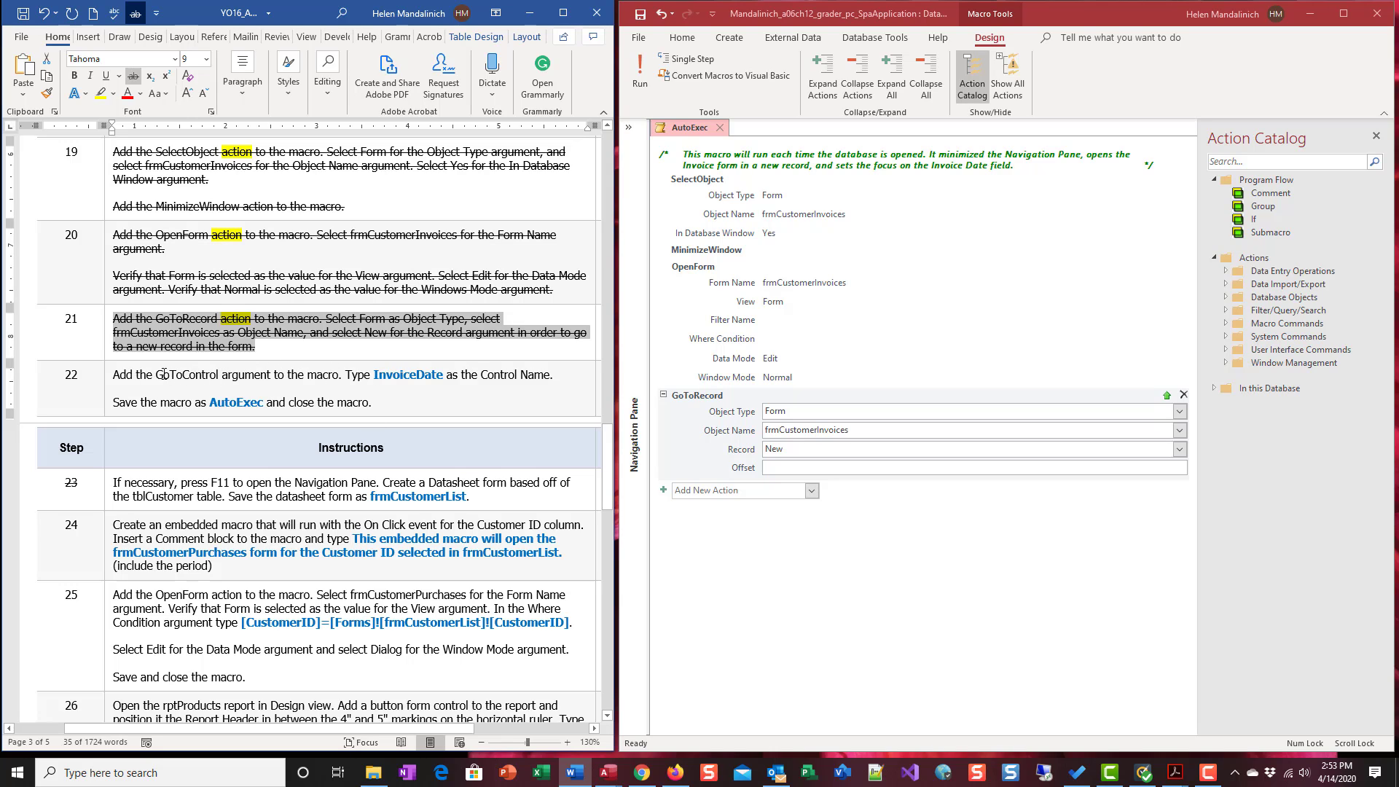
mouse_move(660, 340)
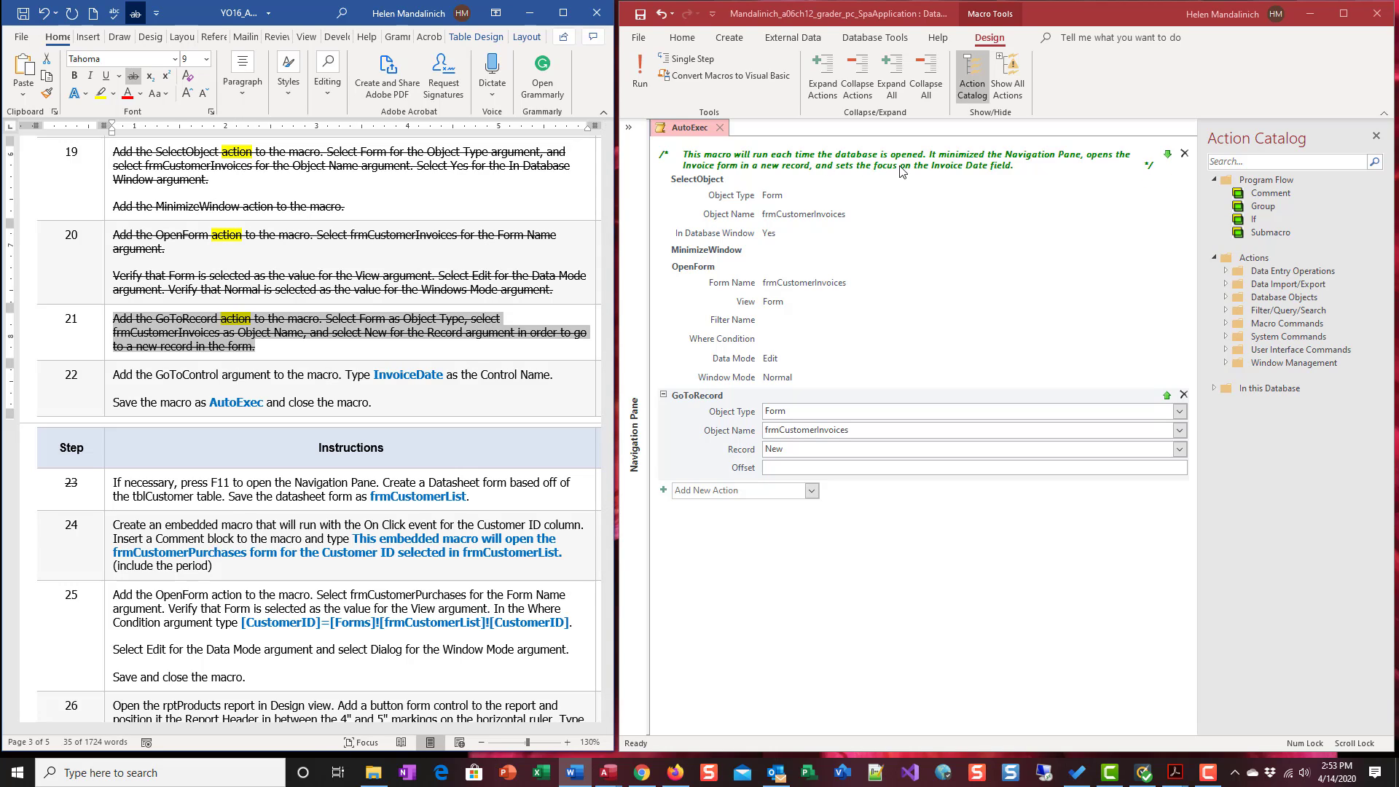
- Add a GoToControl action with InvoiceDate as its Control Name
left_click(810, 490)
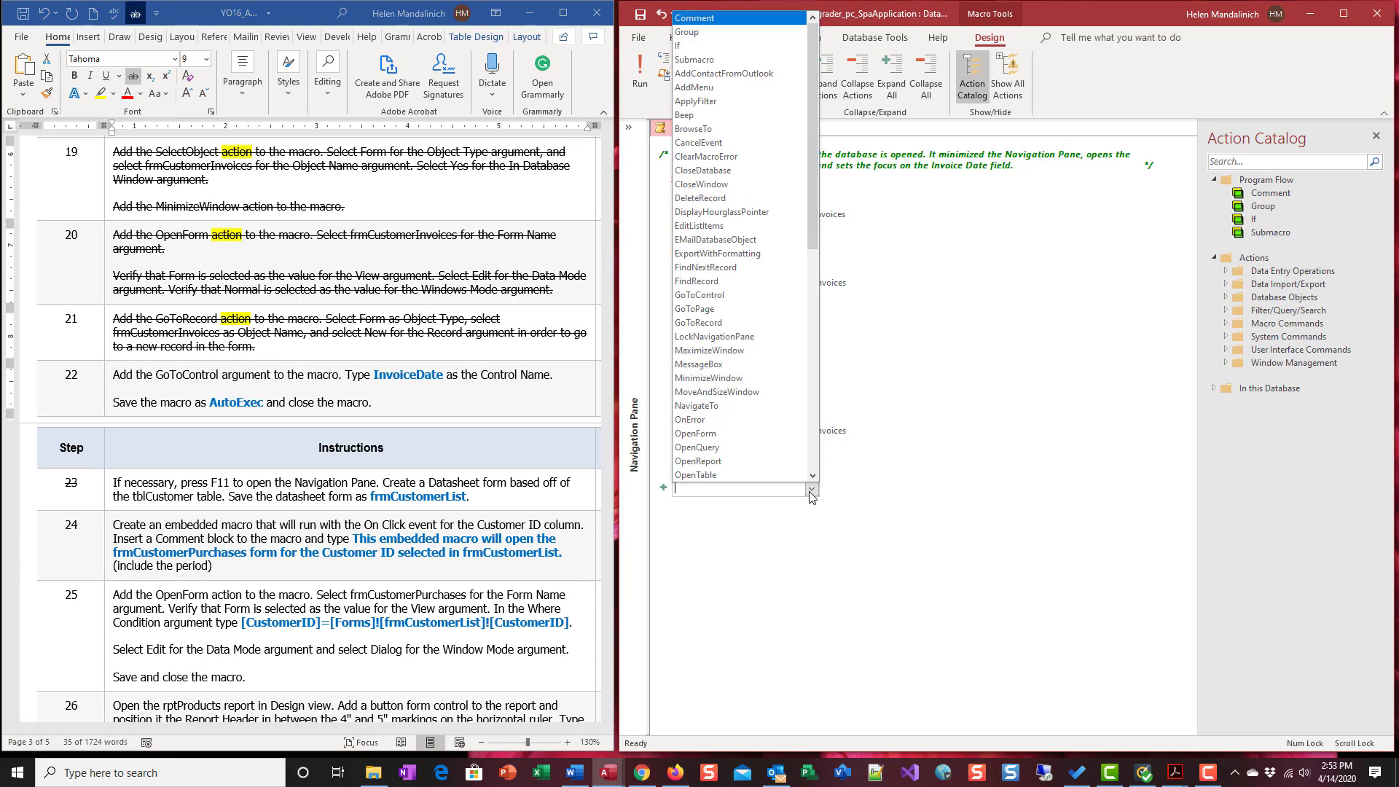
left_click(701, 295)
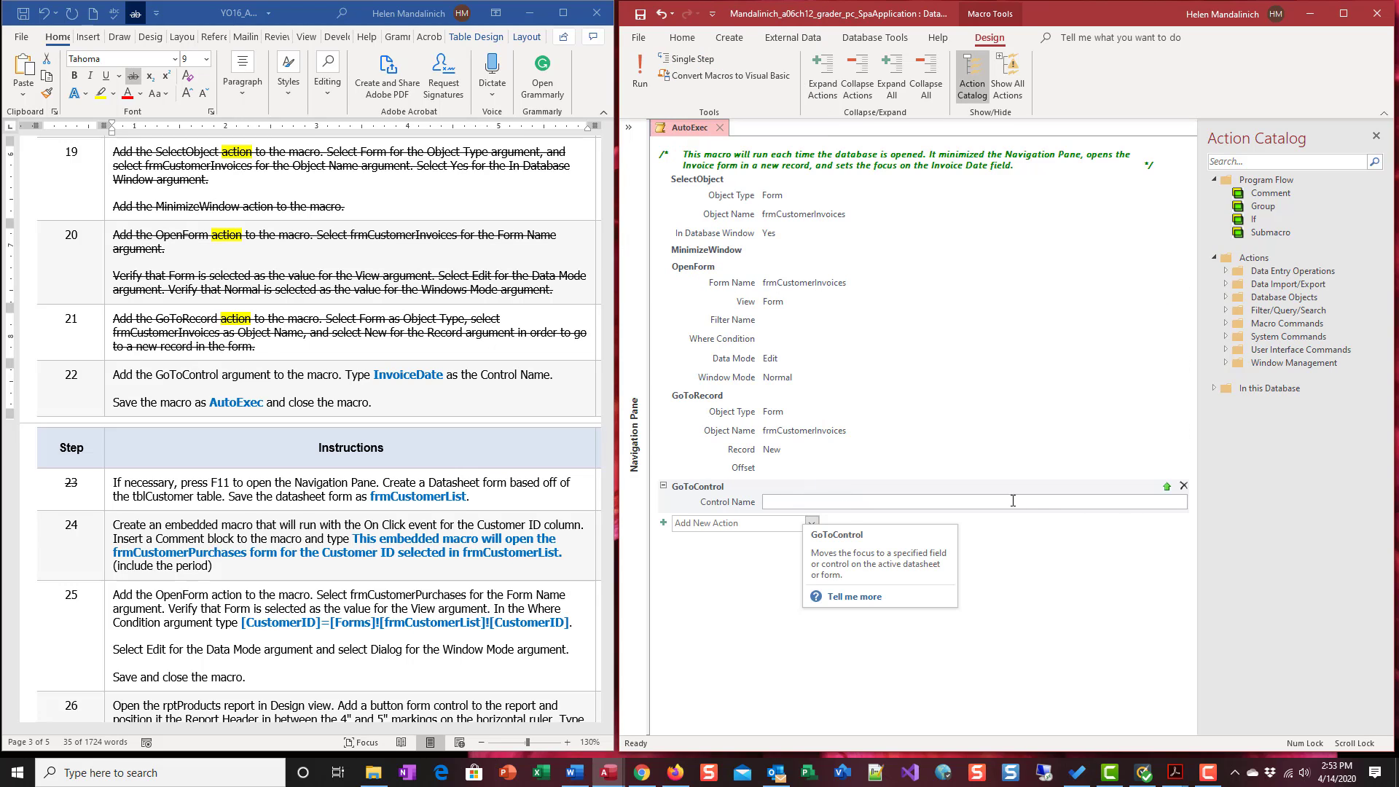
type("invoic")
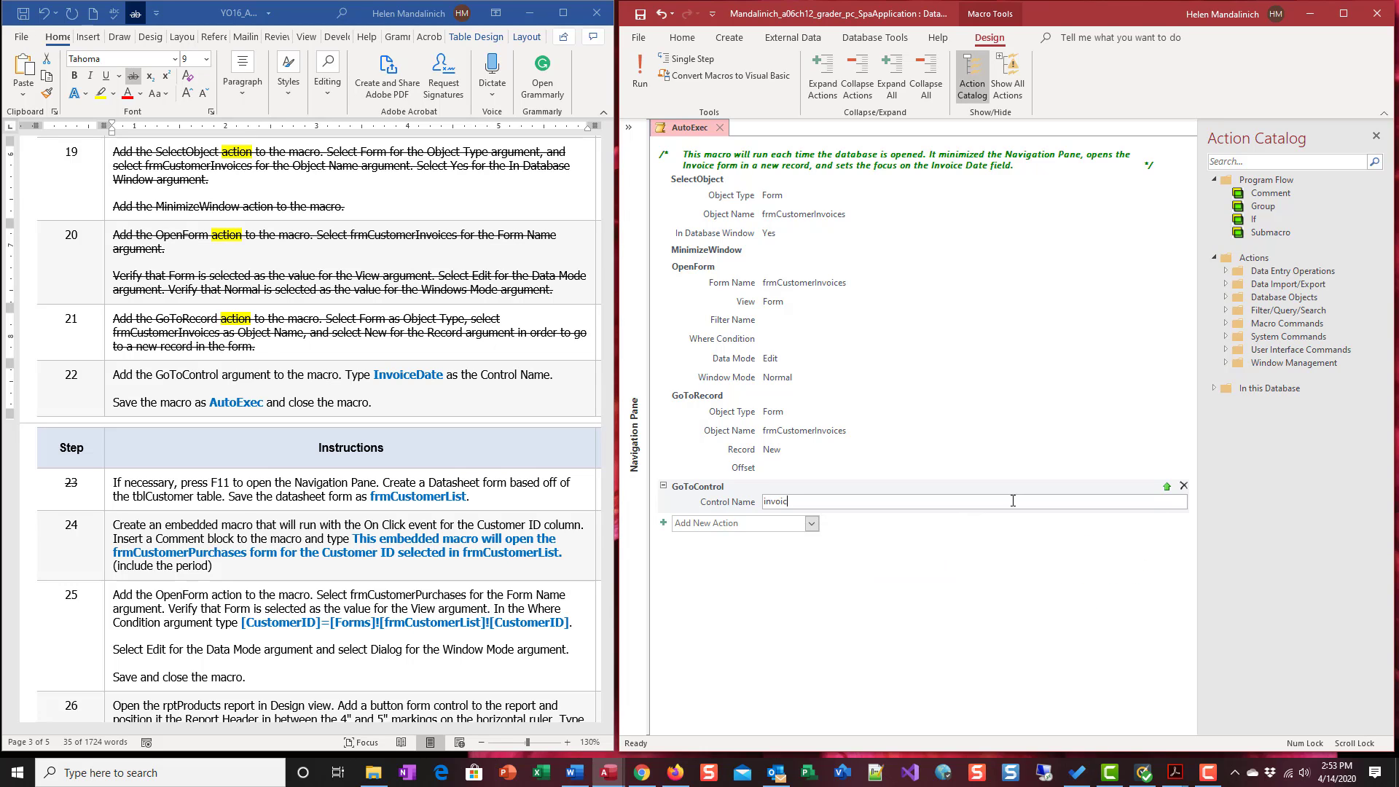
type("In")
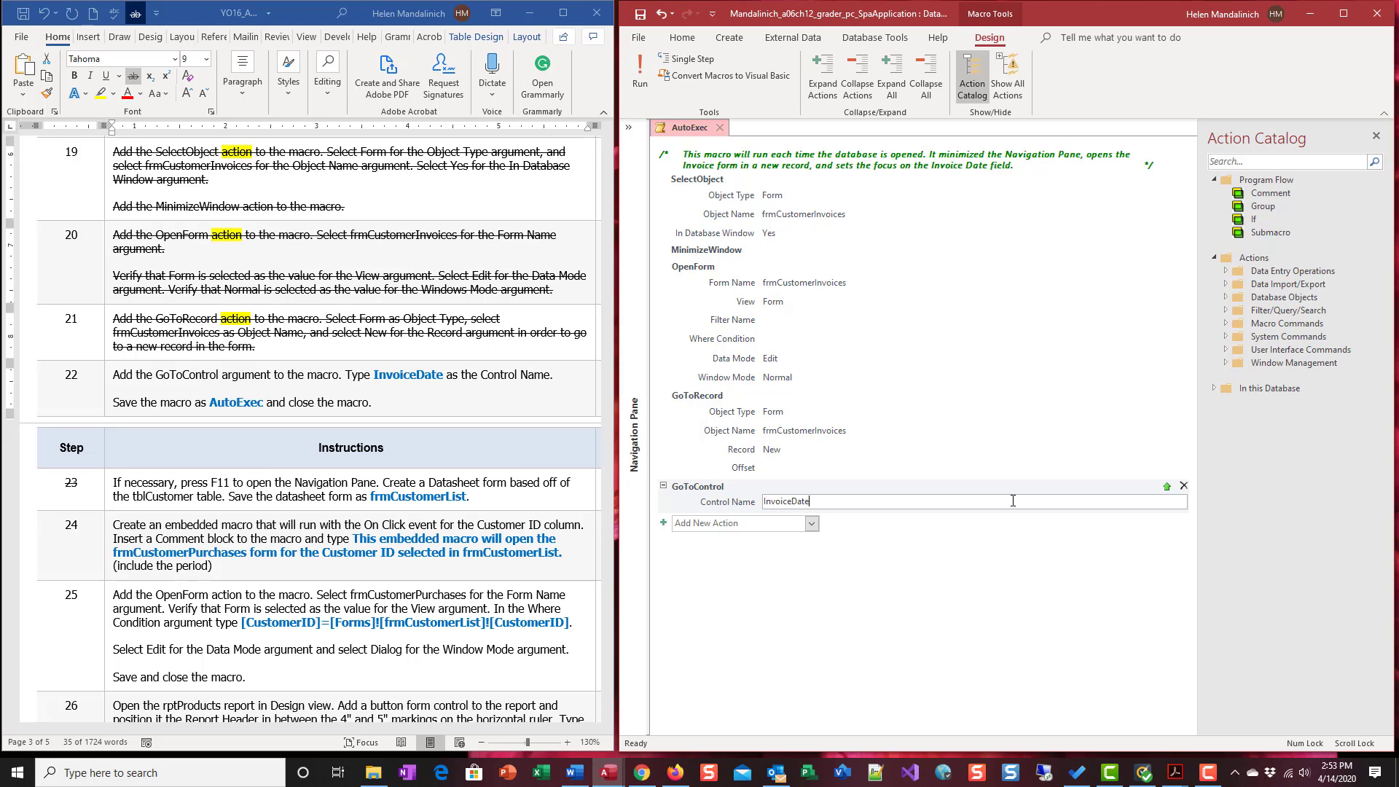
mouse_move(687, 494)
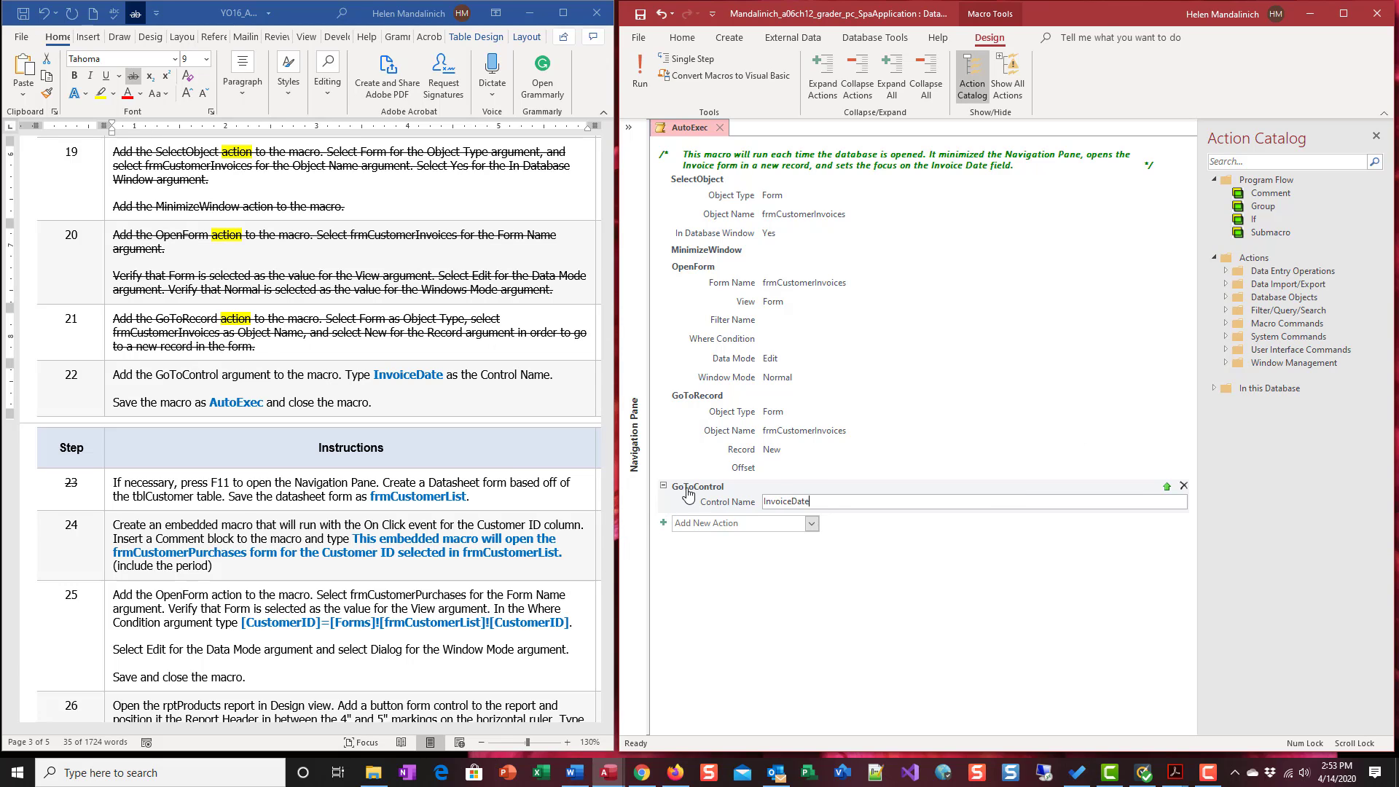
mouse_move(824, 518)
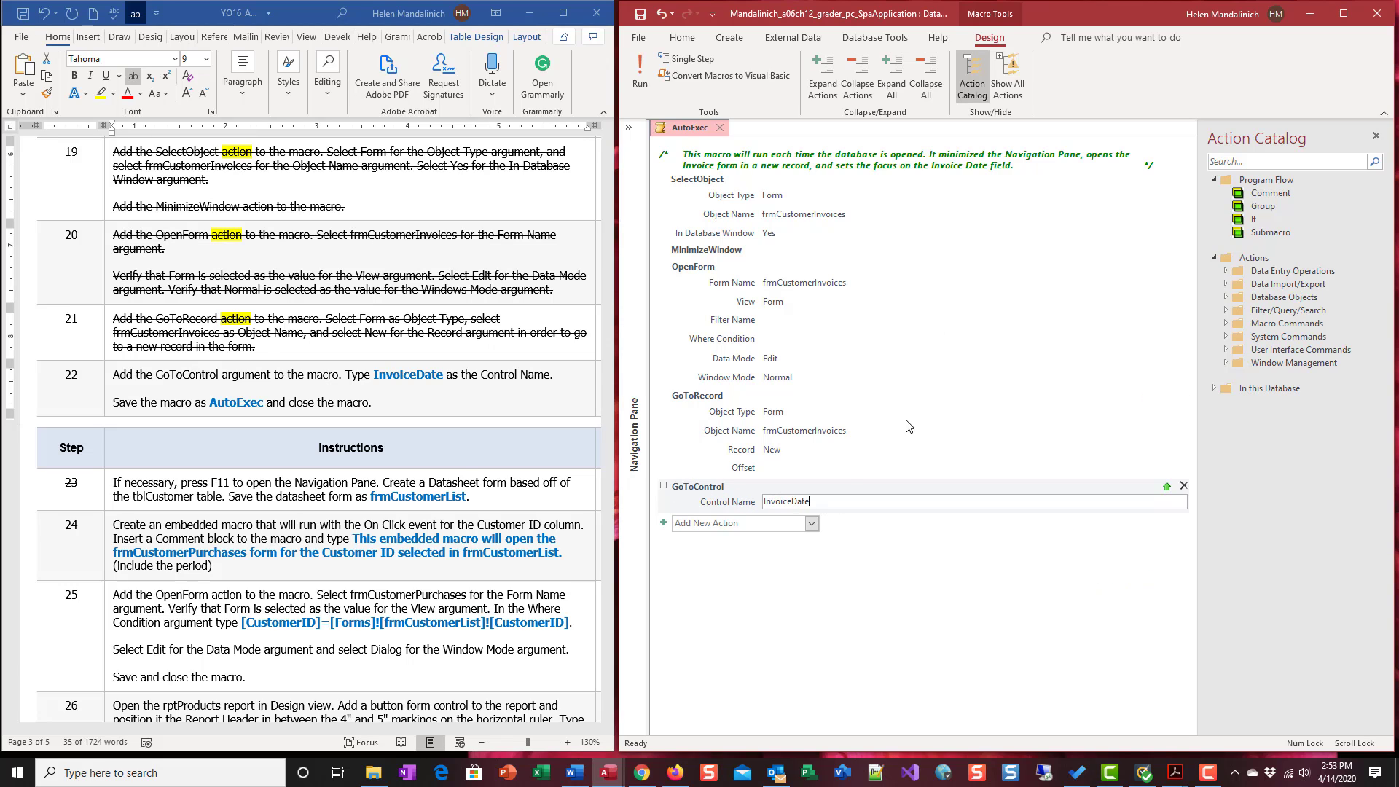
mouse_move(832, 505)
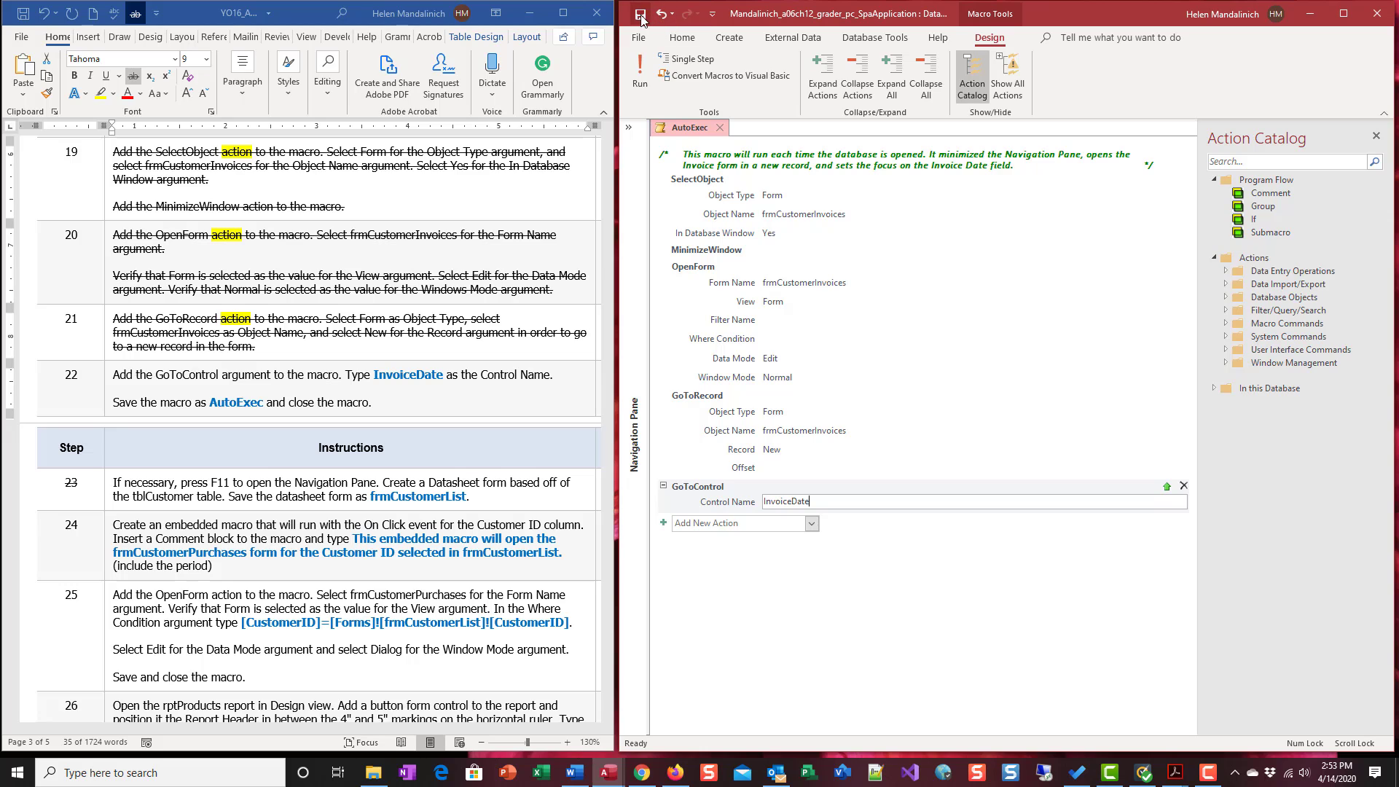
mouse_move(238, 409)
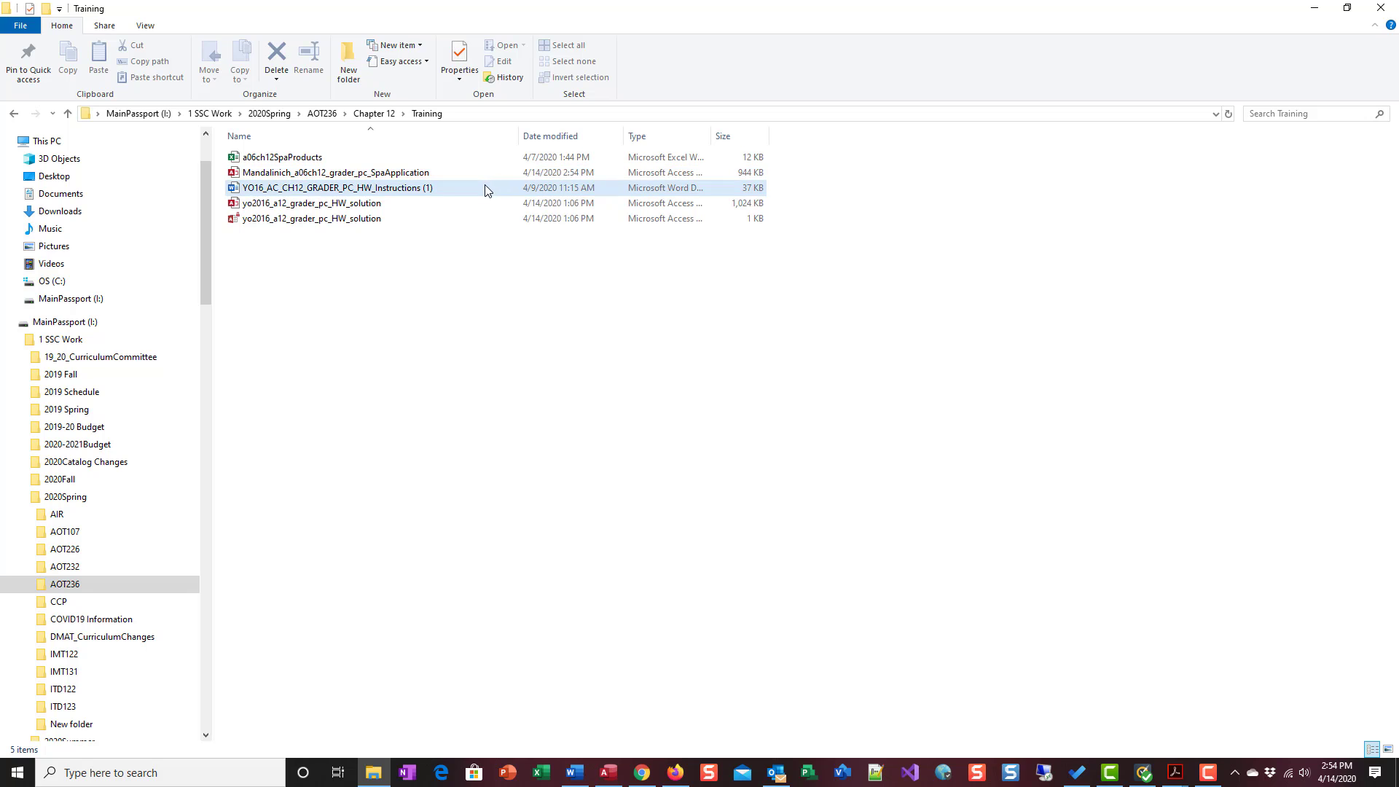
- Reopen the SpaApplication database from the Training folder
double_click(337, 172)
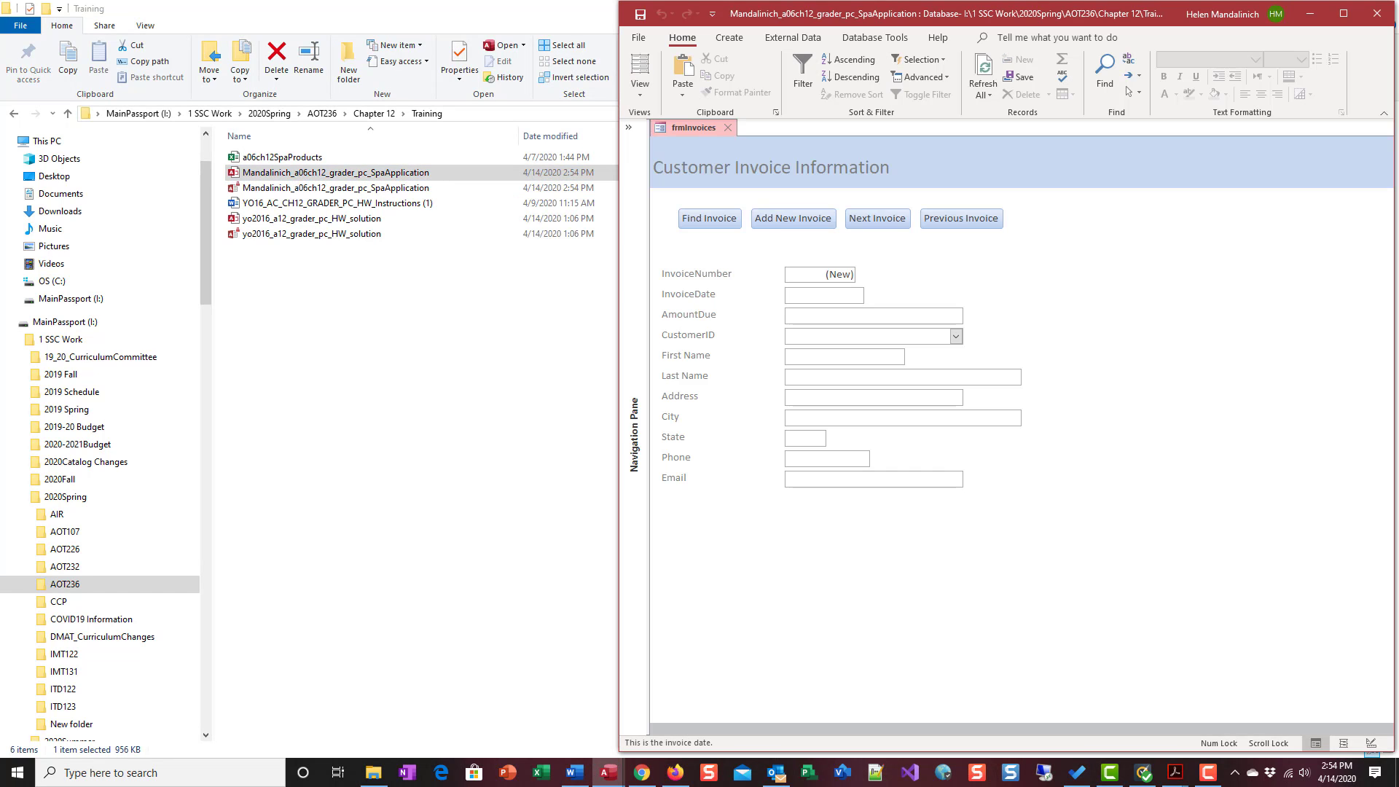
mouse_move(1043, 152)
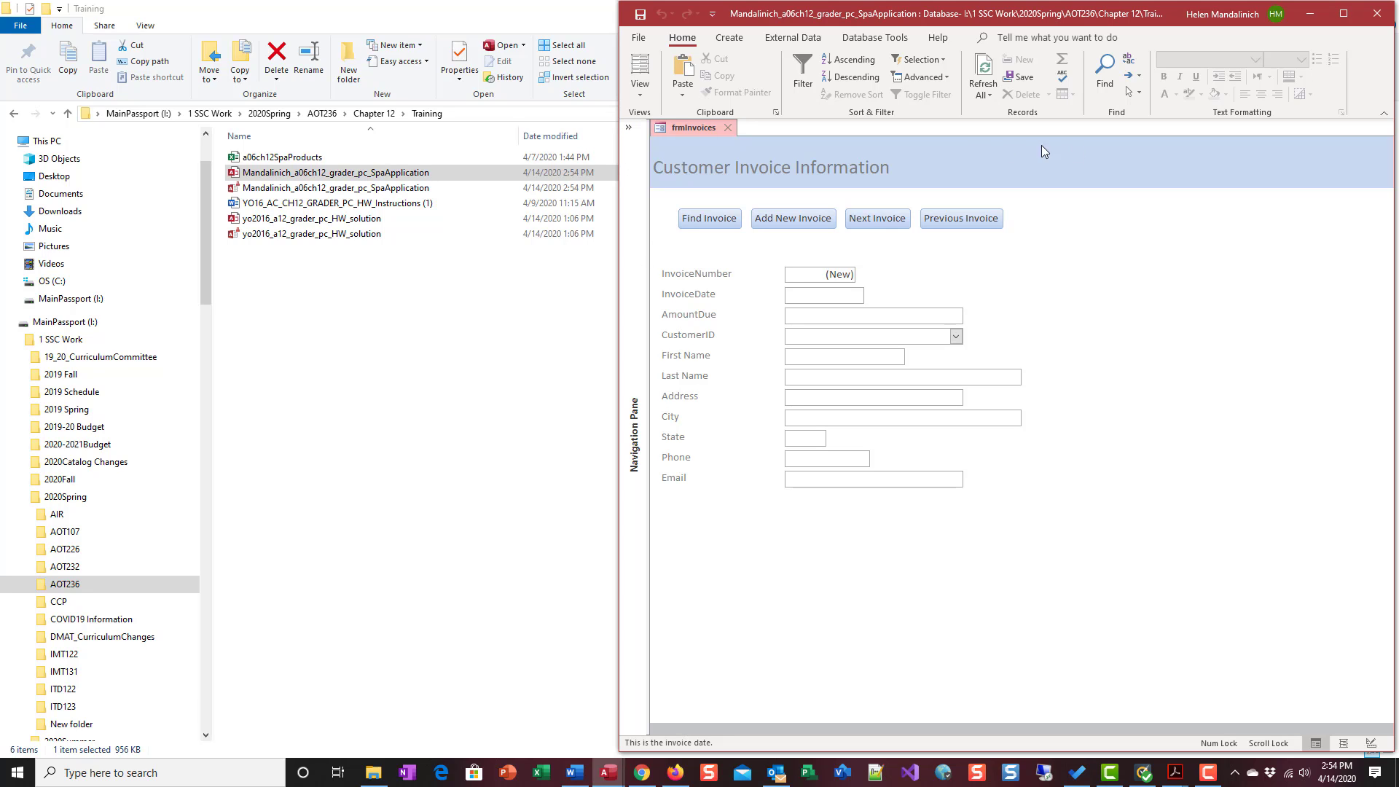
- Check the InvoiceDate field on the new invoice record, then close the Customer Invoice Information form
left_click(823, 294)
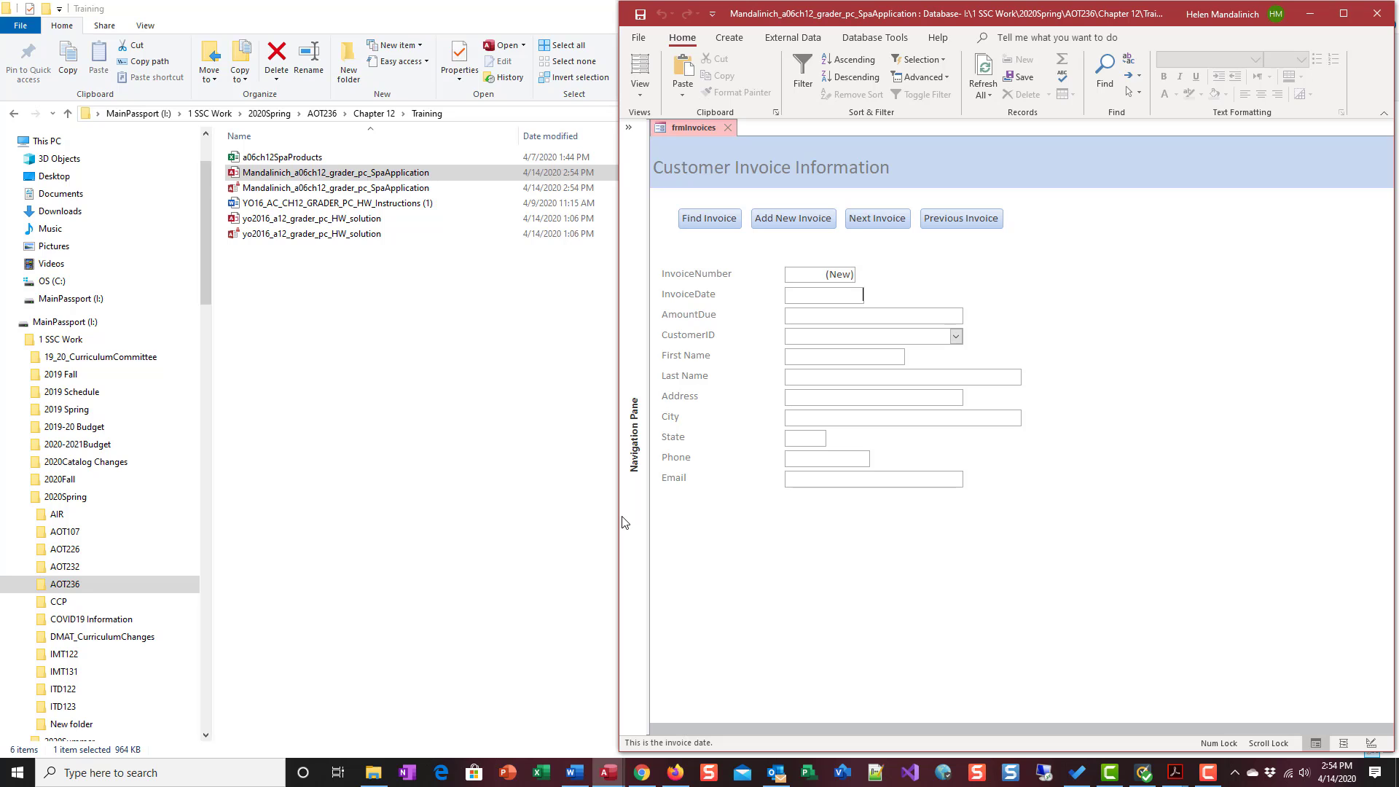
mouse_move(696, 147)
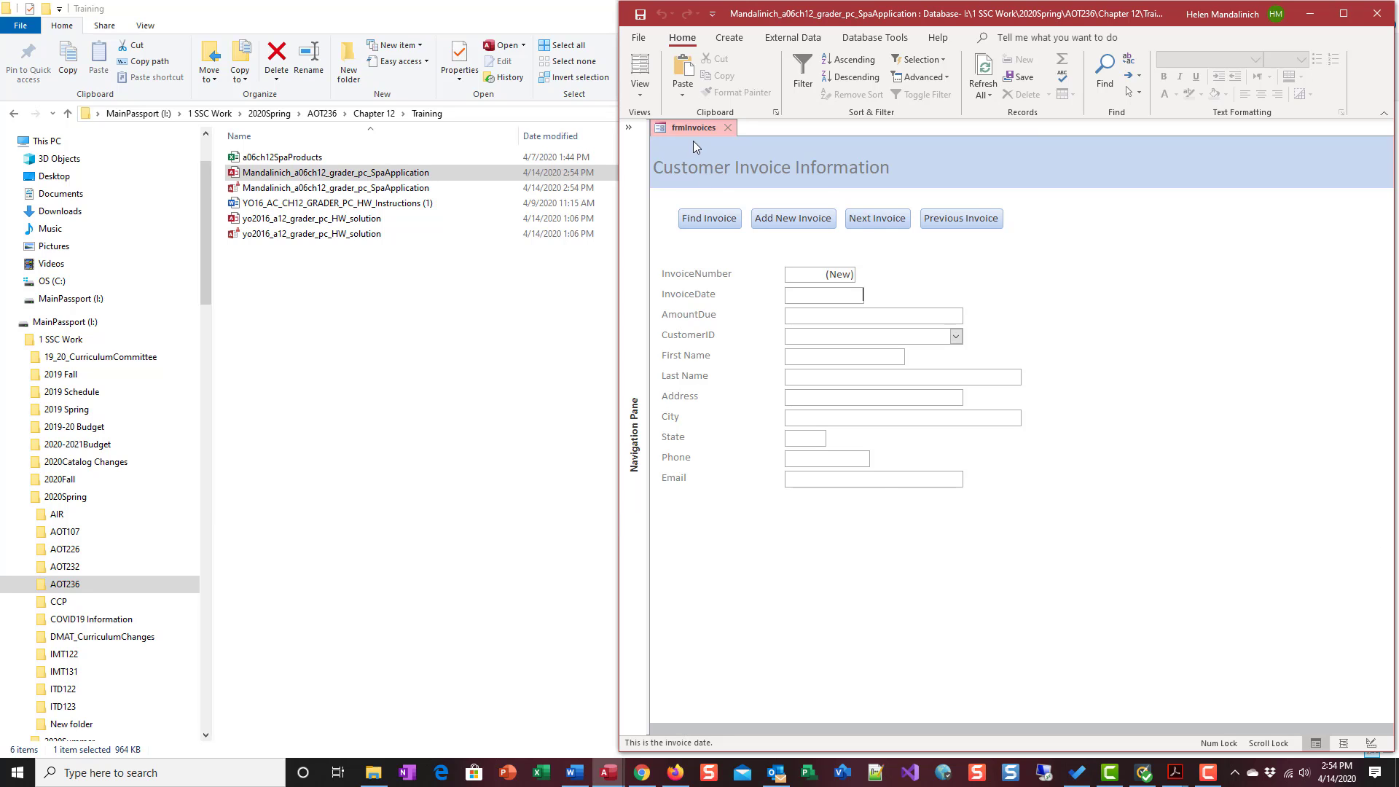
mouse_move(505, 33)
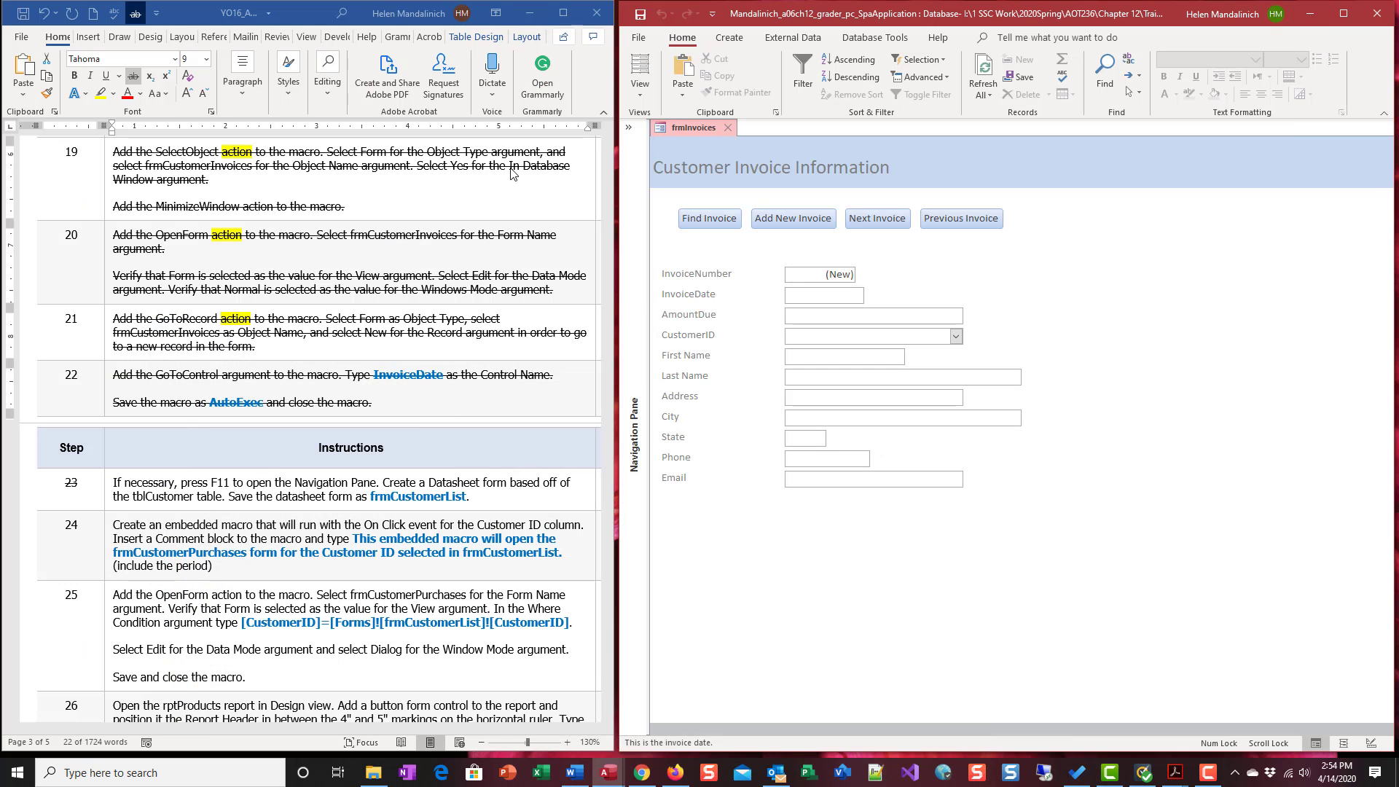
mouse_move(433, 241)
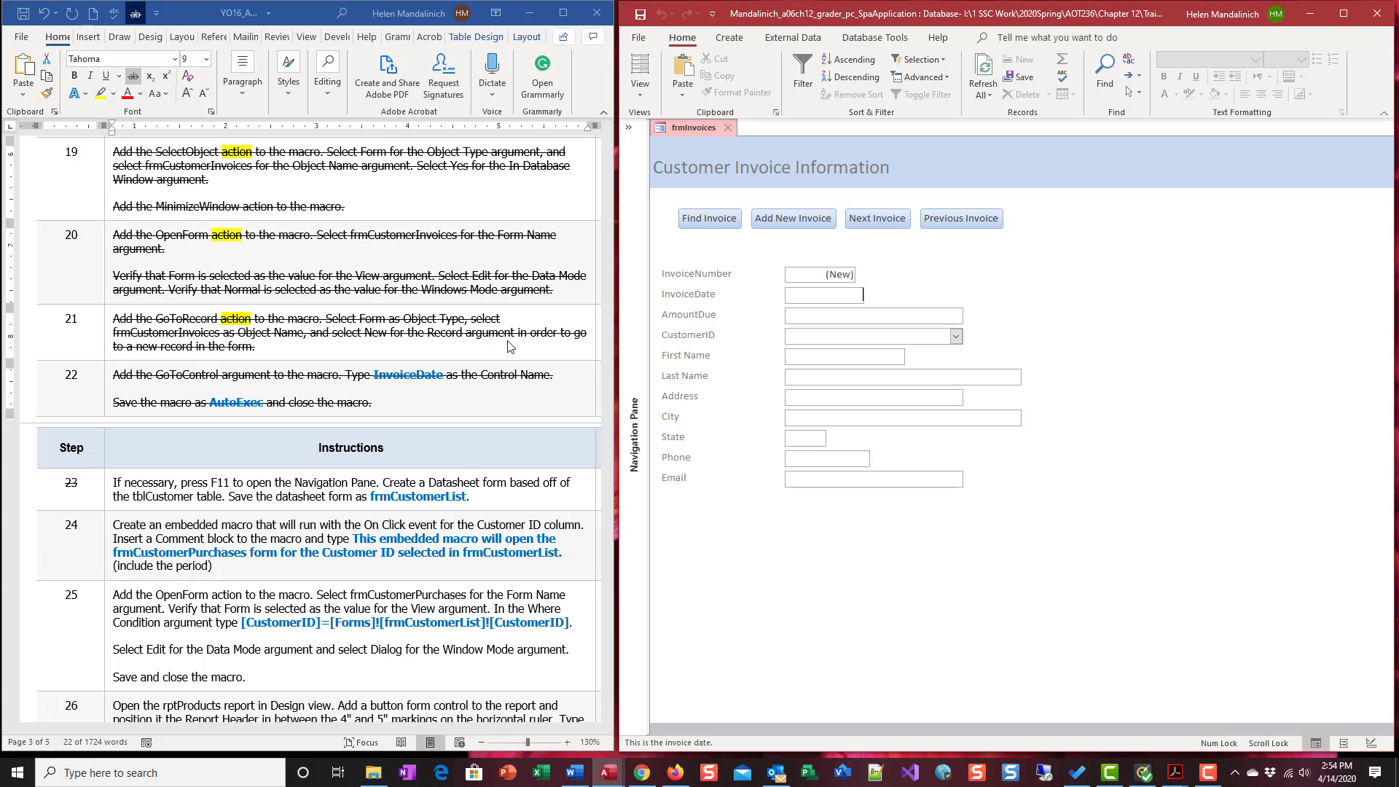
mouse_move(859, 274)
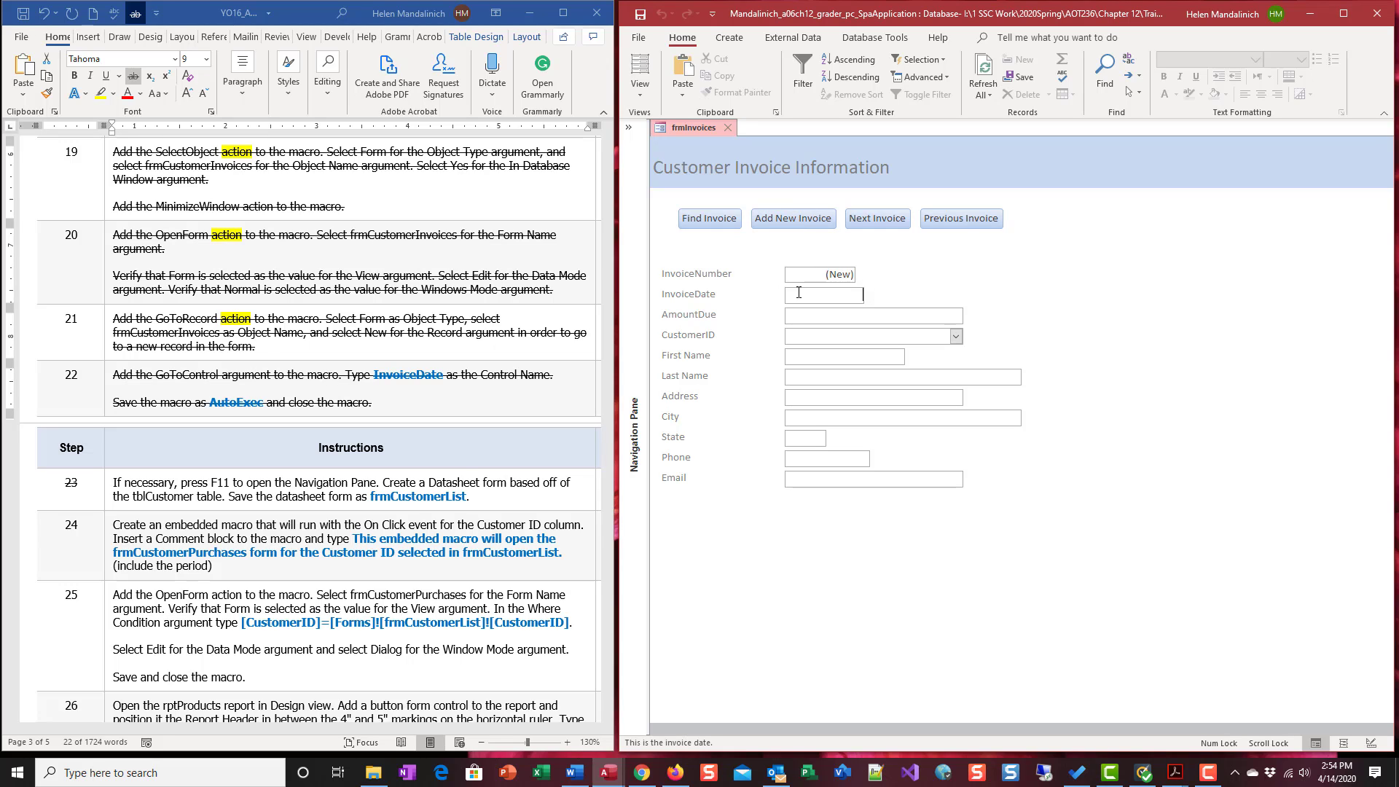
mouse_move(674, 301)
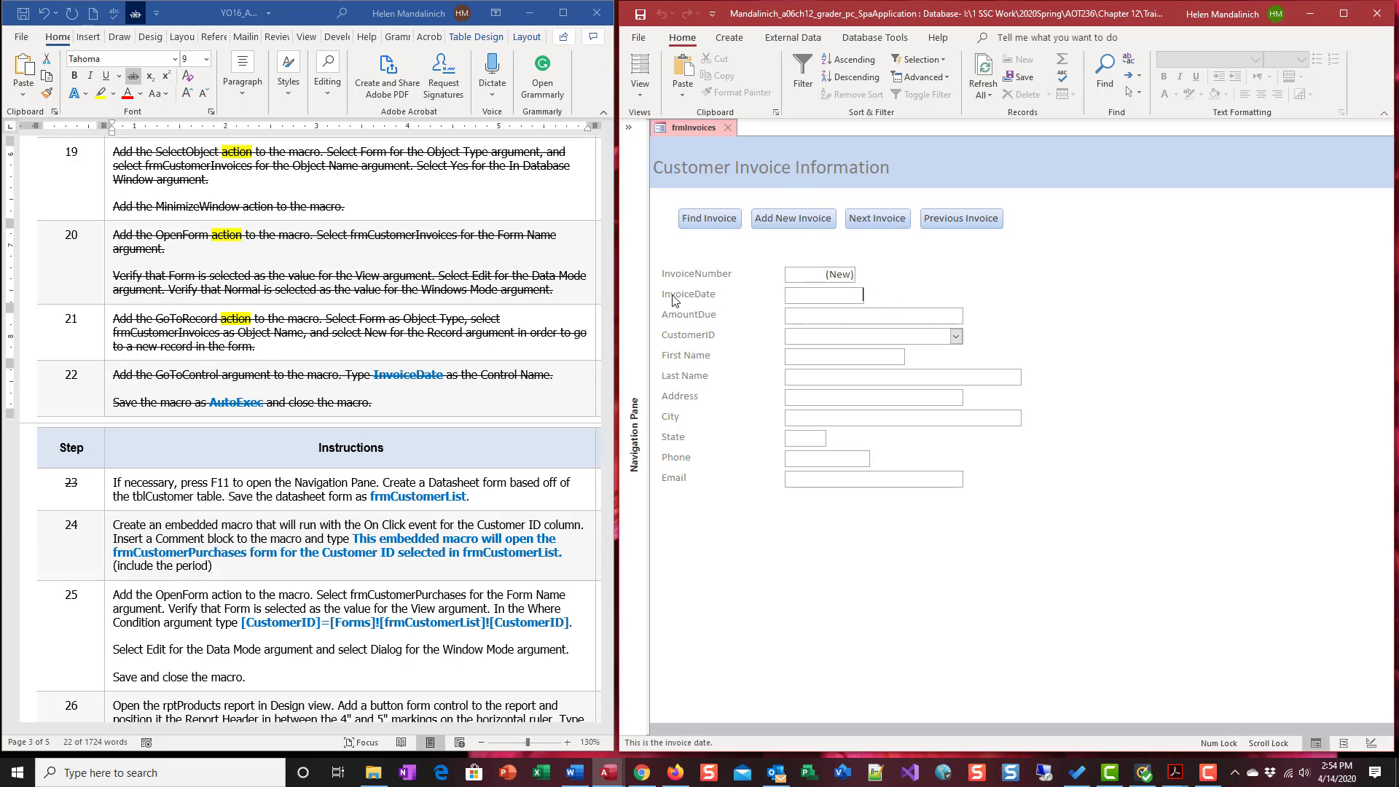
left_click(823, 295)
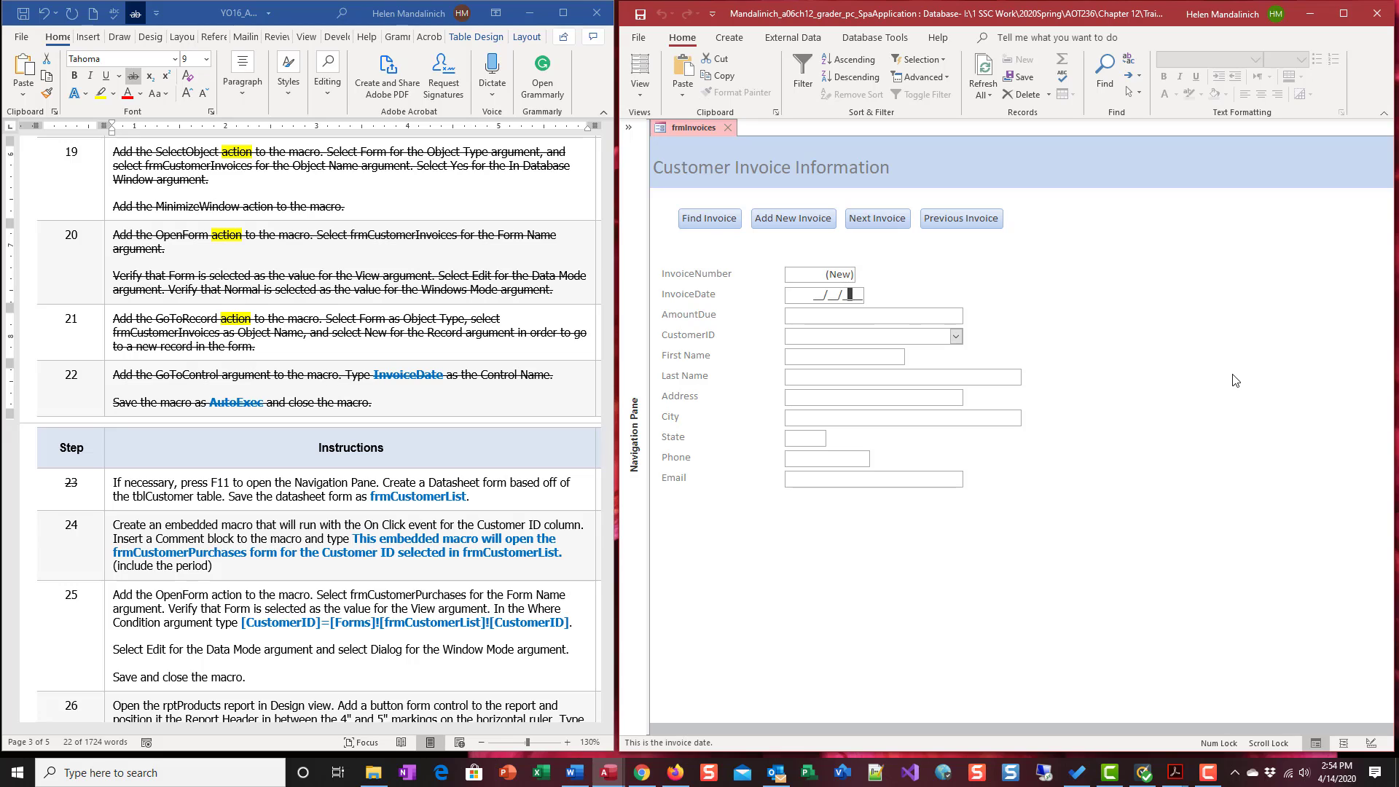
mouse_move(1329, 525)
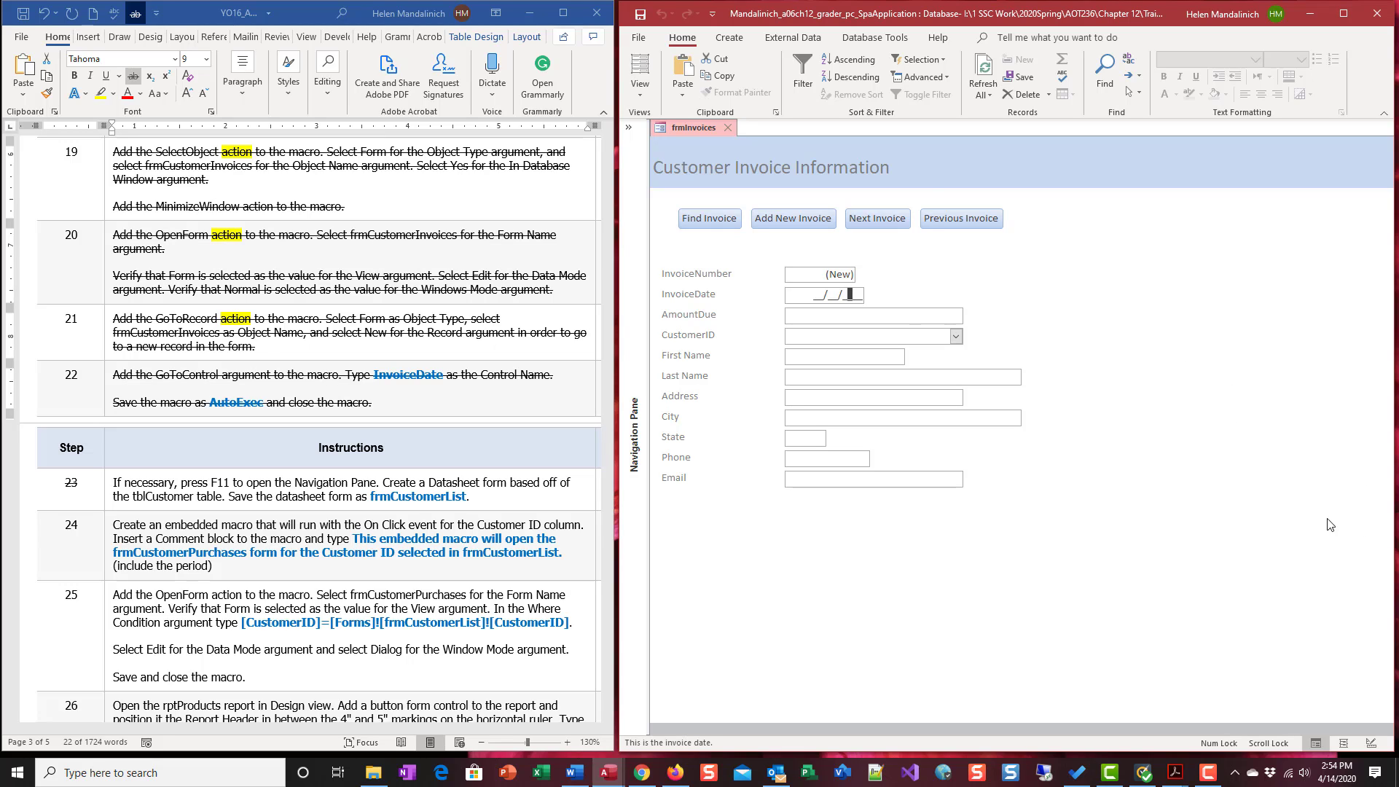
left_click(728, 128)
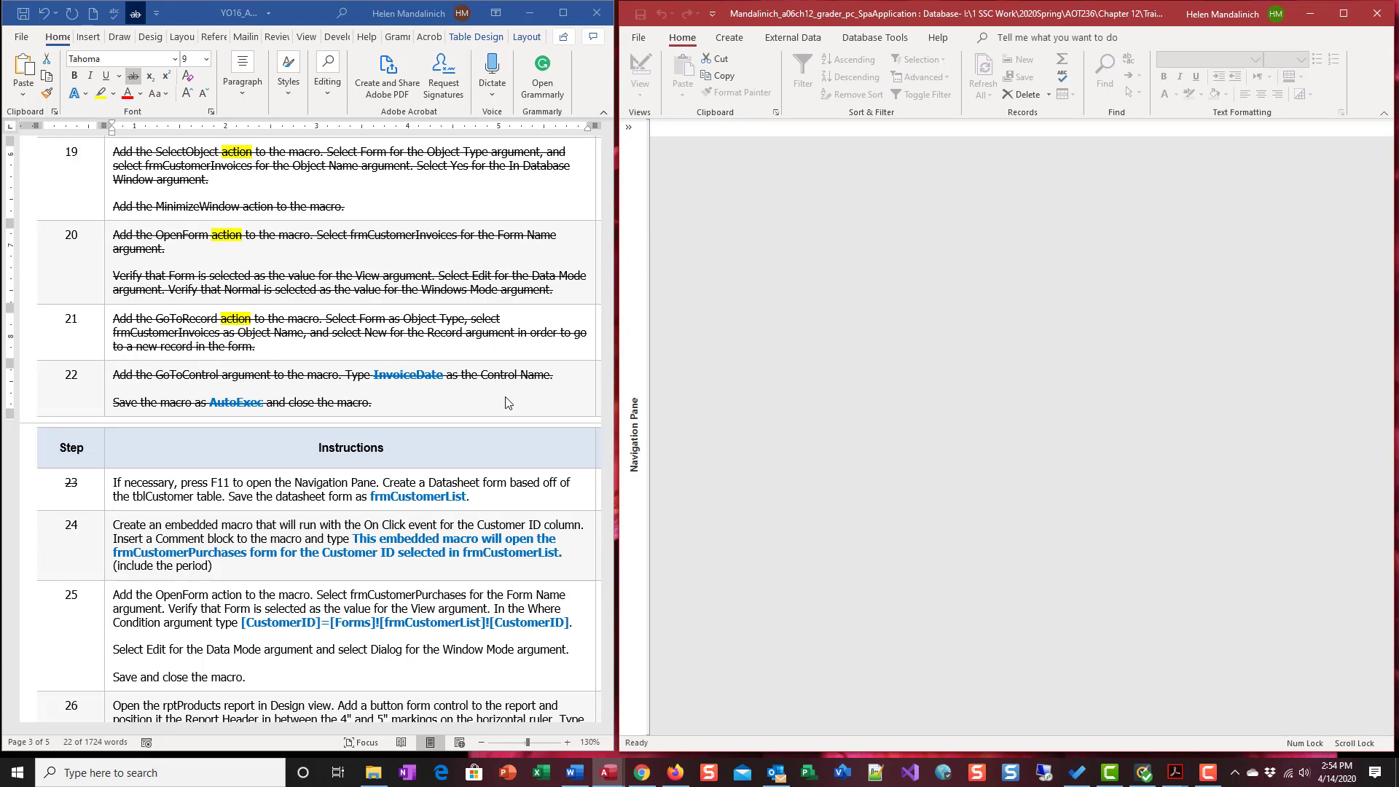
scroll("down", 3)
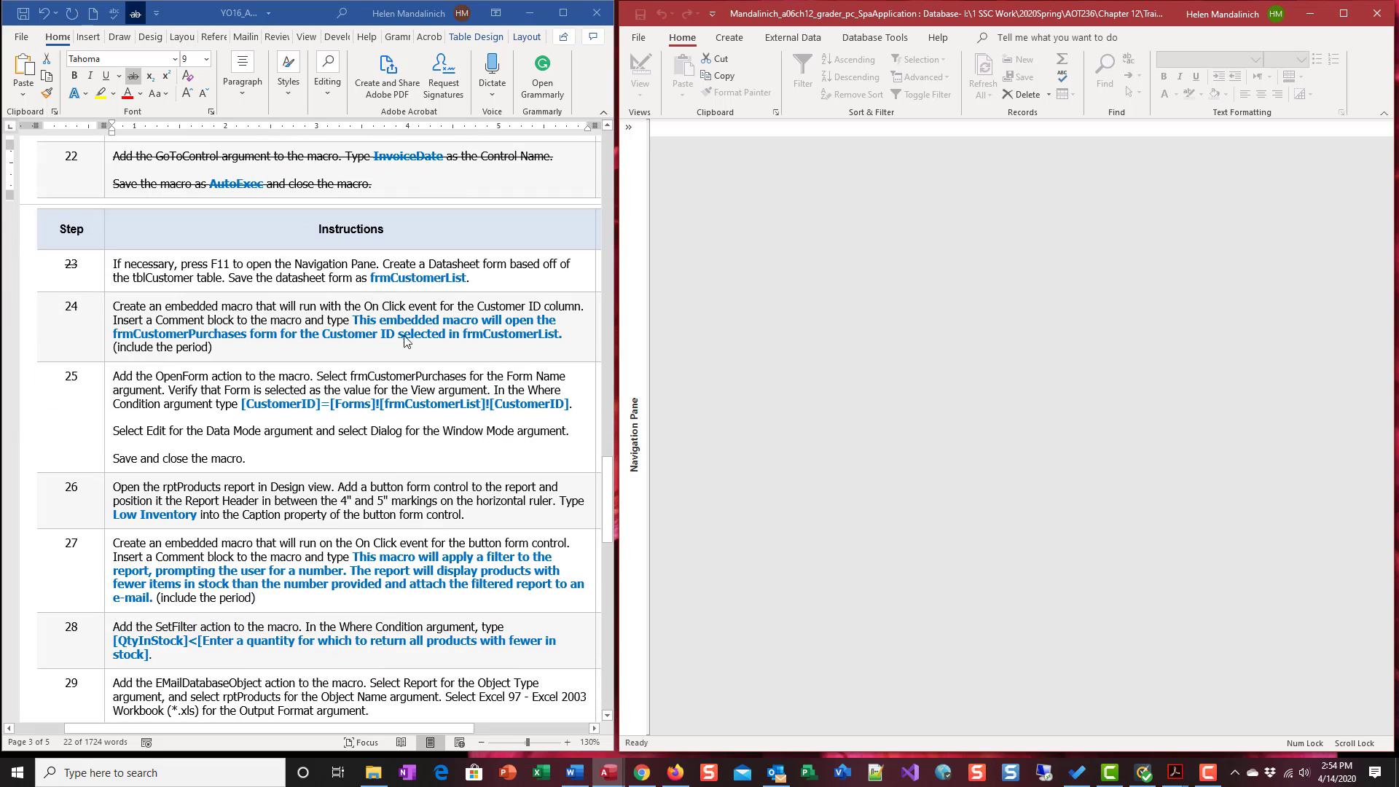
mouse_move(158, 276)
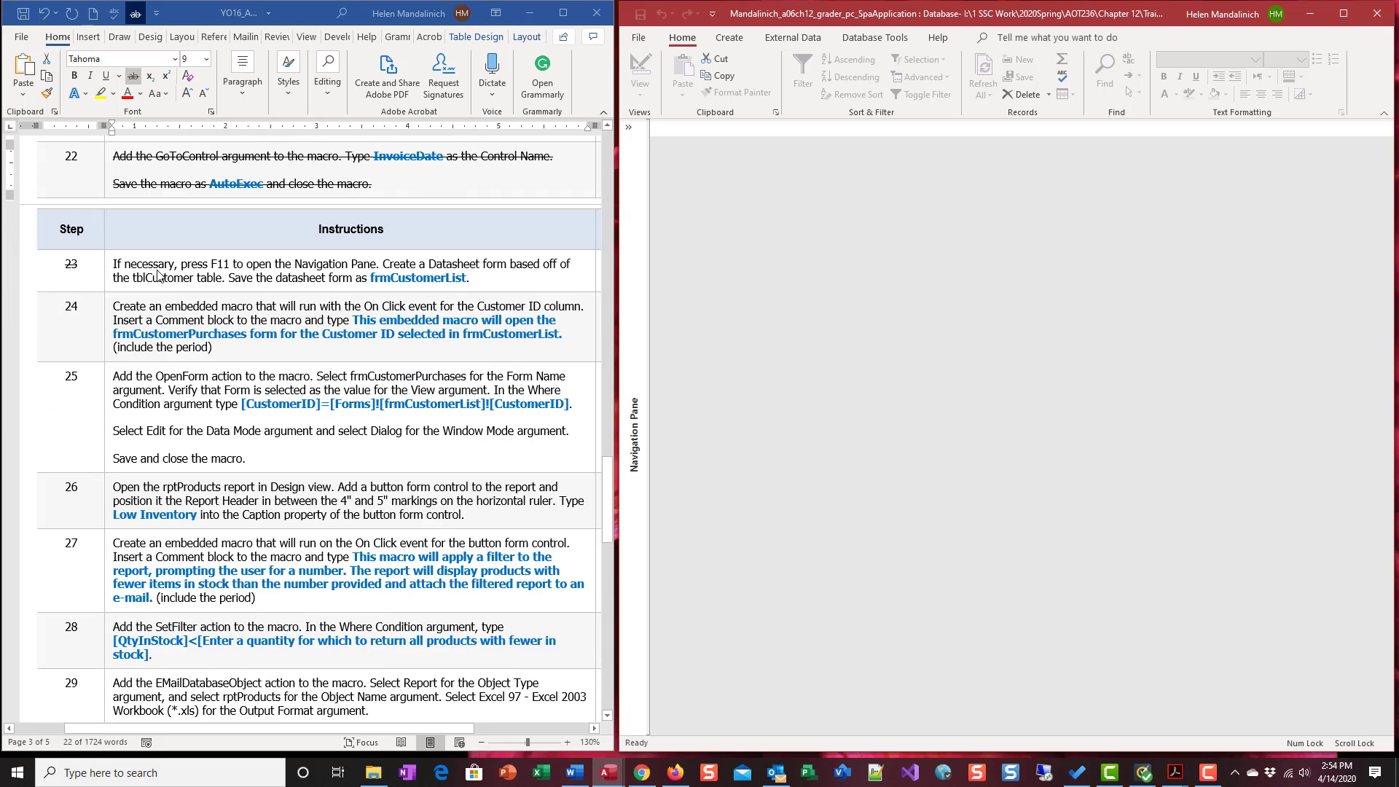
mouse_move(143, 273)
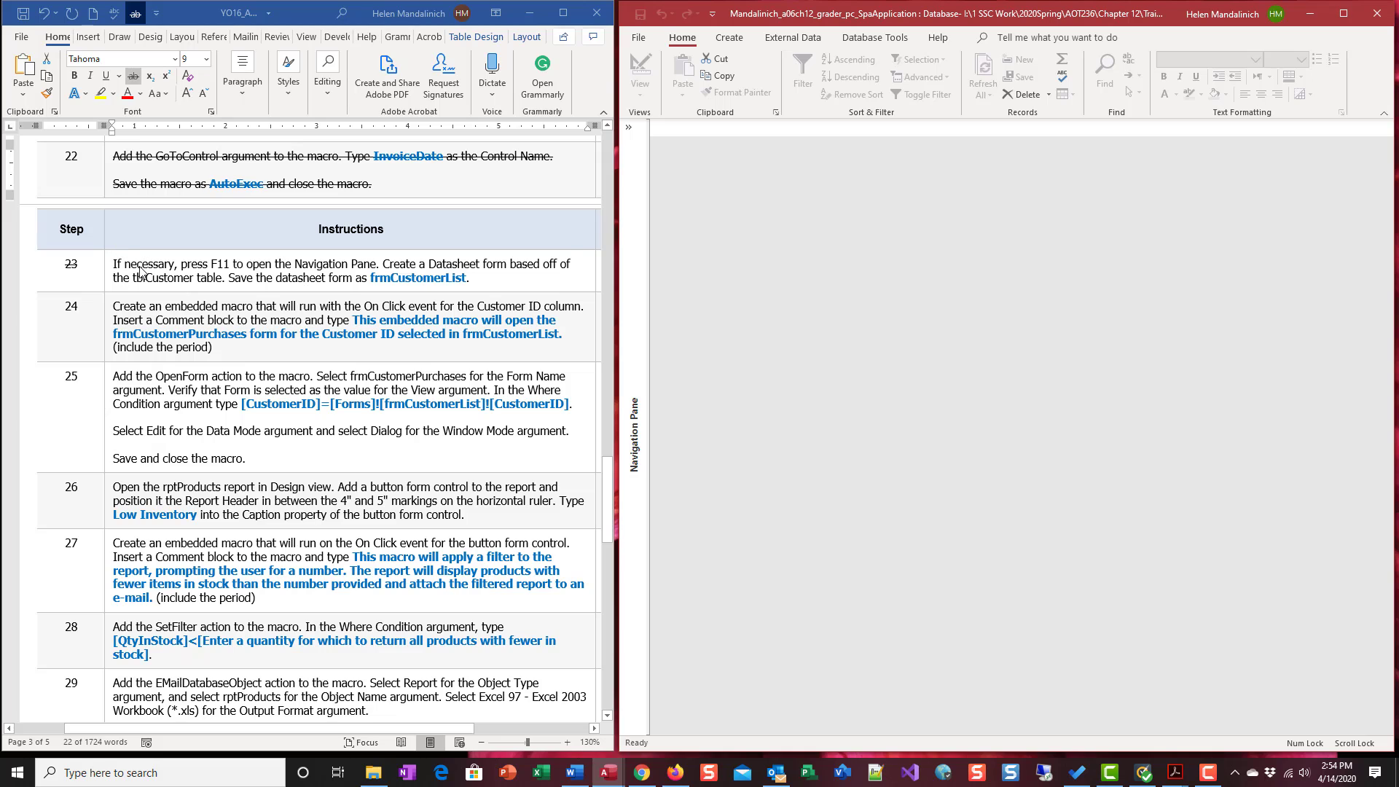